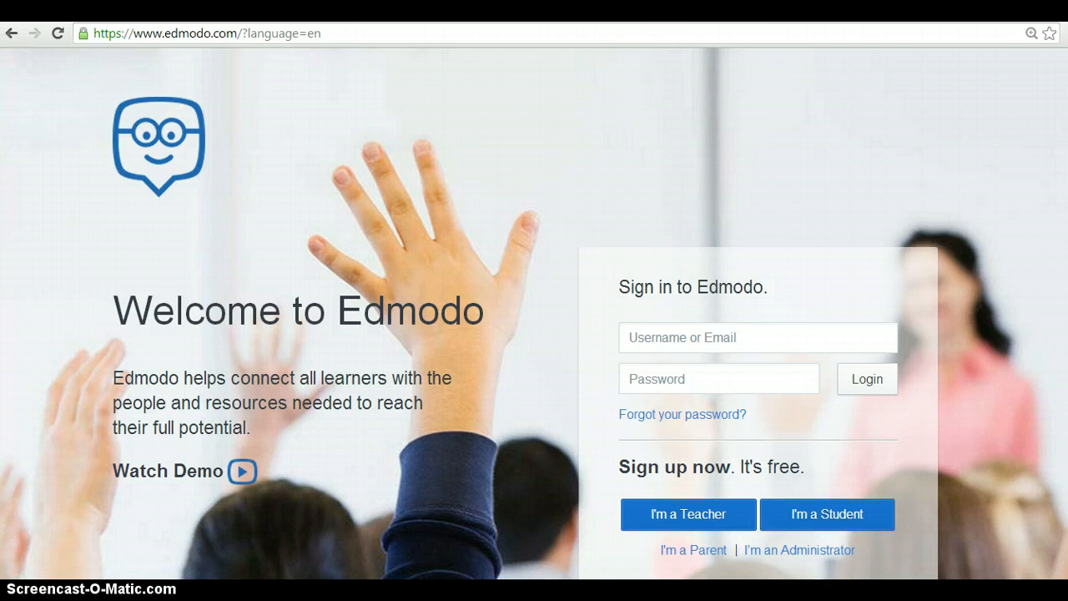
# Step: Choose 'I'm a Teacher', peek at the Title choices, and submit the empty sign-up form
pyautogui.scroll(-3)
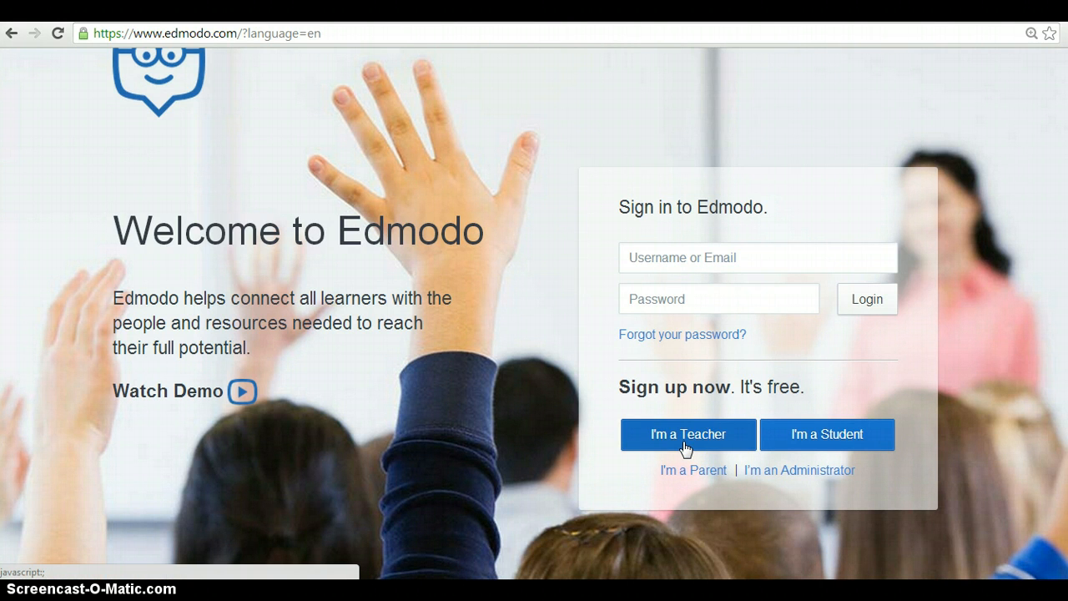
pyautogui.click(687, 434)
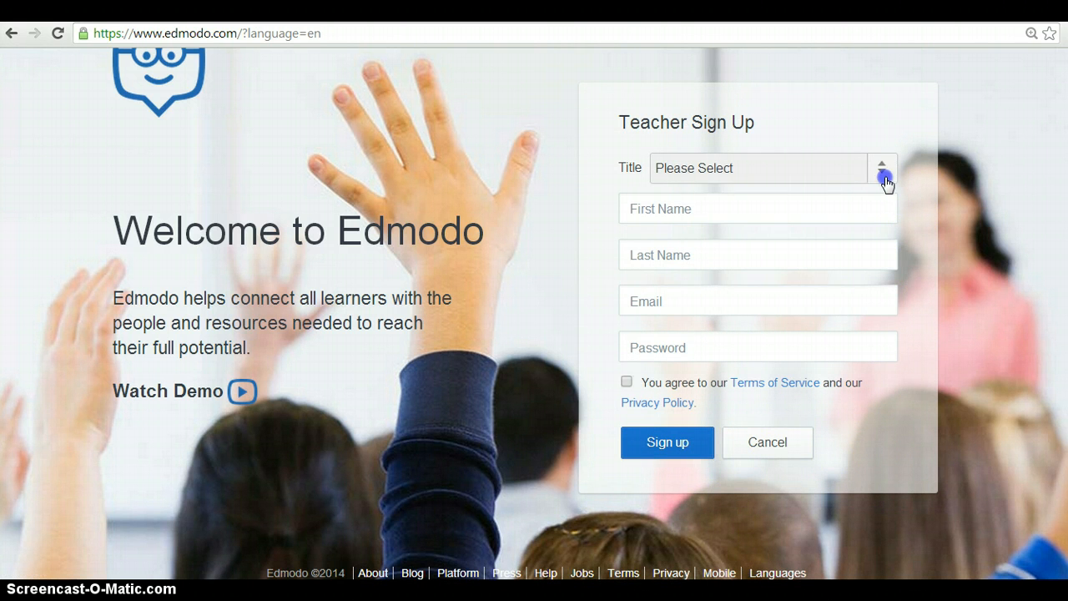
pyautogui.click(881, 167)
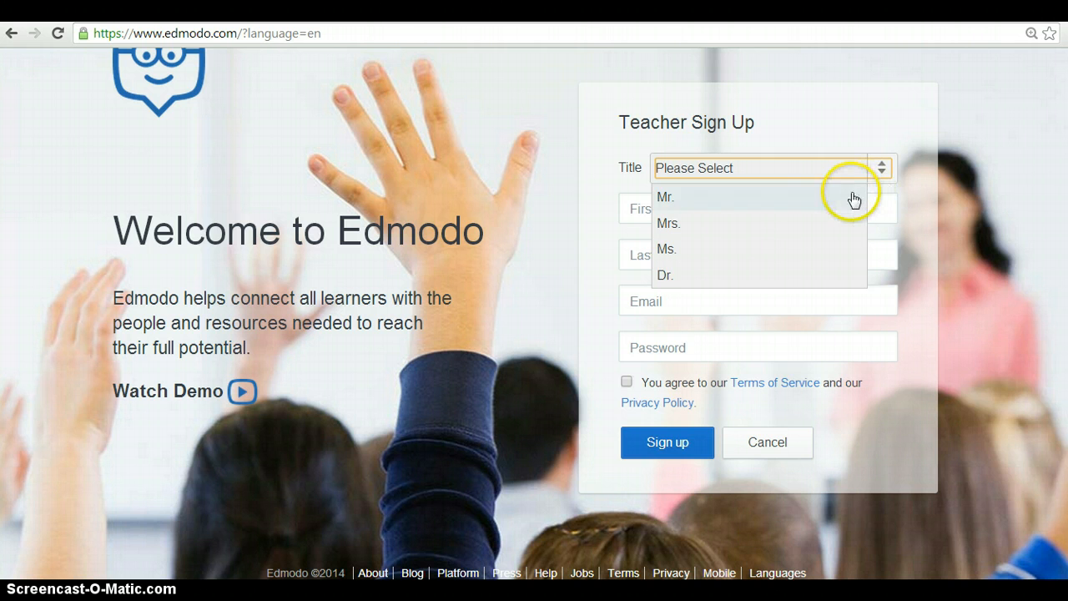
pyautogui.moveTo(844, 253)
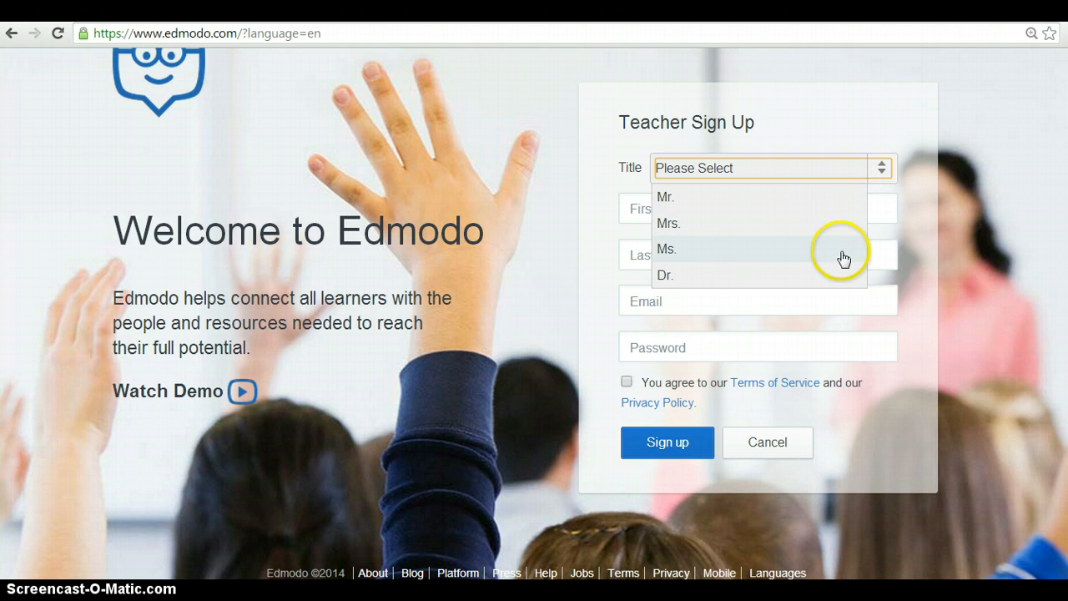
pyautogui.moveTo(888, 216)
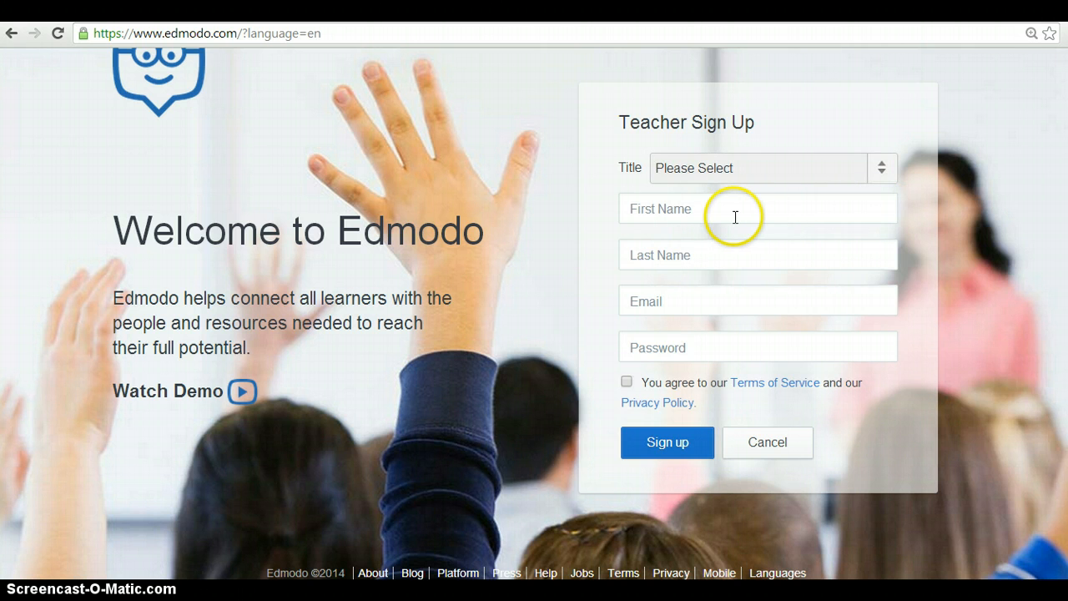
pyautogui.moveTo(714, 257)
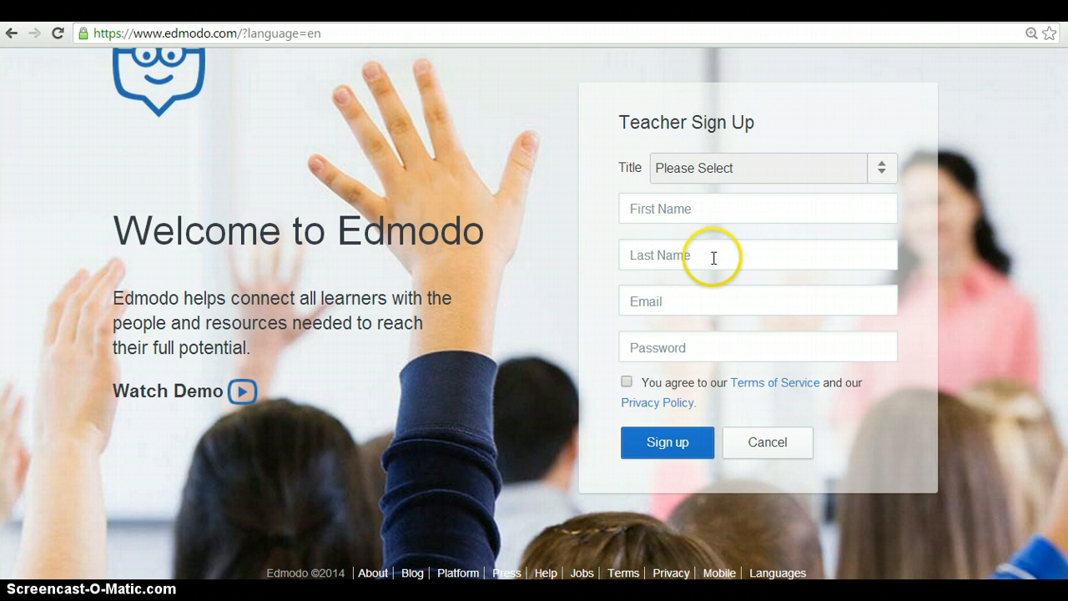
pyautogui.moveTo(701, 301)
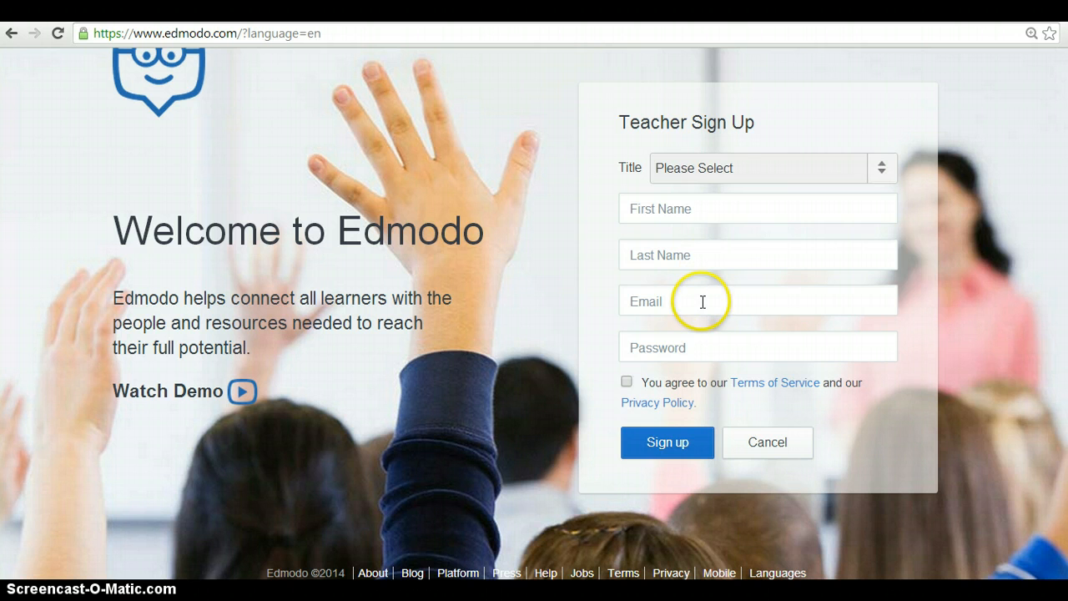
pyautogui.moveTo(721, 337)
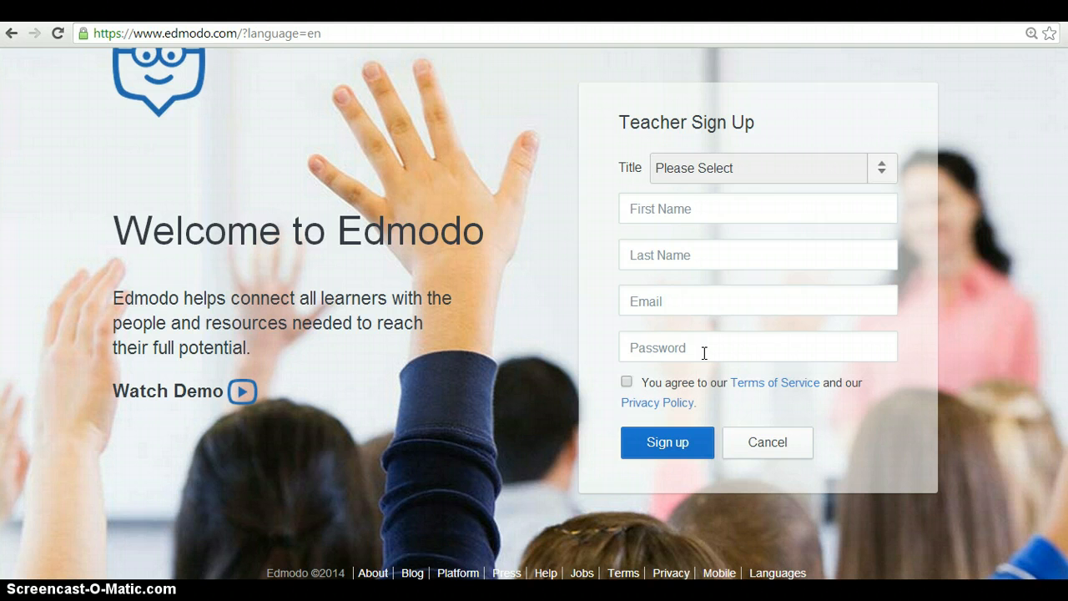
pyautogui.moveTo(774, 382)
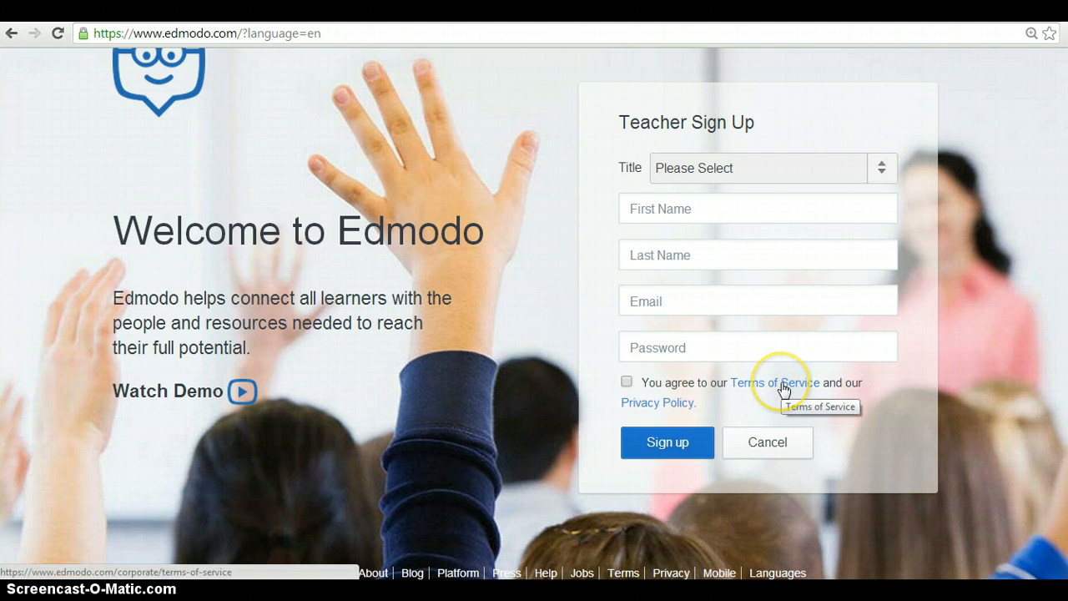
pyautogui.moveTo(655, 402)
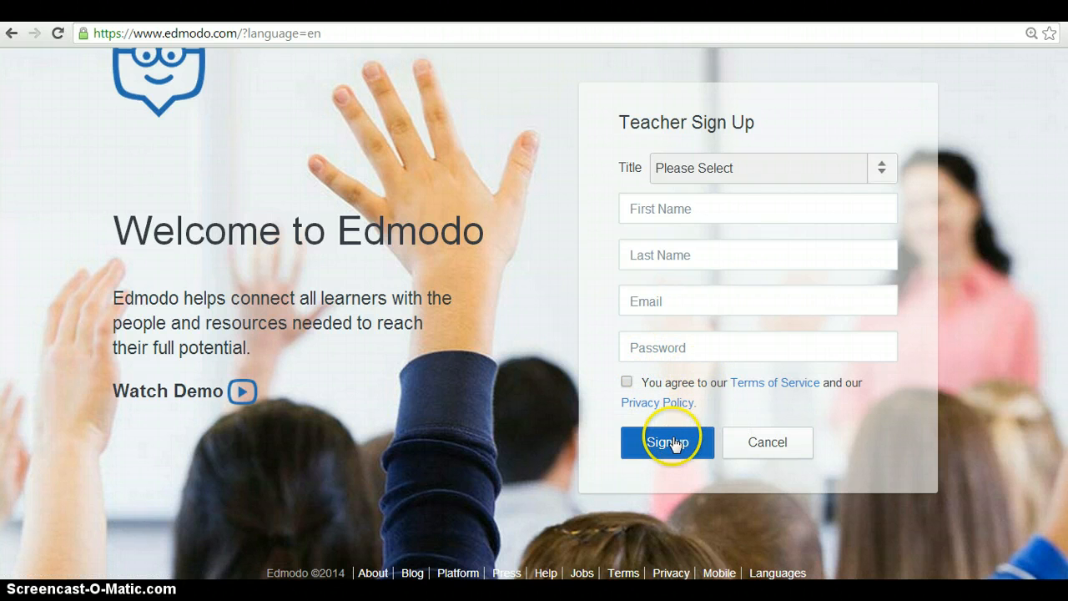
pyautogui.click(667, 442)
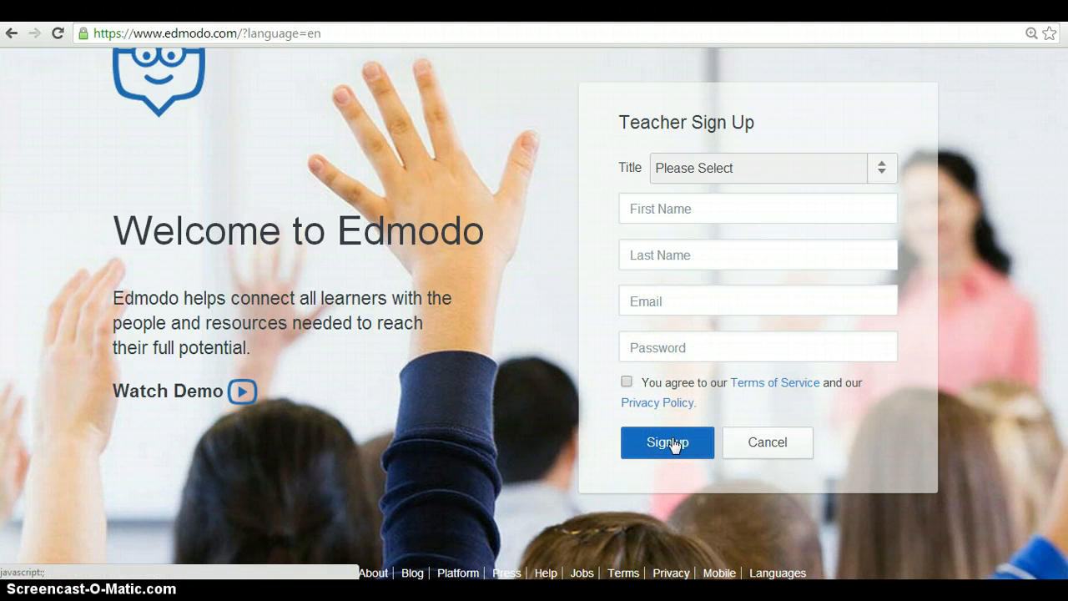
pyautogui.moveTo(587, 421)
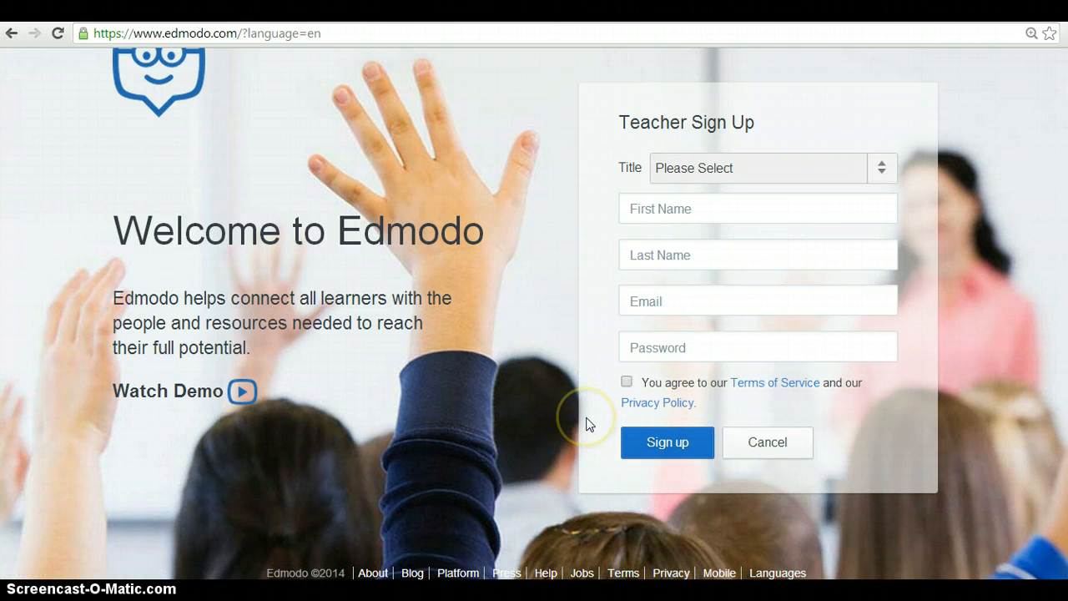
pyautogui.moveTo(457, 376)
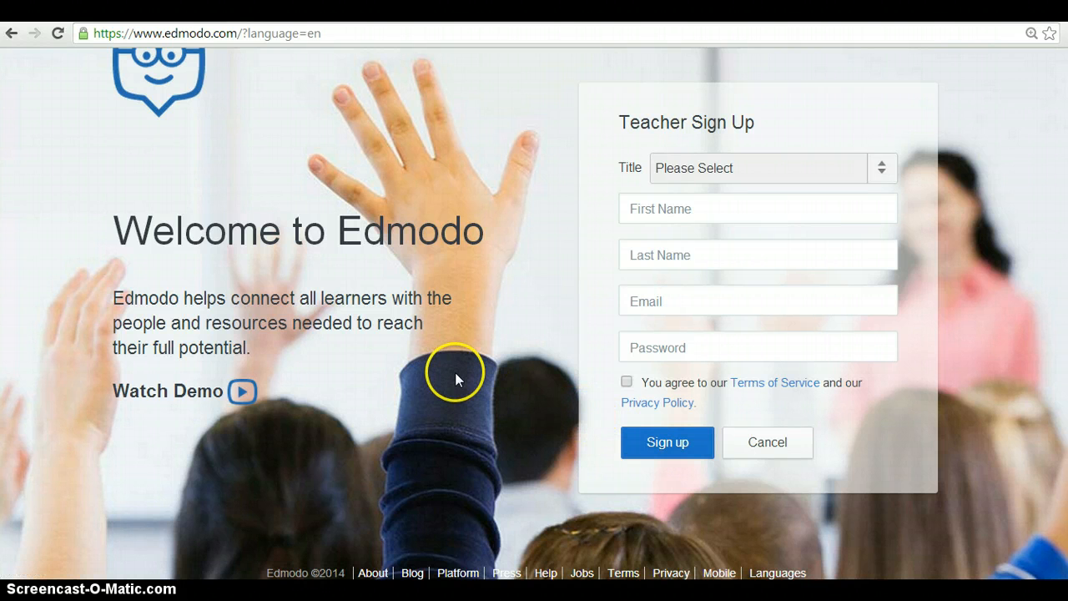
pyautogui.moveTo(458, 381)
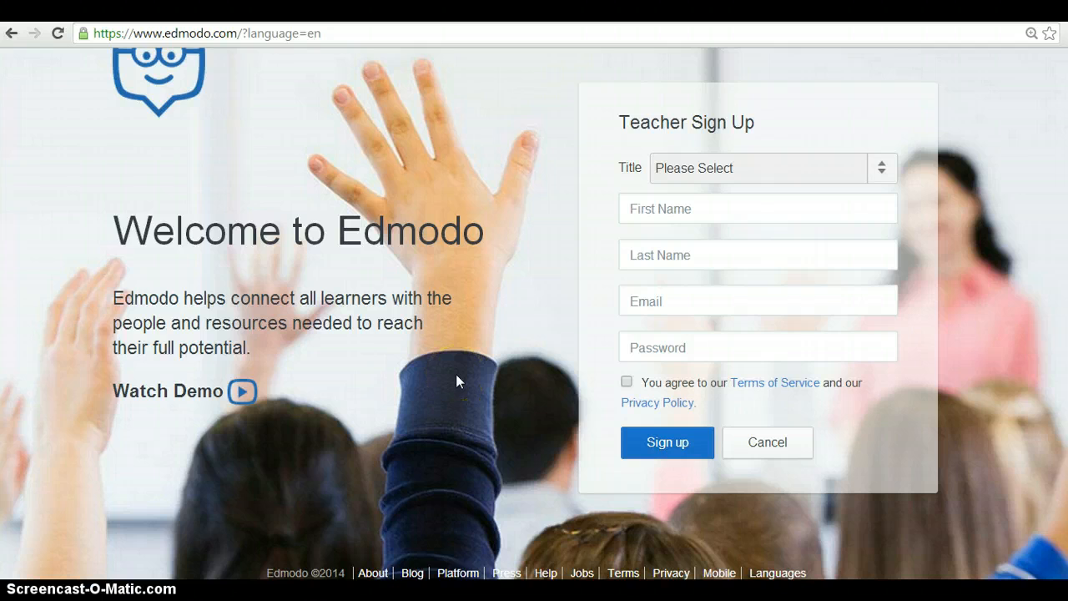
# Step: Sign in to reach the teacher's home page with its group list and latest posts feed
pyautogui.click(668, 442)
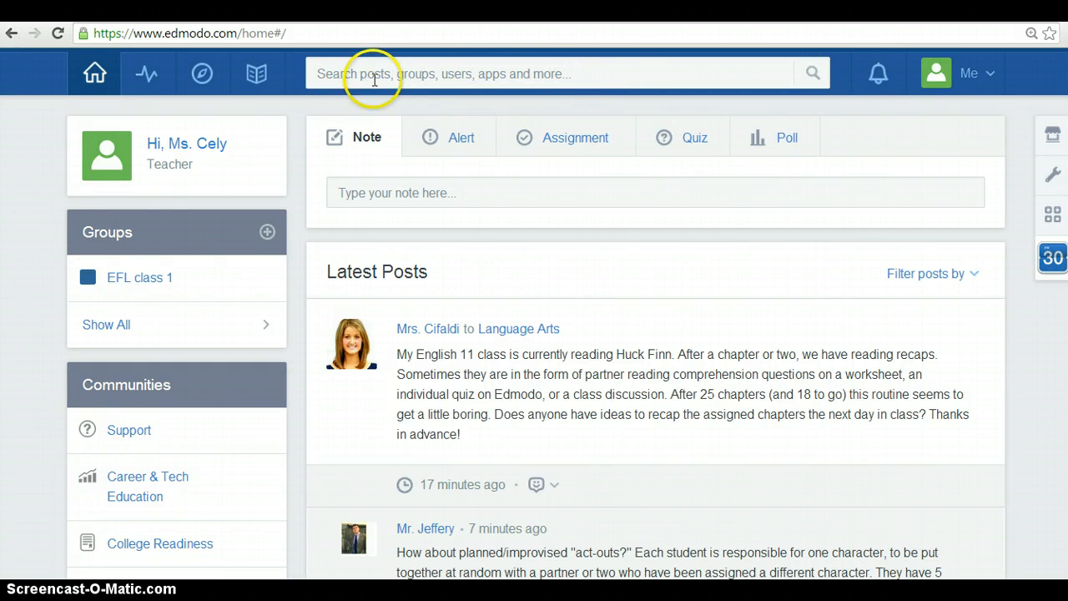
pyautogui.moveTo(597, 75)
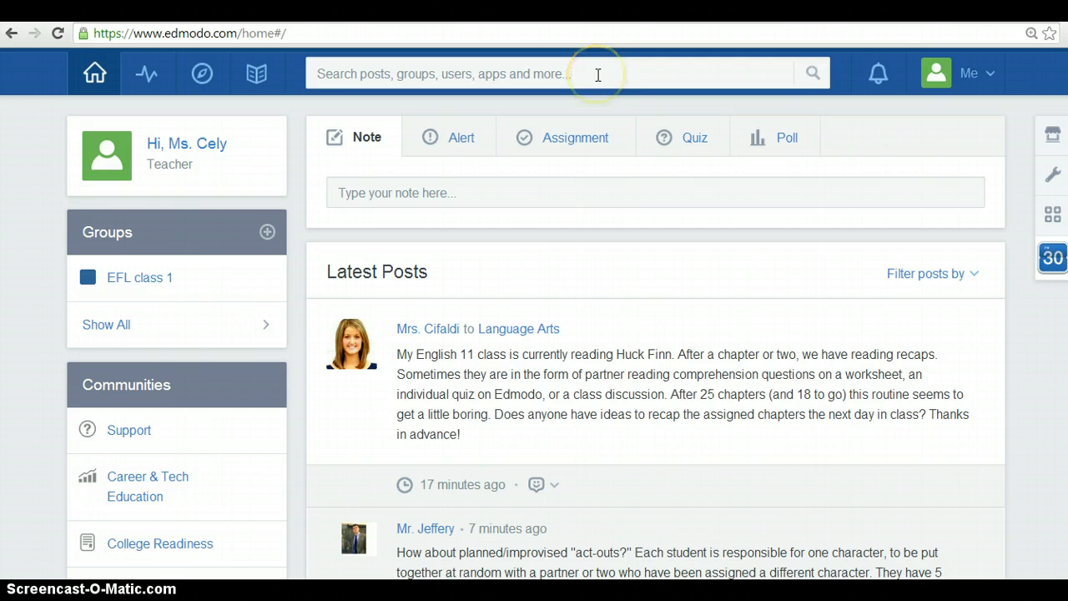
pyautogui.moveTo(598, 73)
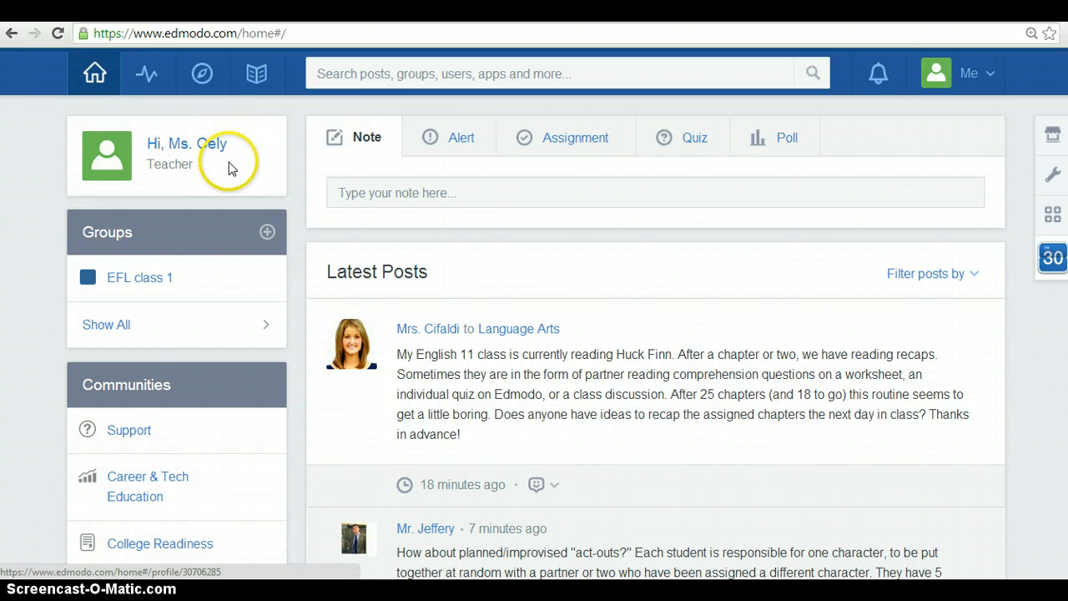
pyautogui.moveTo(209, 180)
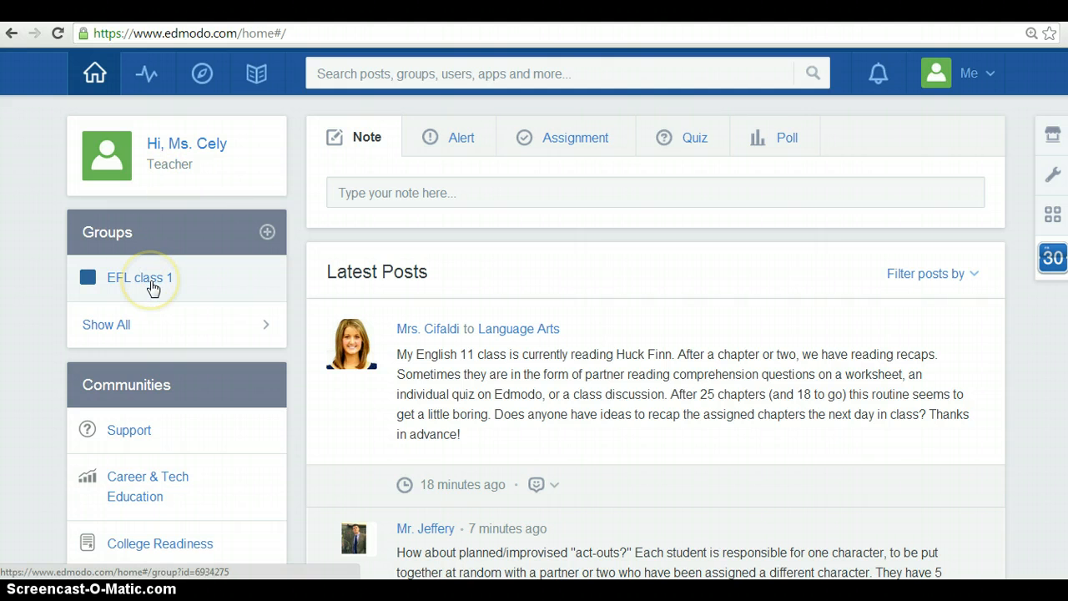
# Step: Enter the EFL class 1 group from the Groups list in the left sidebar
pyautogui.click(140, 277)
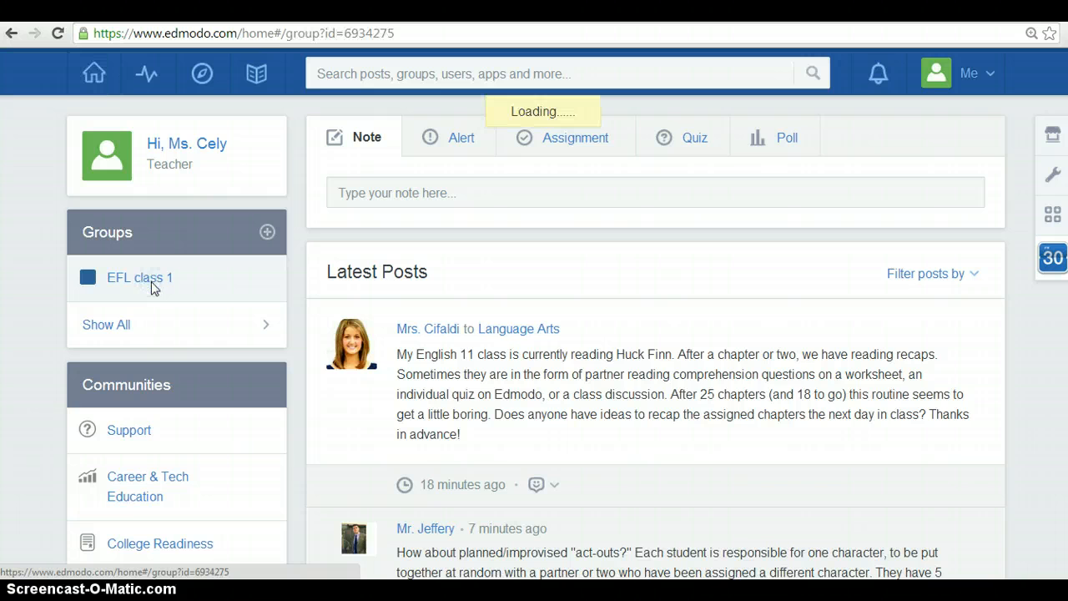
pyautogui.click(140, 276)
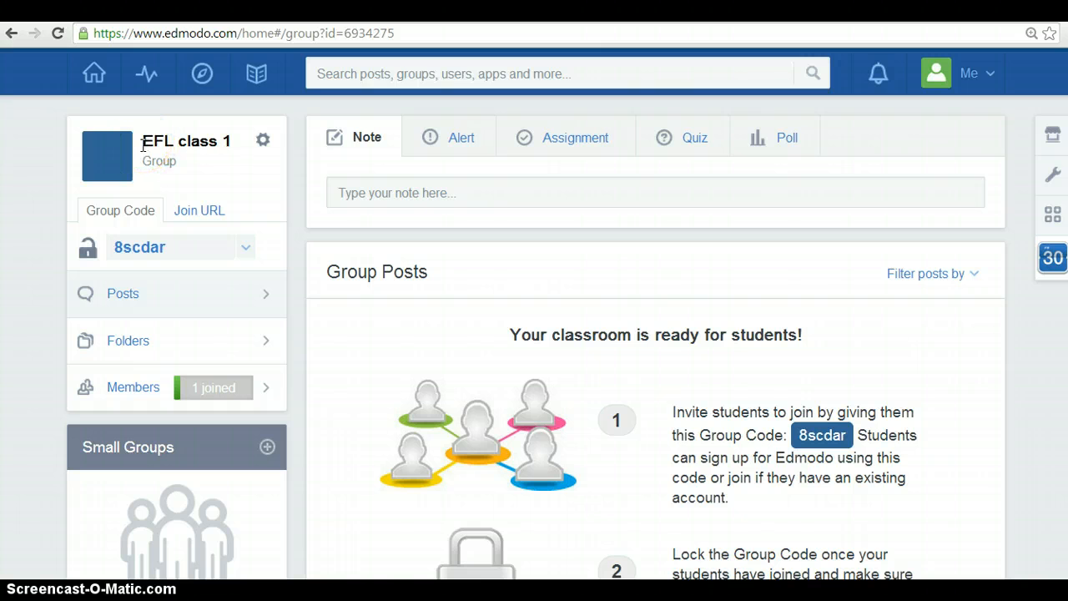
pyautogui.moveTo(231, 141)
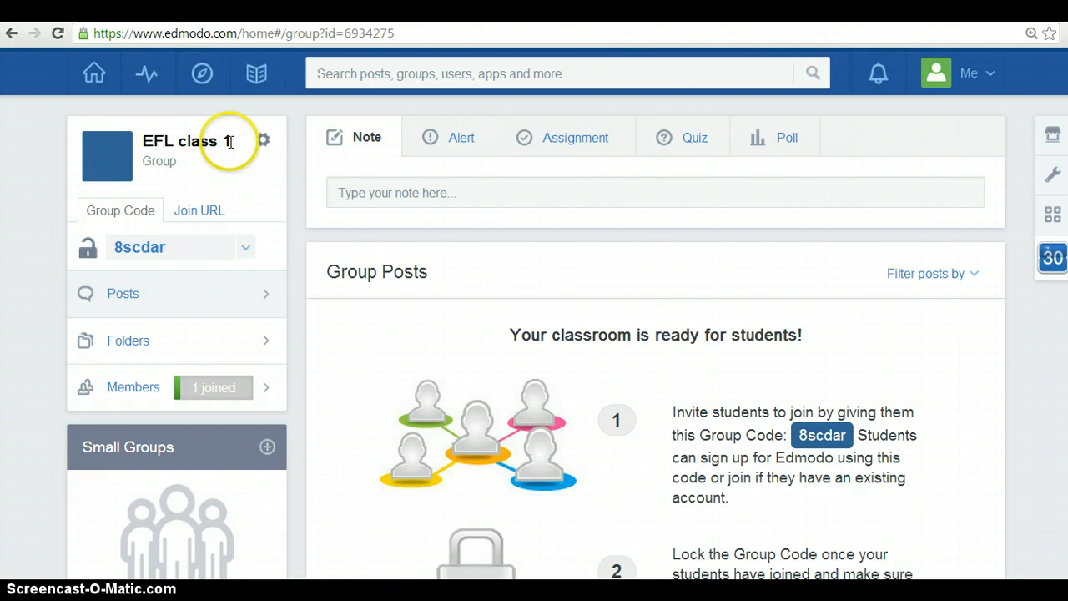
pyautogui.moveTo(237, 146)
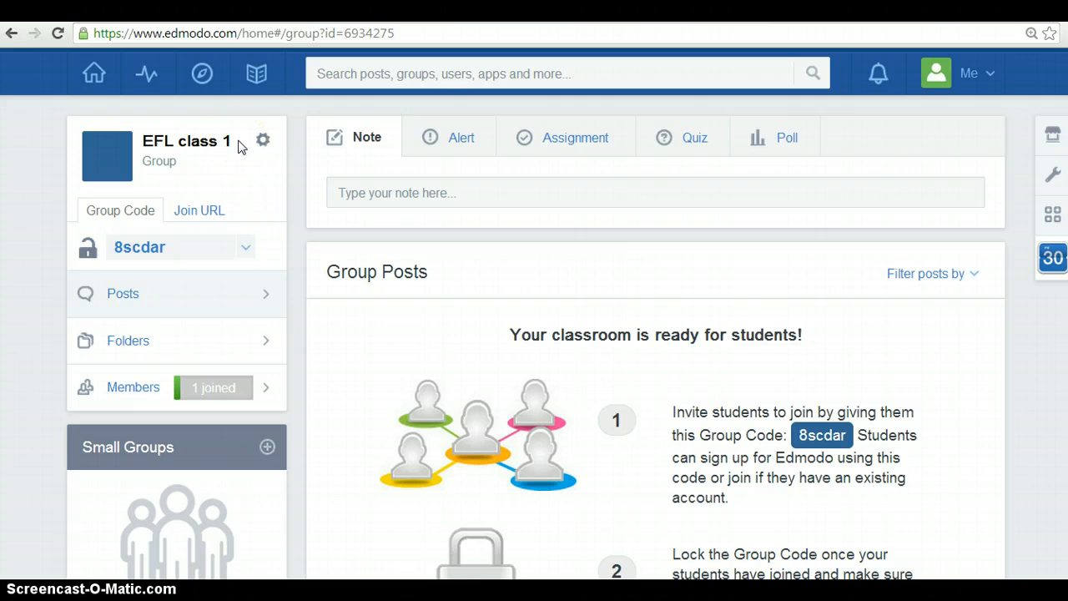
pyautogui.moveTo(292, 170)
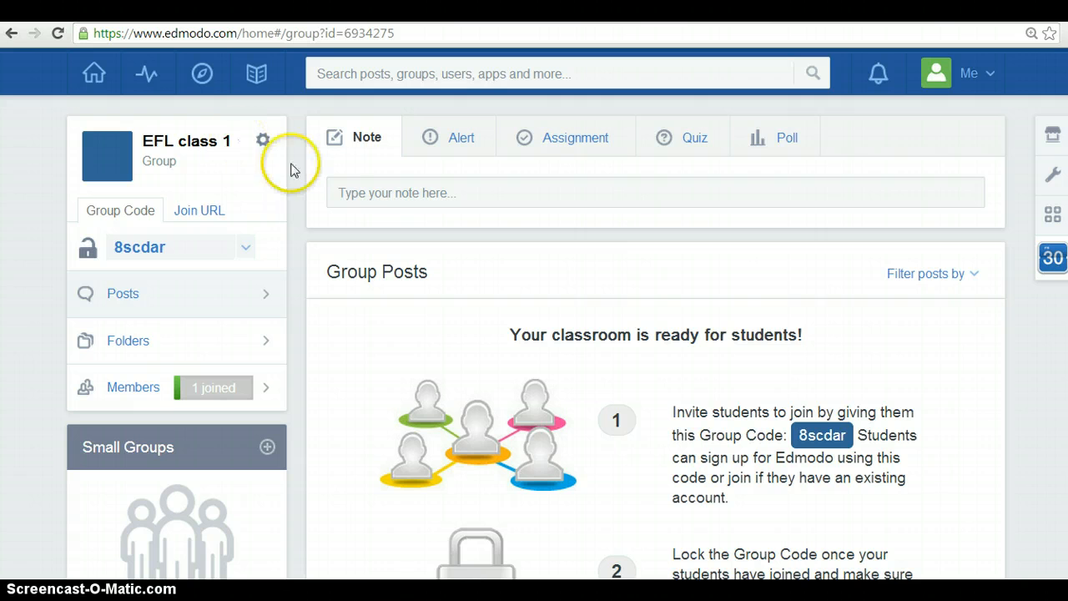
pyautogui.moveTo(865, 471)
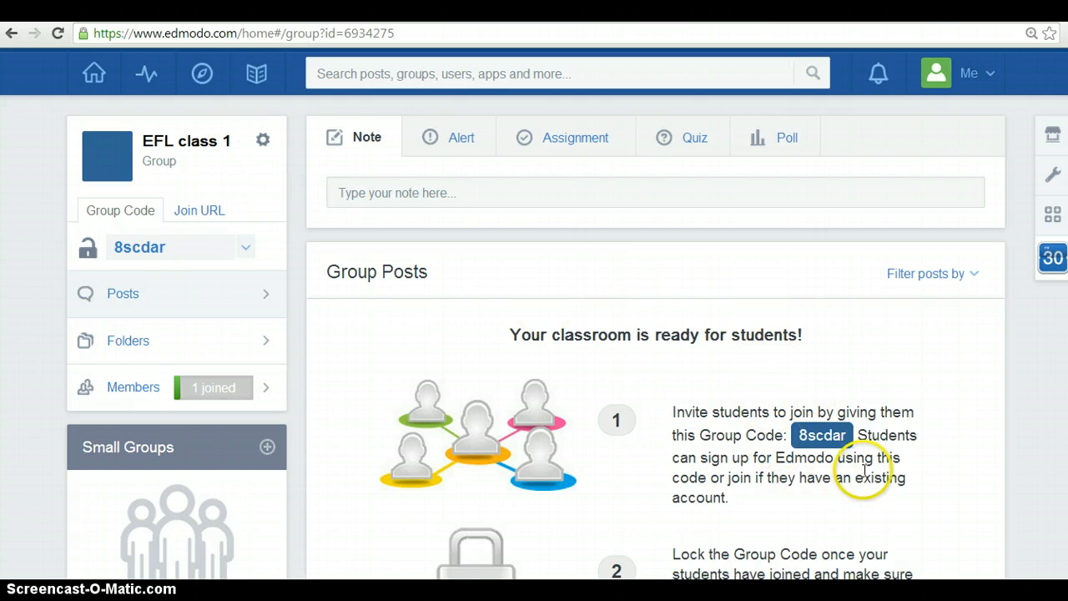
pyautogui.moveTo(766, 534)
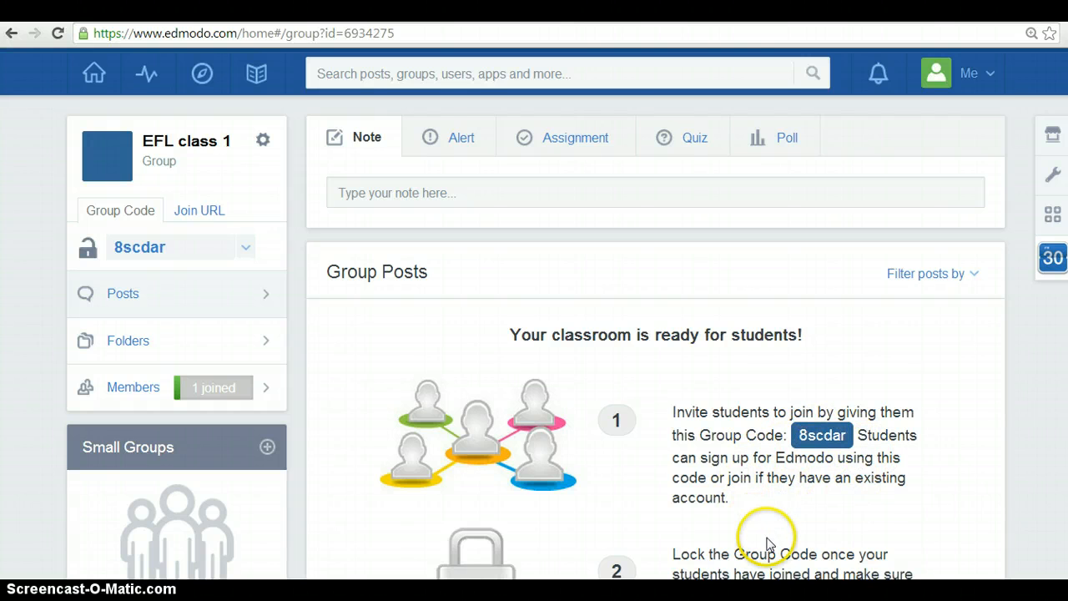
pyautogui.scroll(-3)
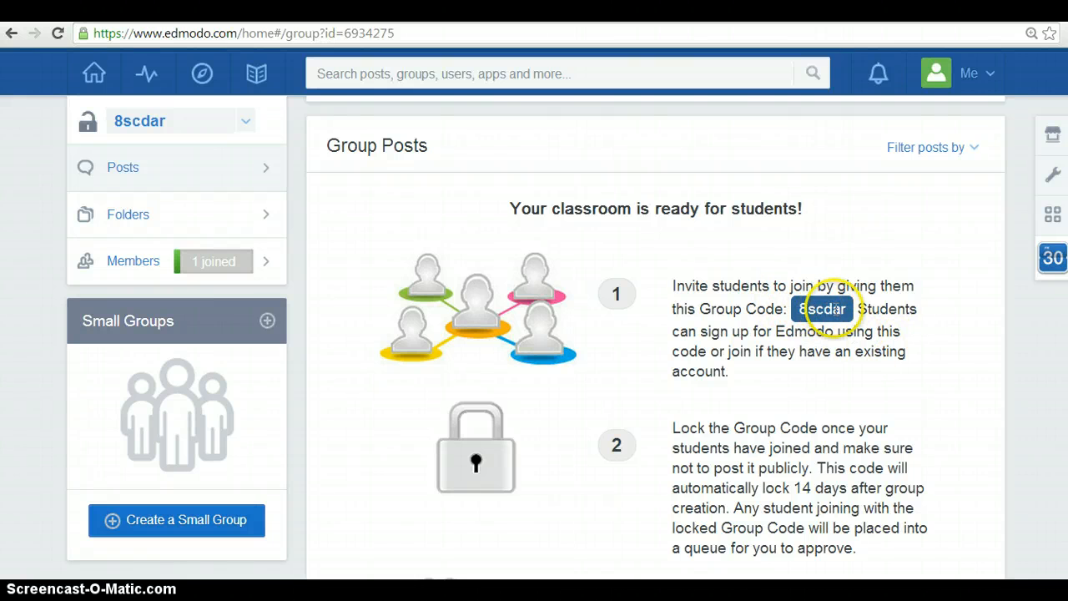
pyautogui.moveTo(938, 230)
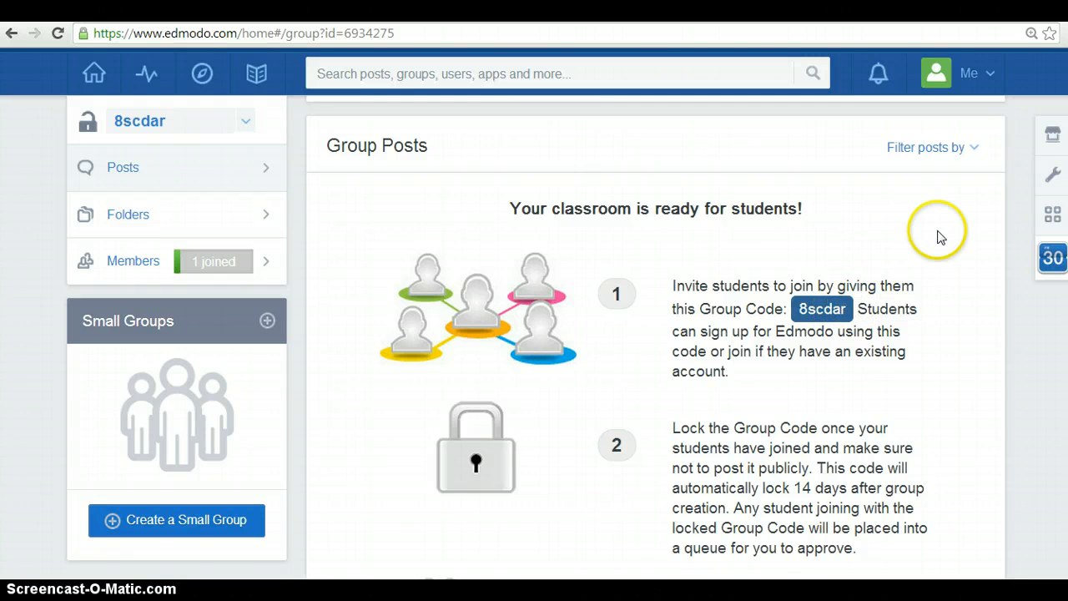
pyautogui.moveTo(977, 237)
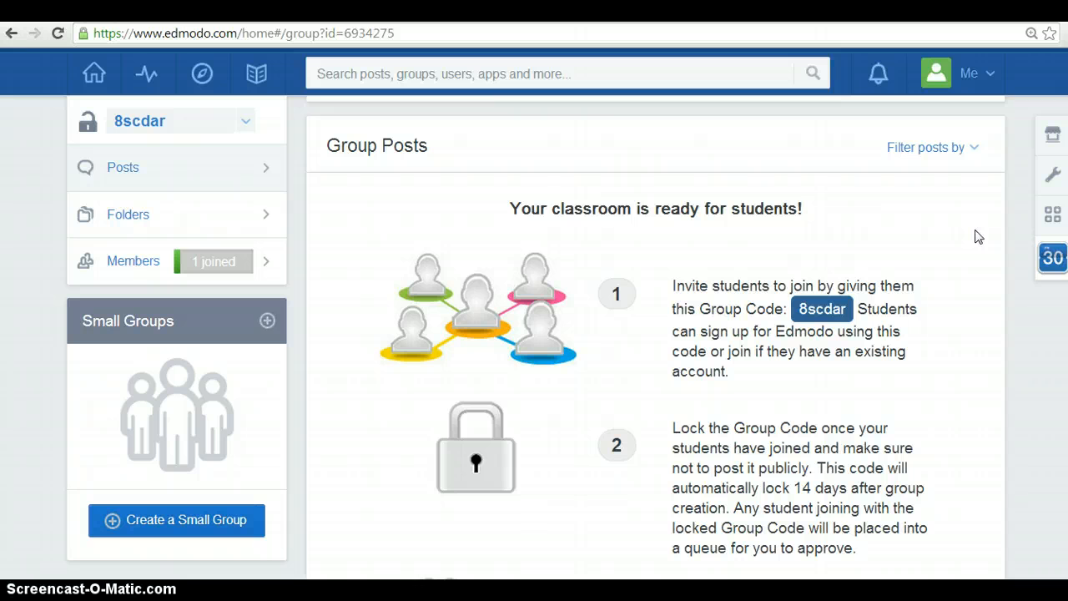
pyautogui.moveTo(1015, 385)
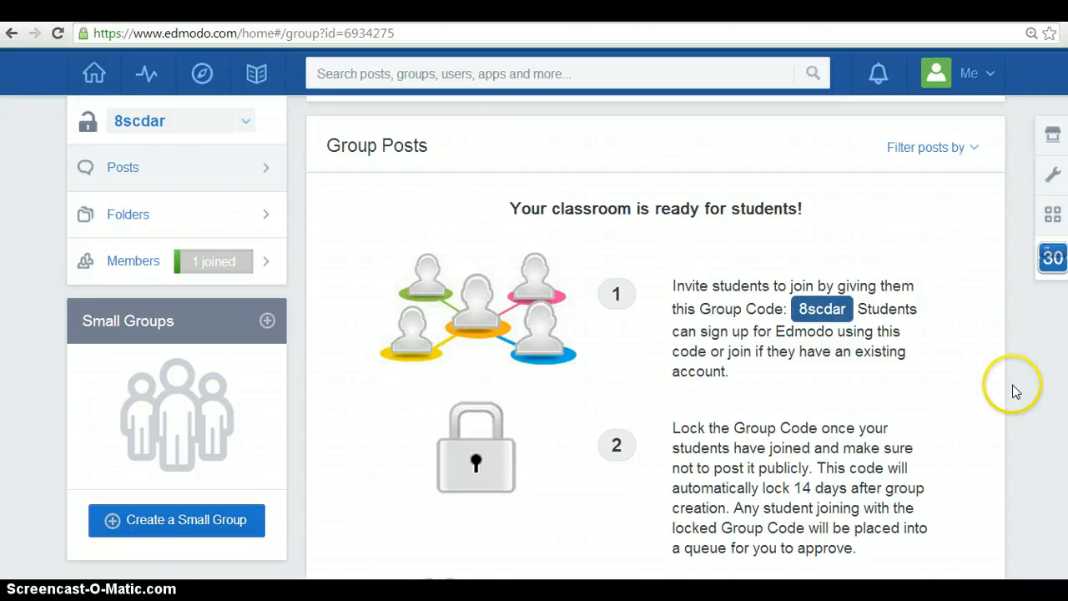
pyautogui.scroll(-3)
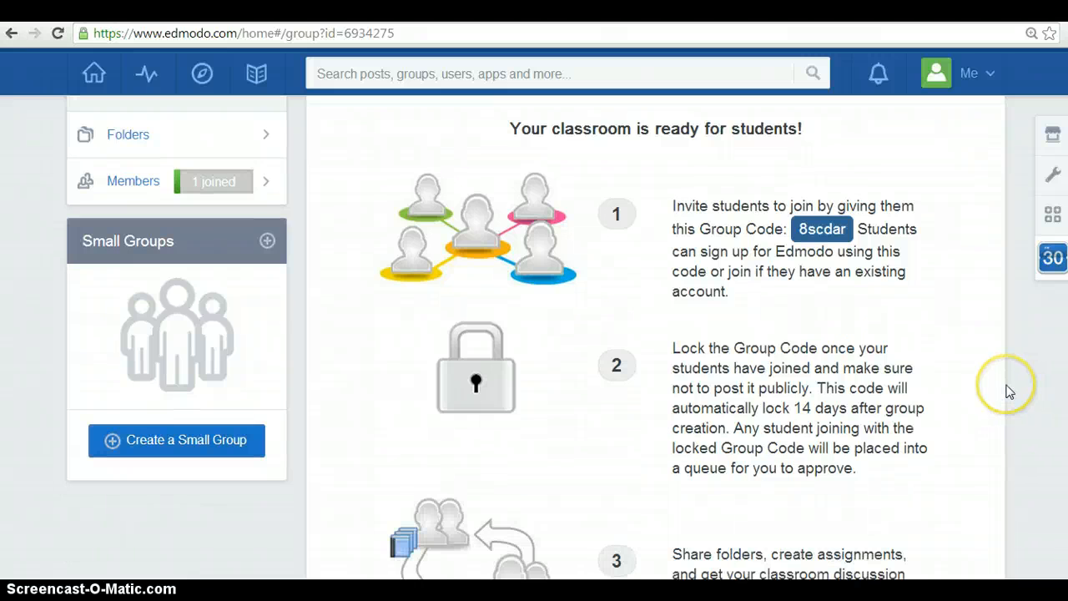
pyautogui.moveTo(1009, 392)
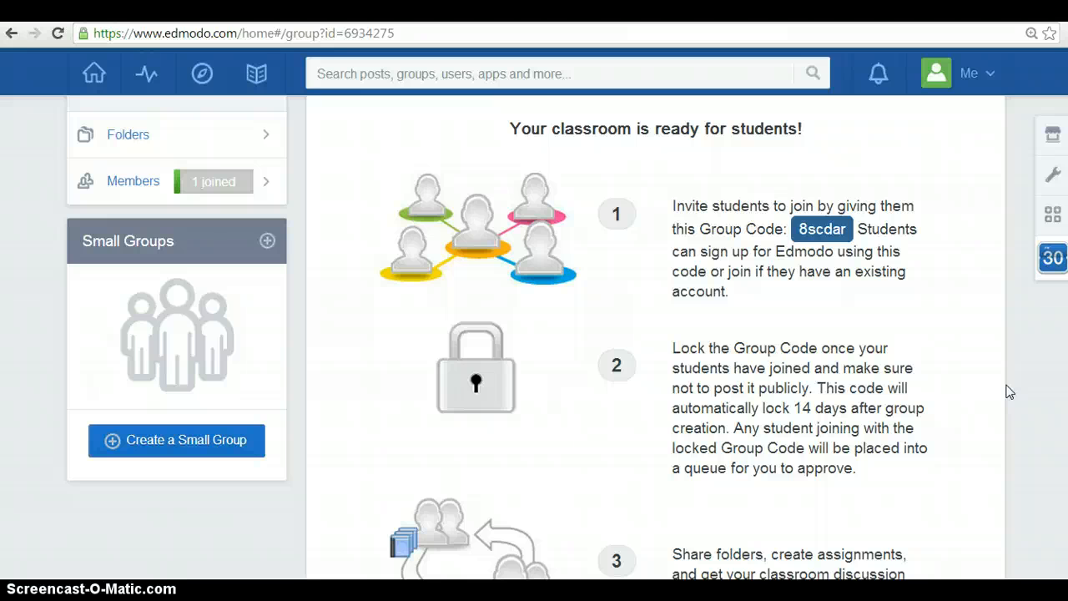
pyautogui.scroll(-3)
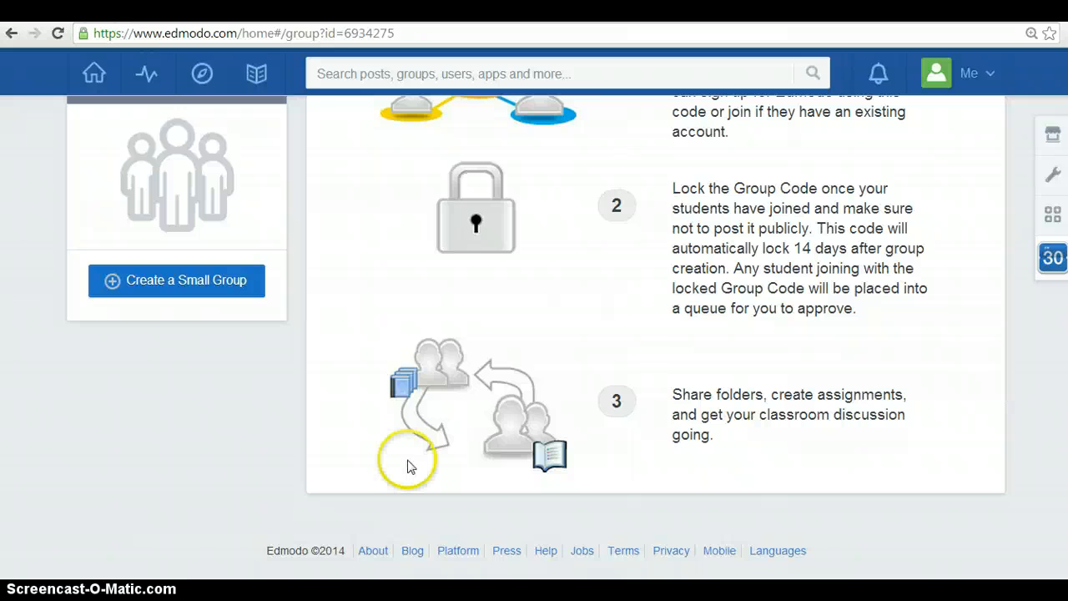
pyautogui.scroll(3)
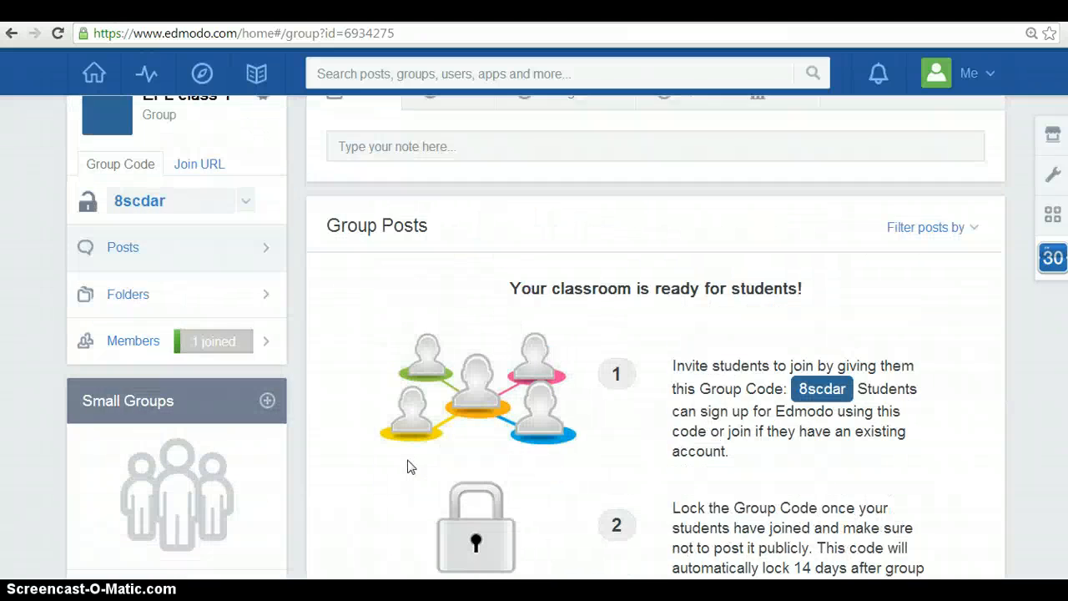
pyautogui.scroll(3)
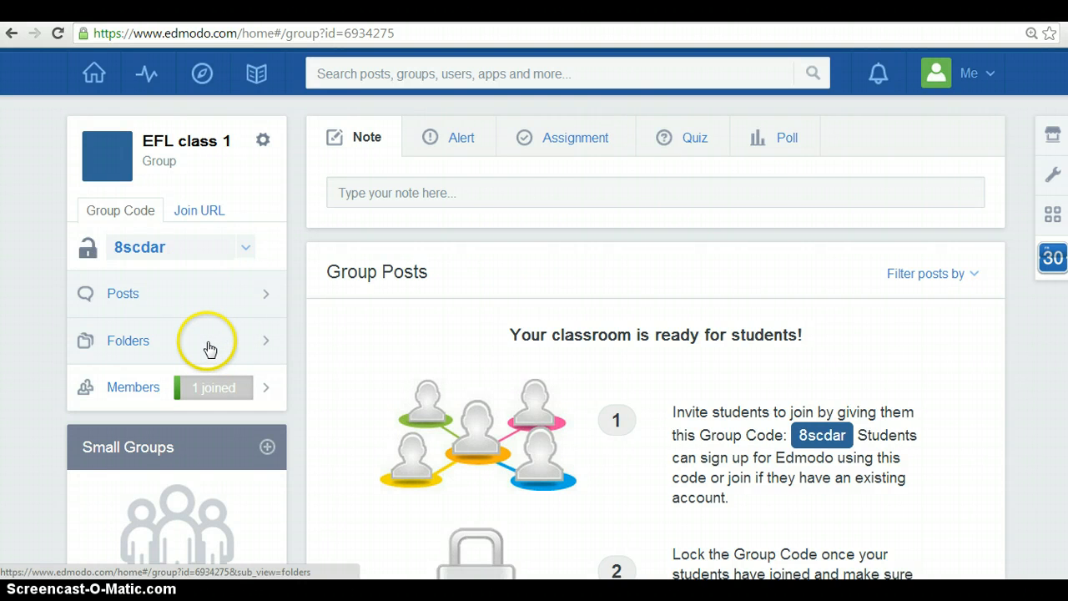
# Step: Show the Folders view of EFL class 1, which currently has no folders
pyautogui.click(127, 341)
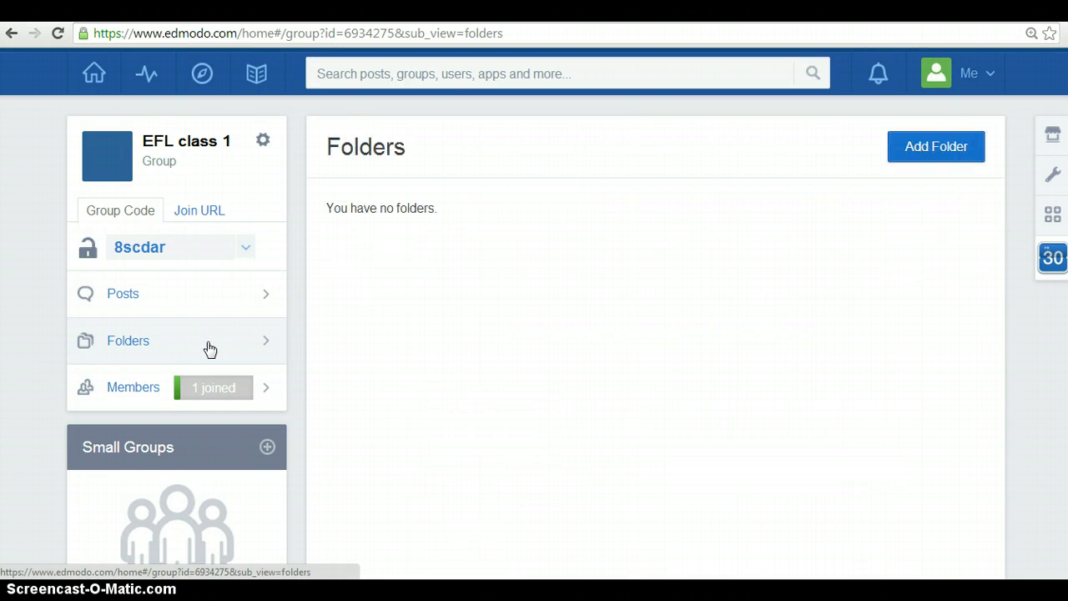
pyautogui.moveTo(434, 367)
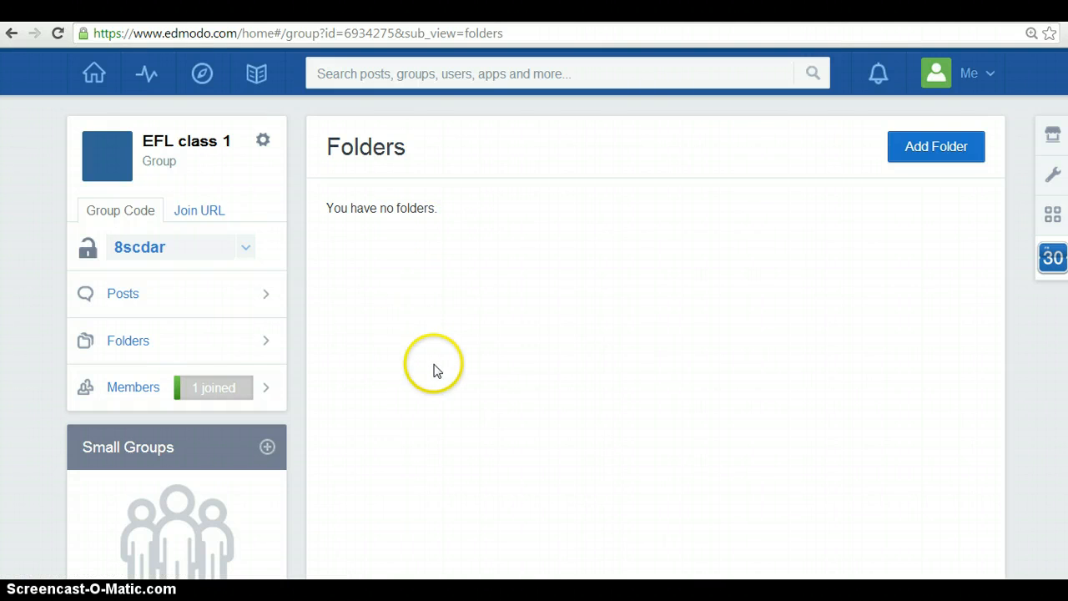
pyautogui.moveTo(388, 460)
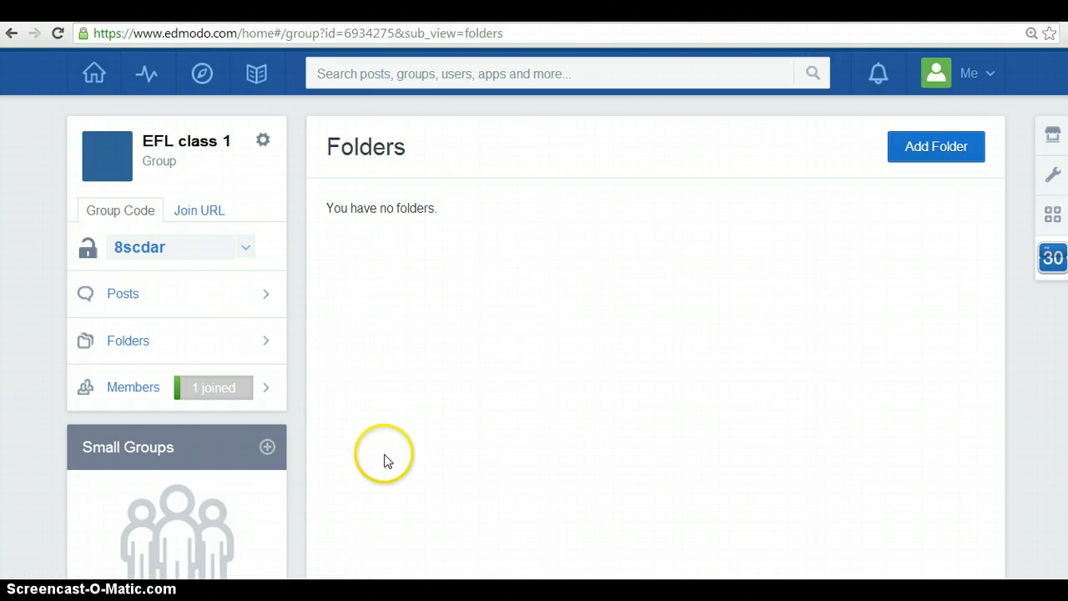
pyautogui.moveTo(423, 364)
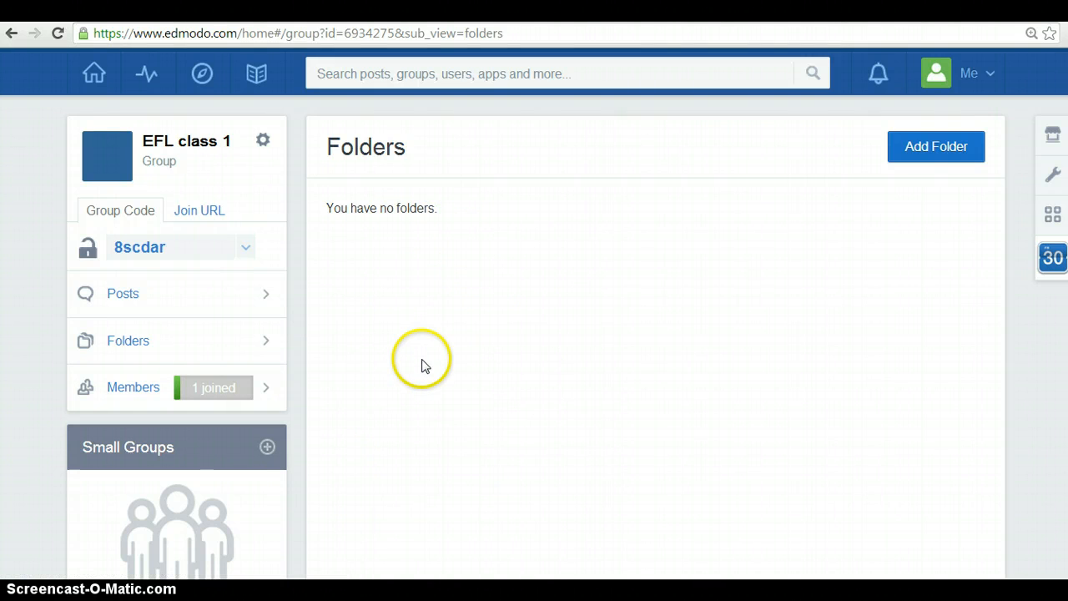
pyautogui.moveTo(417, 364)
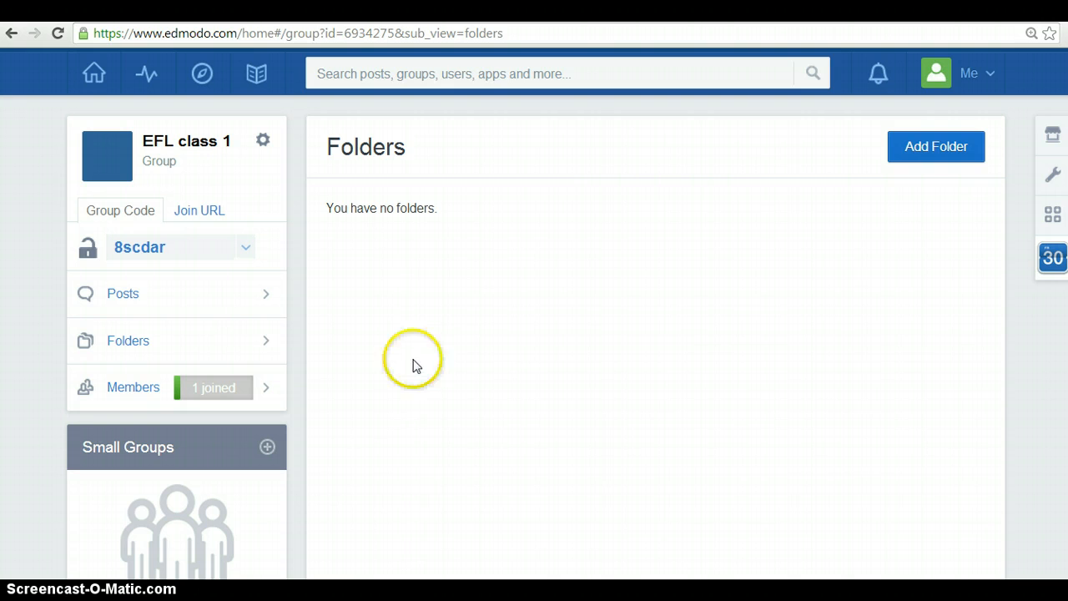
# Step: Show the Members list of EFL class 1, containing only the teacher owner
pyautogui.click(133, 387)
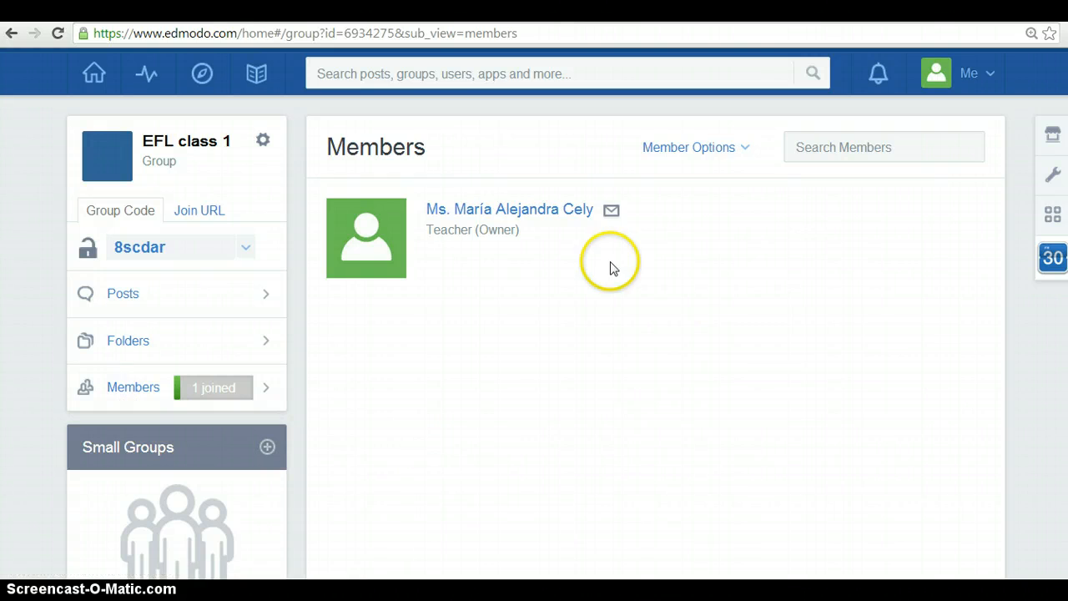
pyautogui.moveTo(342, 392)
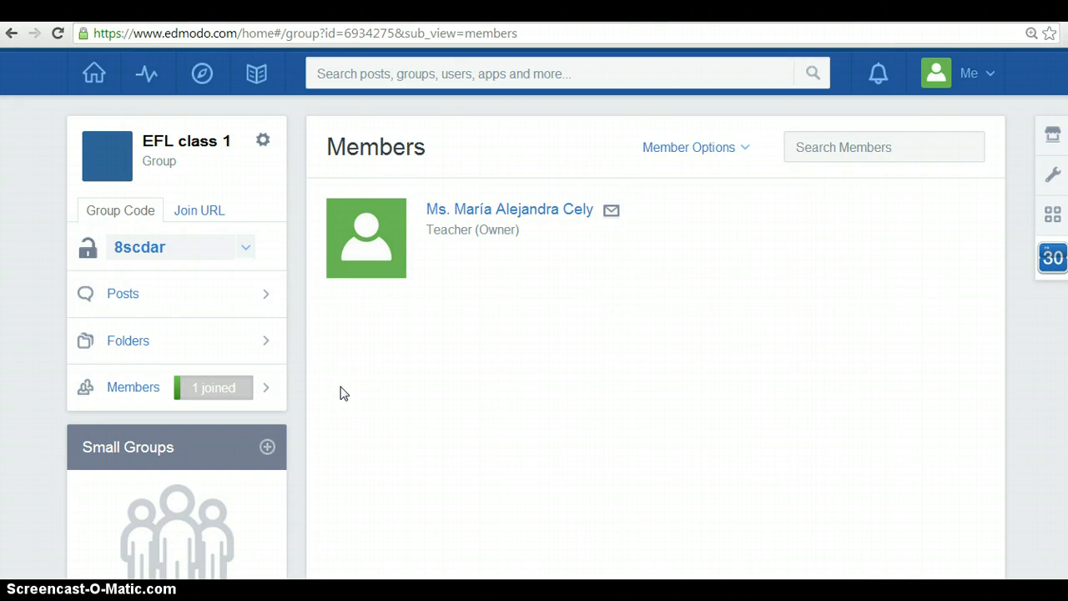
pyautogui.moveTo(843, 365)
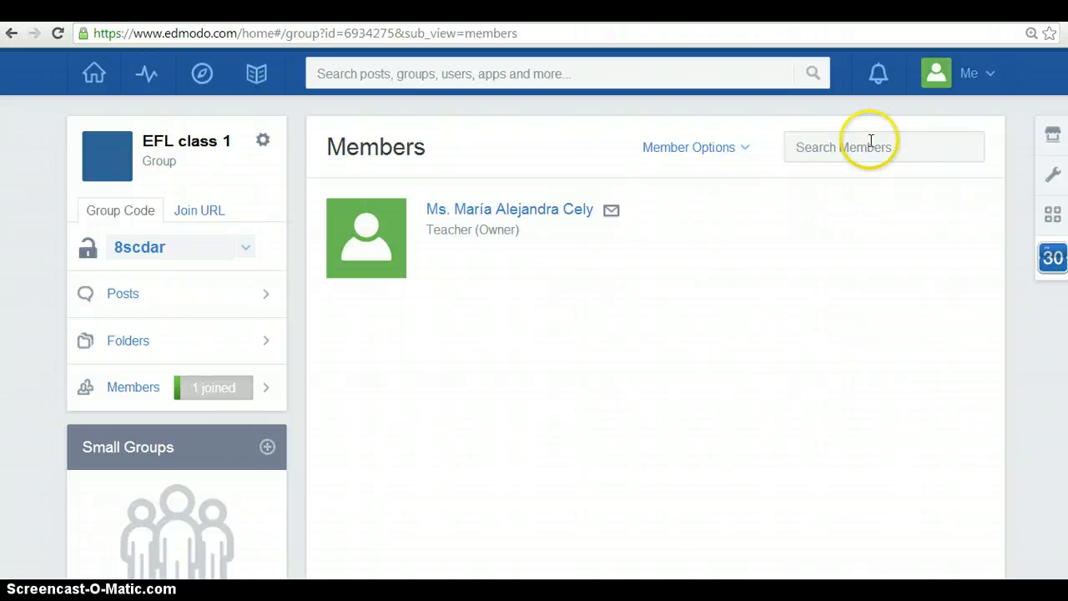
pyautogui.moveTo(456, 277)
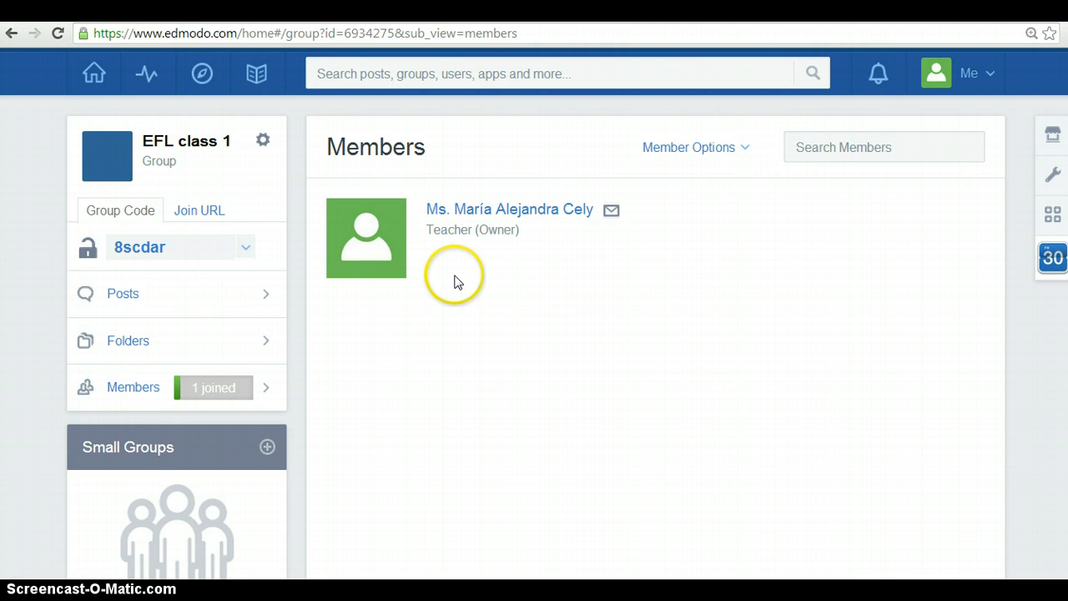
pyautogui.moveTo(344, 405)
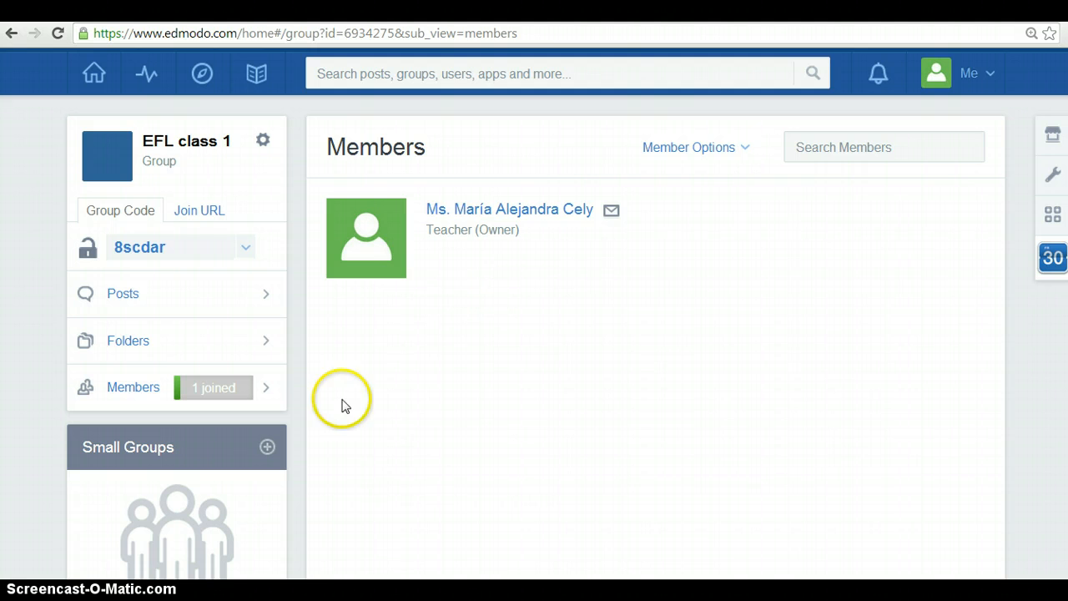
pyautogui.moveTo(237, 149)
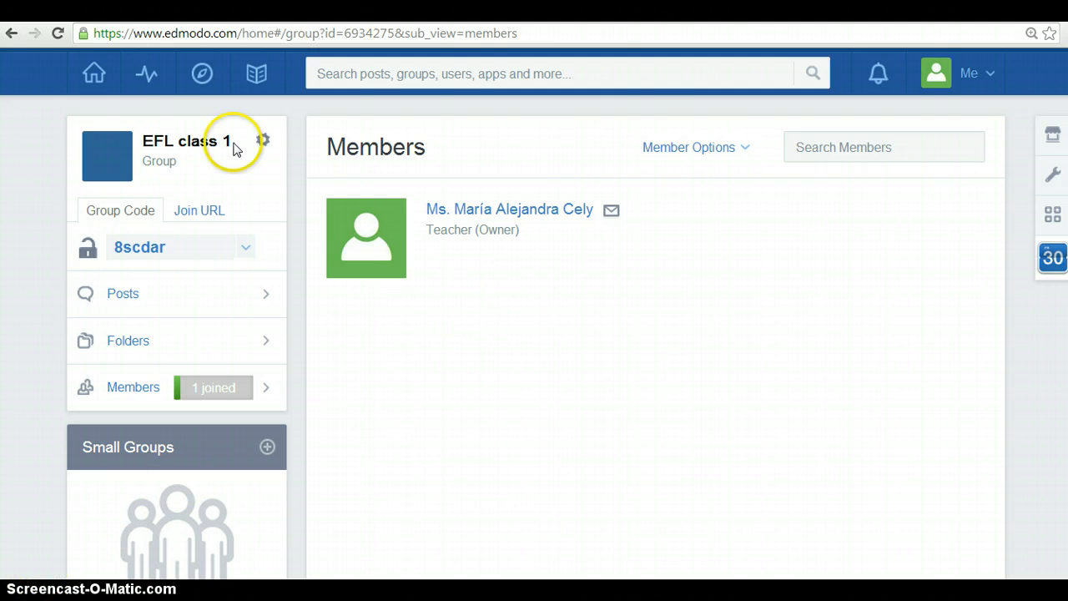
# Step: Go back to the home feed and bring the sidebar's Communities list into view
pyautogui.click(93, 73)
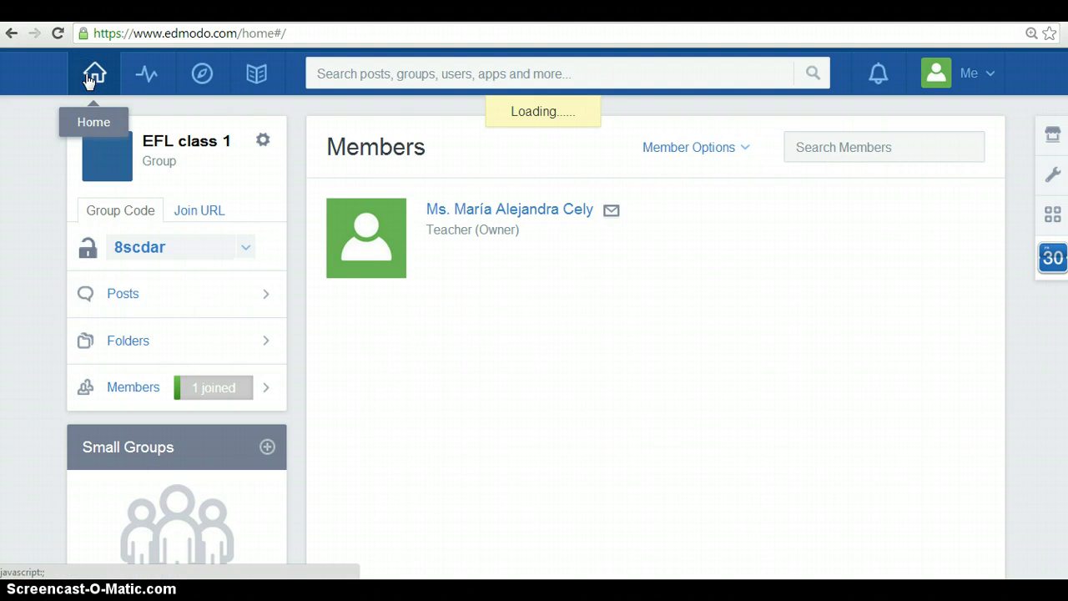
pyautogui.click(93, 73)
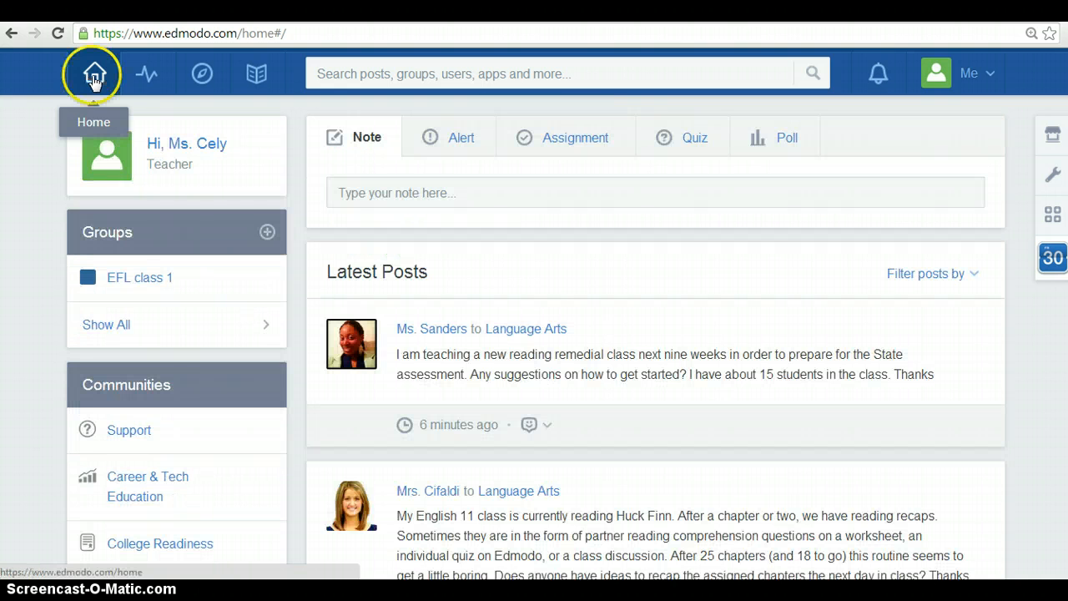
pyautogui.moveTo(127, 384)
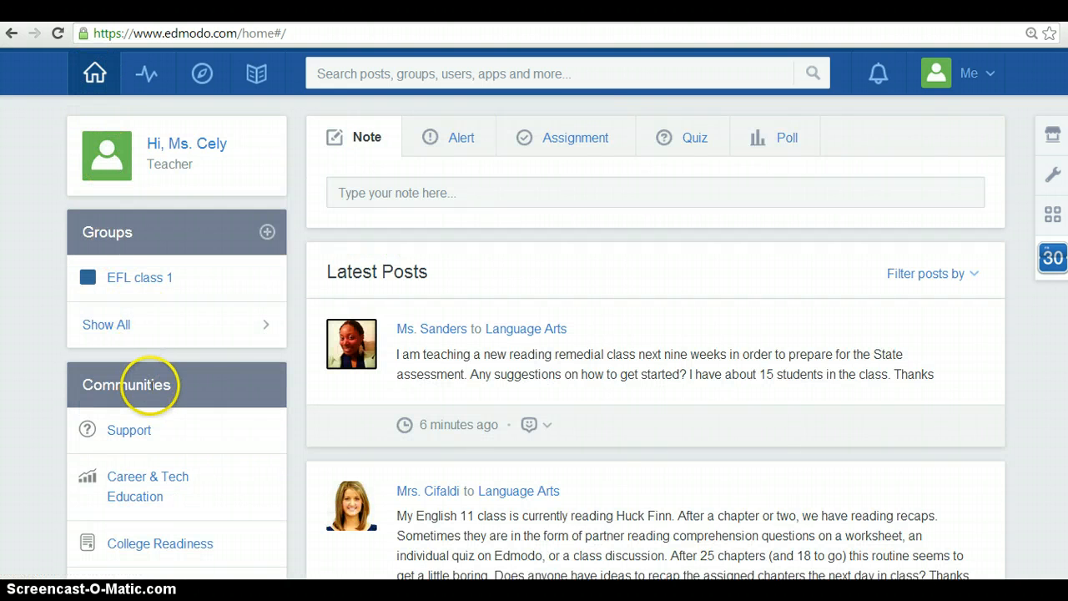
pyautogui.scroll(-3)
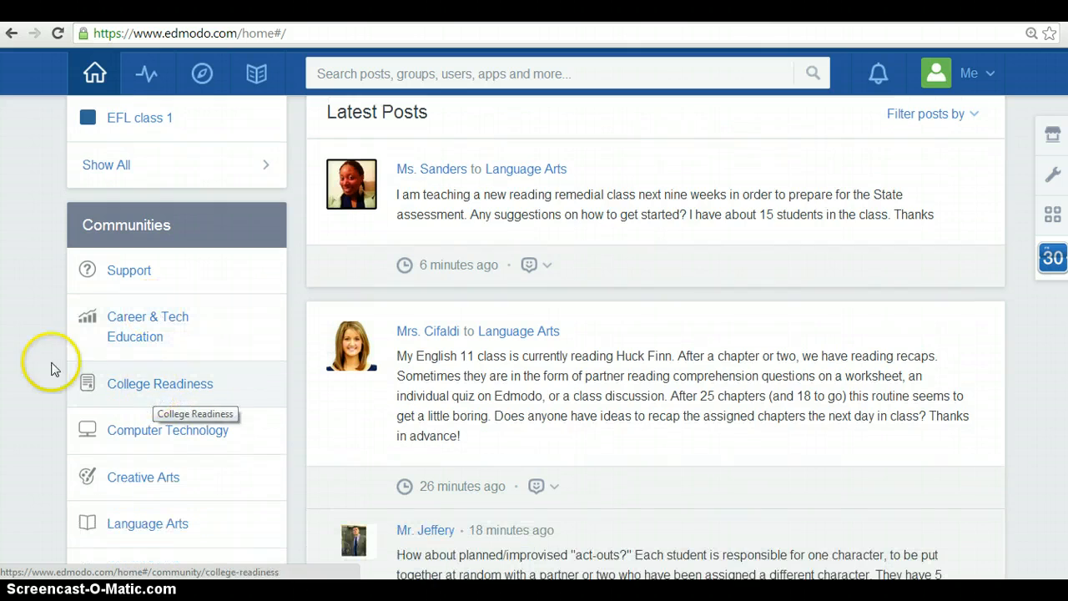
pyautogui.scroll(-3)
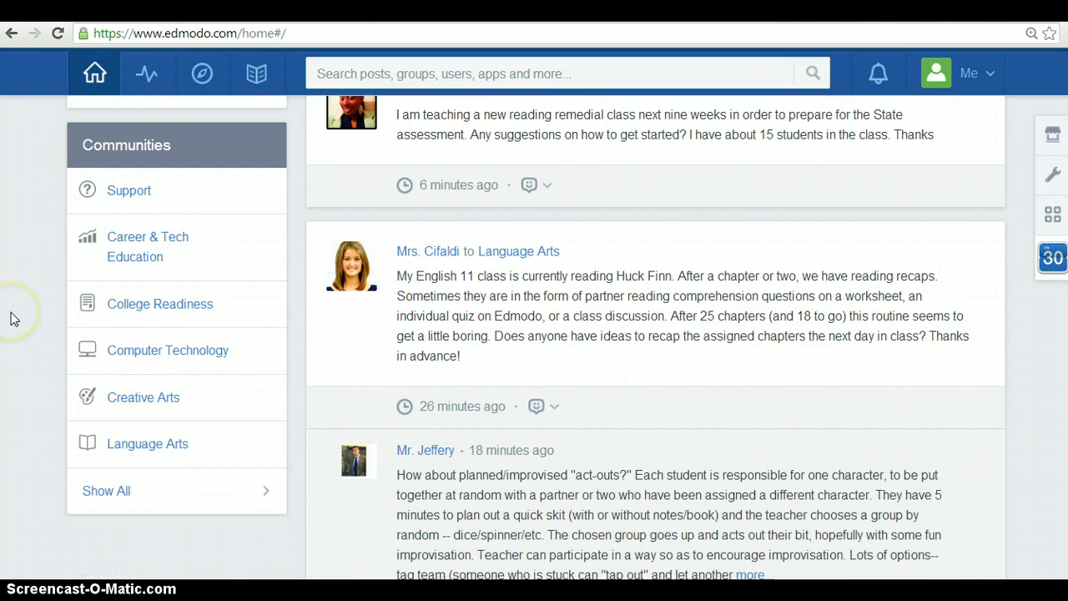
pyautogui.moveTo(257, 250)
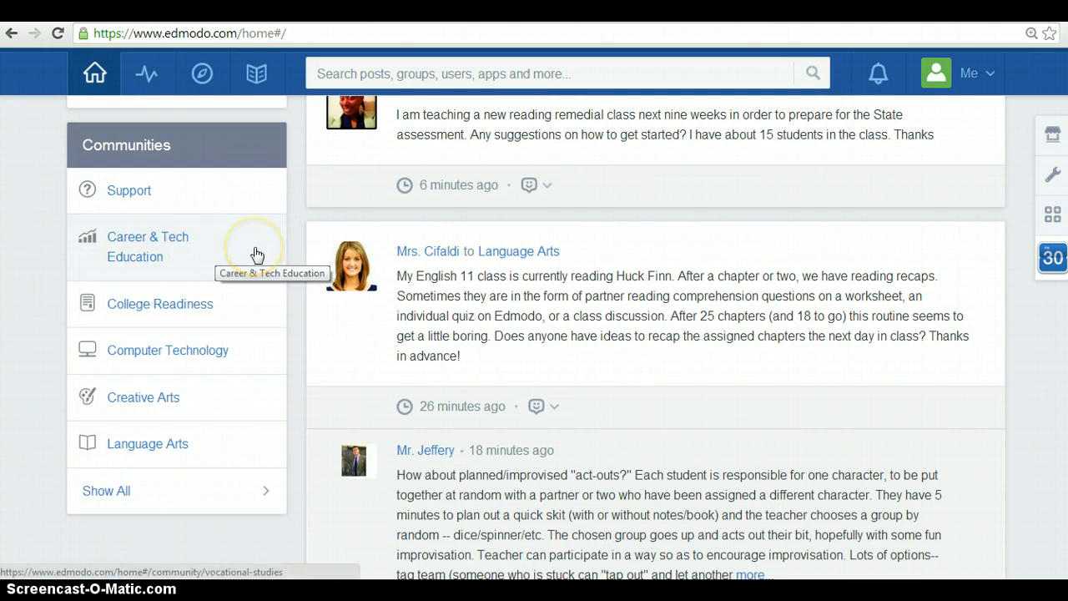
pyautogui.moveTo(251, 316)
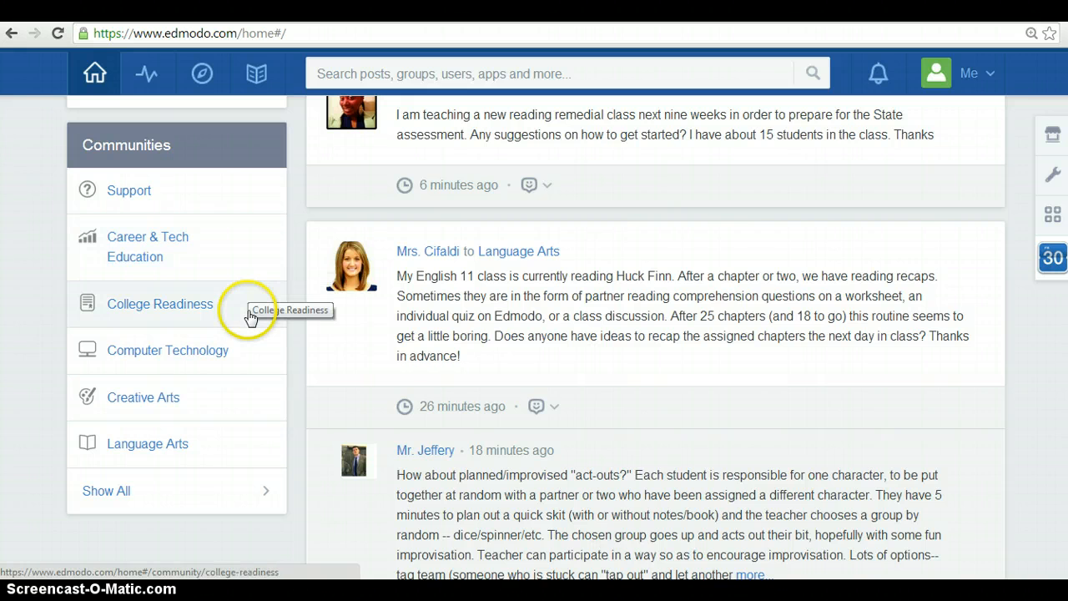
pyautogui.moveTo(251, 358)
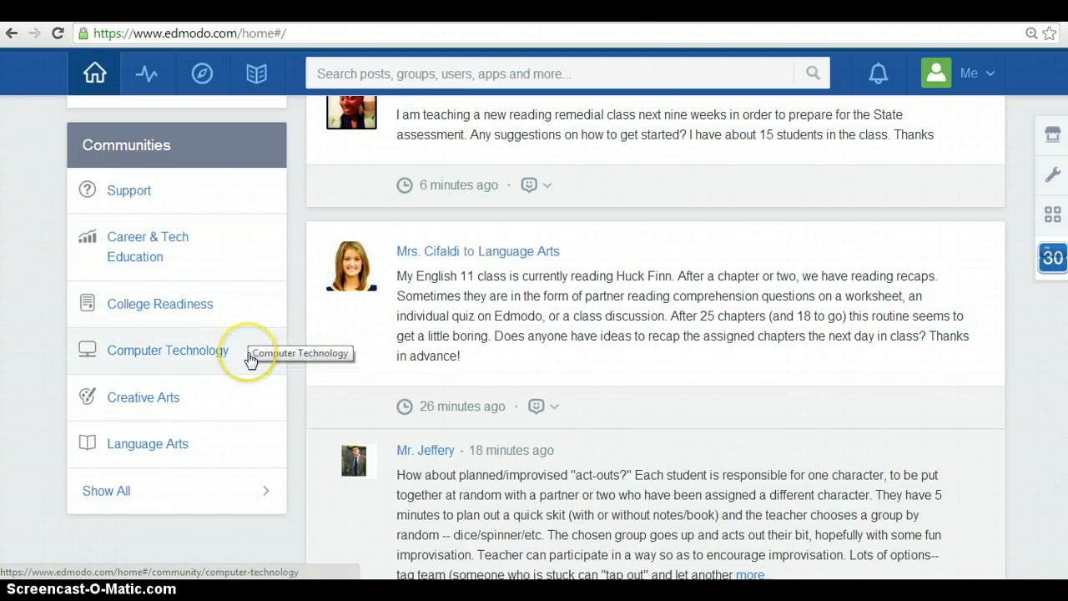
pyautogui.moveTo(252, 397)
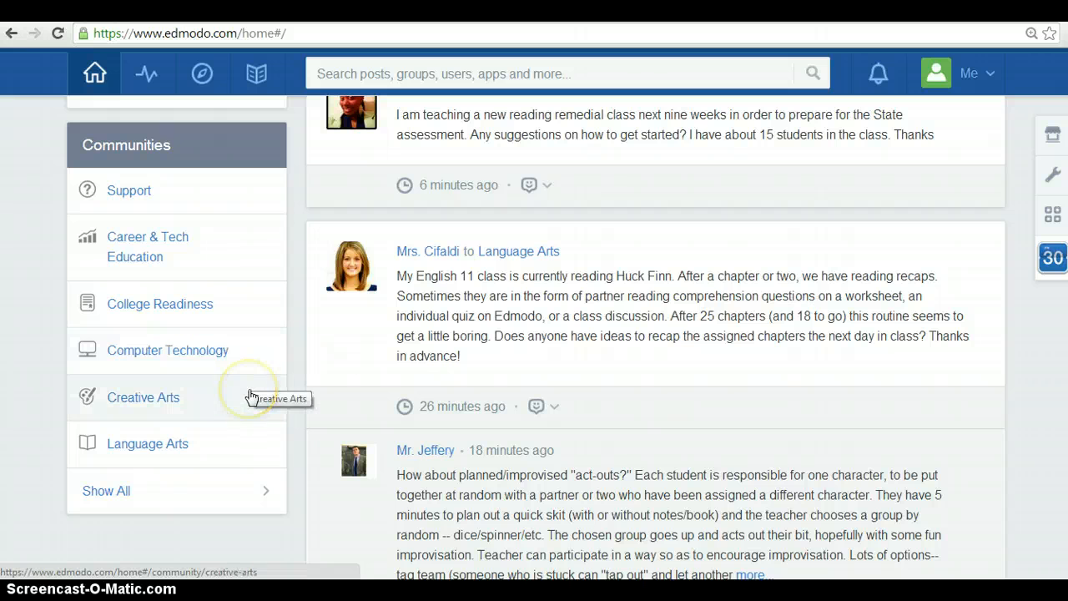
pyautogui.moveTo(251, 460)
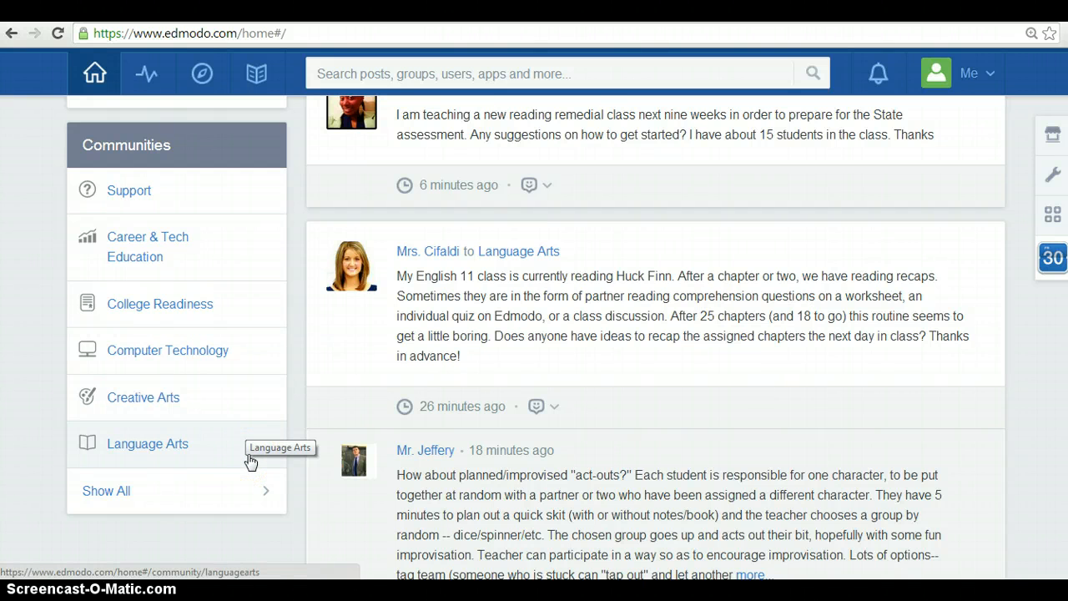
pyautogui.moveTo(163, 378)
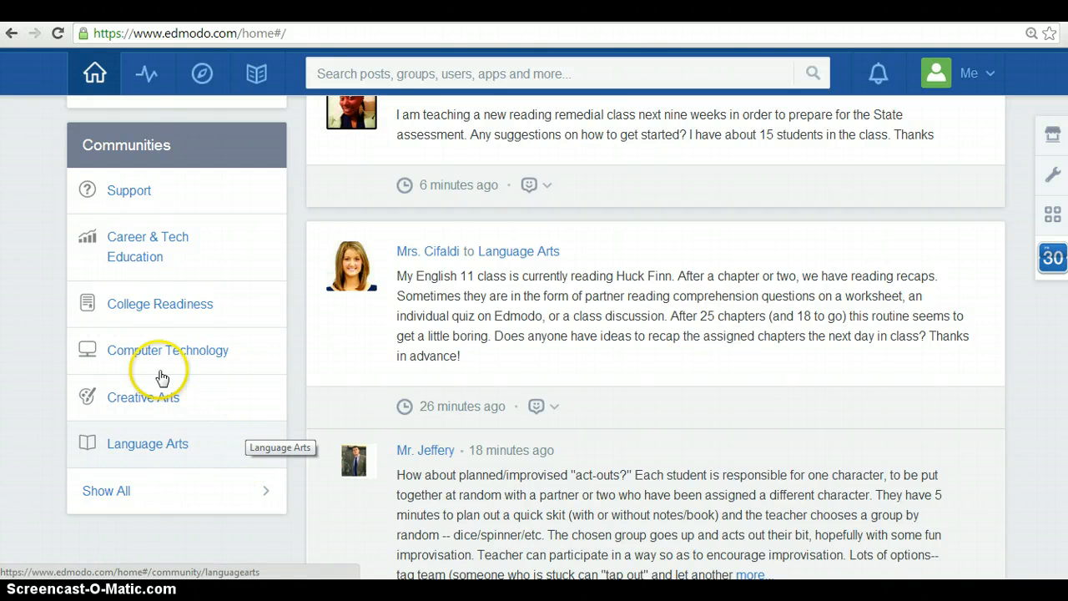
pyautogui.scroll(3)
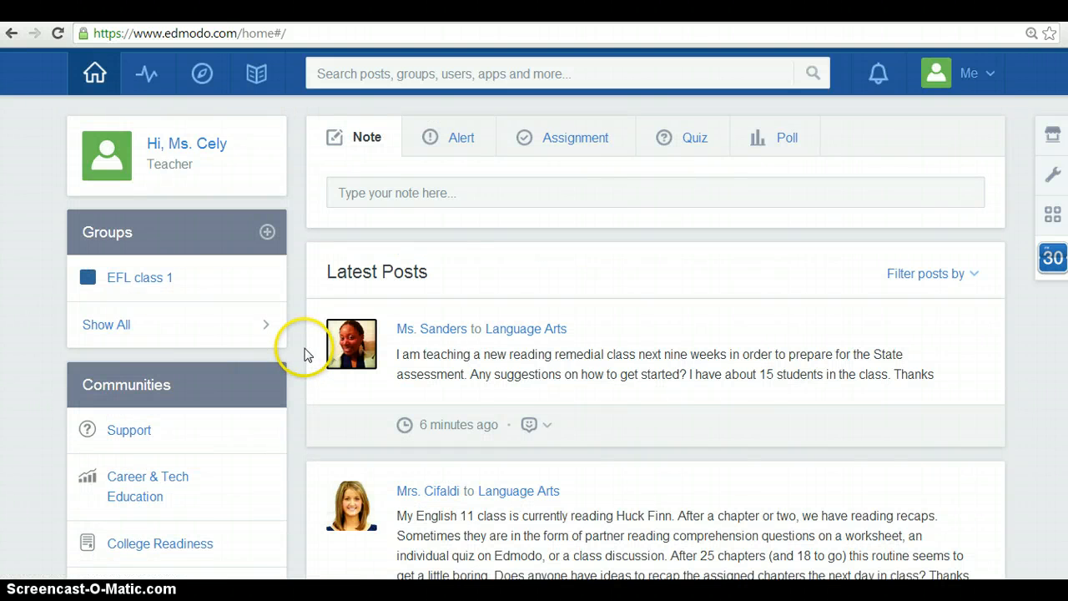
pyautogui.moveTo(800, 414)
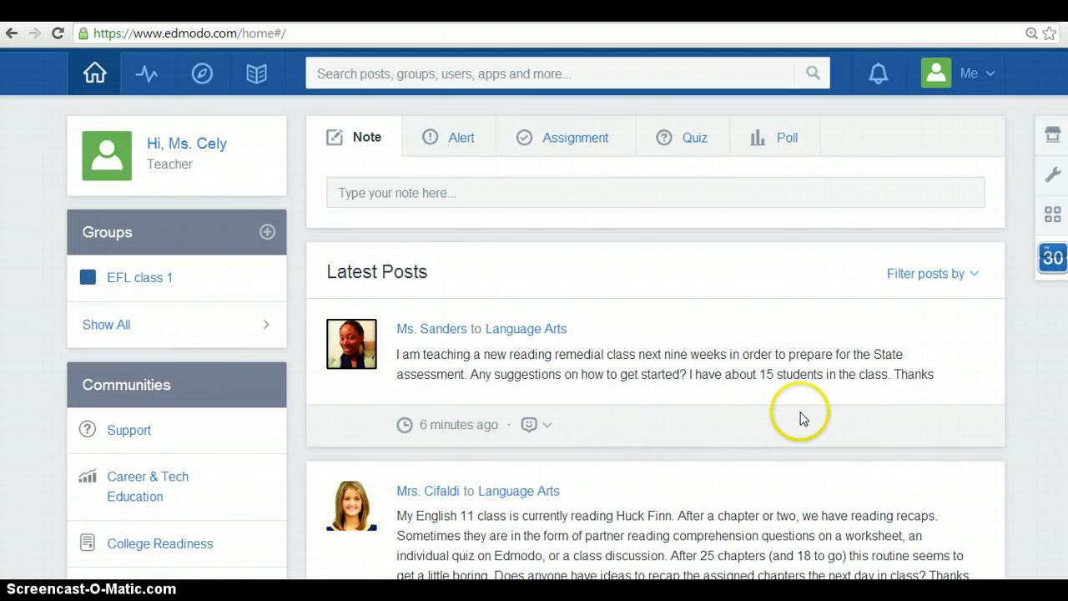
pyautogui.moveTo(721, 531)
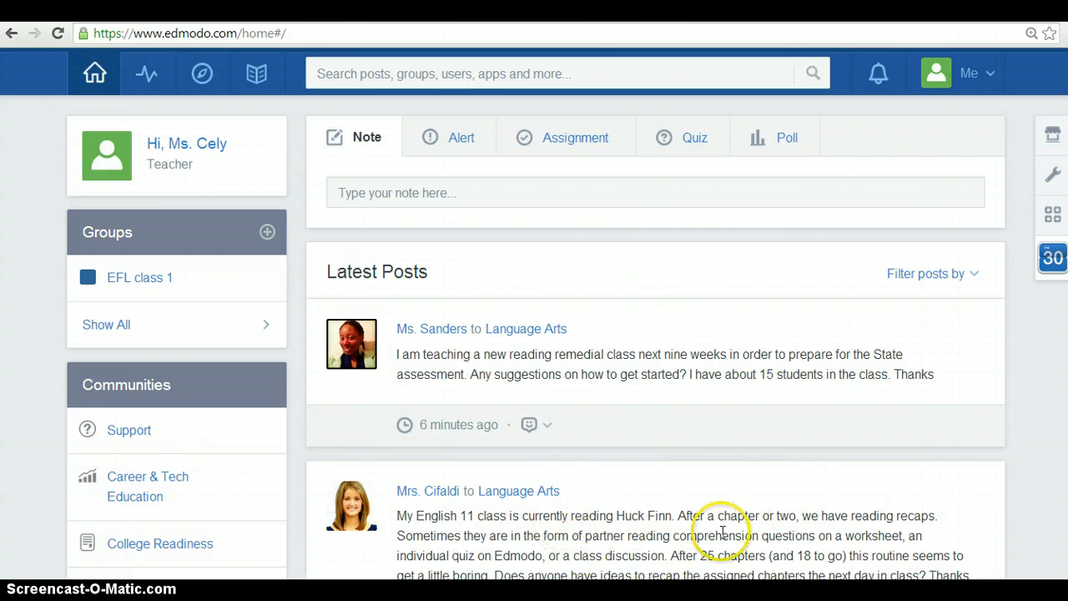
pyautogui.moveTo(628, 440)
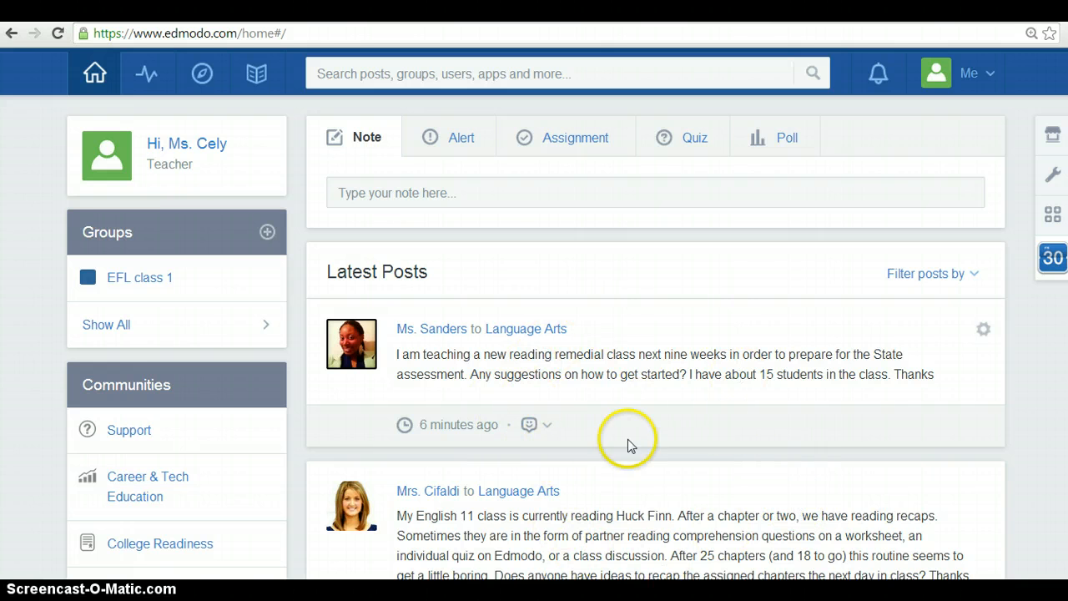
pyautogui.moveTo(511, 344)
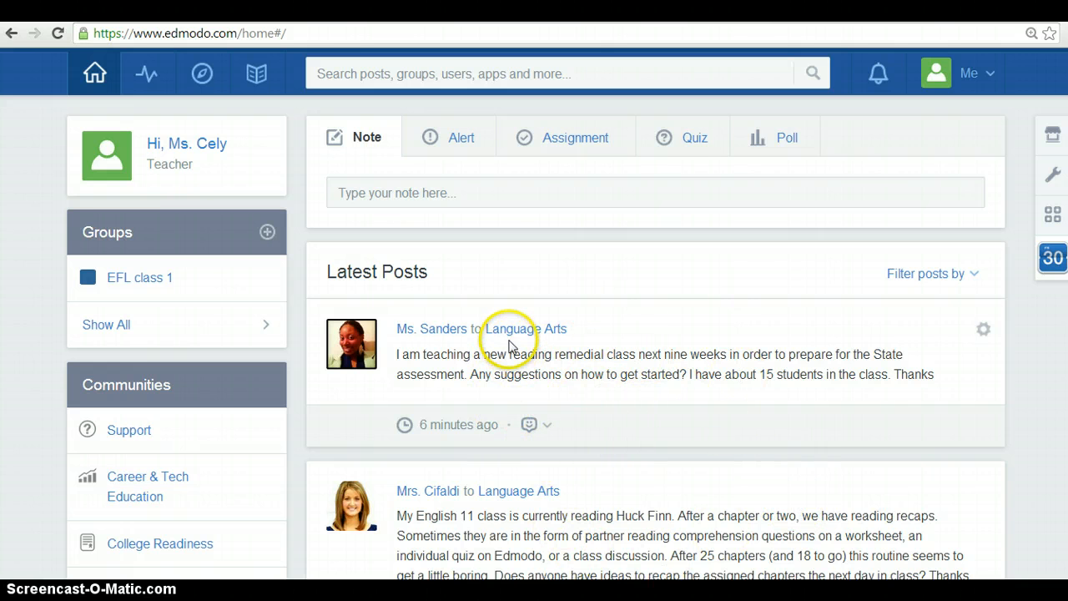
pyautogui.scroll(-3)
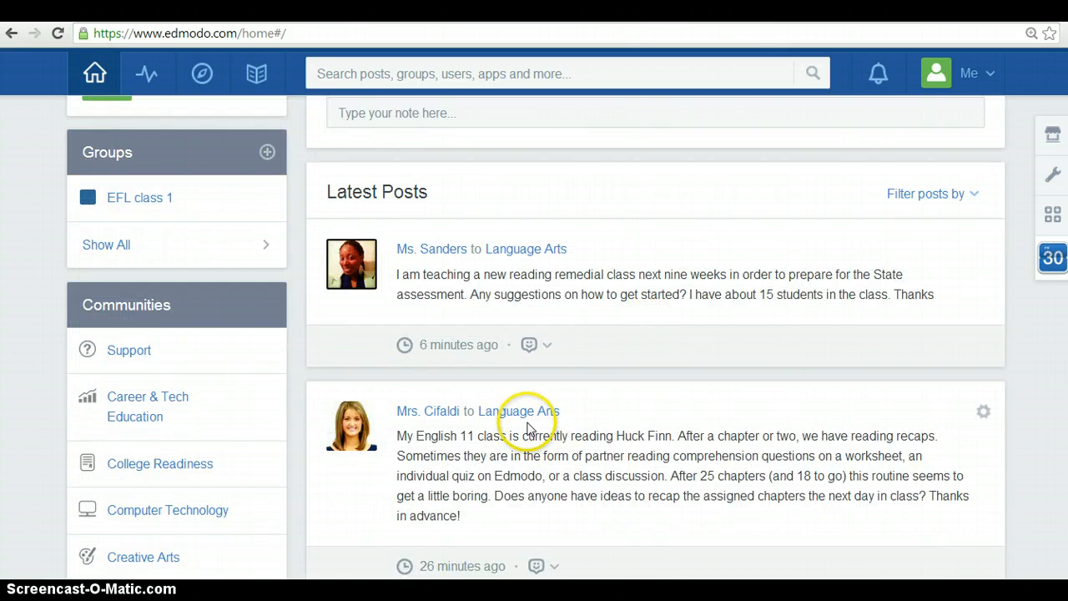
pyautogui.scroll(-3)
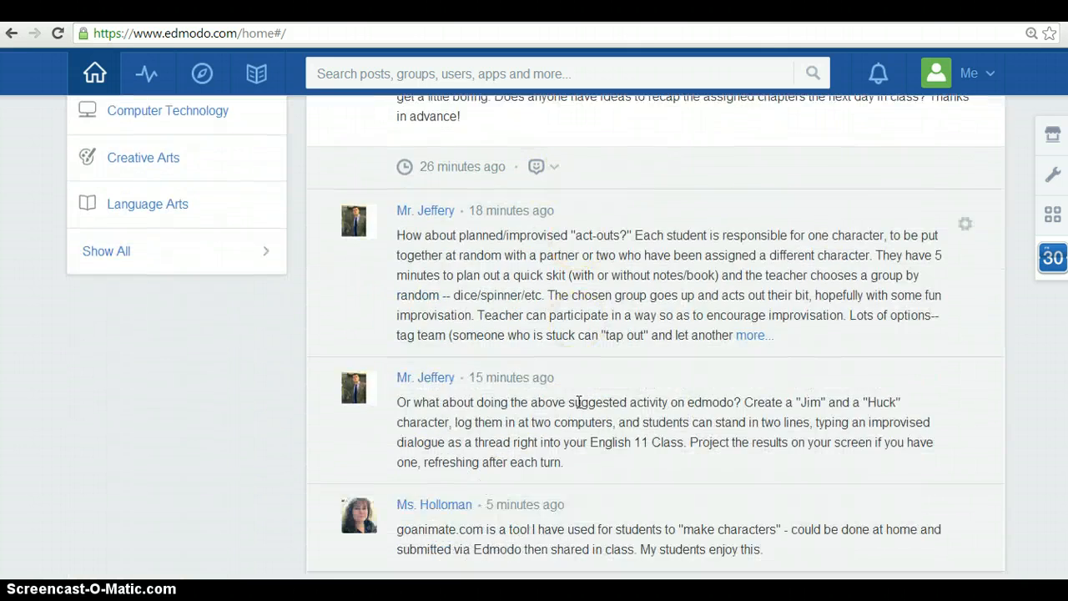
pyautogui.scroll(-3)
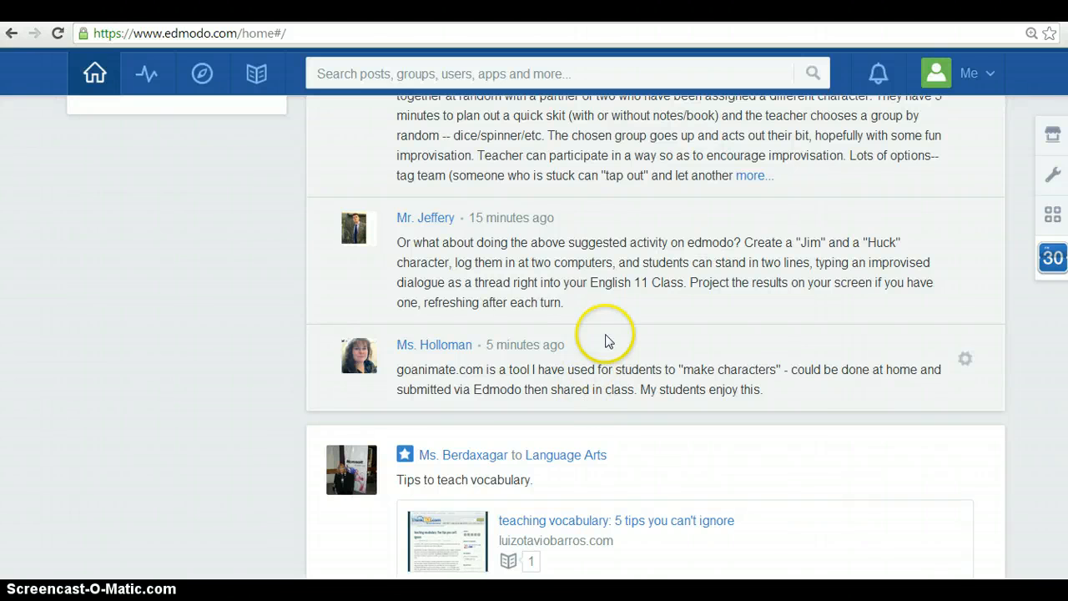
pyautogui.moveTo(611, 331)
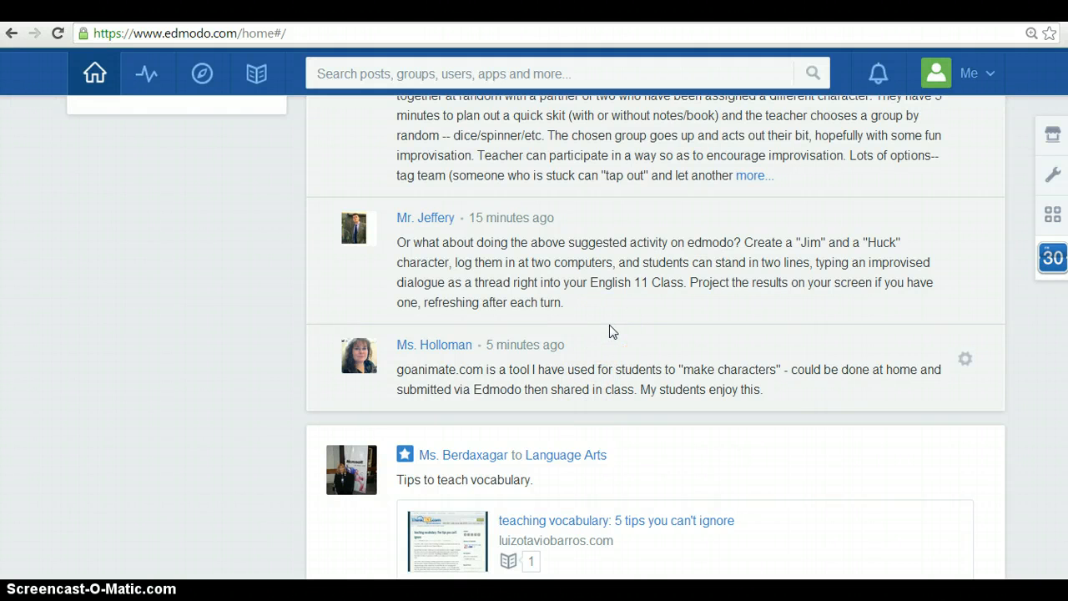
pyautogui.scroll(-3)
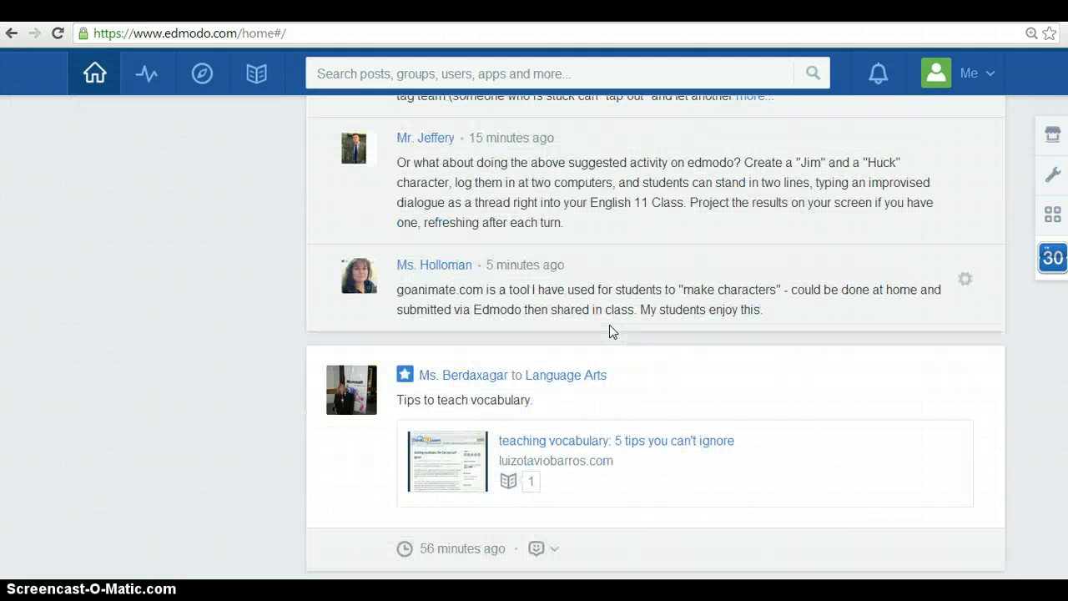
pyautogui.scroll(-3)
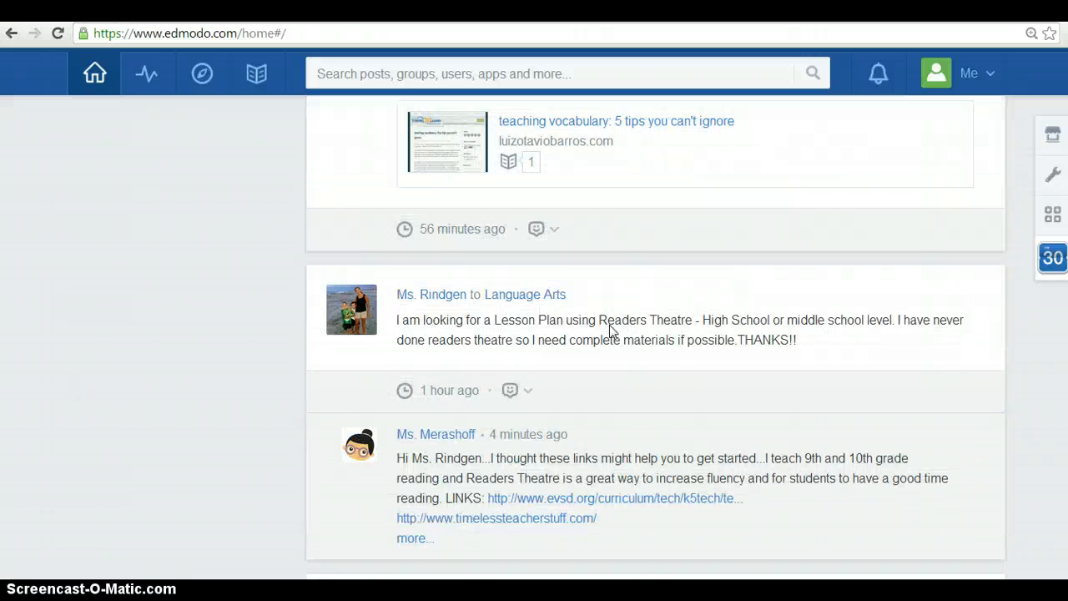
pyautogui.scroll(-3)
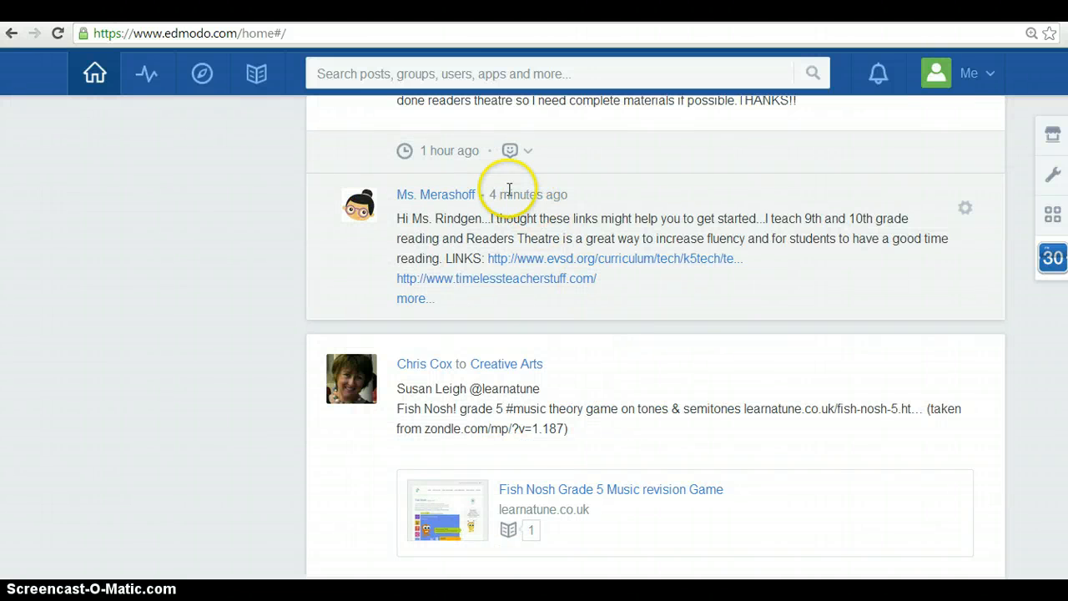
pyautogui.moveTo(530, 241)
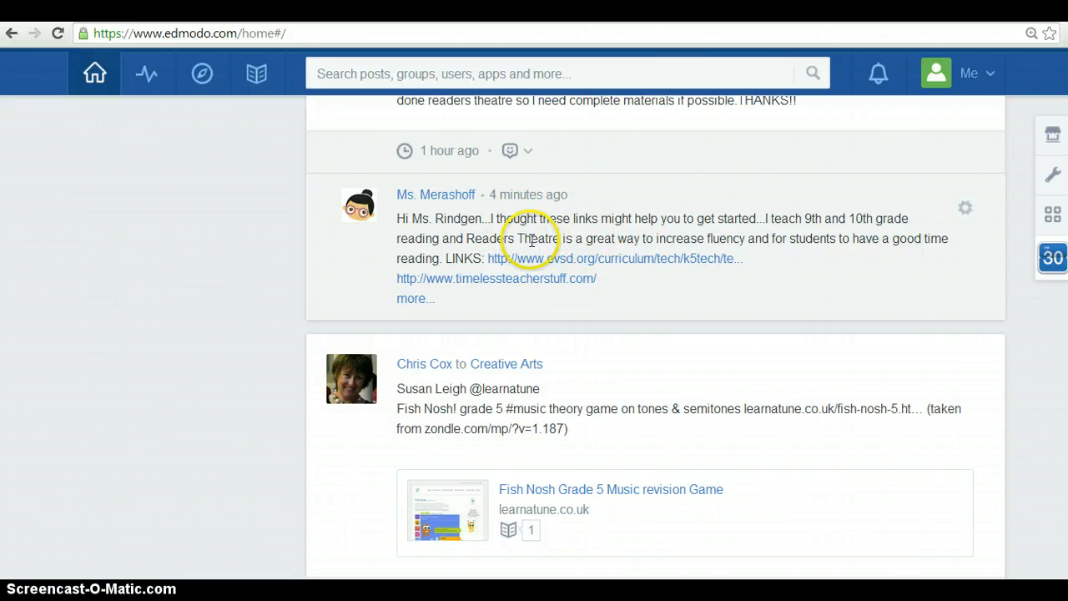
pyautogui.scroll(-3)
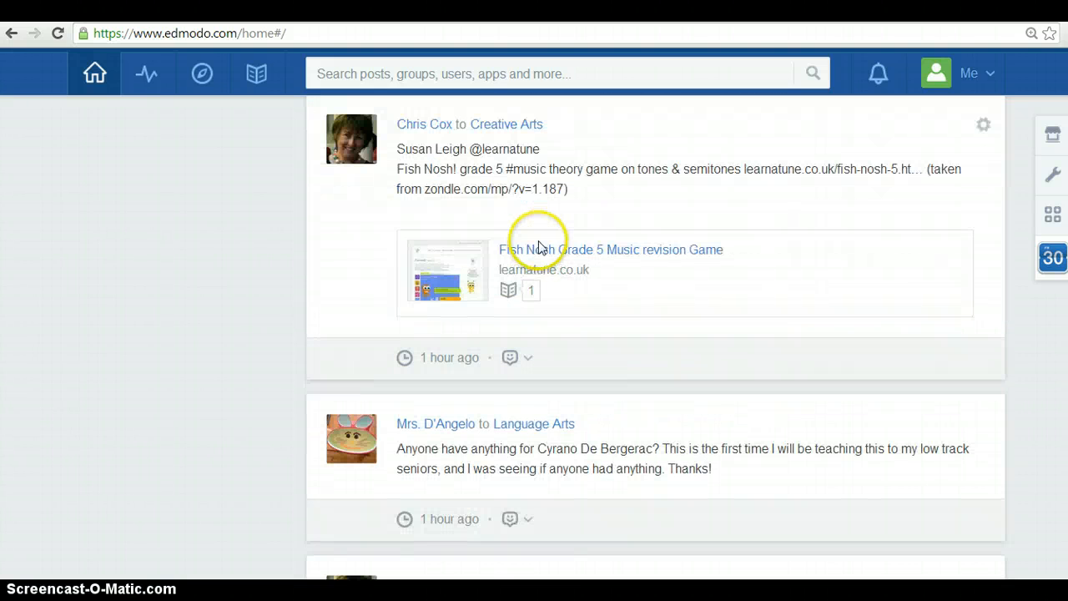
pyautogui.scroll(-3)
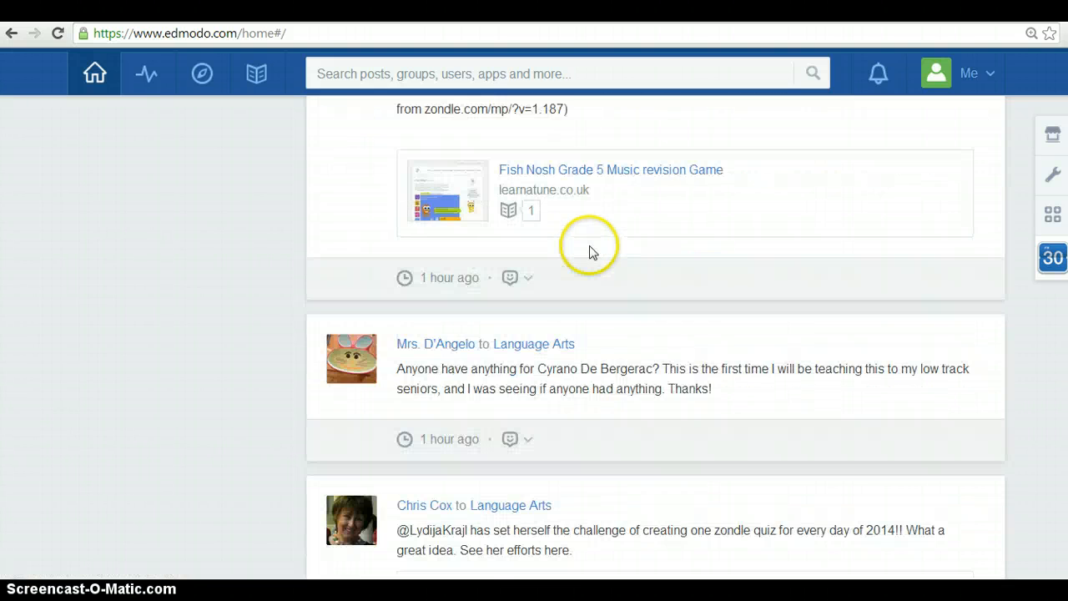
pyautogui.scroll(-3)
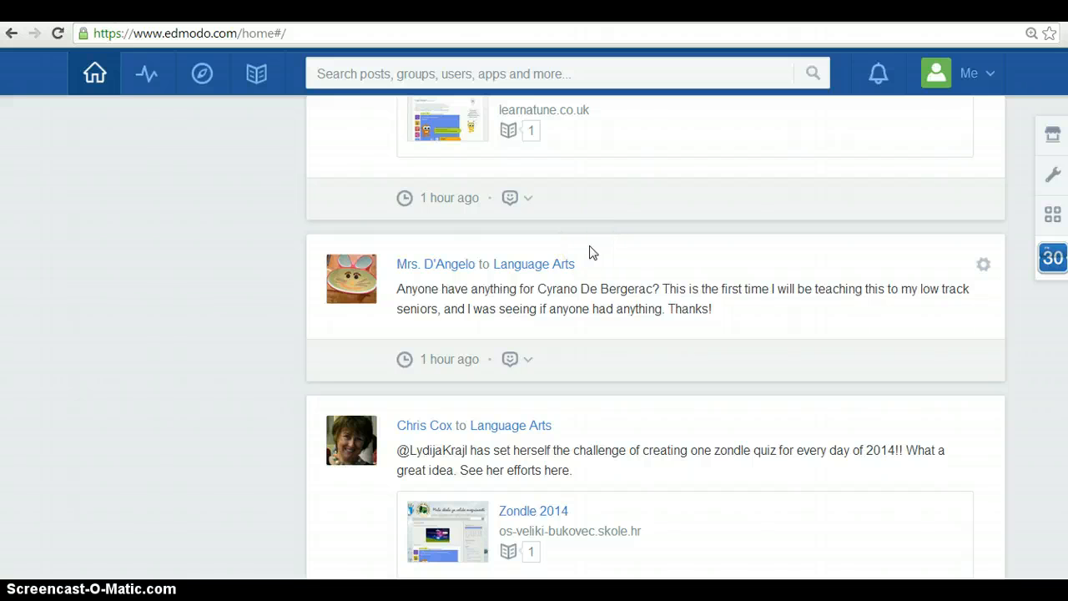
pyautogui.scroll(3)
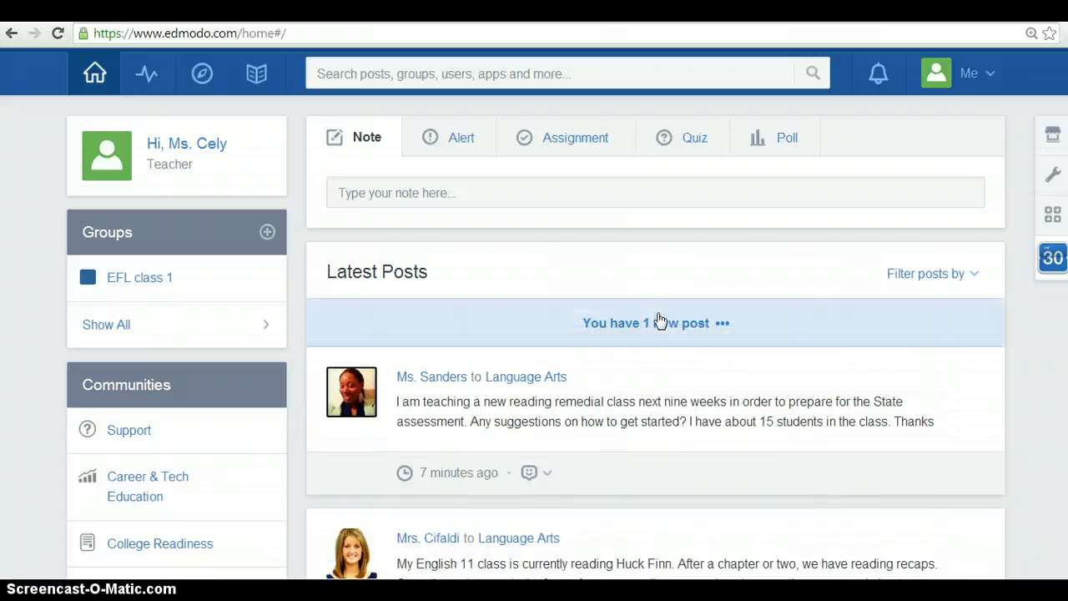
pyautogui.moveTo(557, 166)
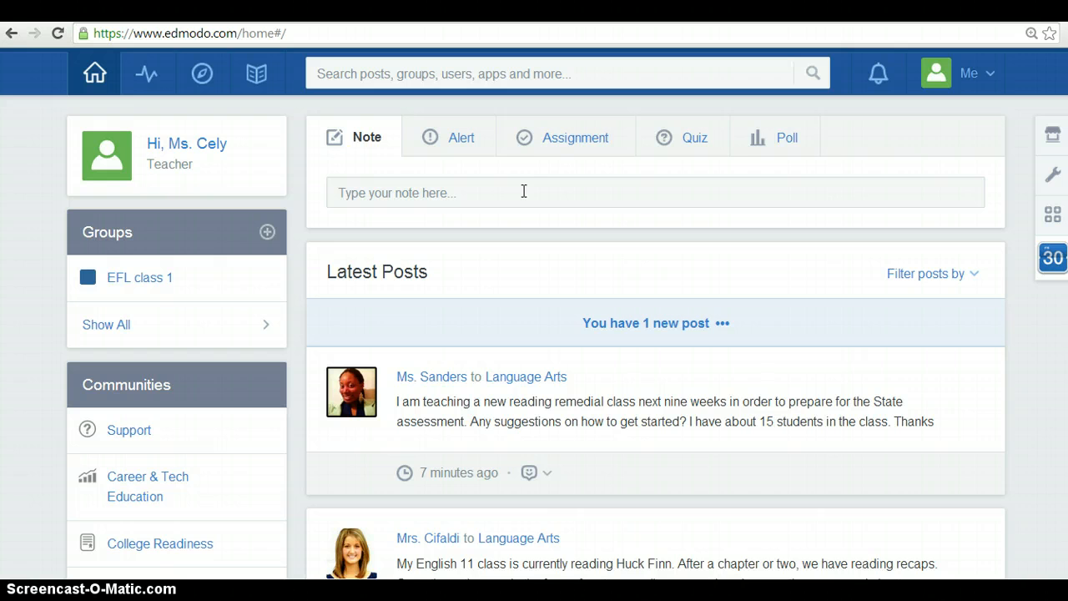
pyautogui.moveTo(345, 182)
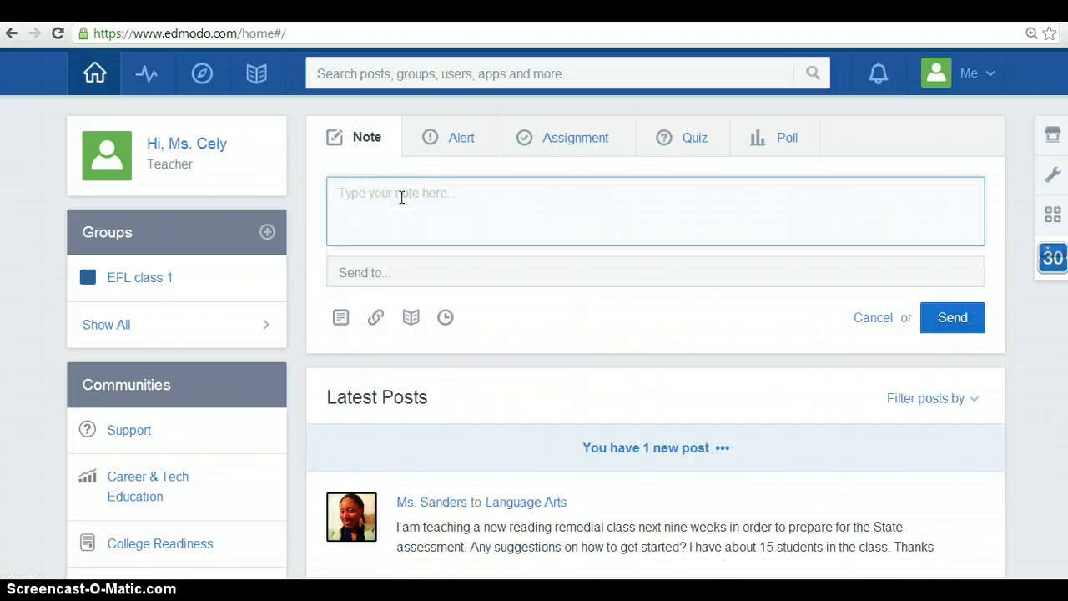
# Step: Expand the Note composer on the home feed with its recipient field and sending options
pyautogui.click(400, 194)
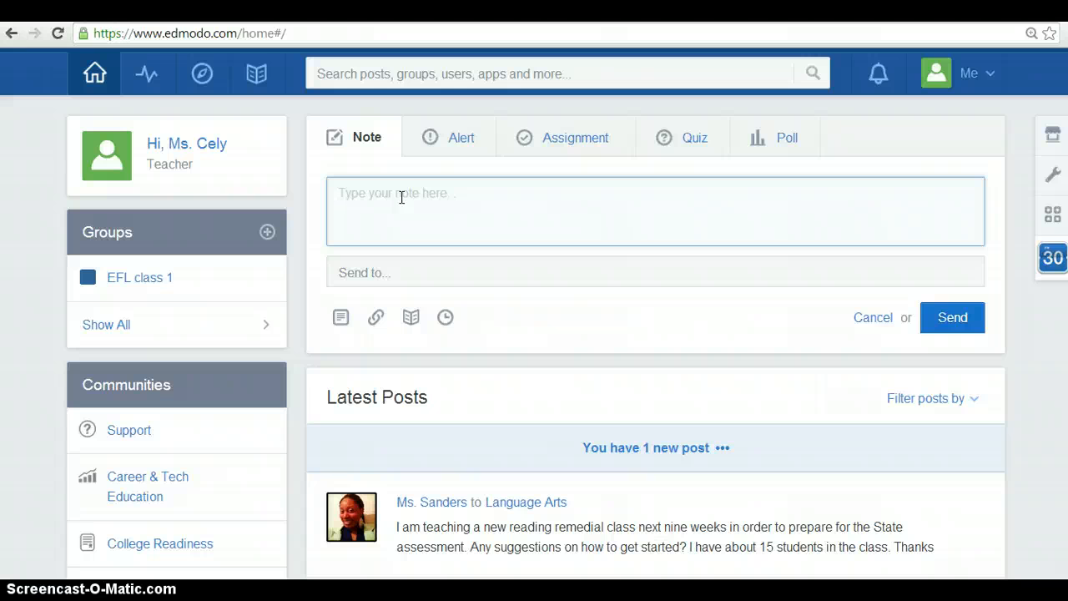
pyautogui.moveTo(451, 276)
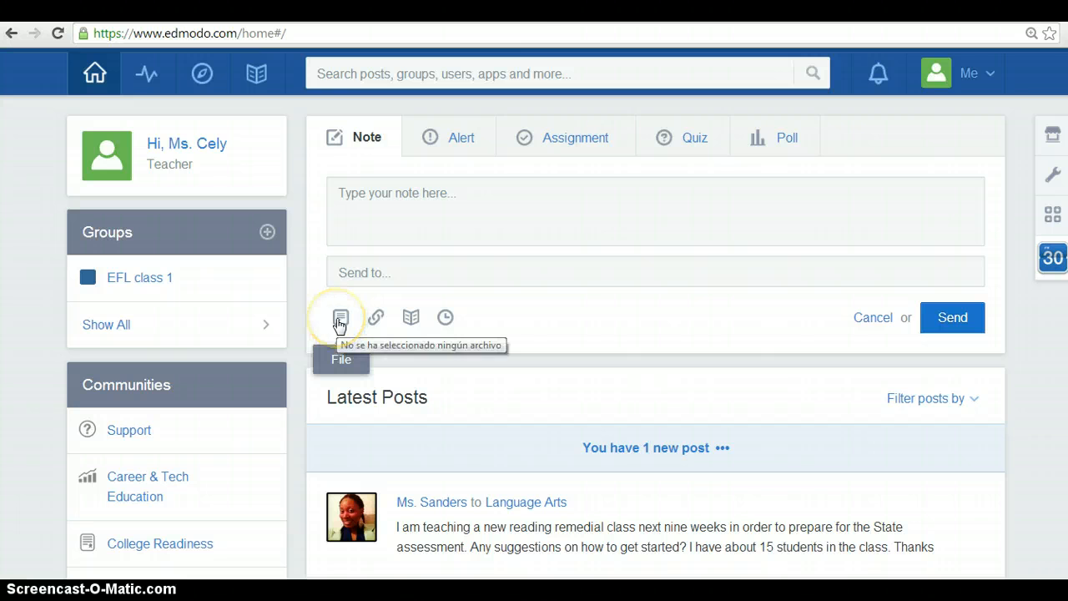
# Step: Try the note's file, web link and library attachment options without attaching anything
pyautogui.click(340, 317)
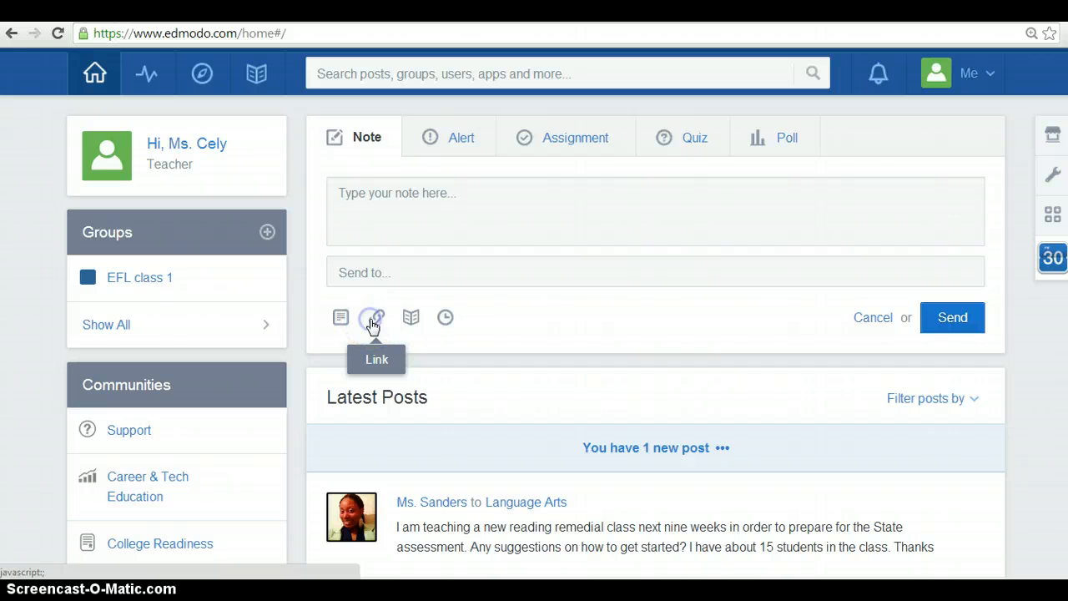
pyautogui.click(375, 317)
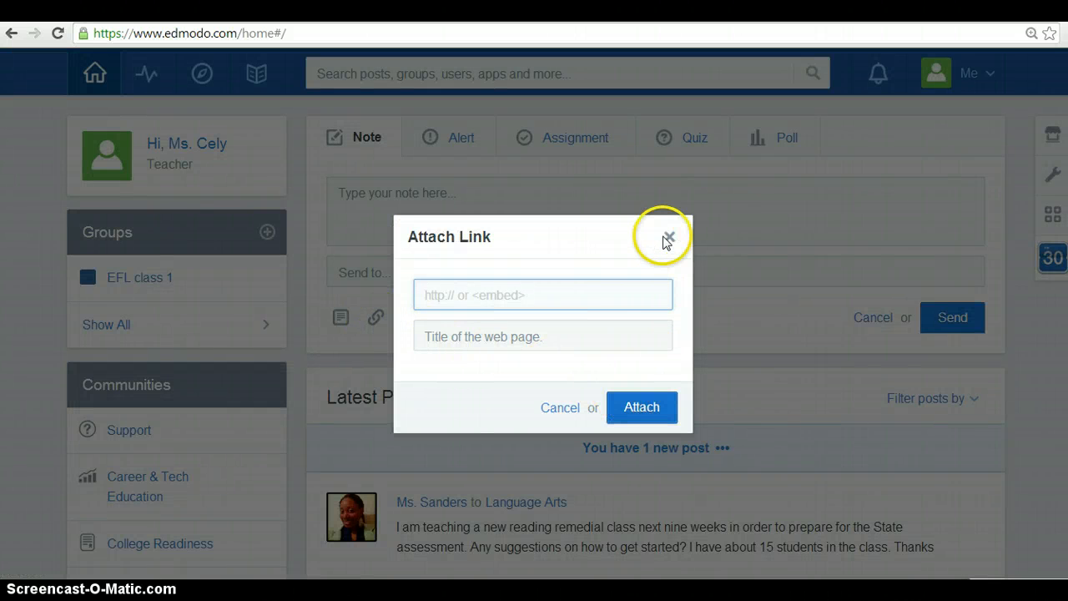
pyautogui.click(667, 237)
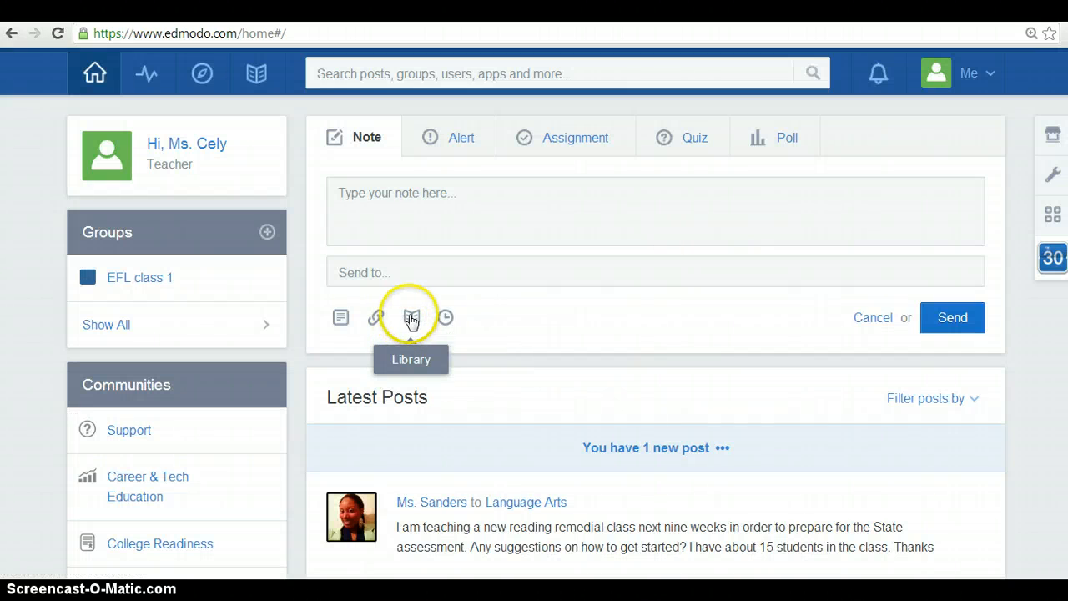
pyautogui.moveTo(411, 317)
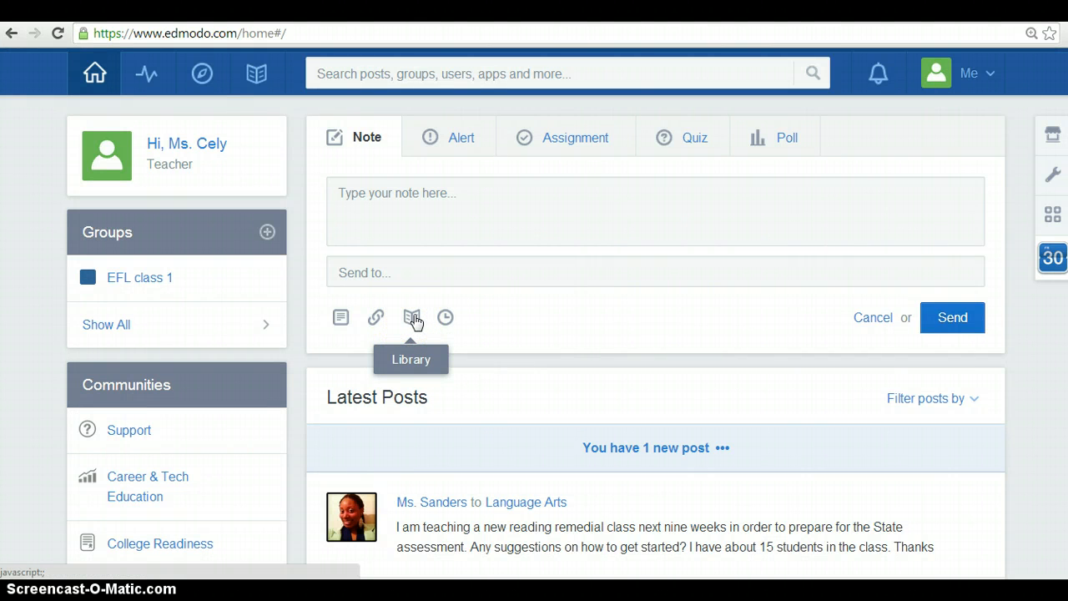
pyautogui.click(410, 317)
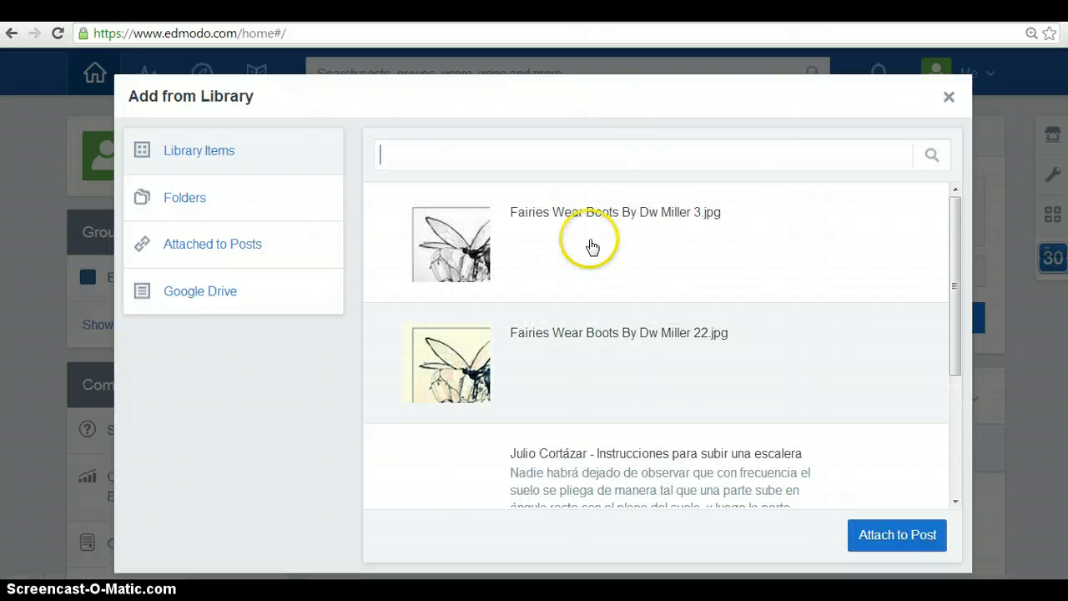
pyautogui.moveTo(948, 97)
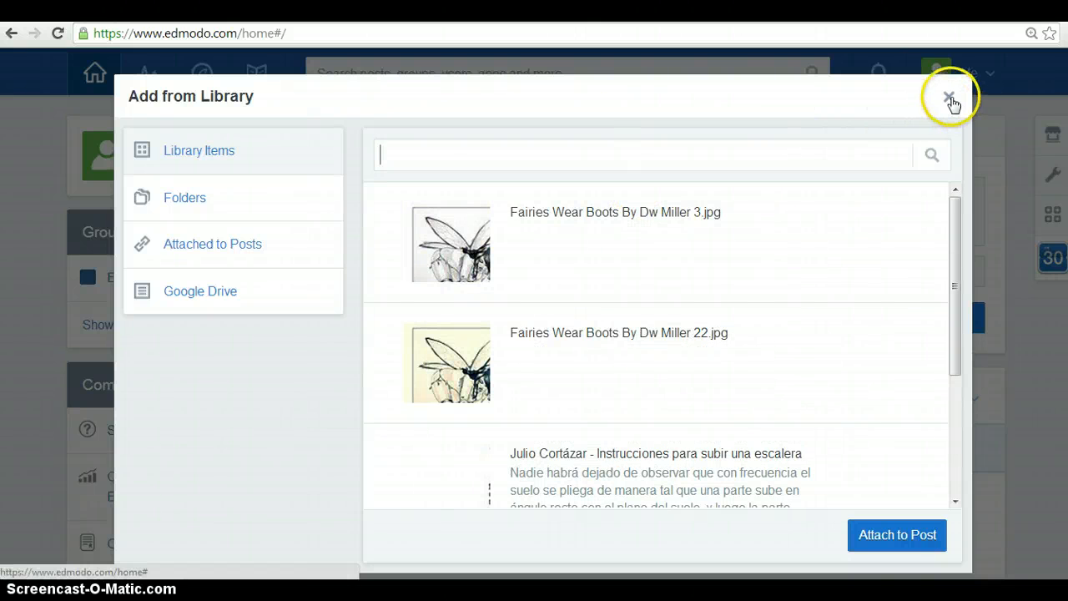
pyautogui.click(948, 97)
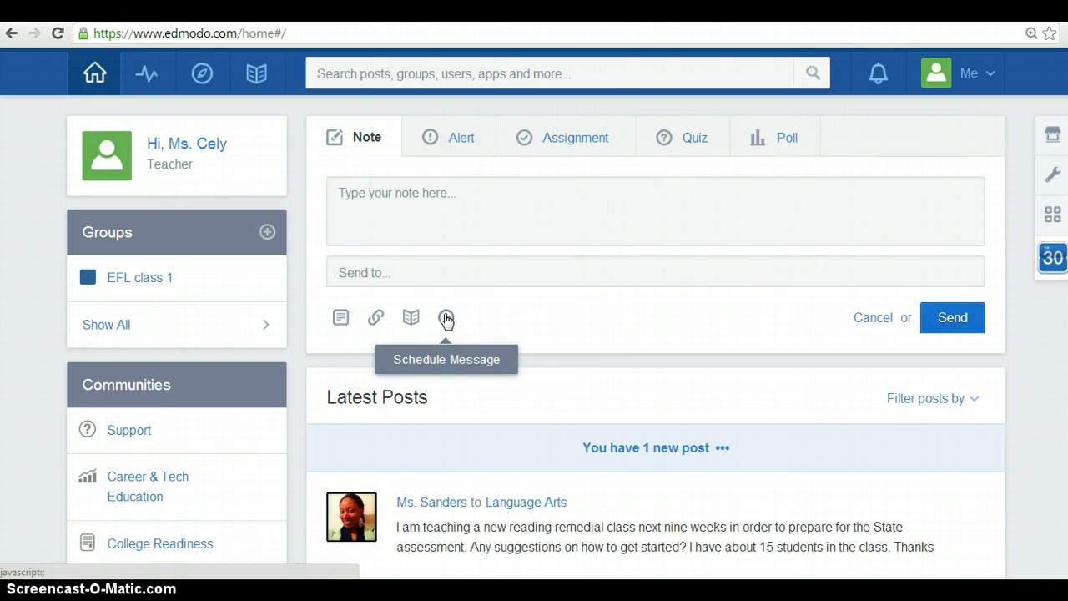
# Step: Check the note's scheduling options without scheduling, then switch the composer to Alert
pyautogui.click(445, 317)
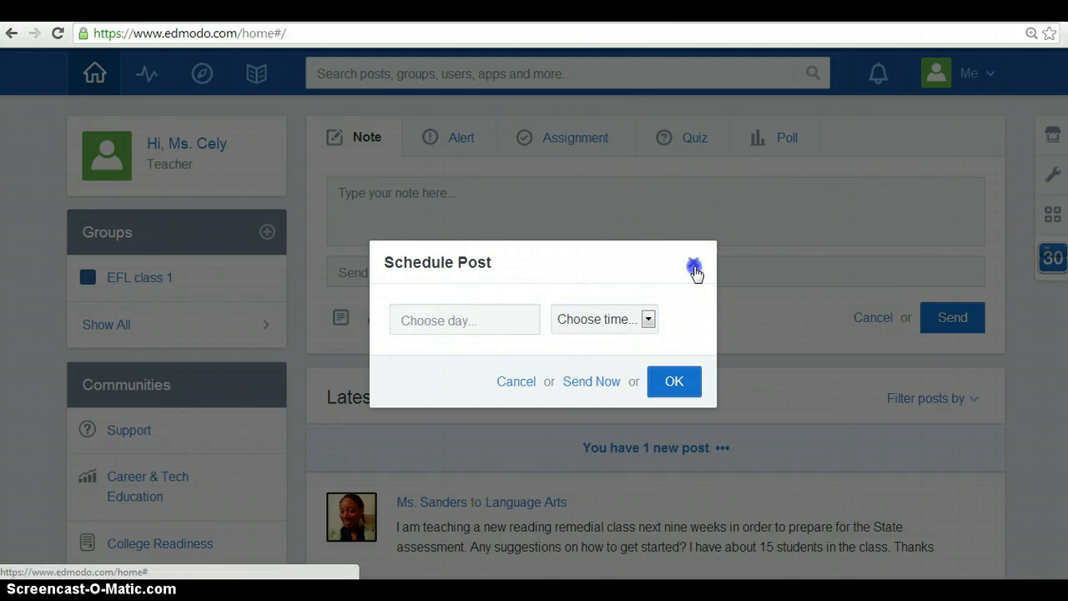
pyautogui.click(695, 269)
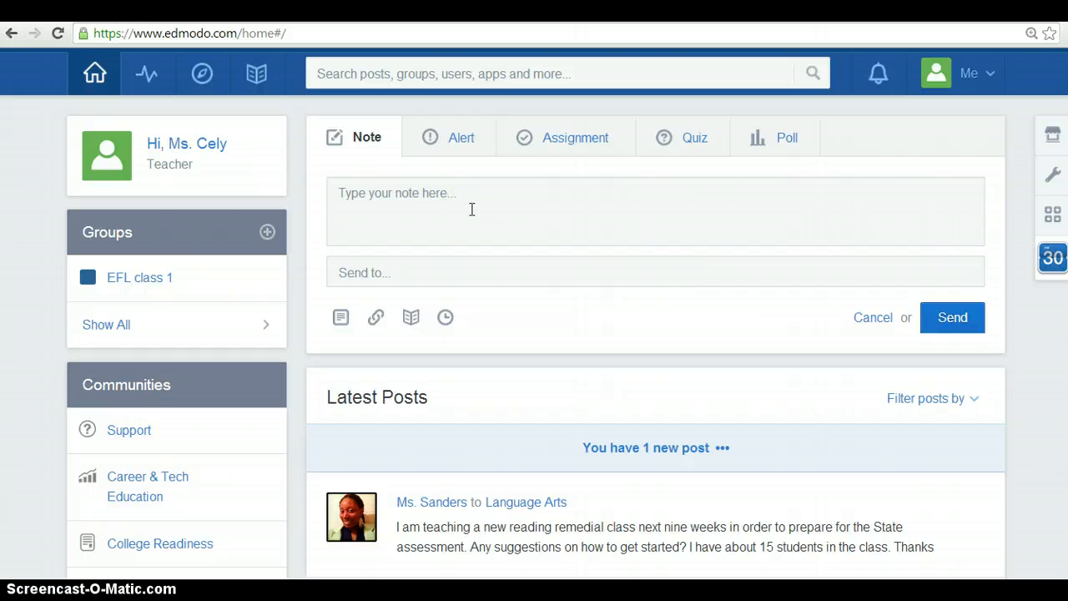
pyautogui.click(460, 137)
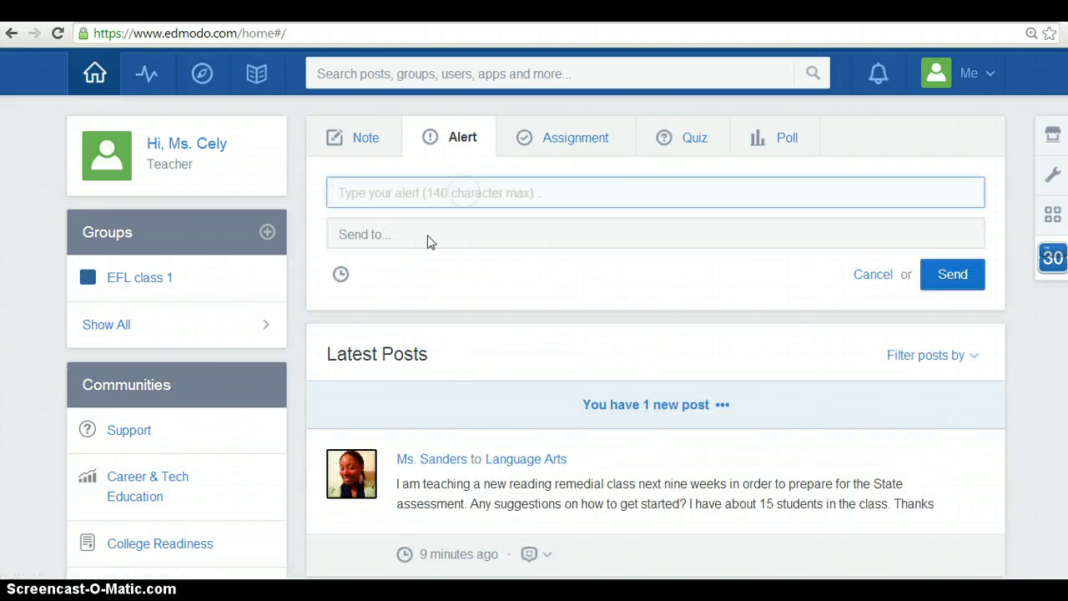
pyautogui.moveTo(341, 273)
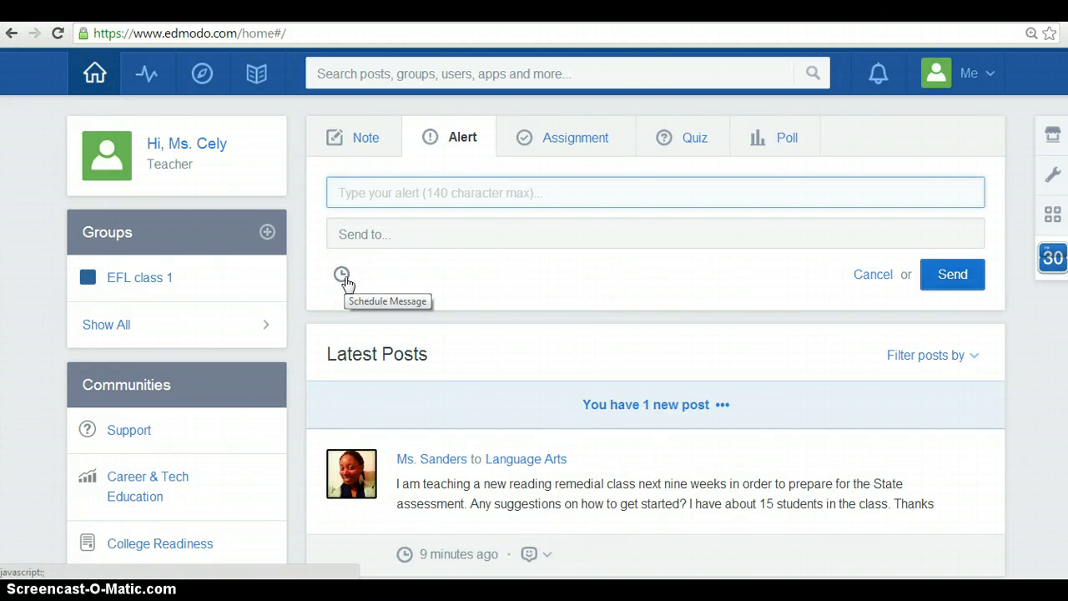
pyautogui.moveTo(692, 271)
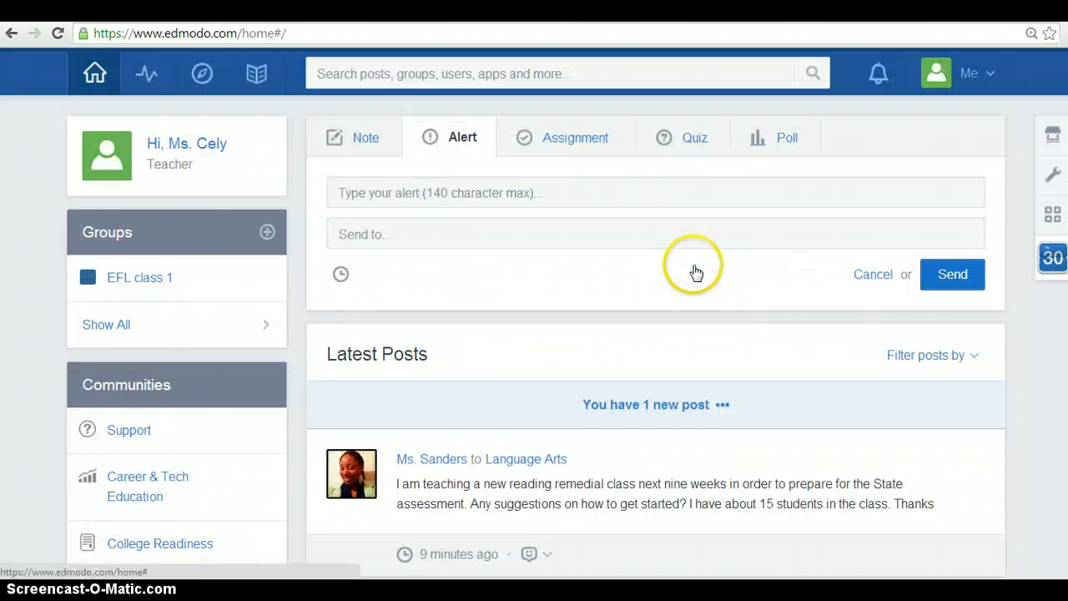
pyautogui.moveTo(609, 151)
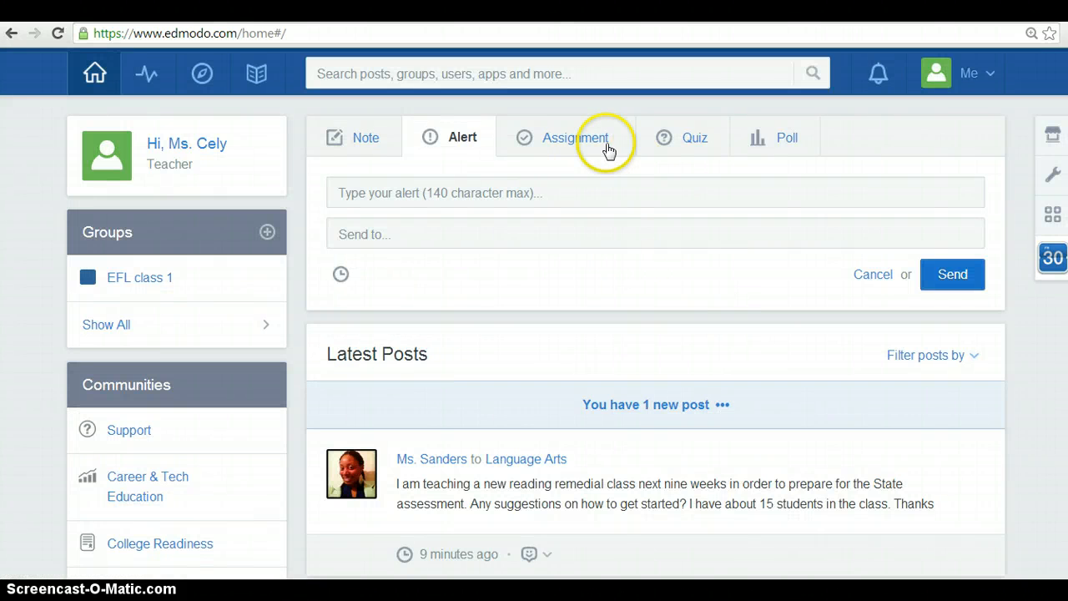
# Step: Switch to Assignment and expand its form with title, due date and description fields
pyautogui.click(571, 136)
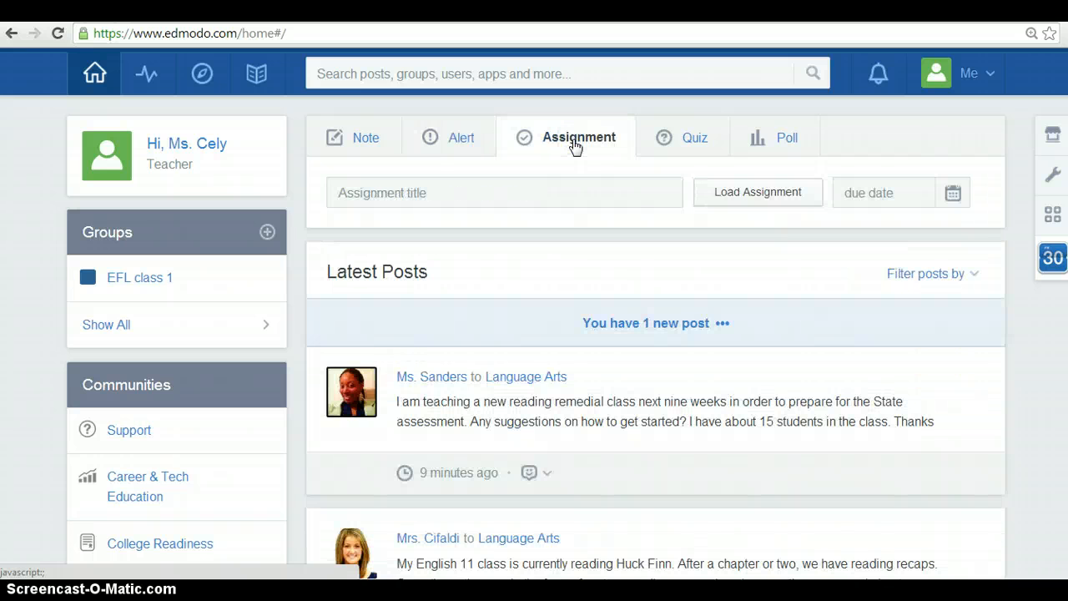
pyautogui.click(503, 192)
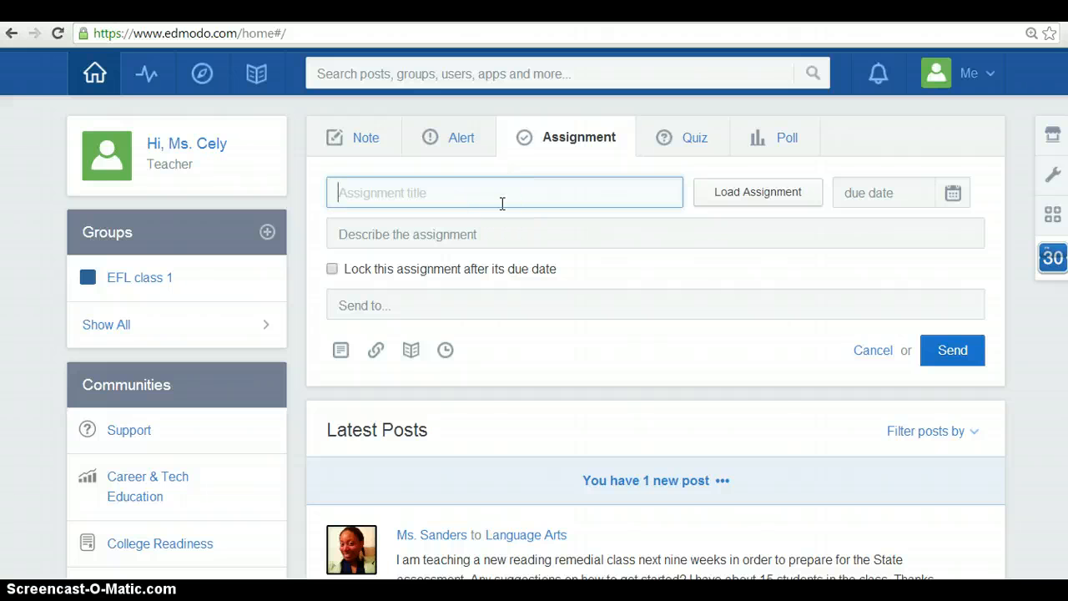
pyautogui.moveTo(488, 181)
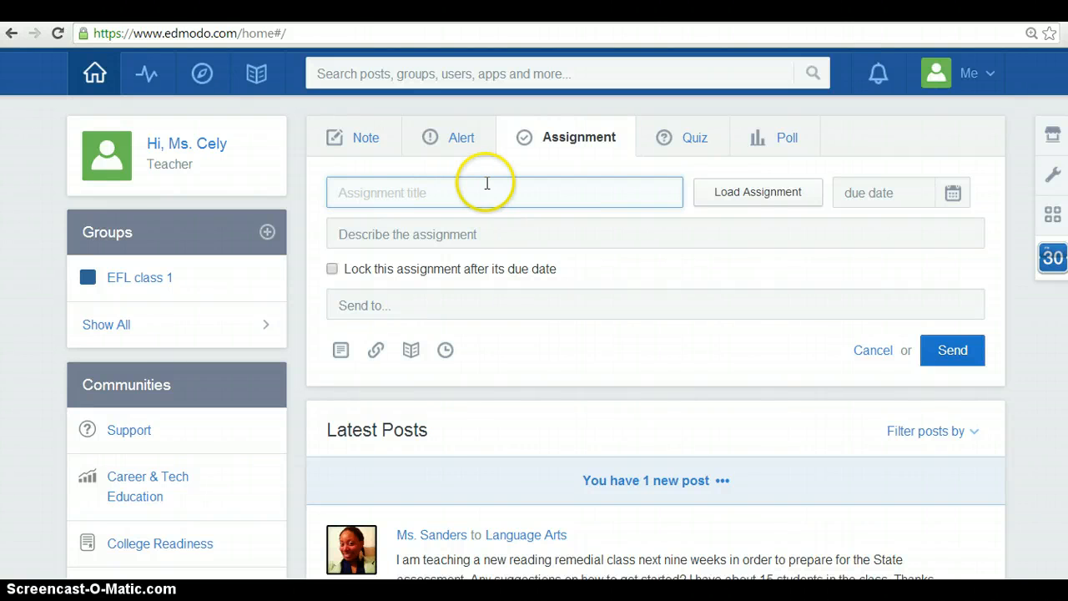
pyautogui.click(567, 233)
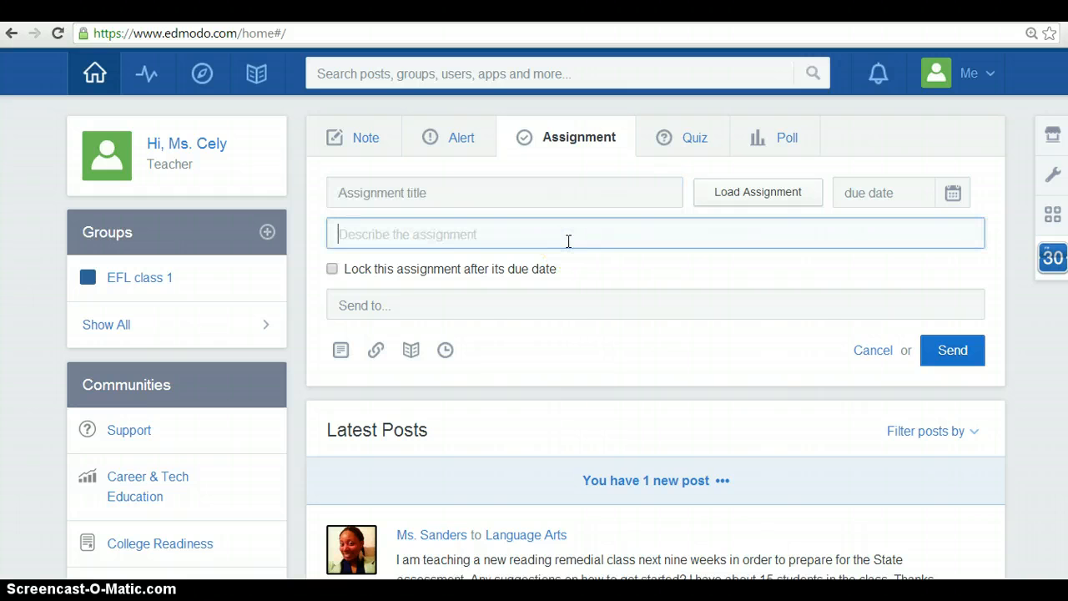
pyautogui.moveTo(334, 269)
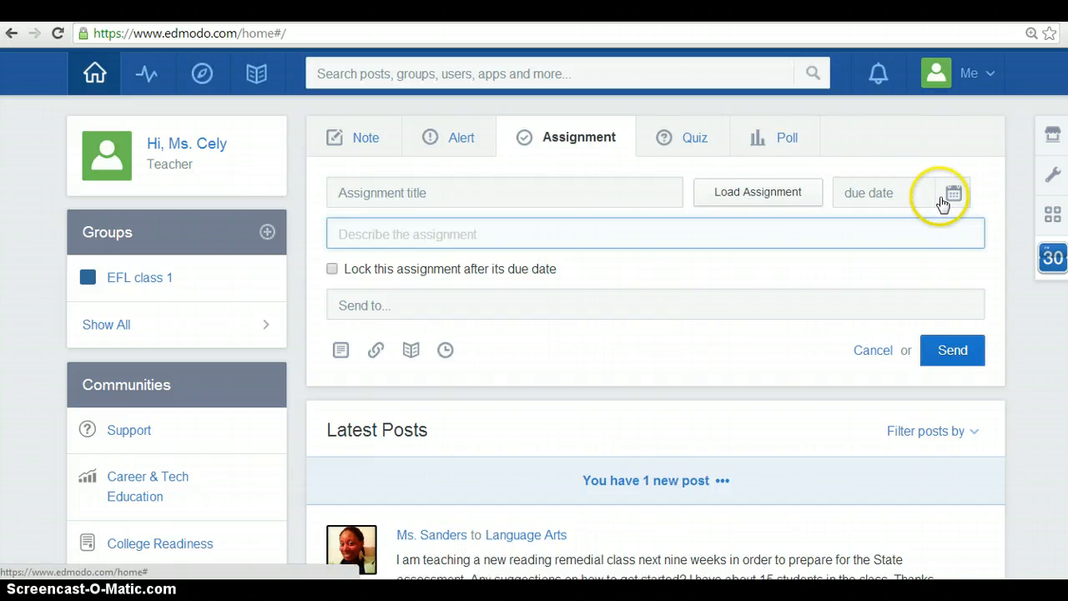
pyautogui.moveTo(951, 204)
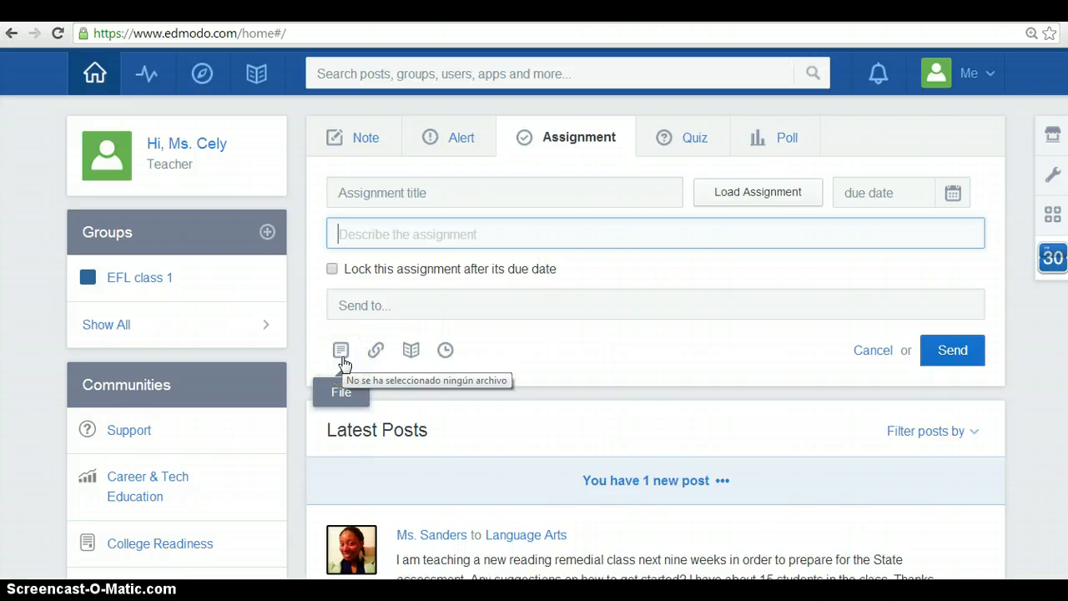
pyautogui.moveTo(377, 350)
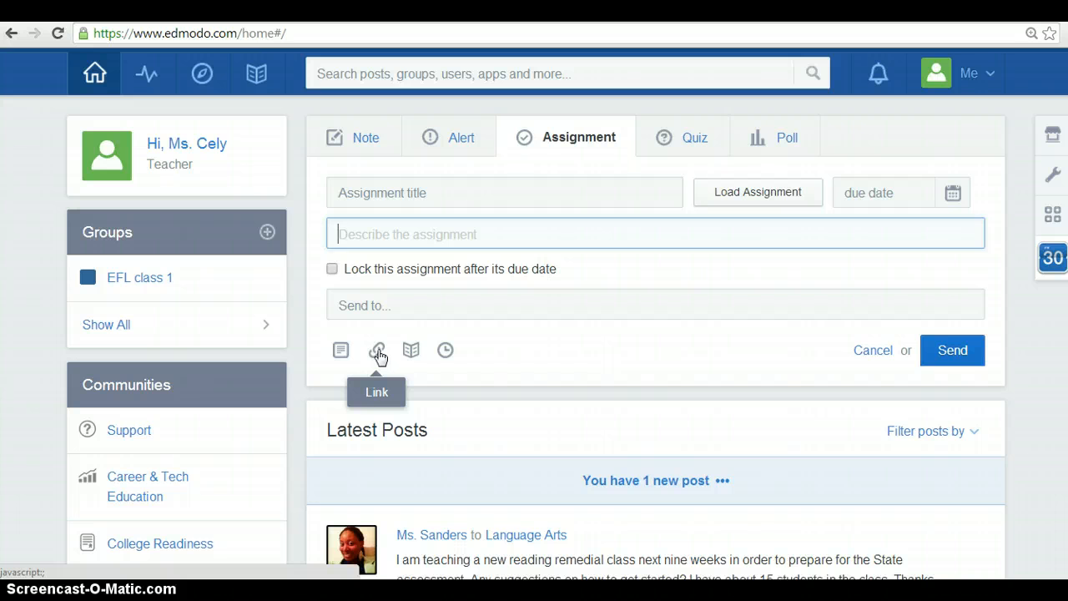
pyautogui.moveTo(411, 351)
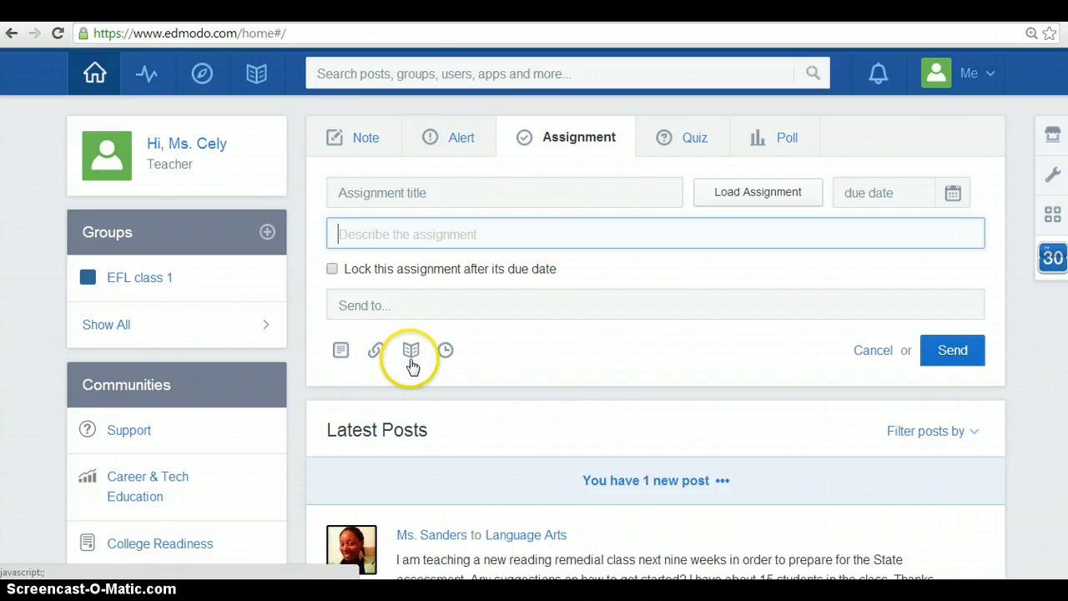
pyautogui.moveTo(410, 350)
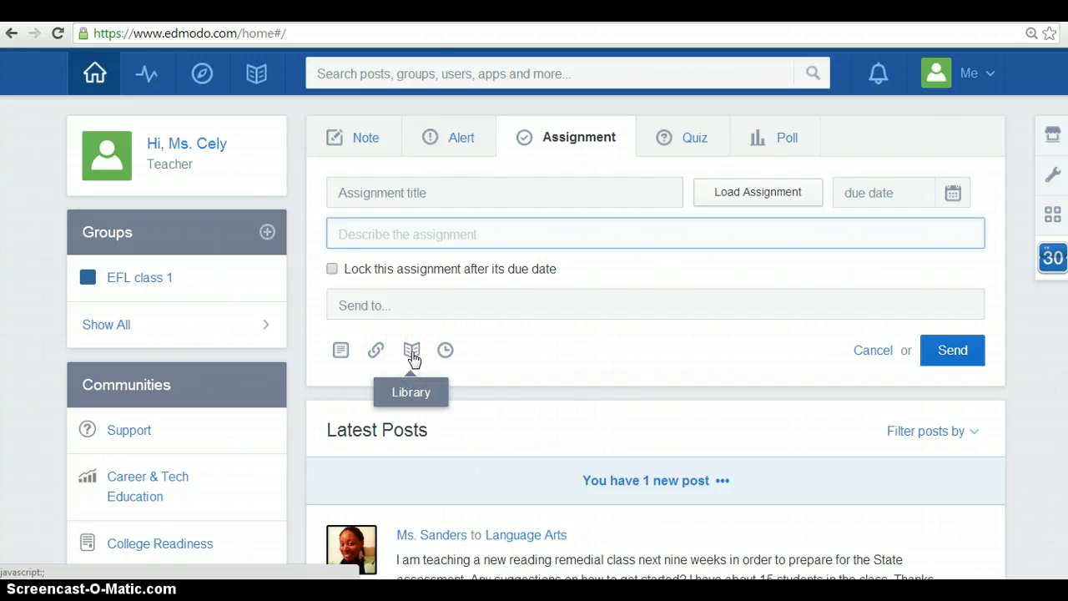
pyautogui.moveTo(445, 350)
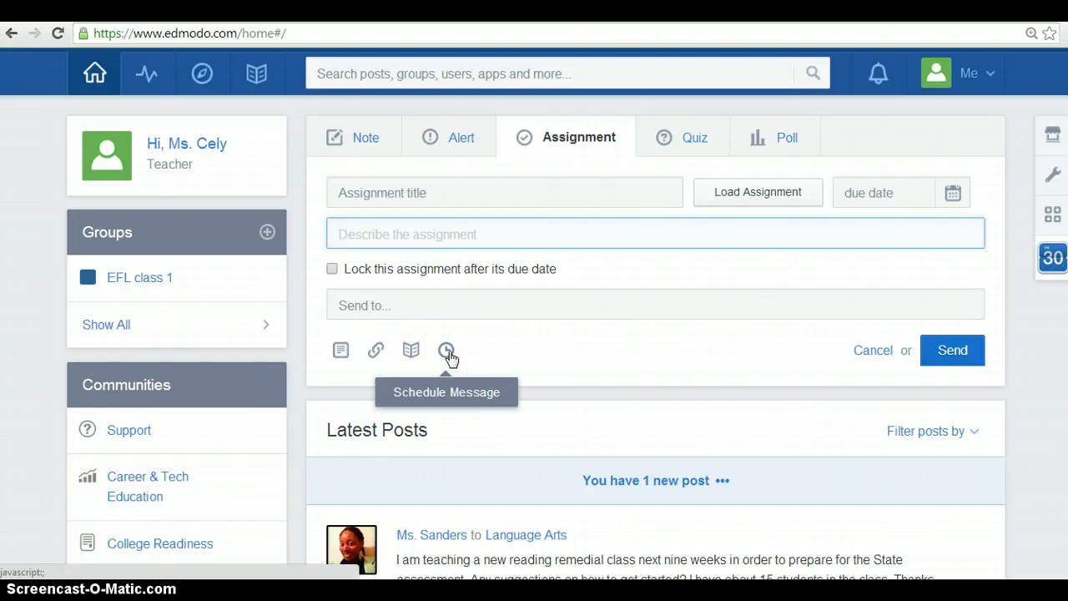
pyautogui.click(688, 232)
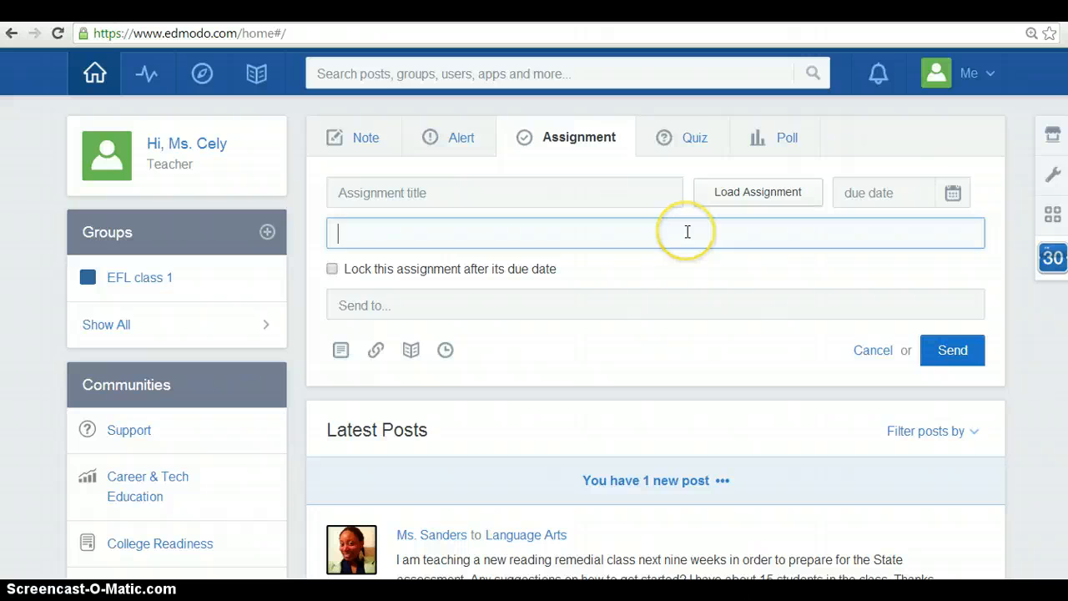
# Step: Switch the composer to Quiz and begin creating a new quiz
pyautogui.click(694, 137)
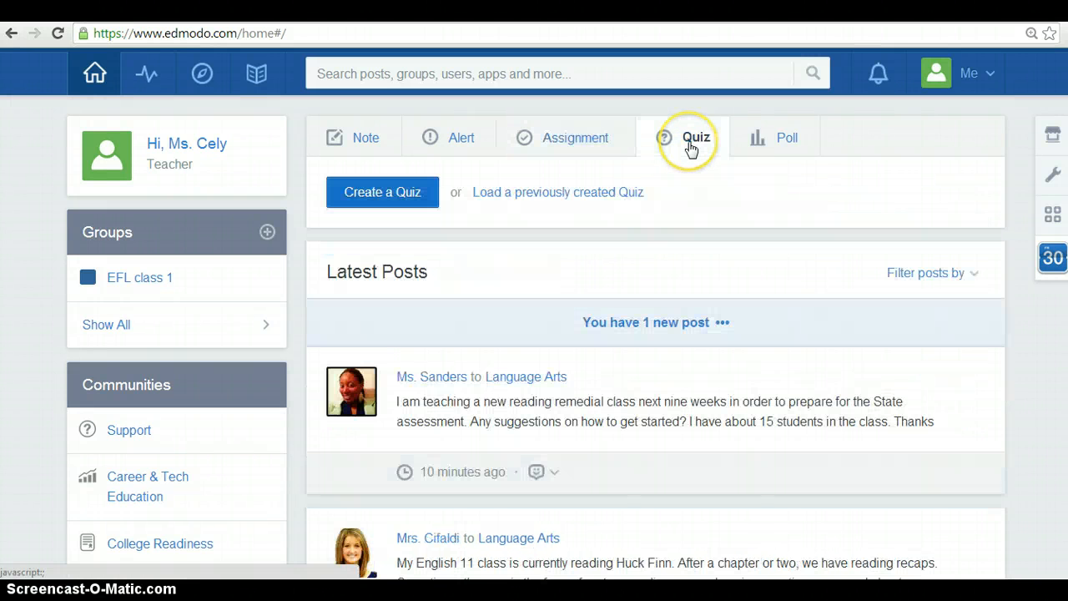
pyautogui.moveTo(526, 203)
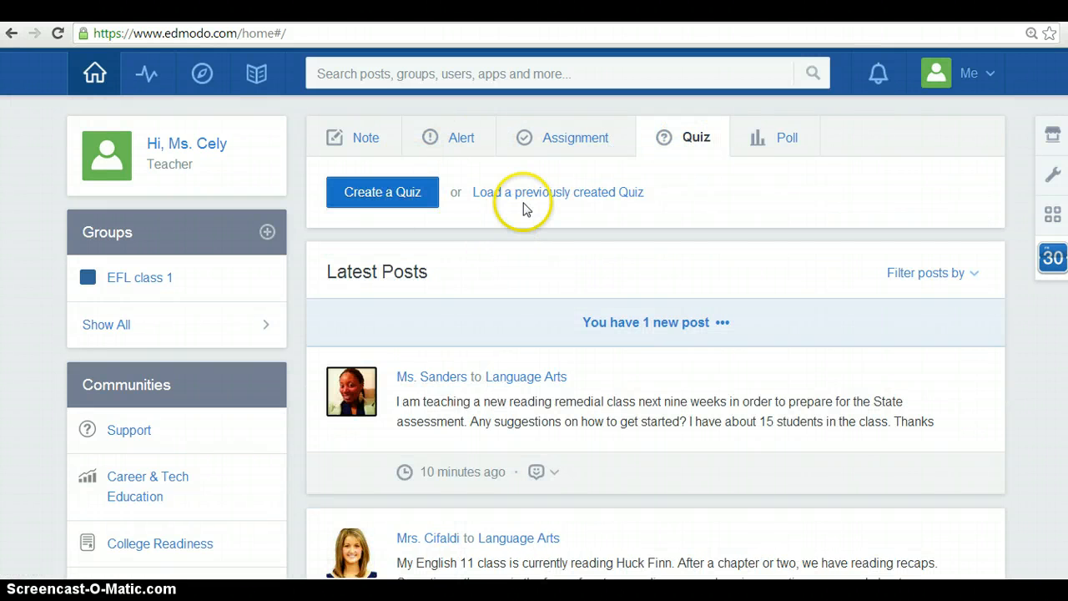
pyautogui.moveTo(430, 147)
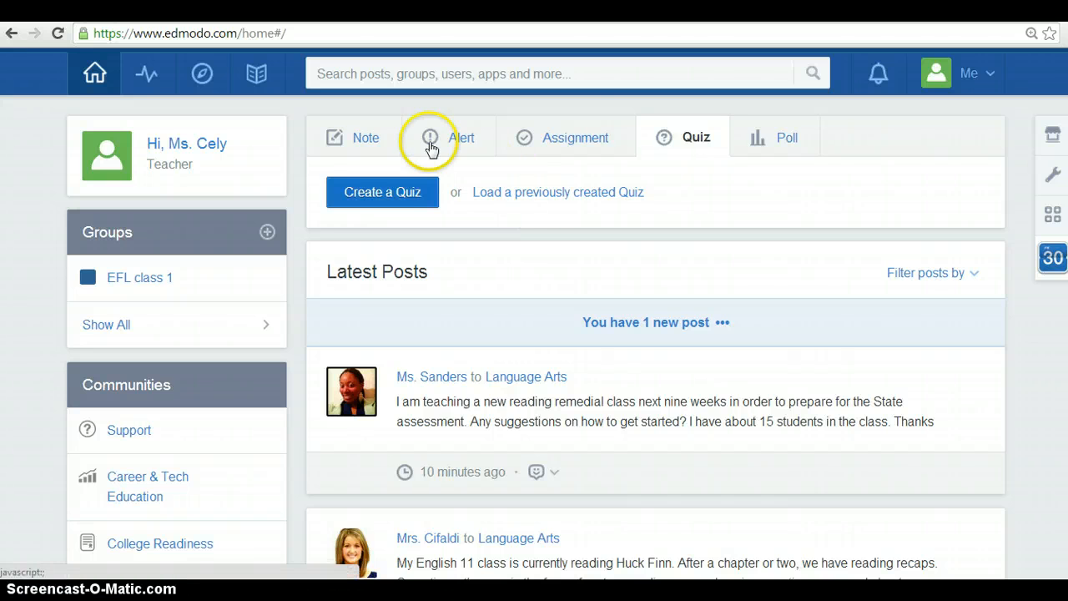
pyautogui.click(383, 192)
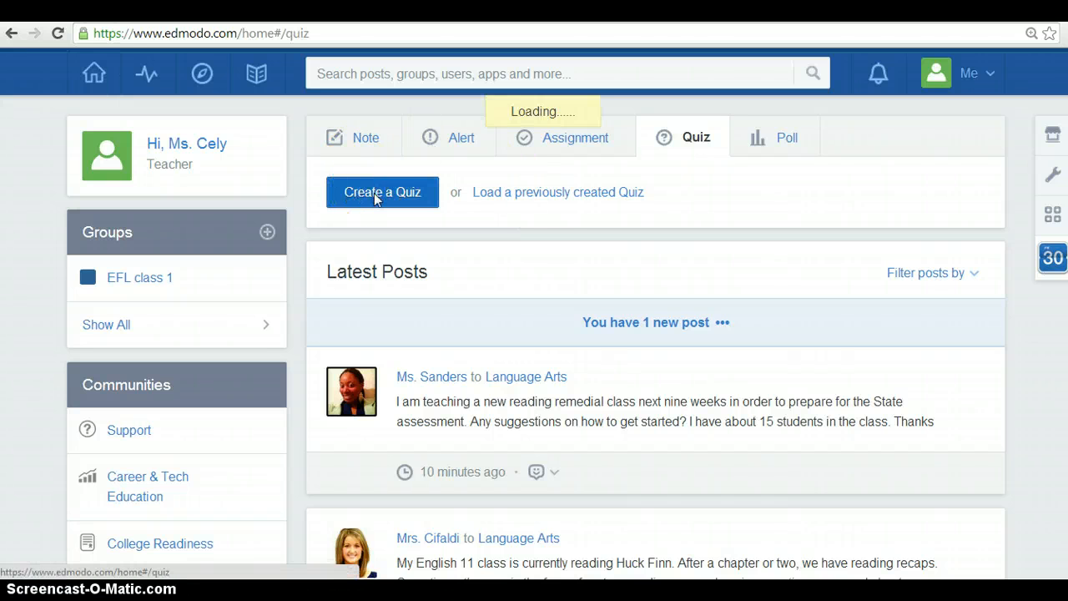
# Step: Set the first question of the new untitled quiz to the Matching type
pyautogui.click(383, 192)
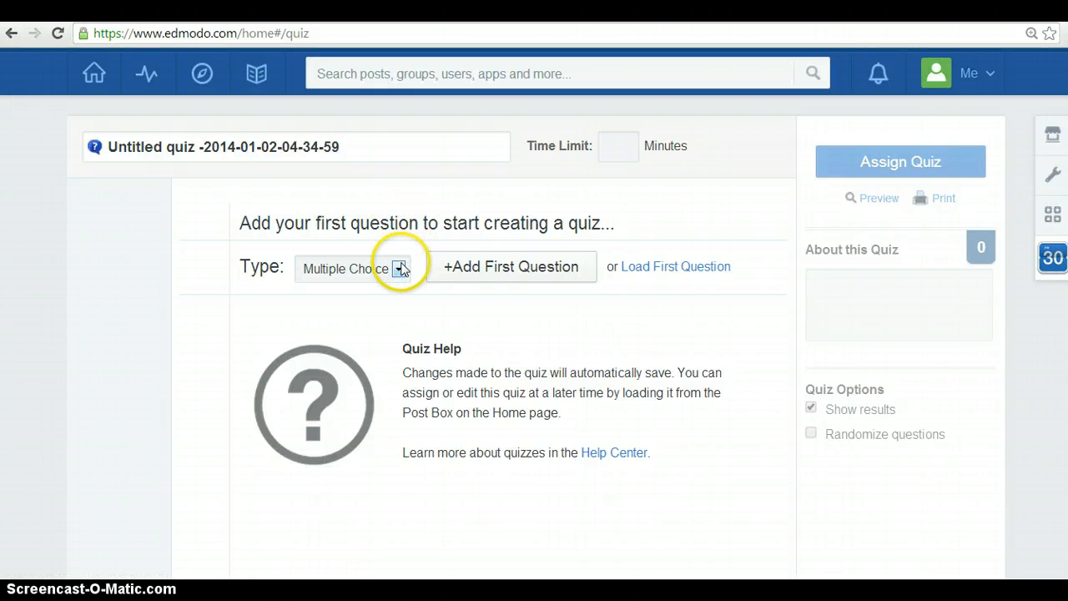
pyautogui.click(399, 267)
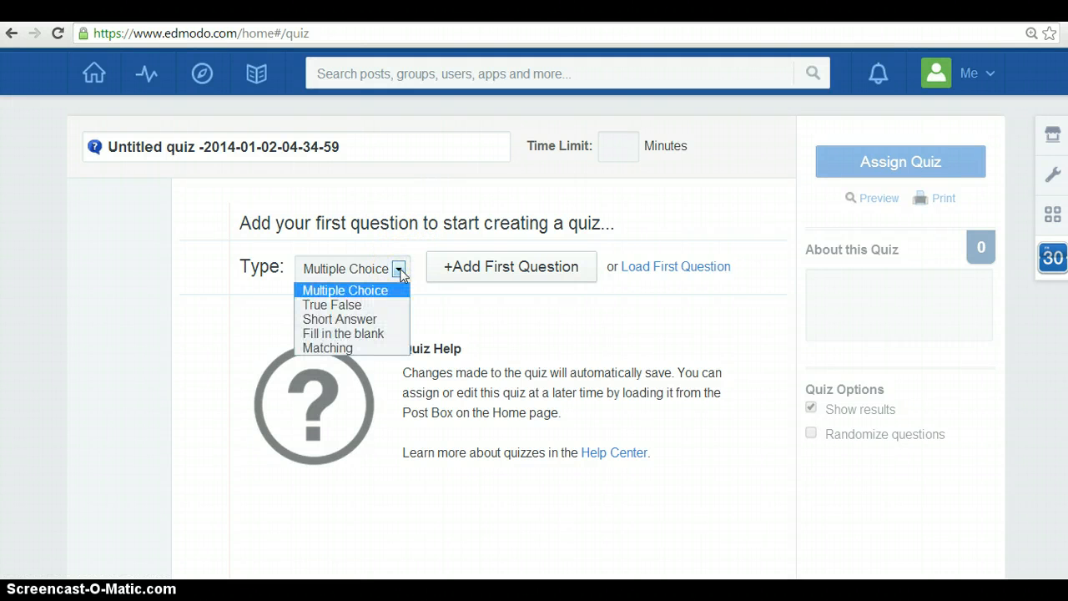
pyautogui.moveTo(403, 290)
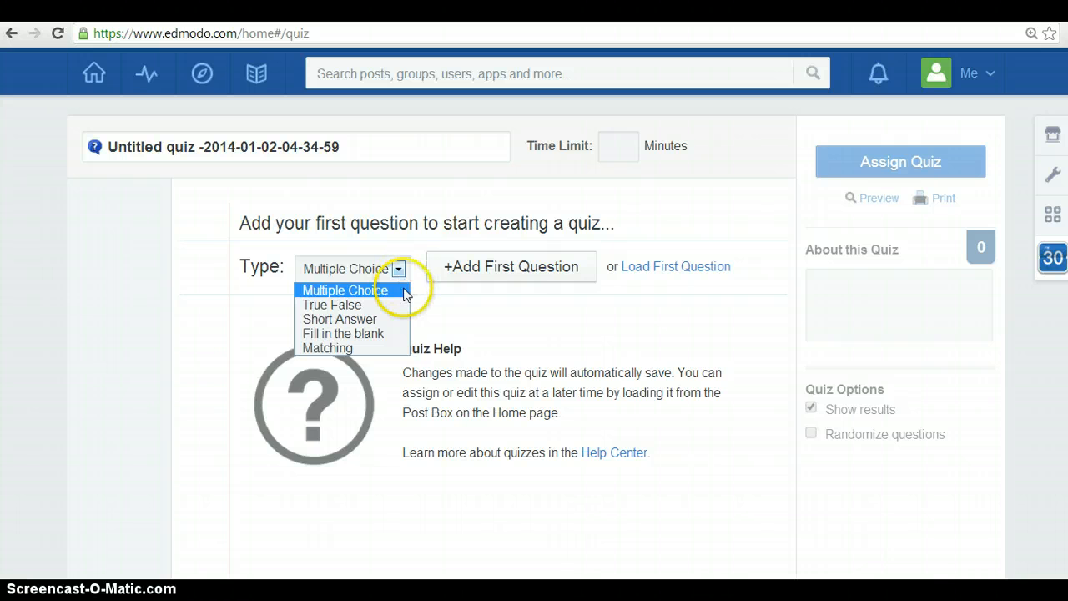
pyautogui.moveTo(342, 304)
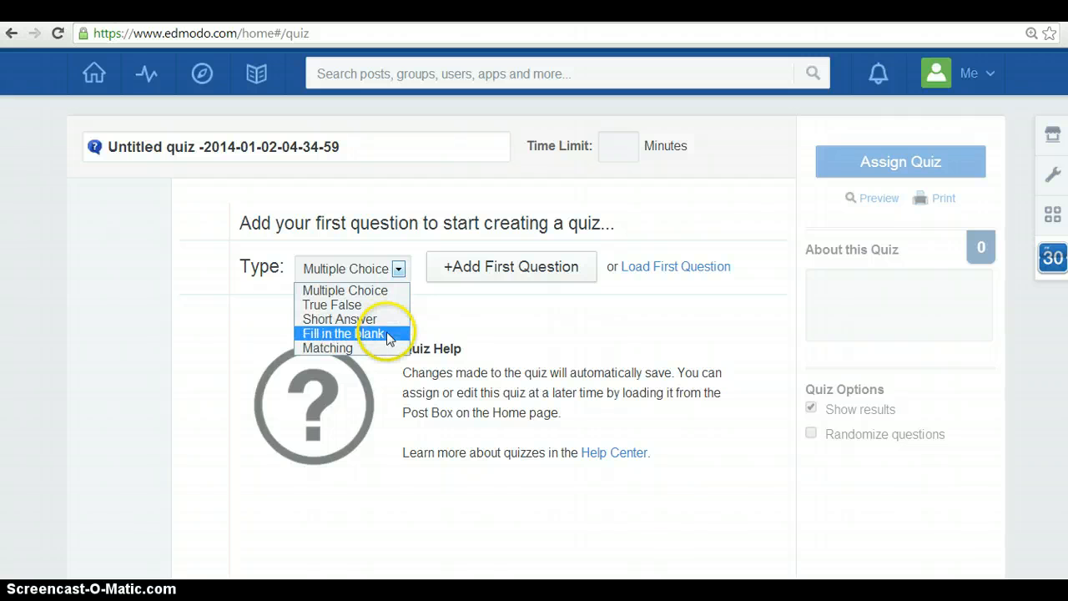
pyautogui.moveTo(387, 349)
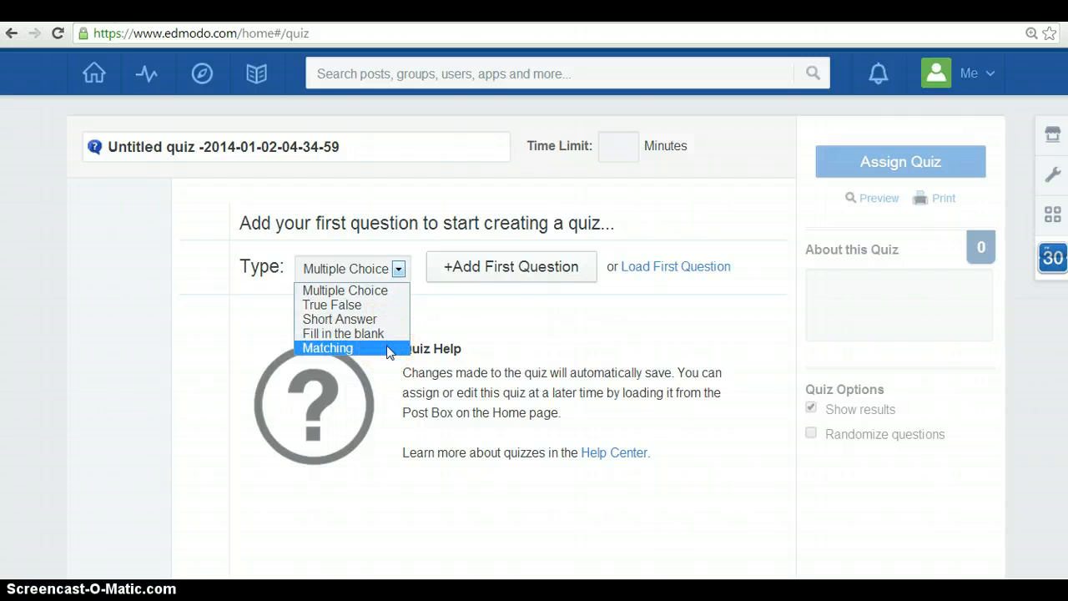
pyautogui.moveTo(365, 371)
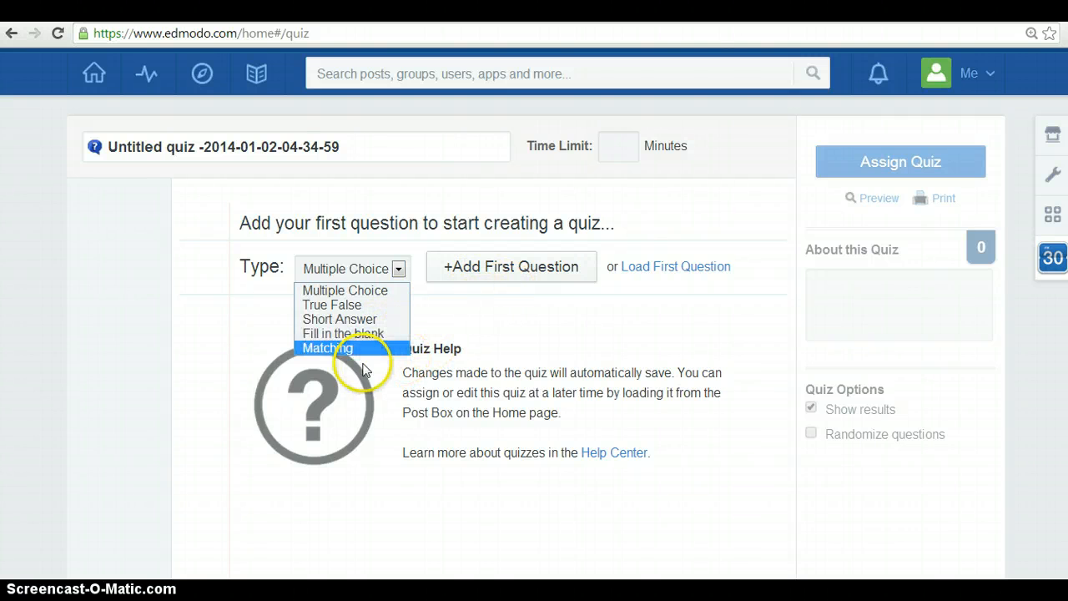
pyautogui.click(328, 349)
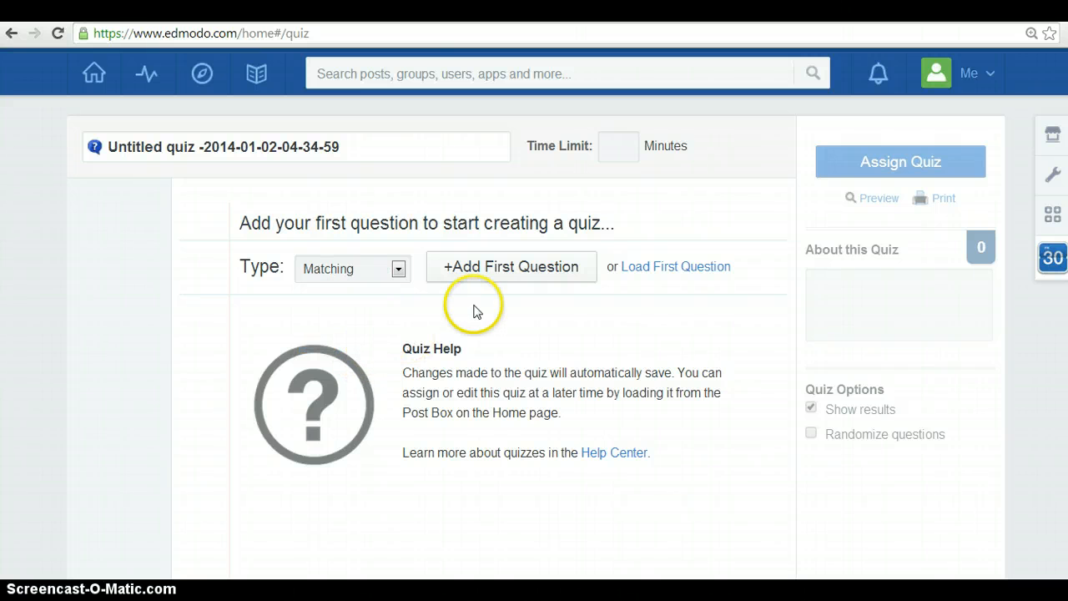
# Step: Add the first Matching question and review its instructions, points and time limit
pyautogui.click(510, 267)
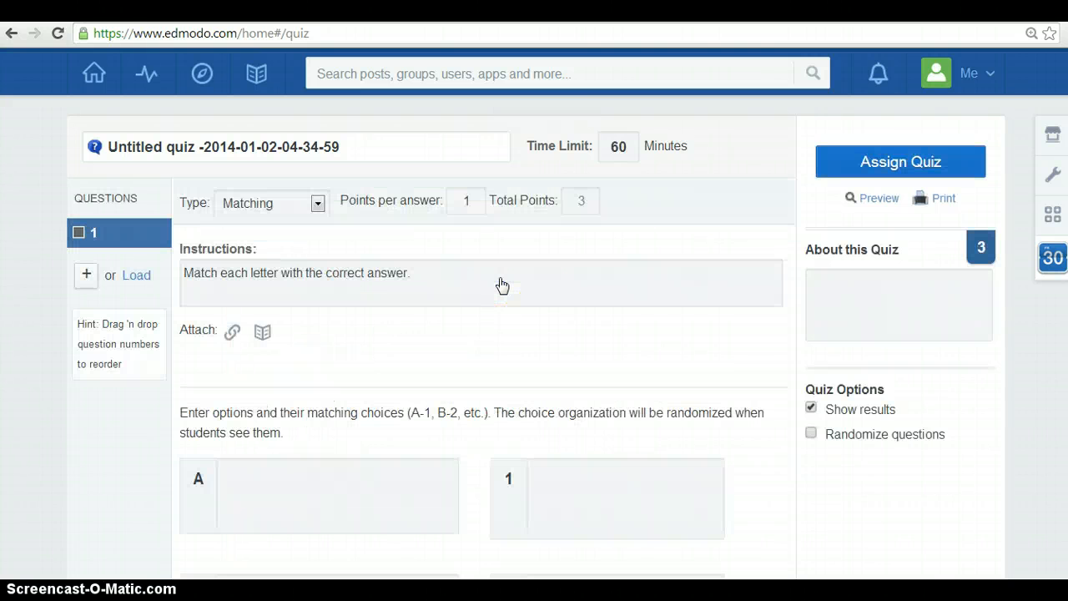
pyautogui.click(457, 273)
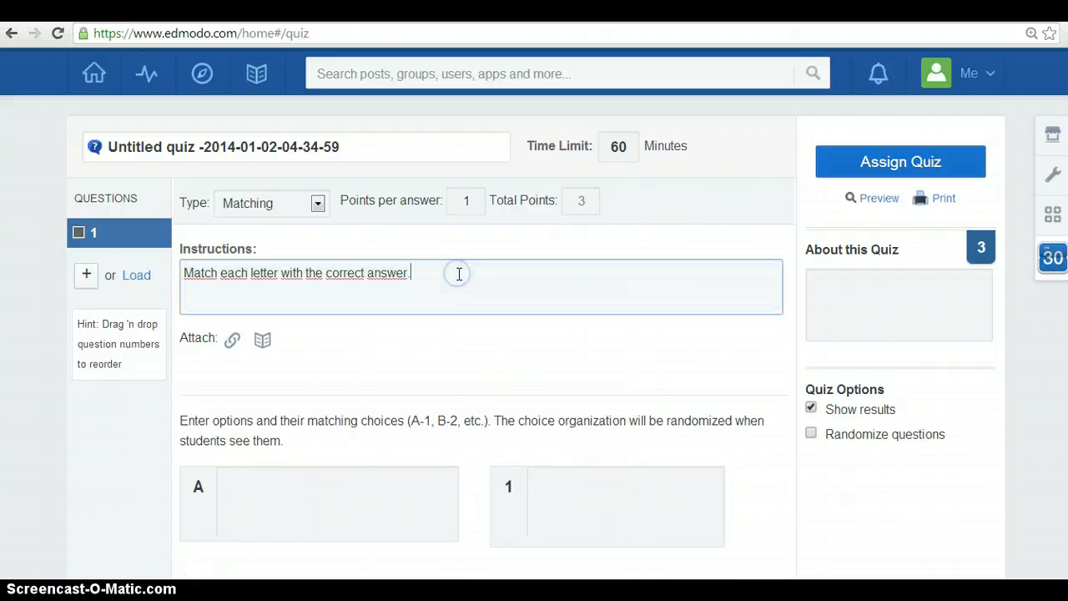
pyautogui.scroll(-3)
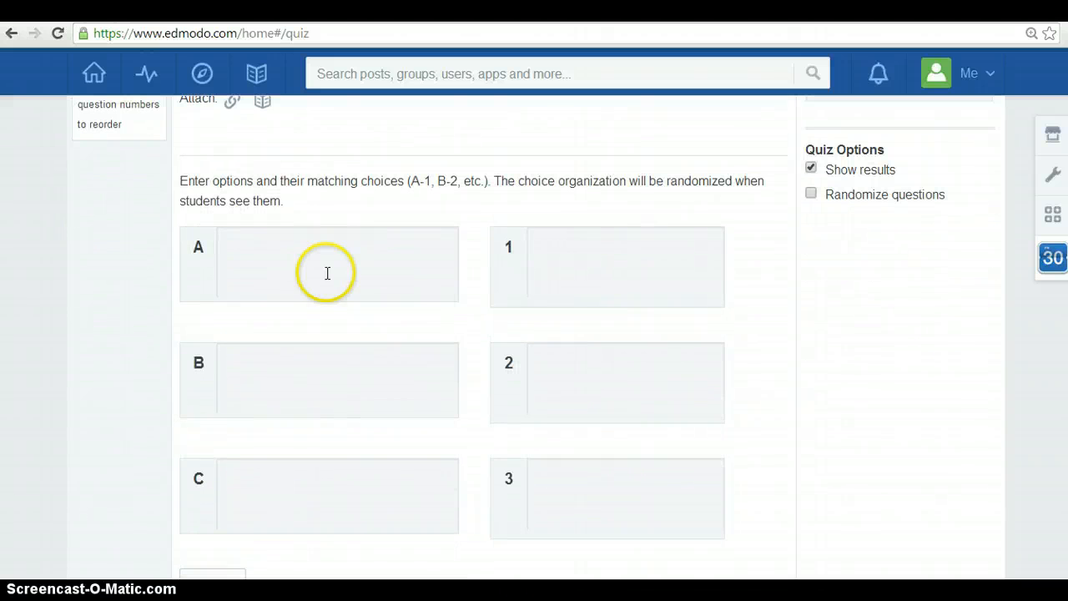
pyautogui.moveTo(384, 500)
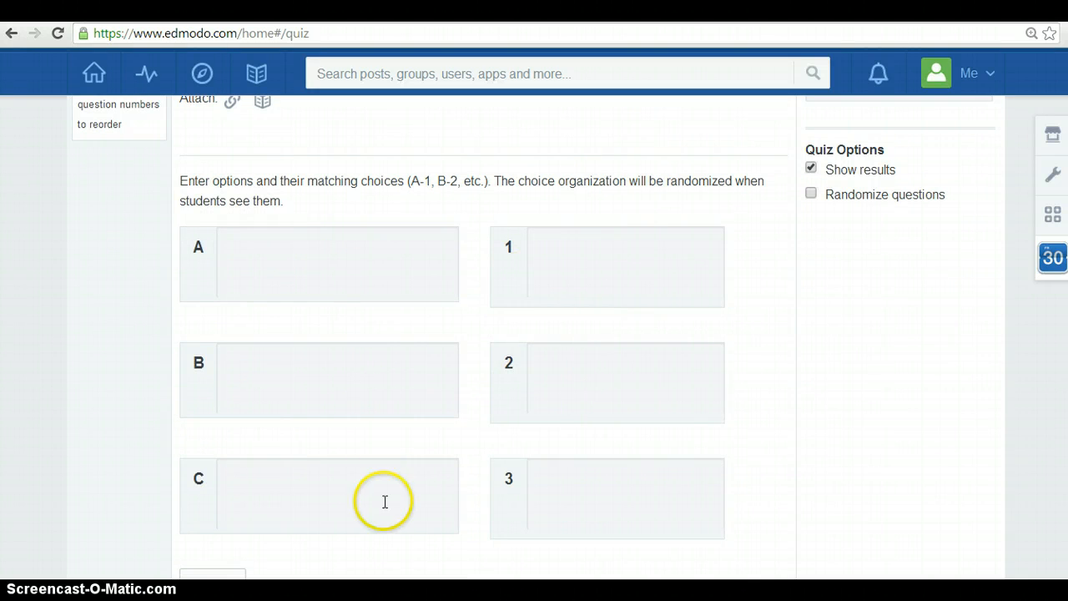
pyautogui.scroll(-3)
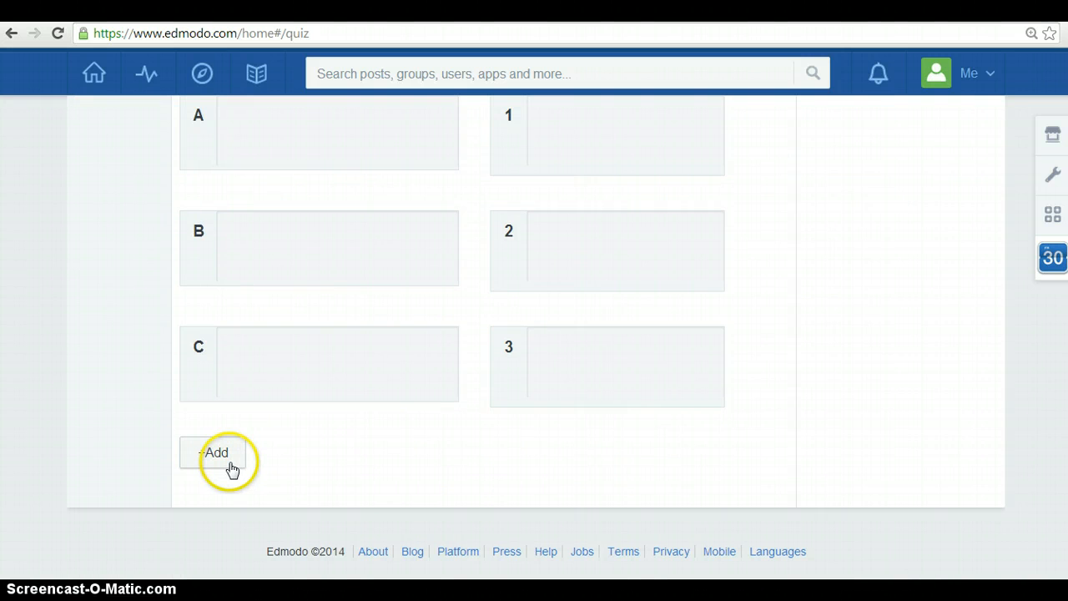
pyautogui.scroll(3)
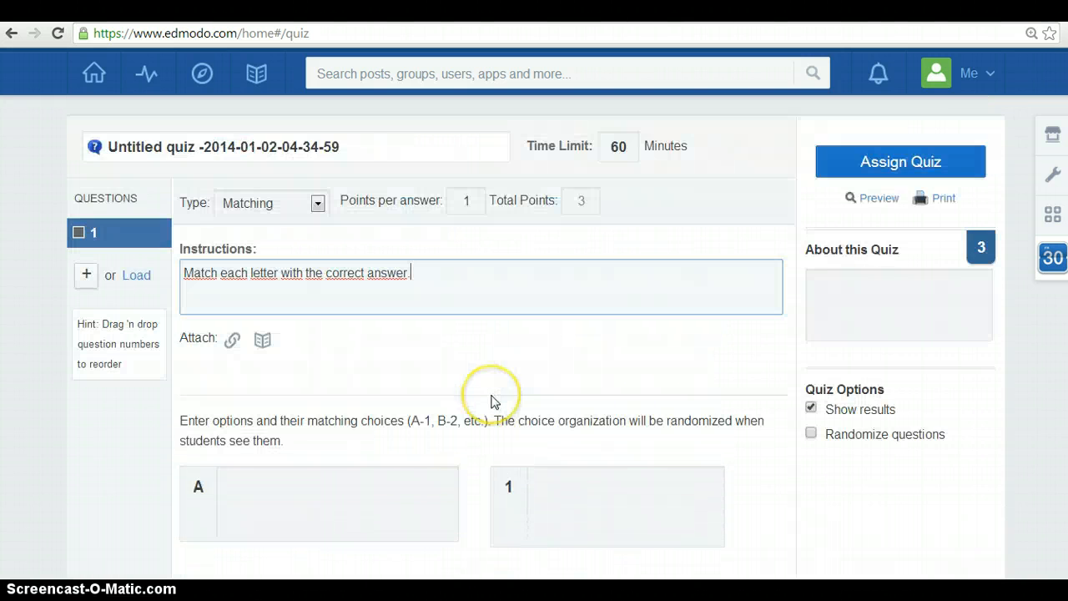
pyautogui.moveTo(491, 400)
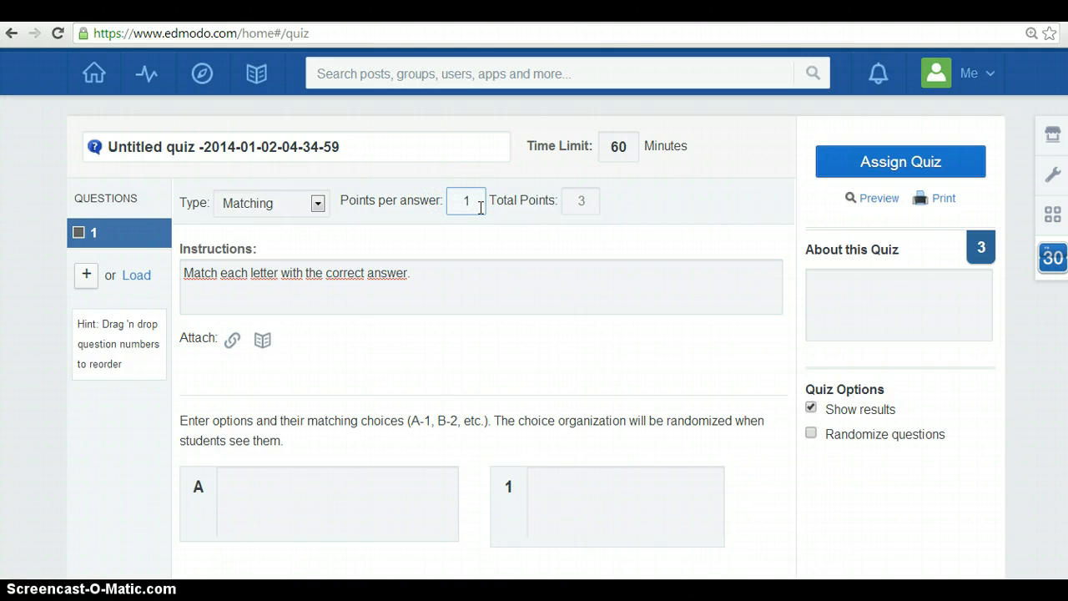
pyautogui.moveTo(617, 147)
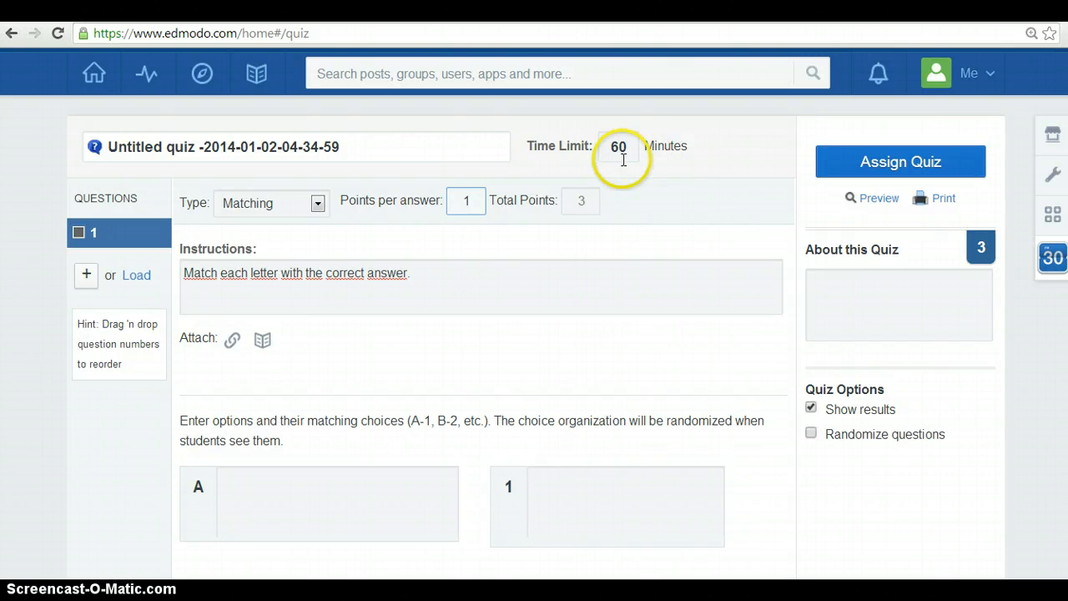
pyautogui.moveTo(606, 180)
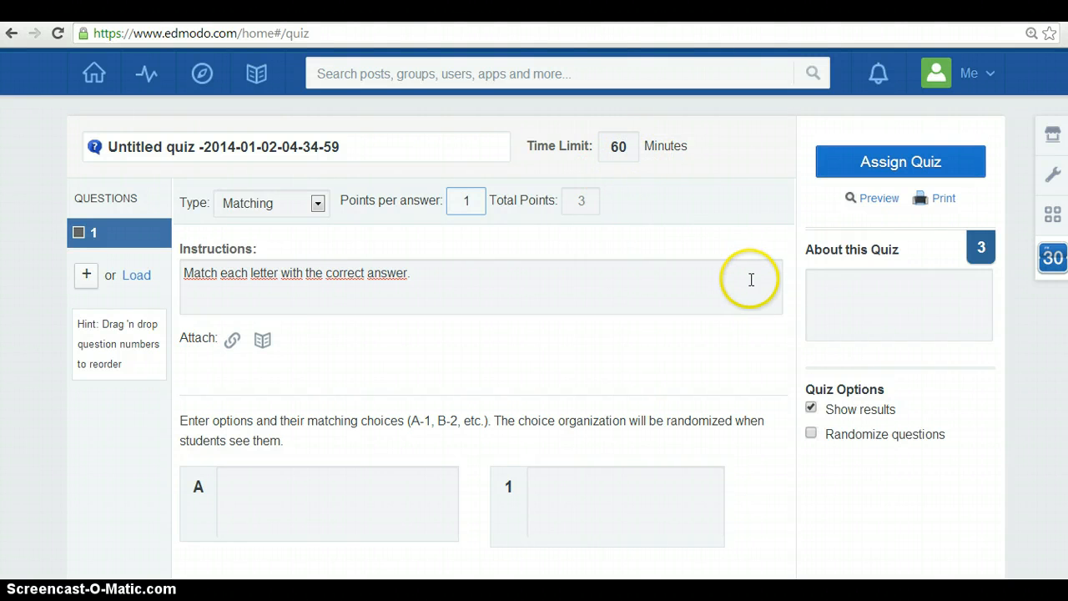
# Step: Check the About this Quiz description, then leave the editor for the home feed
pyautogui.click(898, 304)
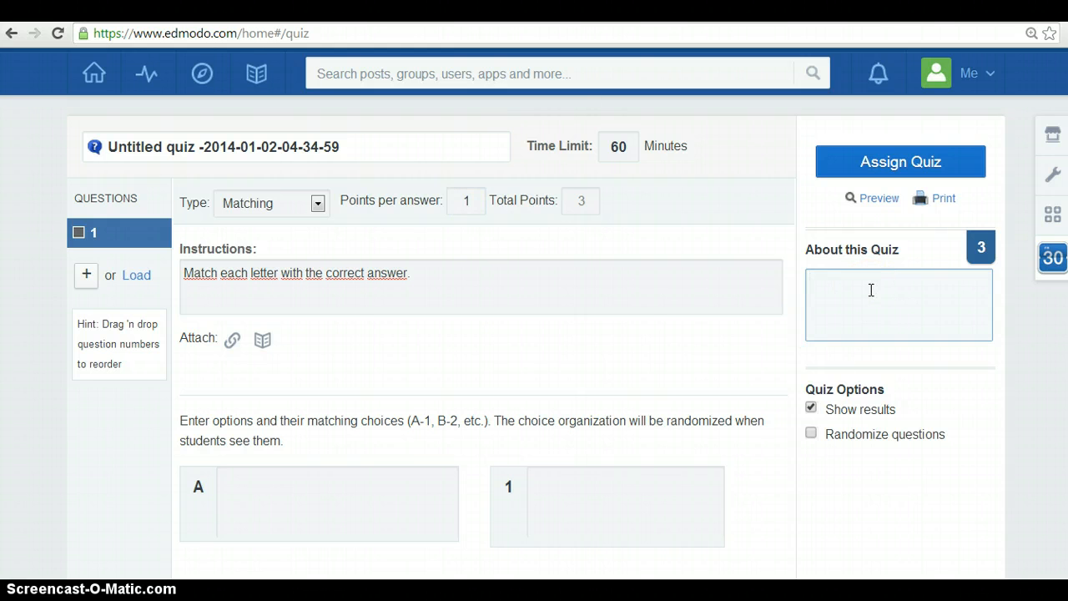
pyautogui.moveTo(901, 160)
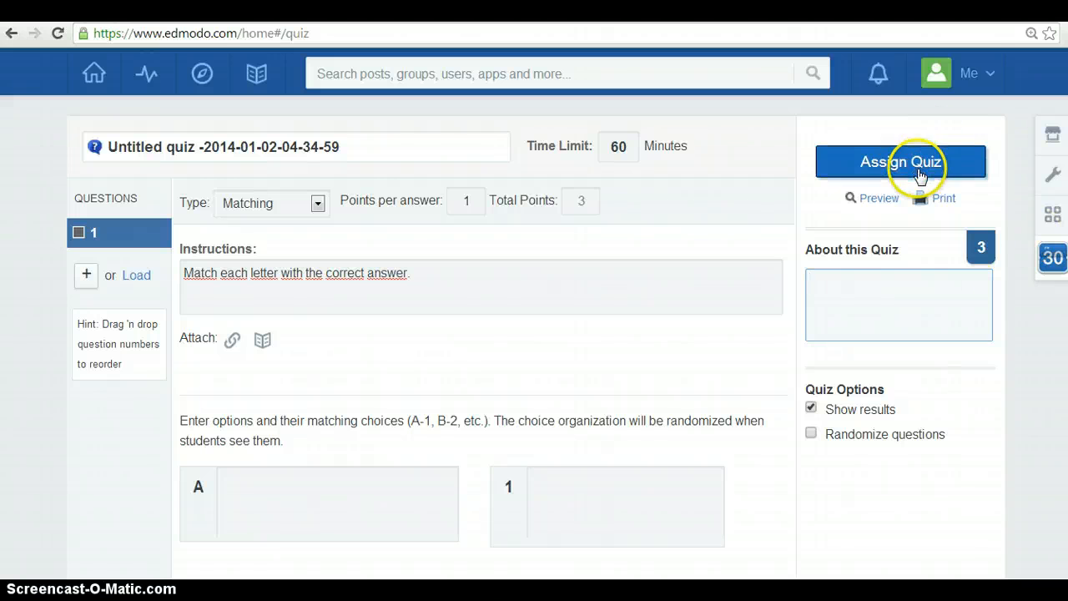
pyautogui.moveTo(664, 201)
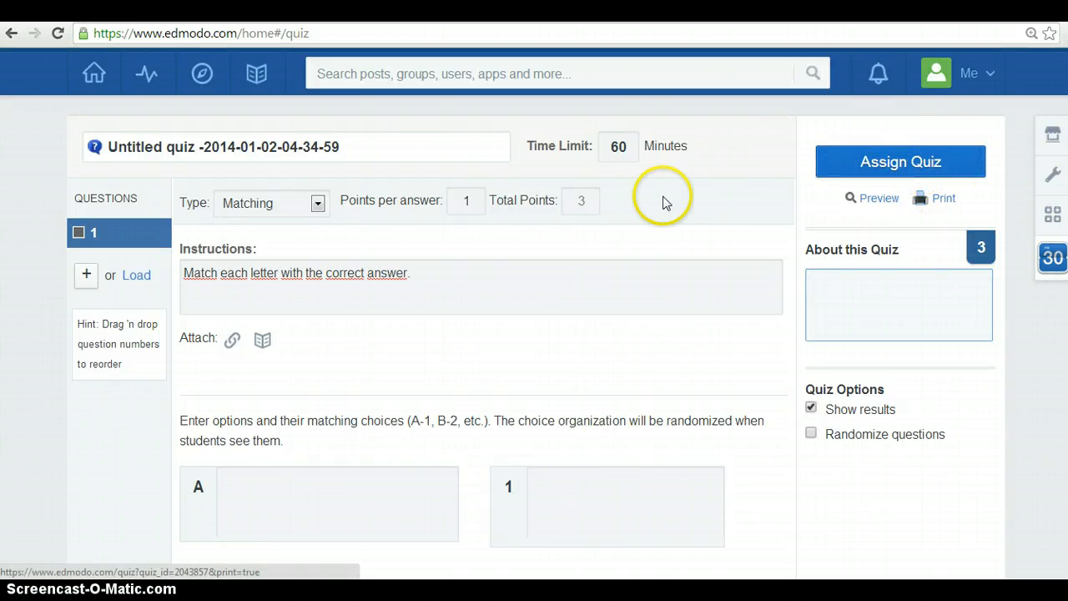
pyautogui.moveTo(192, 130)
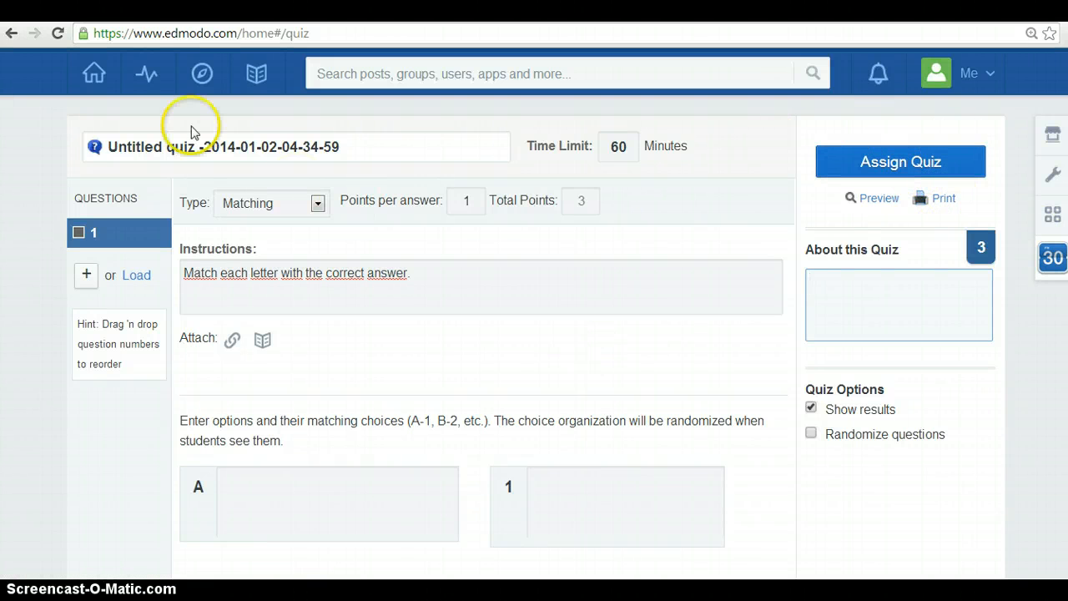
pyautogui.click(94, 74)
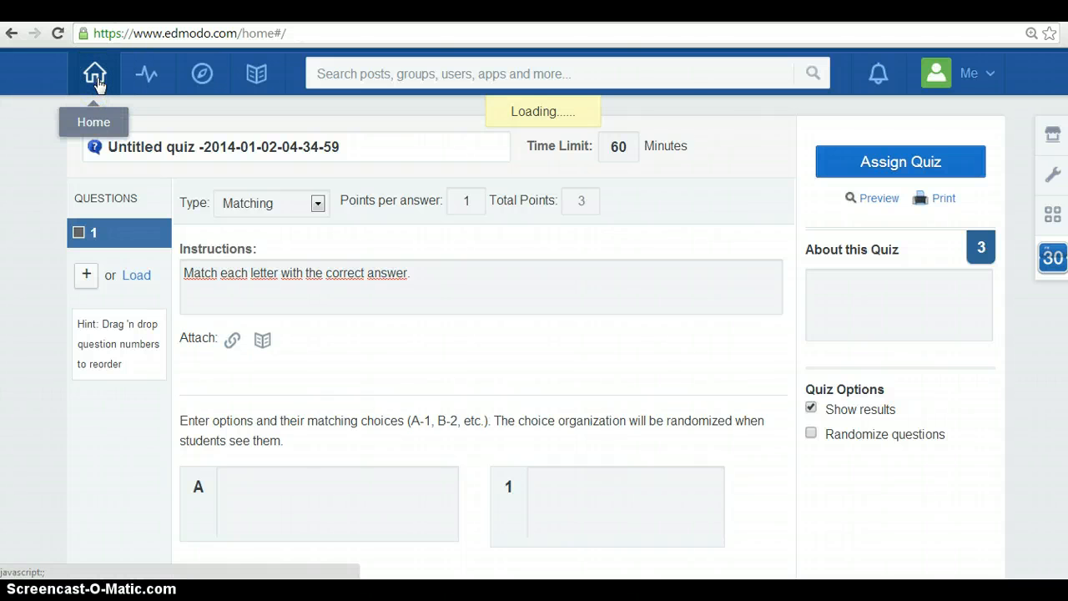
# Step: Start a new poll in the home composer with an empty question and two answer fields
pyautogui.click(94, 74)
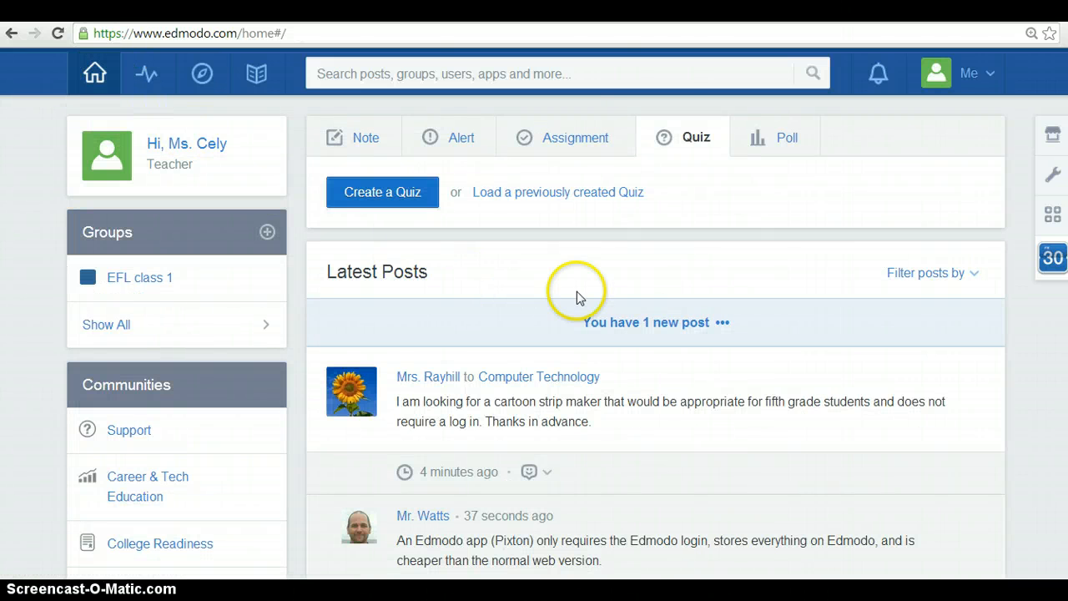
pyautogui.click(775, 137)
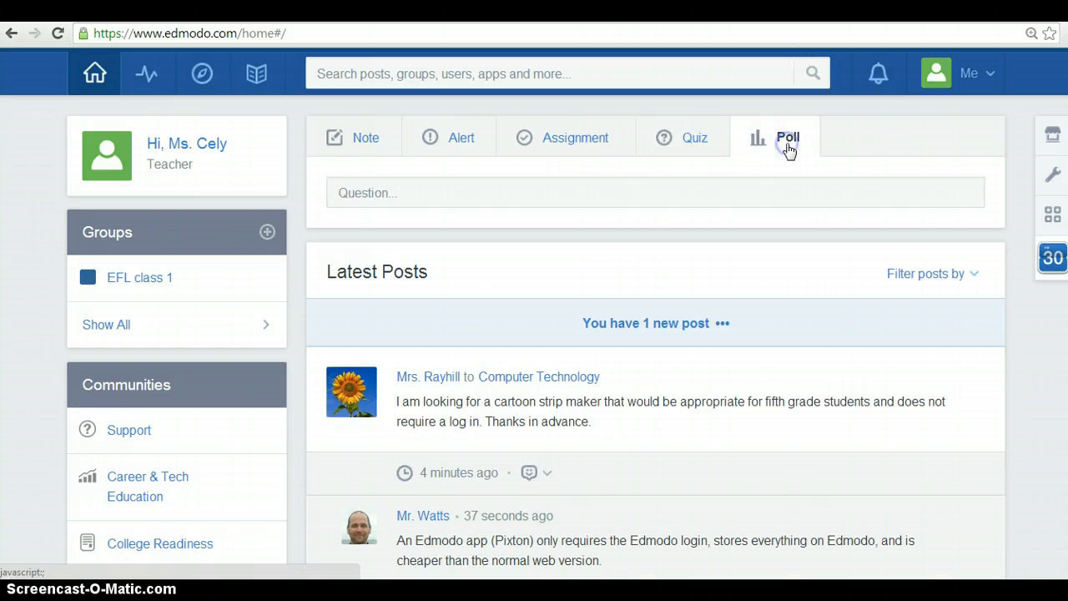
pyautogui.moveTo(671, 200)
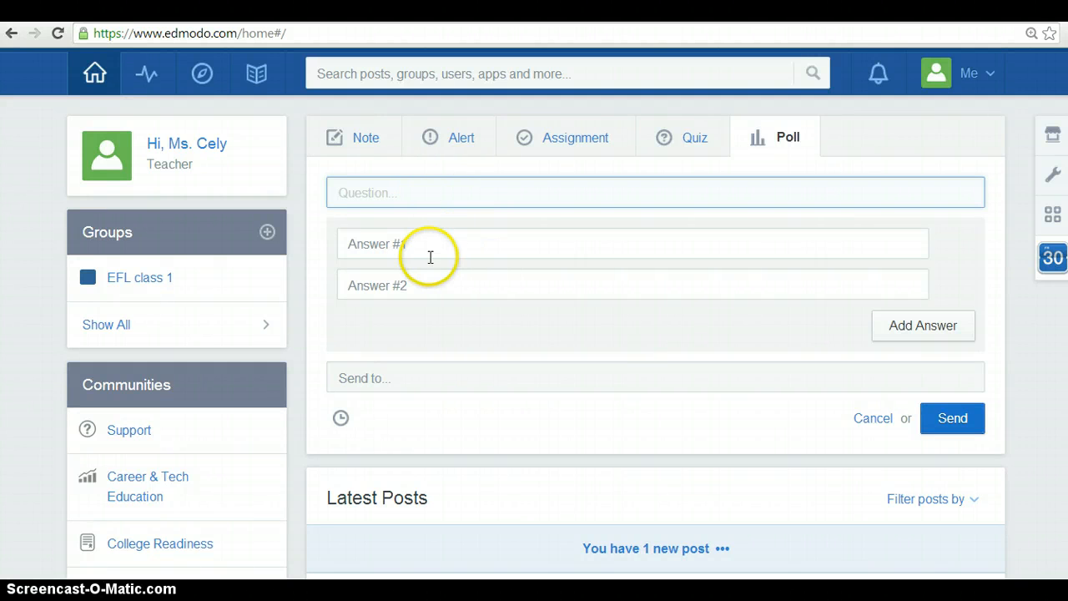
pyautogui.click(630, 284)
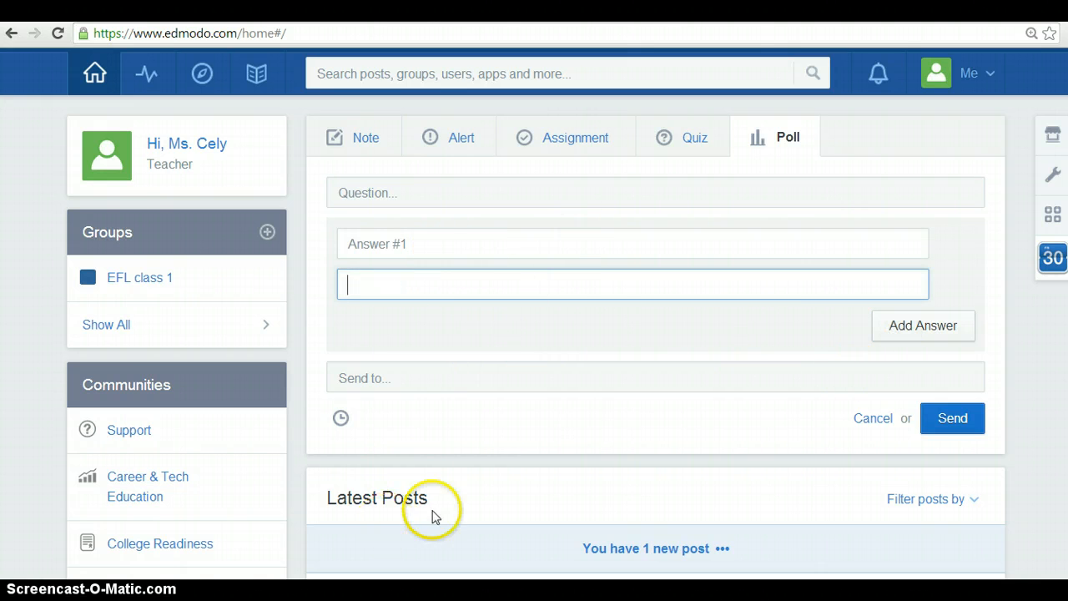
pyautogui.moveTo(147, 74)
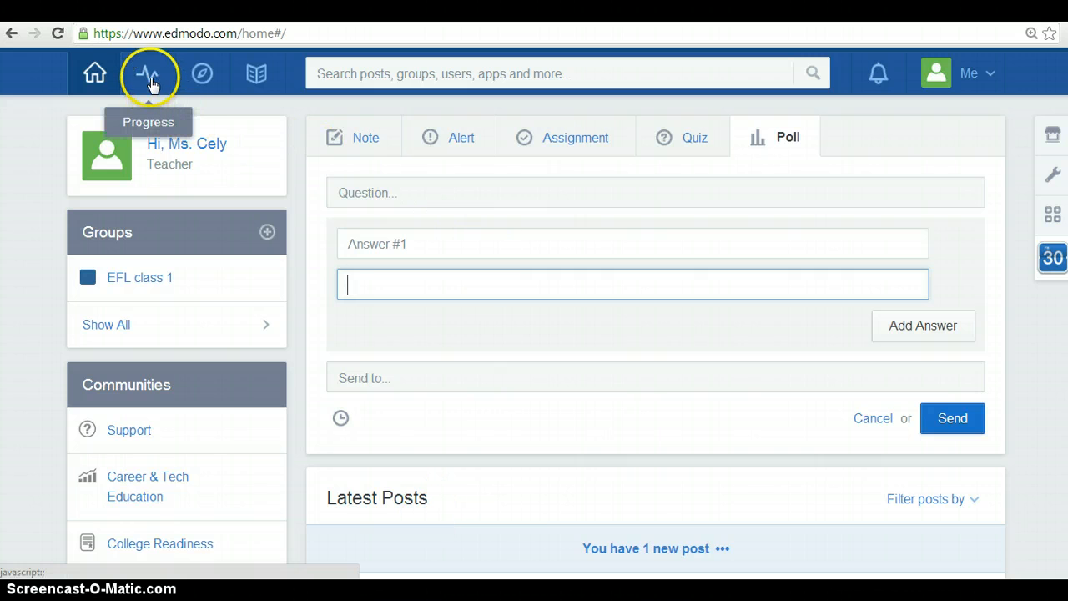
# Step: Show My Student Badges from Progress: one student badge and eight Edmodo badges
pyautogui.click(150, 73)
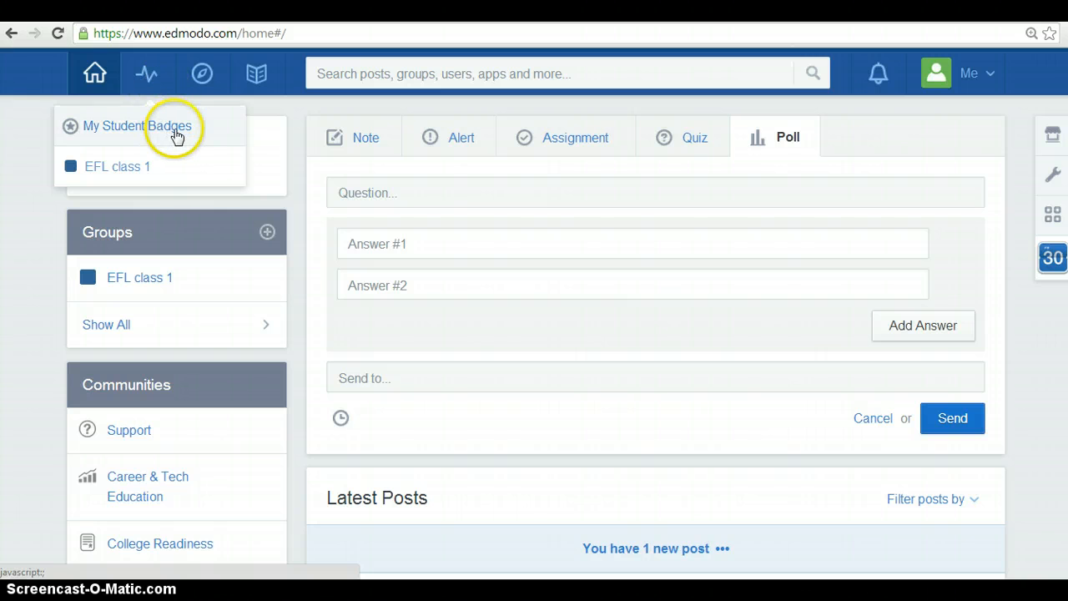
pyautogui.click(137, 127)
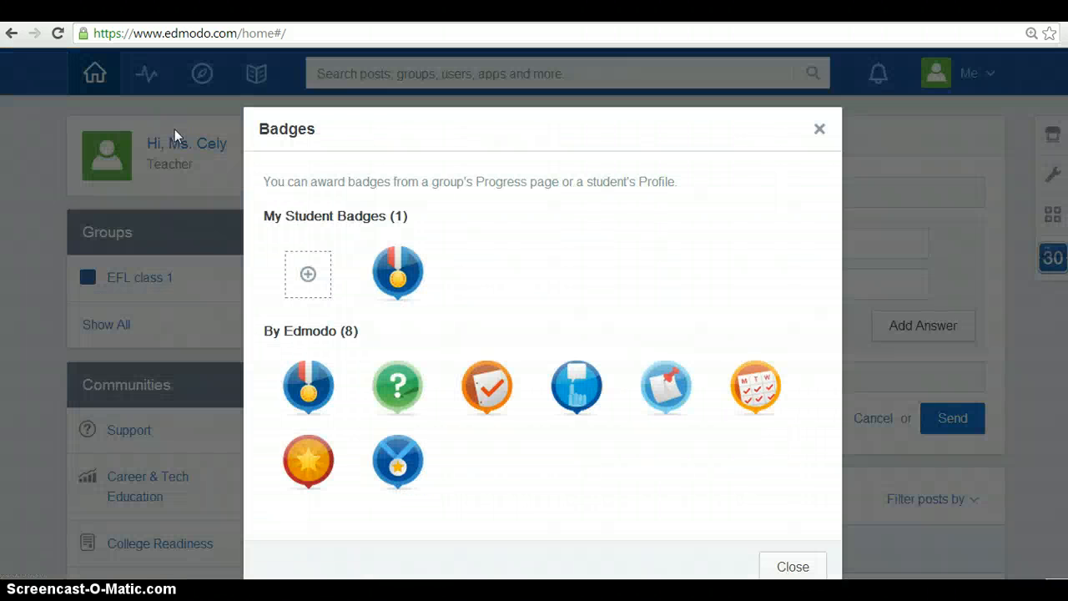
pyautogui.moveTo(340, 212)
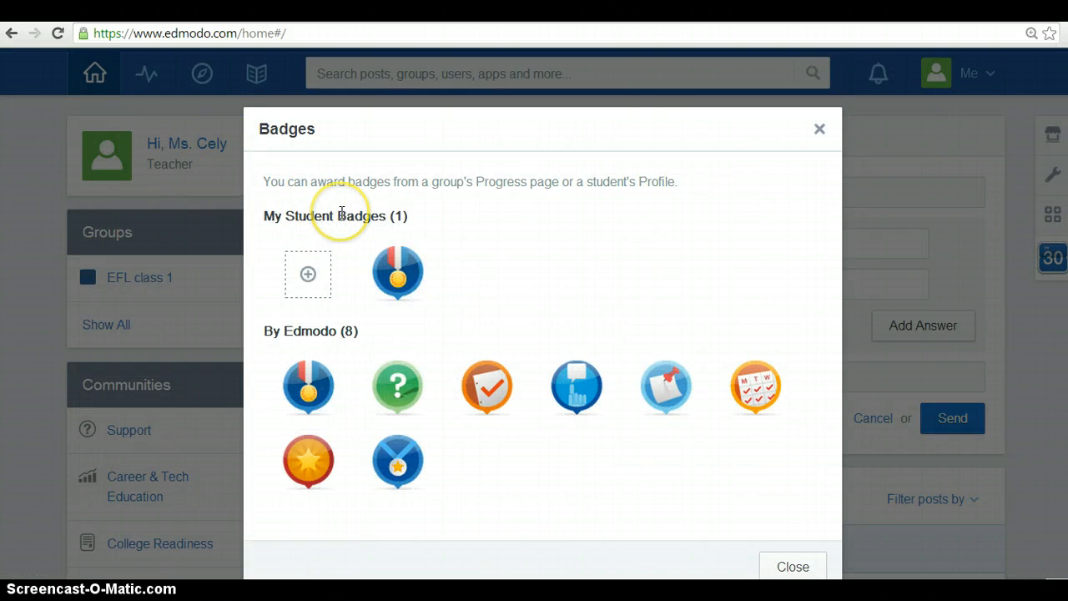
pyautogui.moveTo(348, 216)
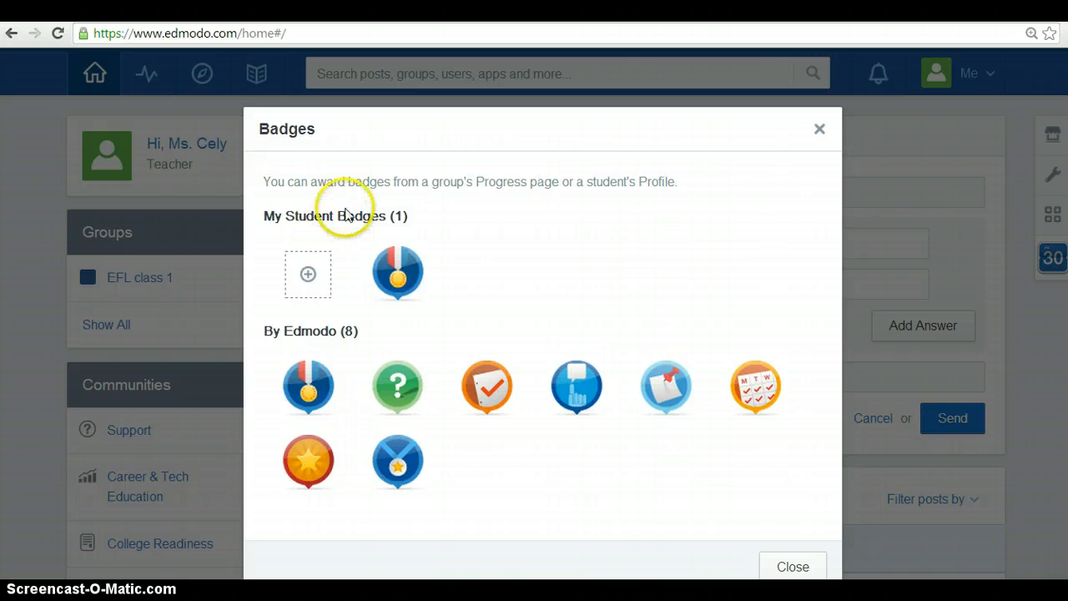
pyautogui.moveTo(636, 206)
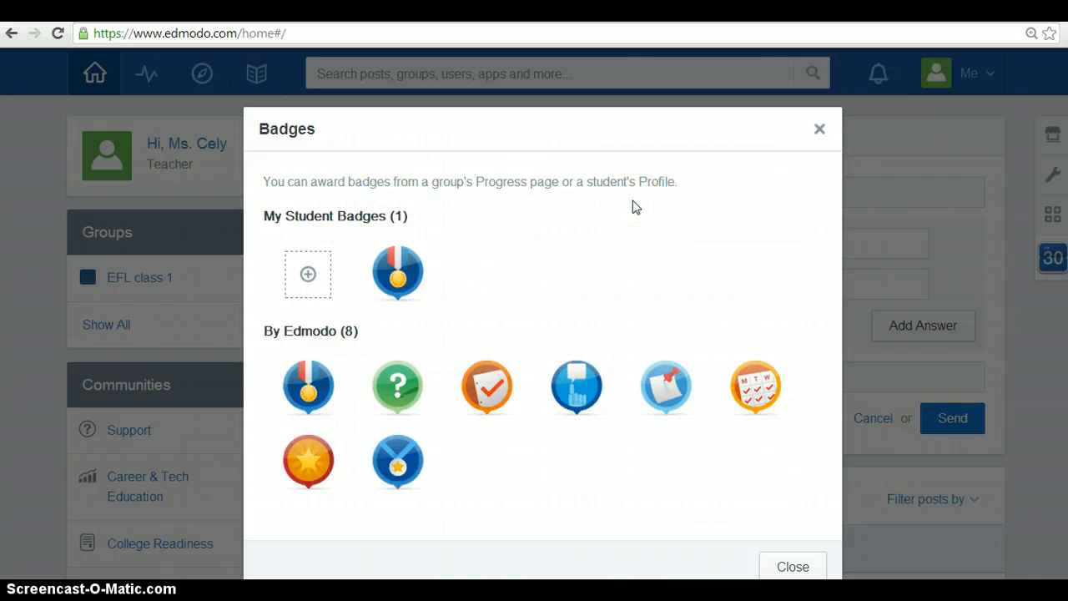
pyautogui.moveTo(307, 386)
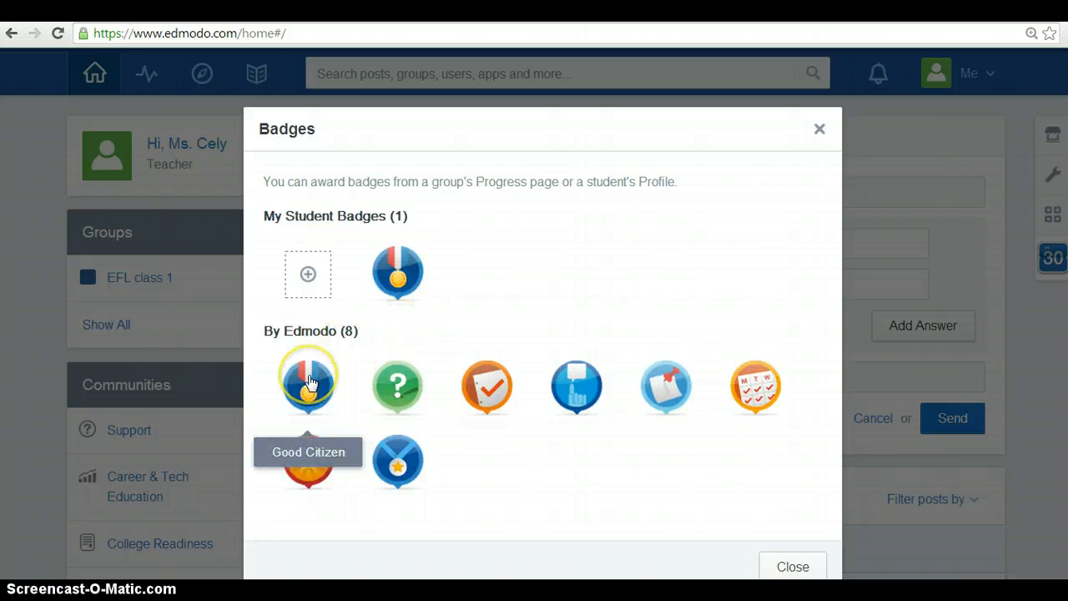
pyautogui.moveTo(398, 383)
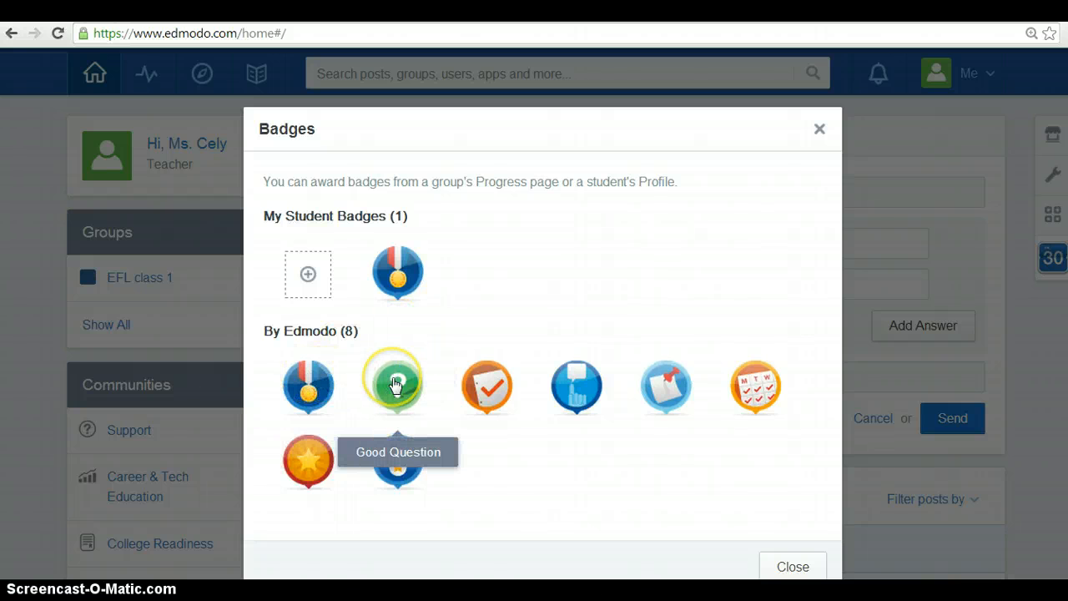
pyautogui.moveTo(500, 384)
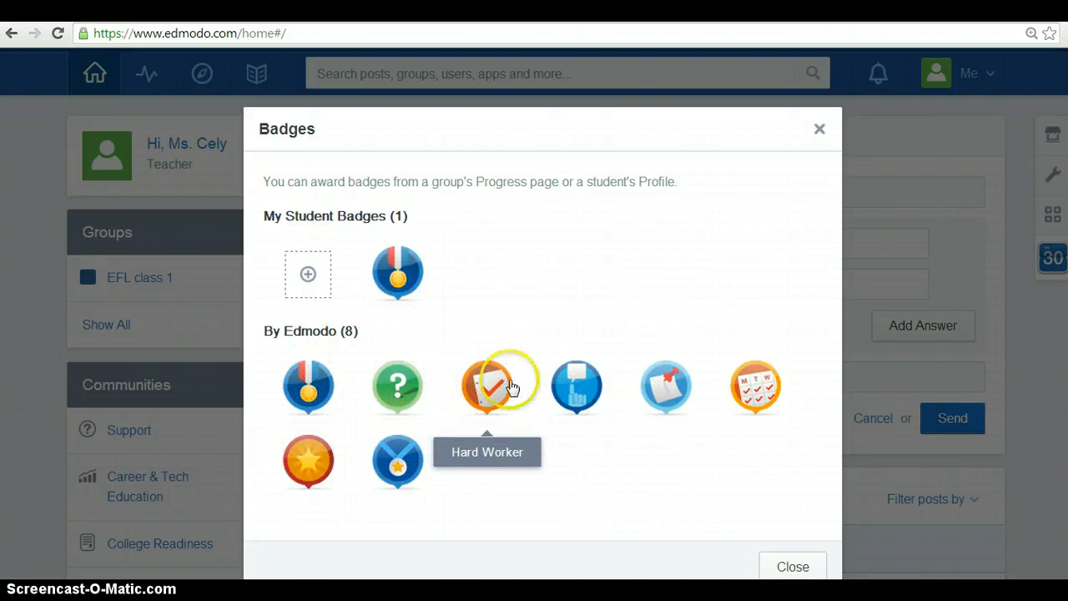
pyautogui.moveTo(576, 386)
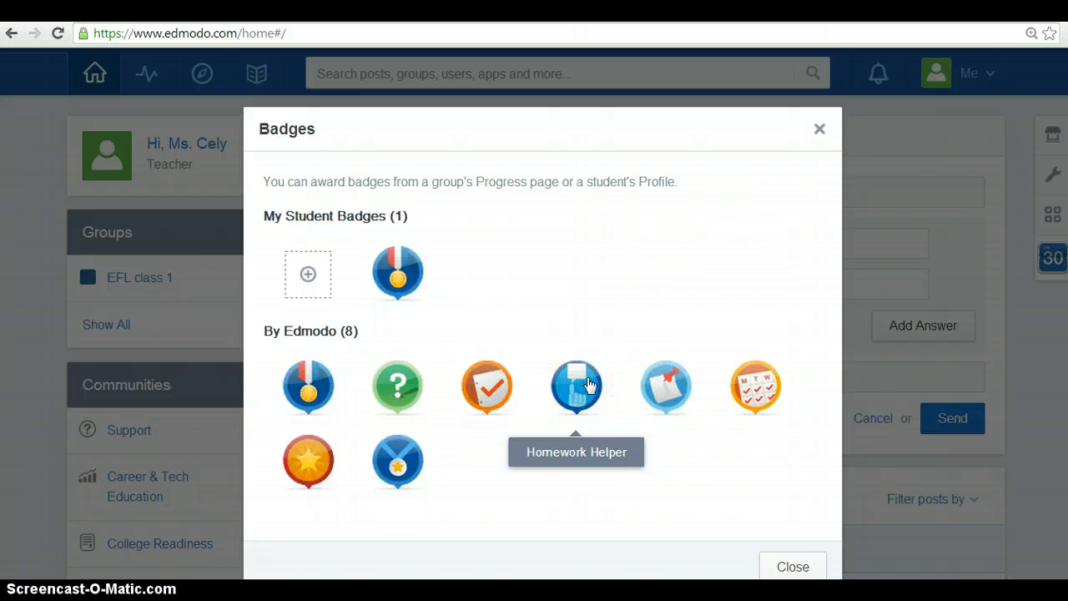
pyautogui.moveTo(754, 386)
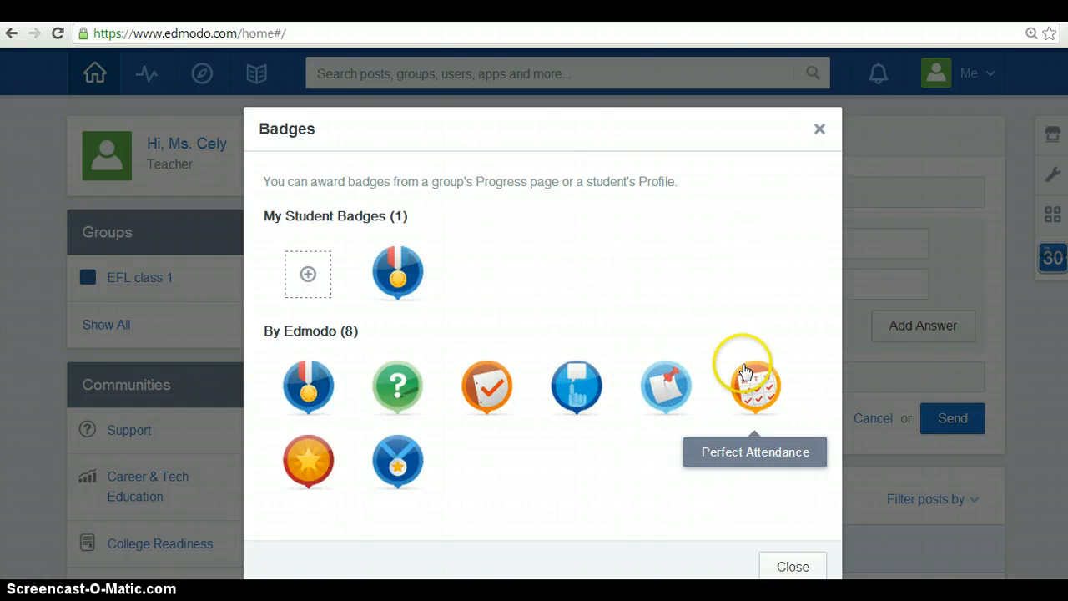
pyautogui.moveTo(307, 461)
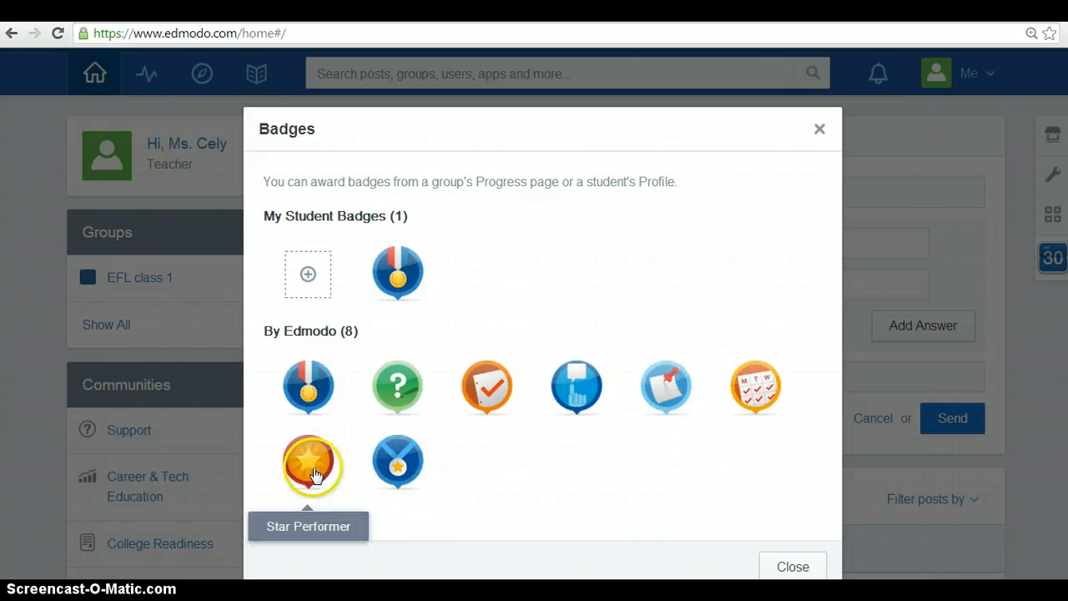
pyautogui.moveTo(397, 463)
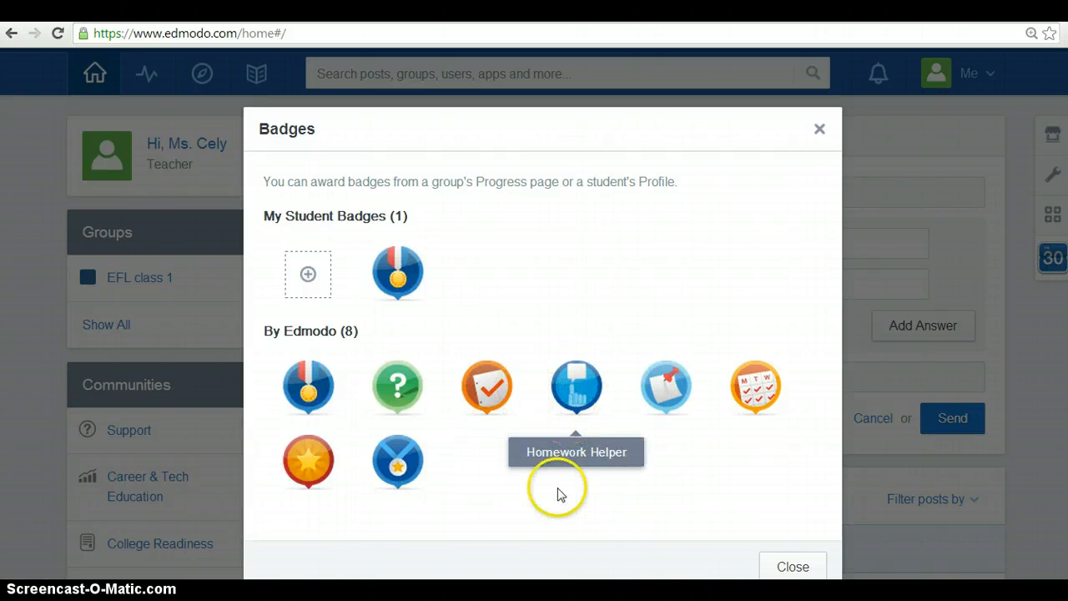
# Step: Close the badges and browse Discover suggestions of recommended apps and links
pyautogui.click(818, 129)
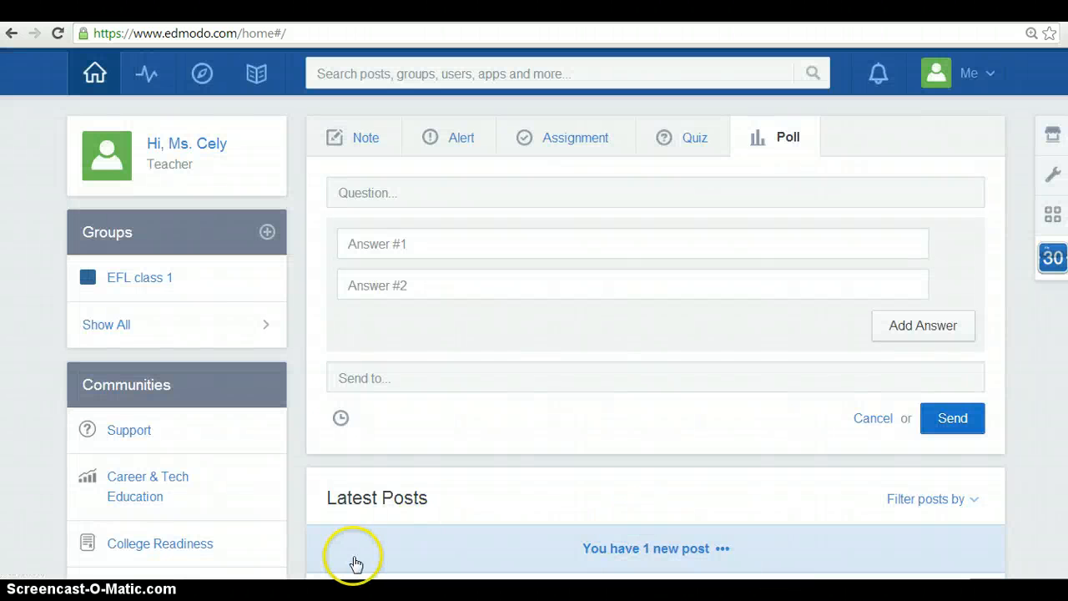
pyautogui.moveTo(204, 74)
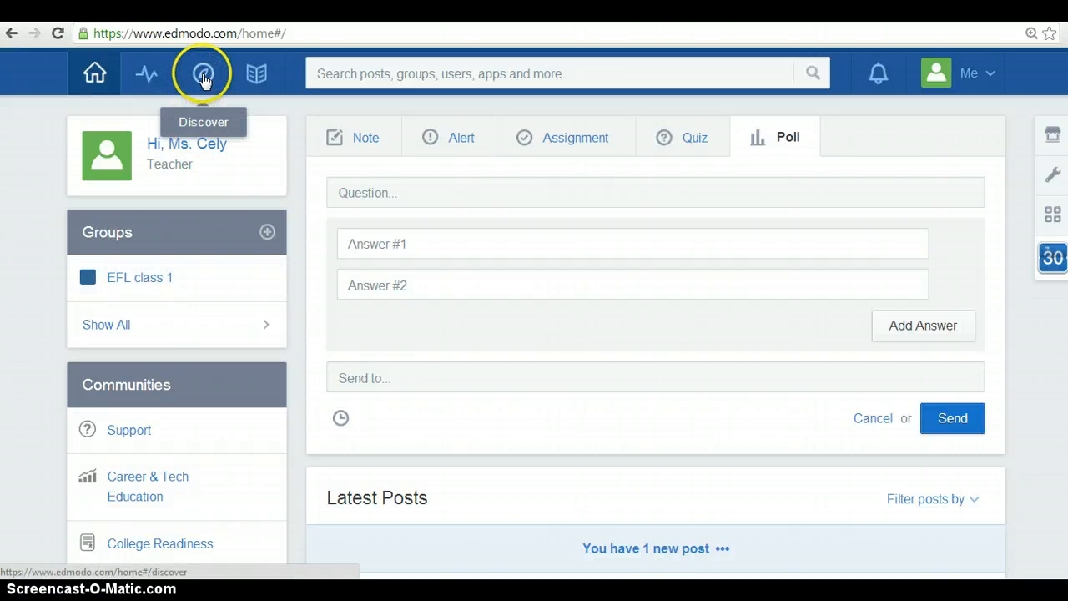
pyautogui.click(204, 73)
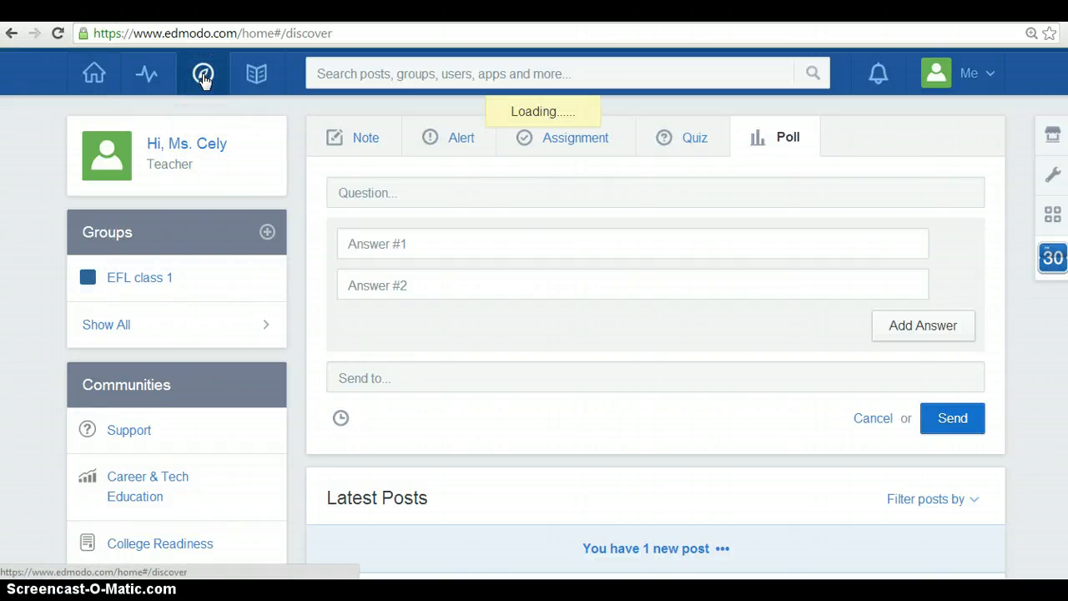
pyautogui.click(203, 74)
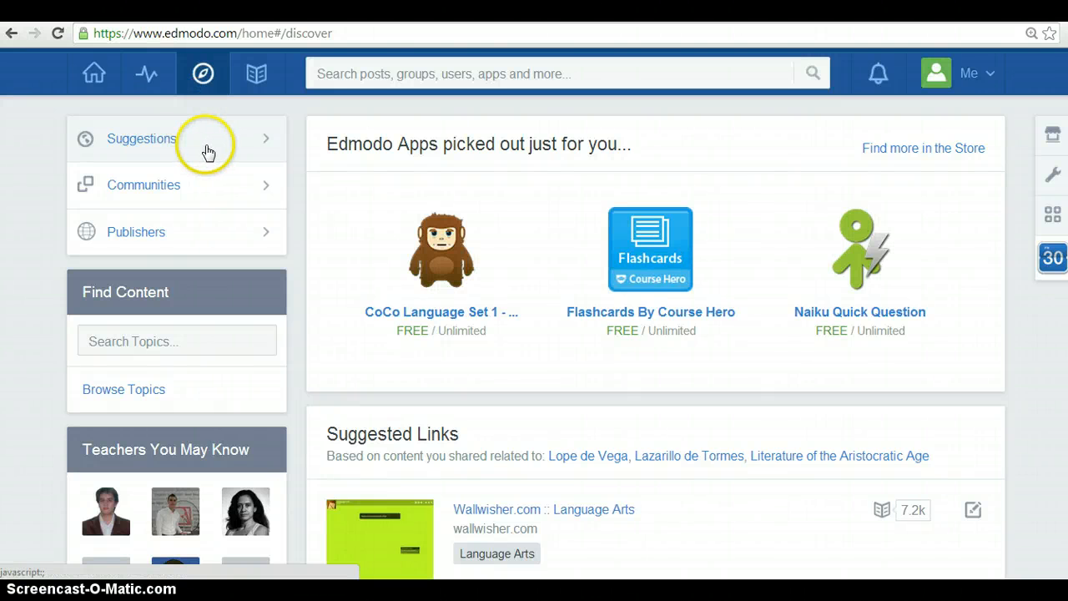
pyautogui.moveTo(590, 191)
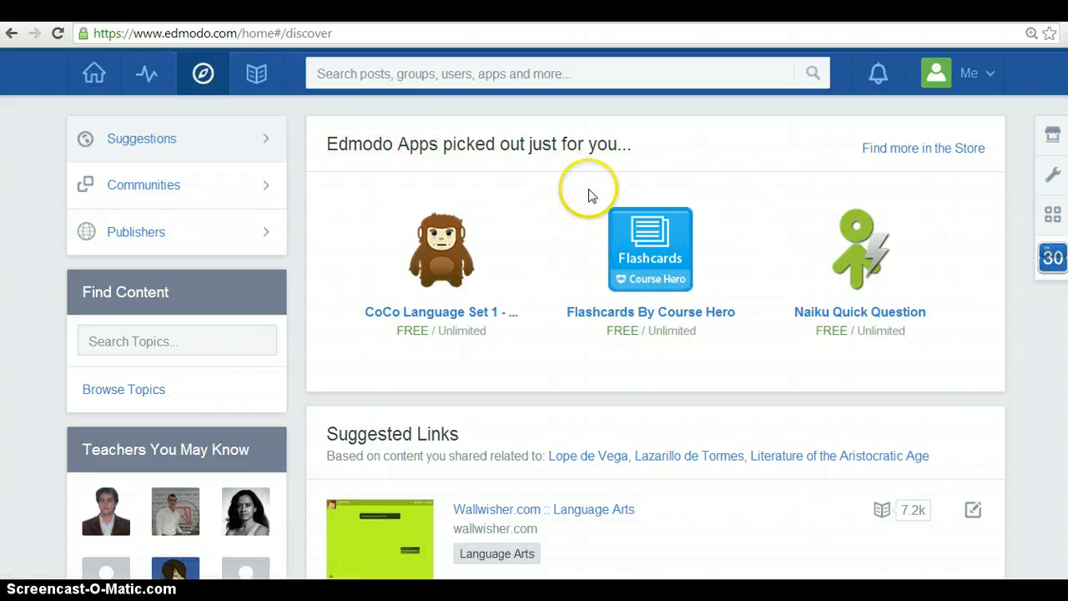
pyautogui.moveTo(525, 191)
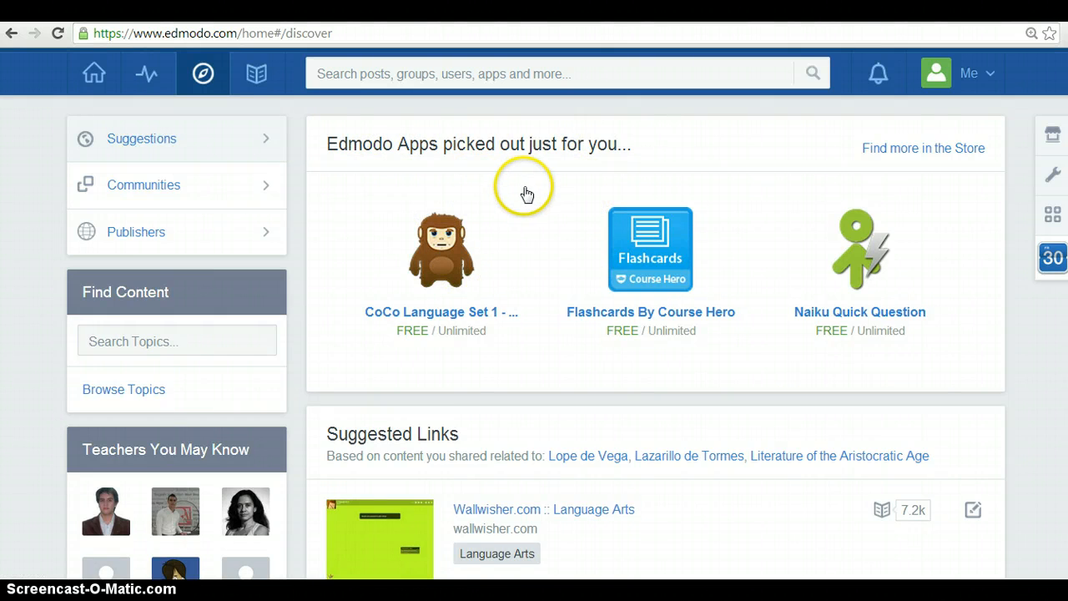
pyautogui.scroll(-3)
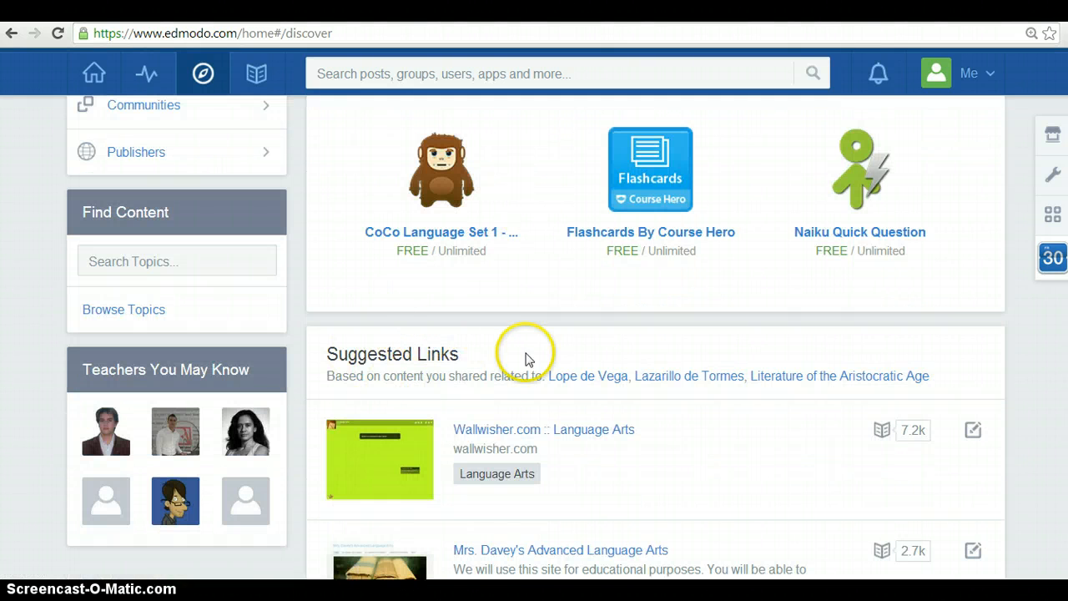
pyautogui.scroll(3)
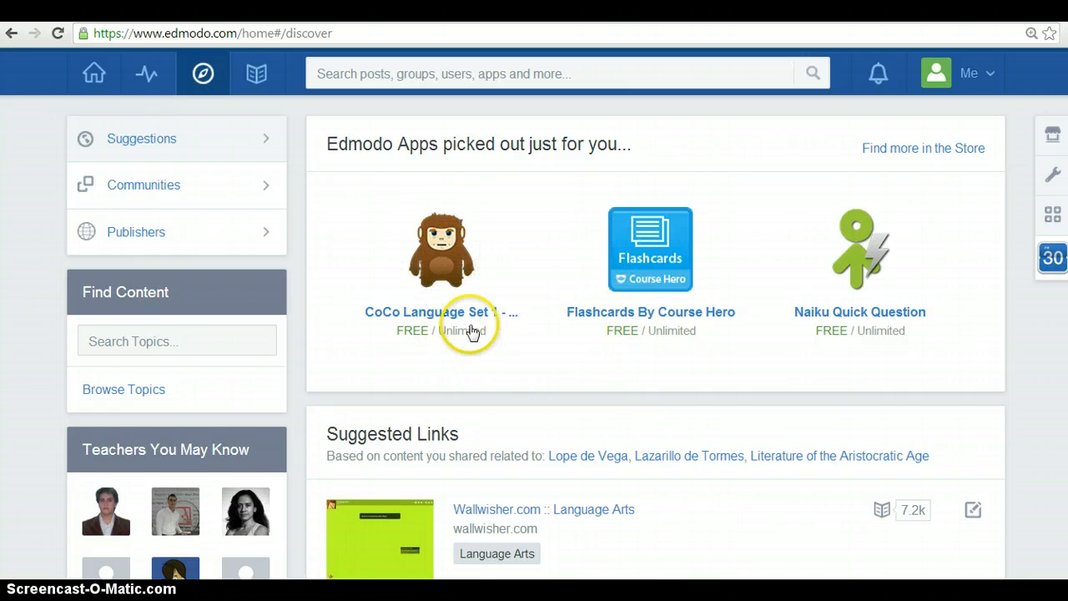
pyautogui.moveTo(514, 437)
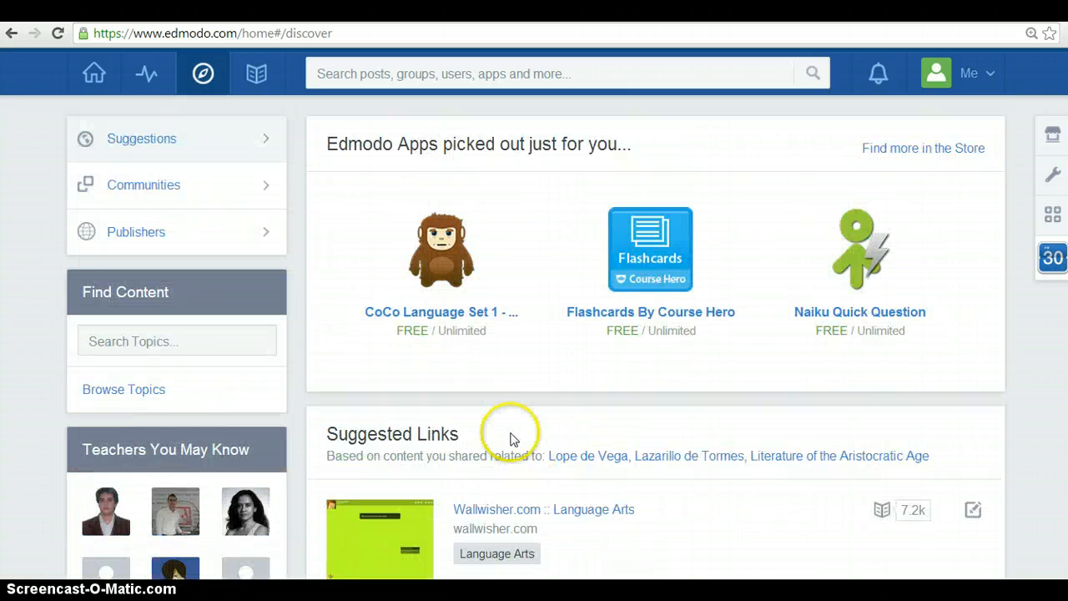
pyautogui.moveTo(471, 342)
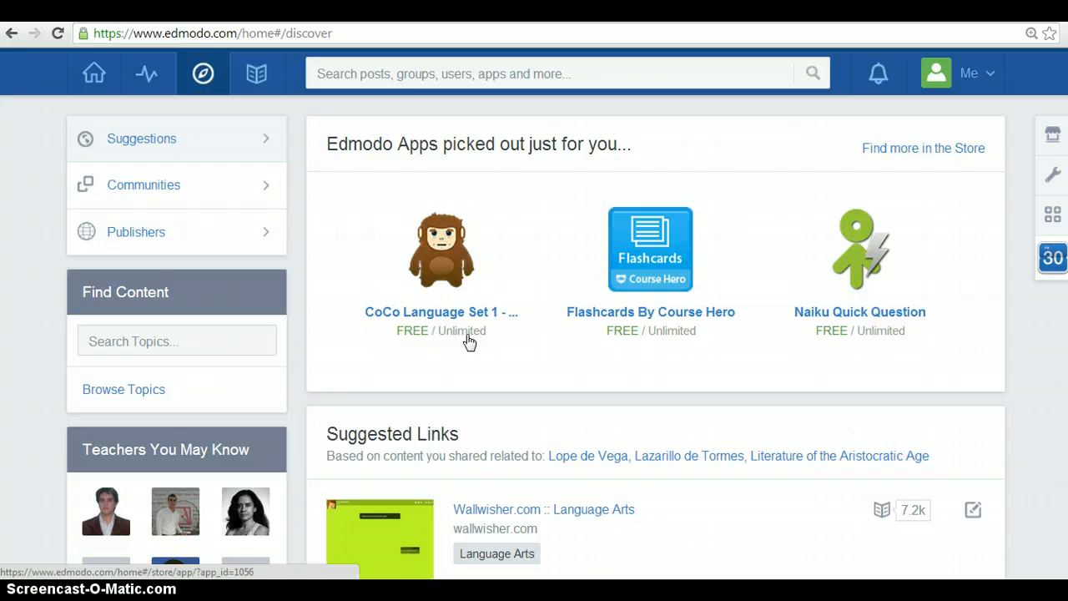
pyautogui.moveTo(264, 207)
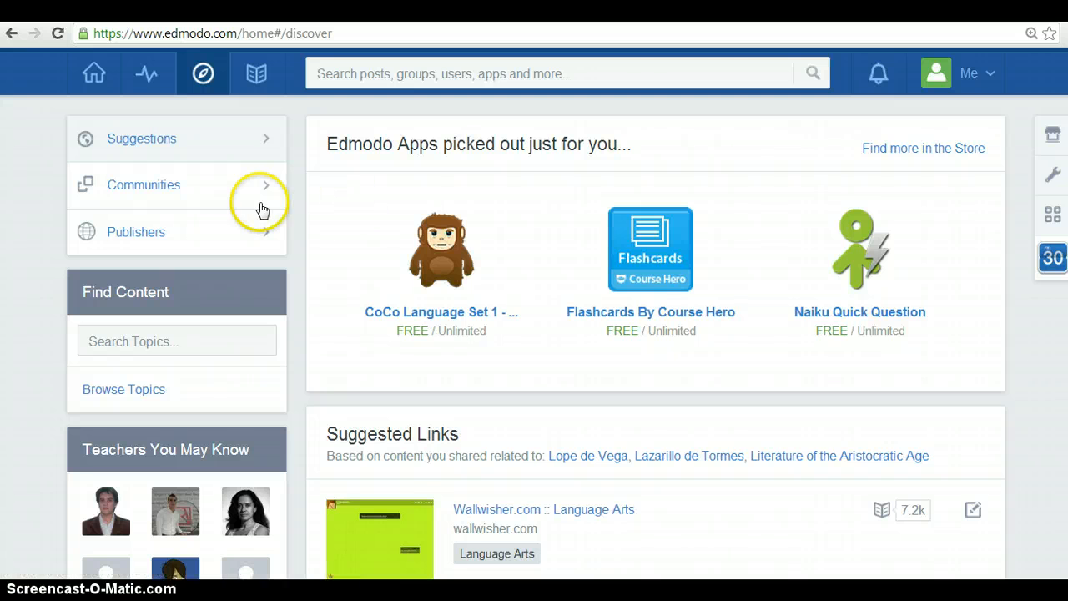
# Step: Browse the Subject Communities list with follower counts and follow status
pyautogui.click(144, 184)
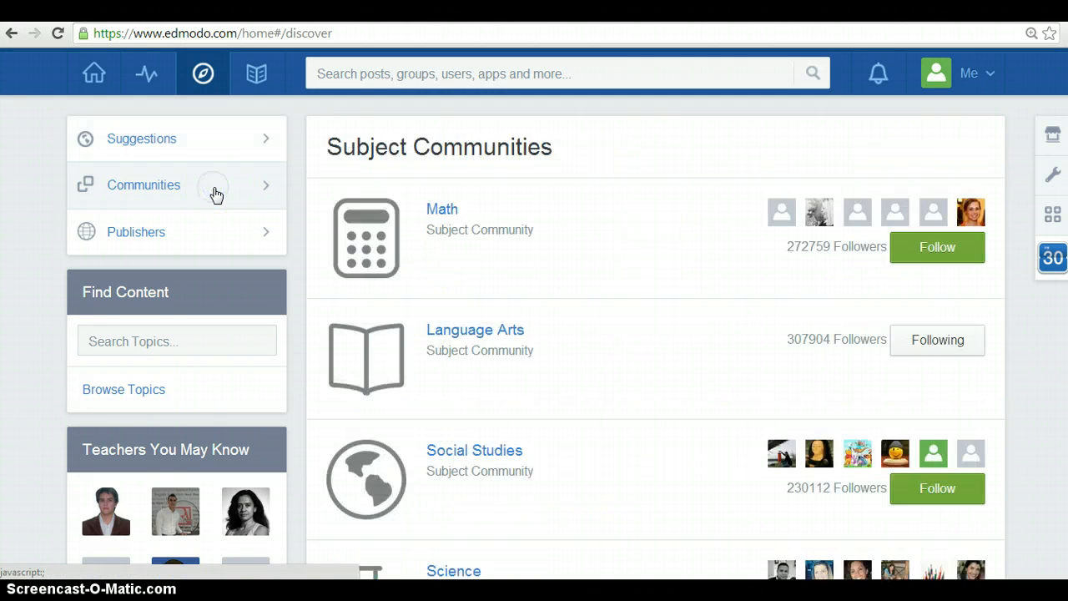
pyautogui.moveTo(671, 208)
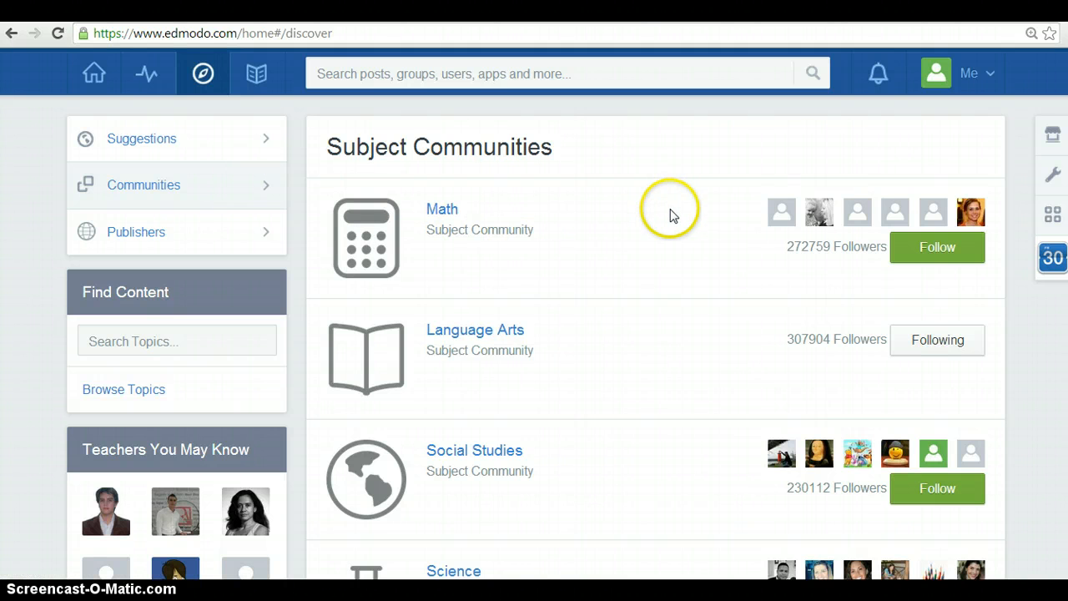
pyautogui.moveTo(674, 215)
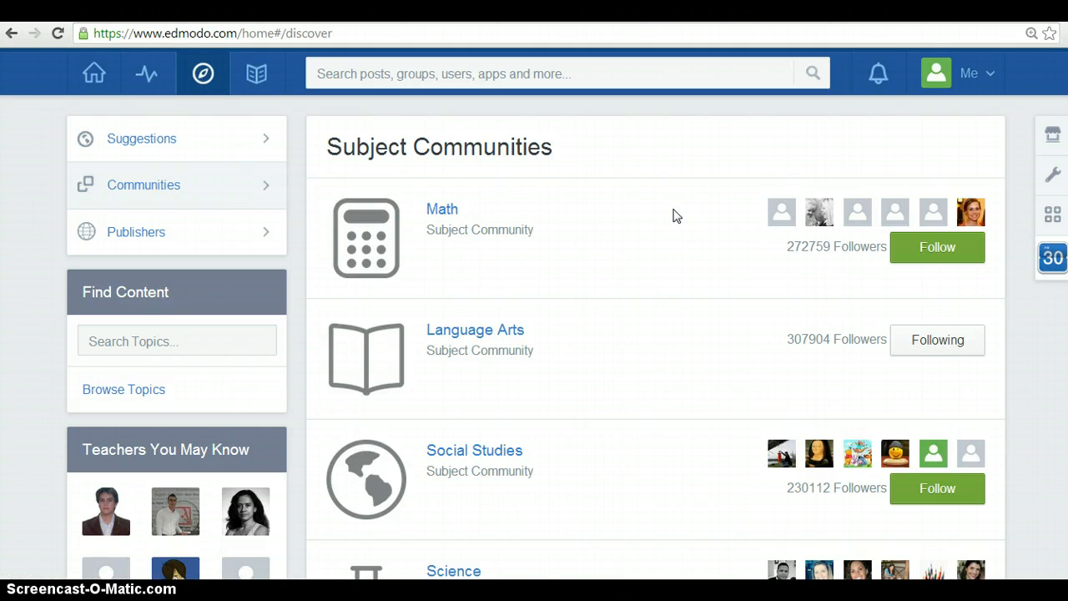
pyautogui.moveTo(684, 218)
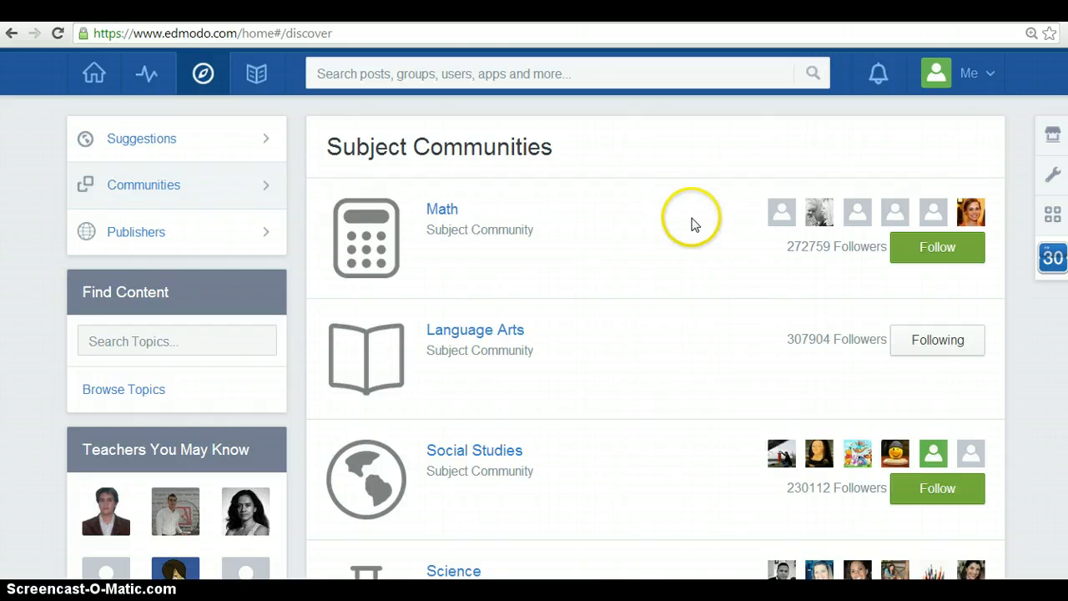
pyautogui.scroll(-3)
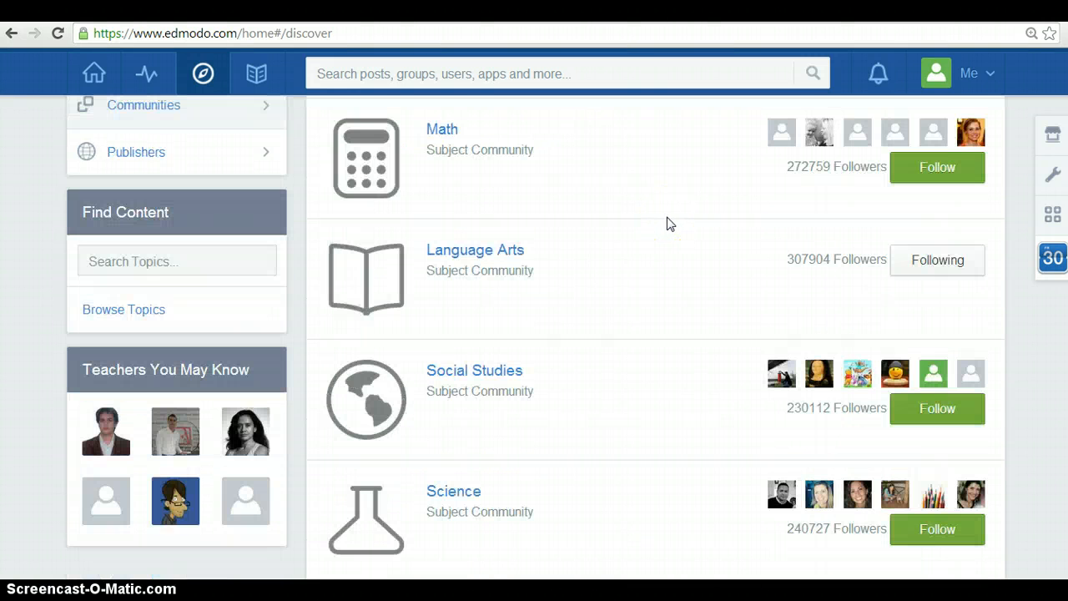
pyautogui.scroll(-3)
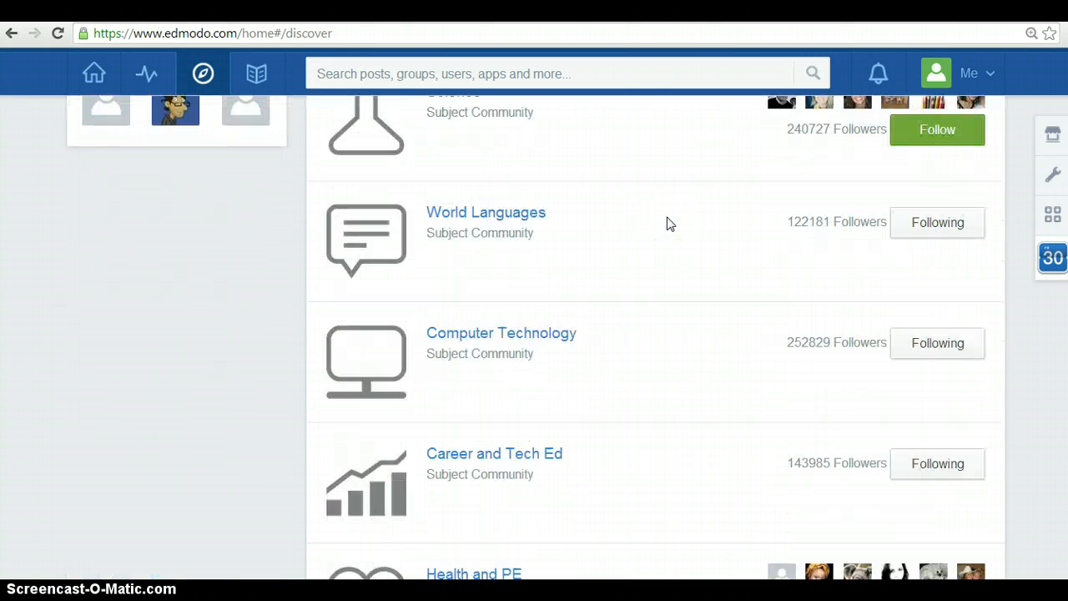
pyautogui.scroll(-3)
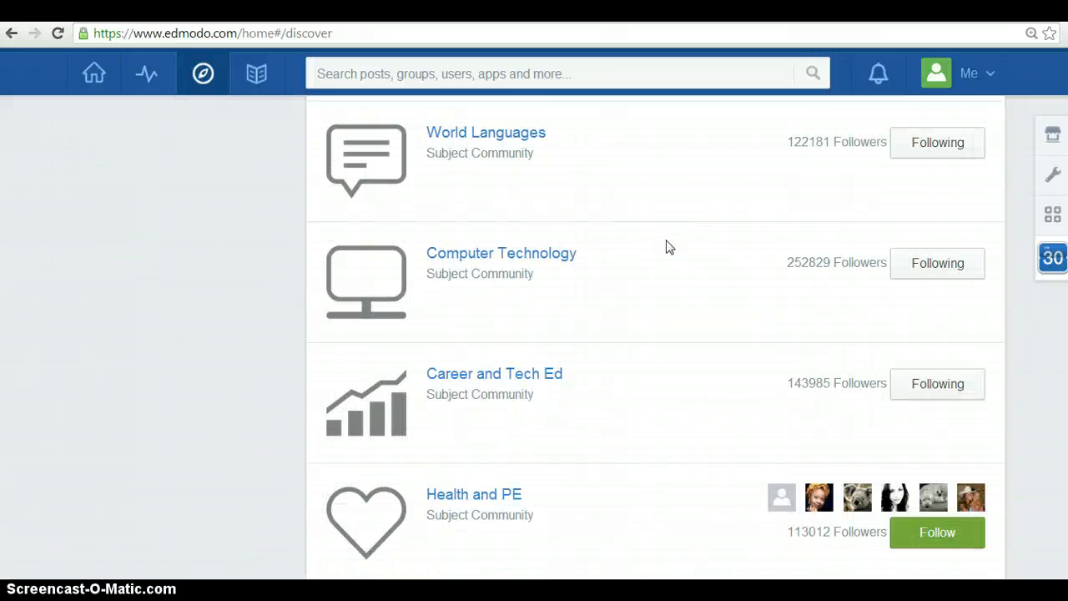
pyautogui.scroll(3)
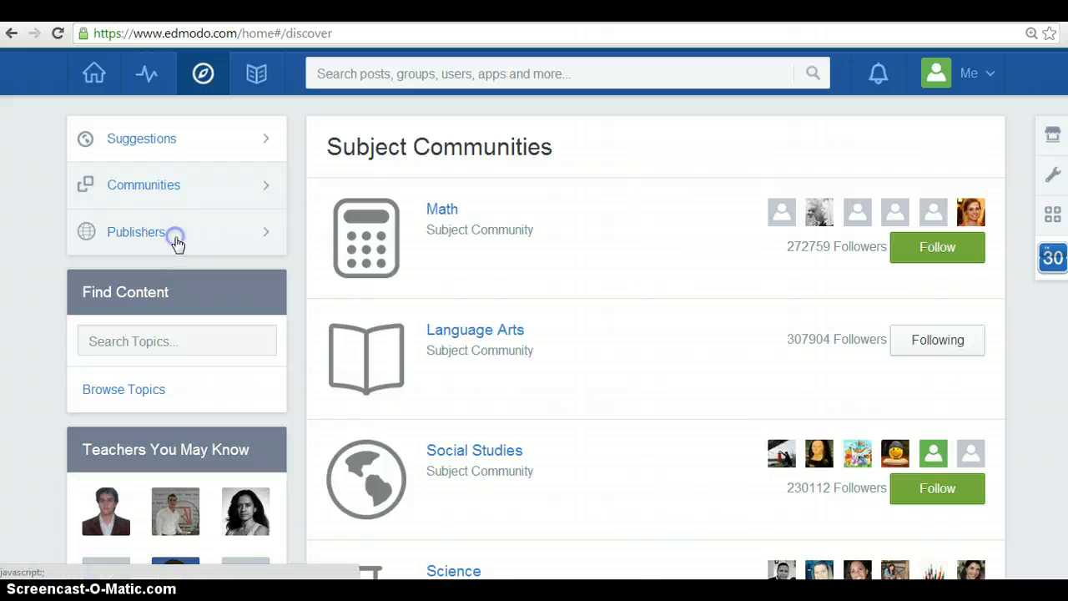
# Step: Browse the Publisher Communities directory such as 3rd World Farmer Team and Achieve3000
pyautogui.click(137, 232)
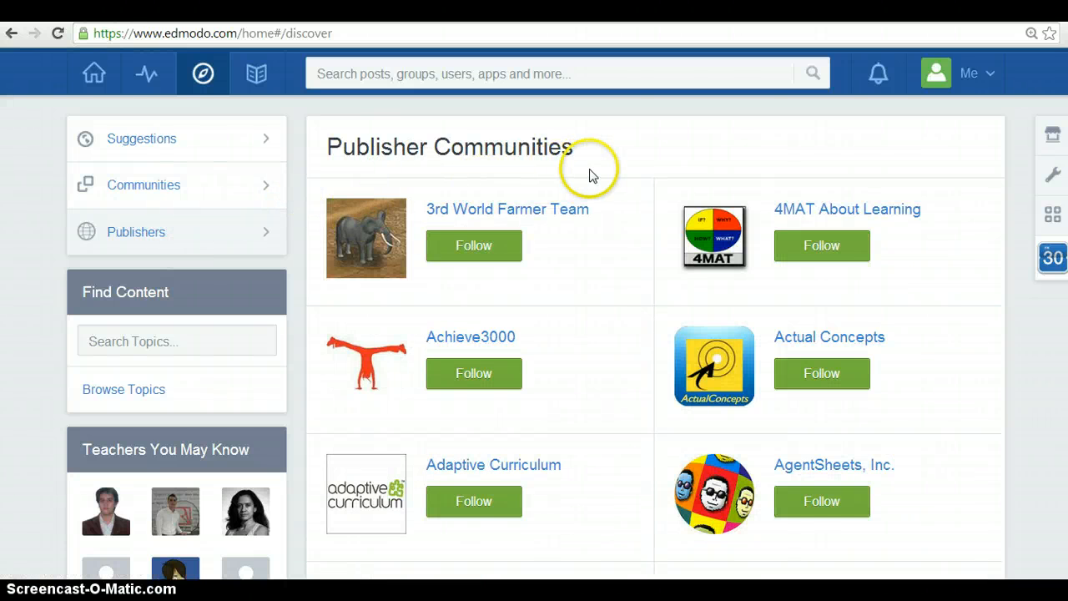
pyautogui.scroll(-3)
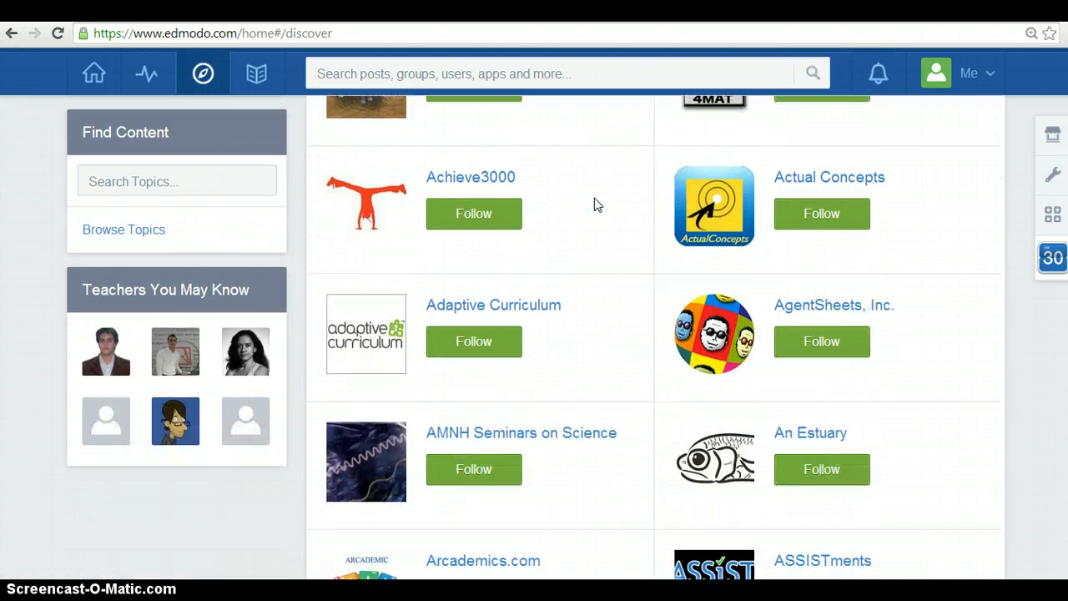
pyautogui.scroll(-3)
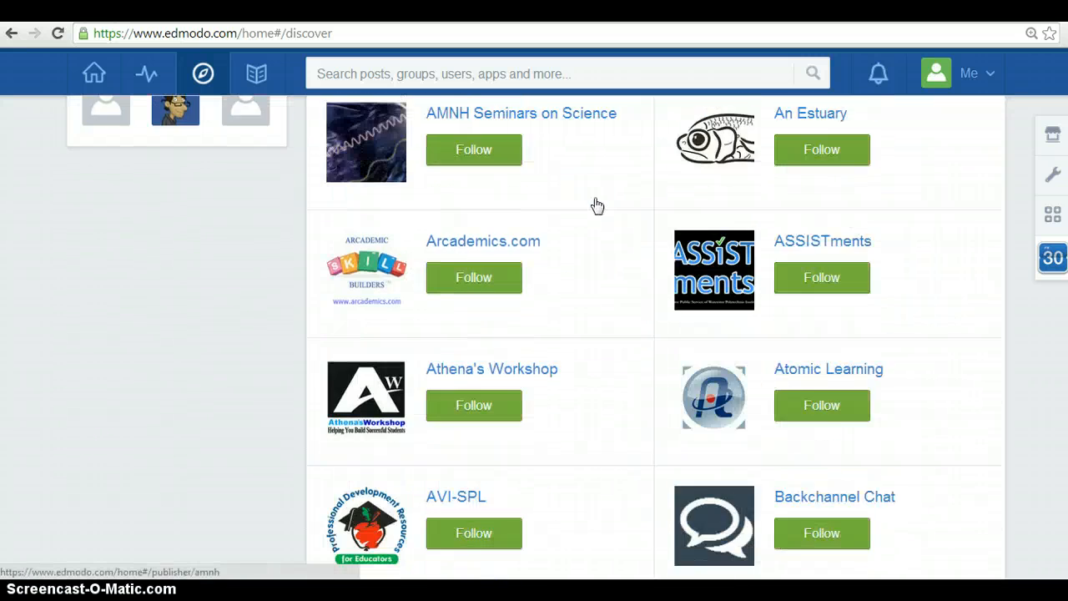
pyautogui.scroll(-3)
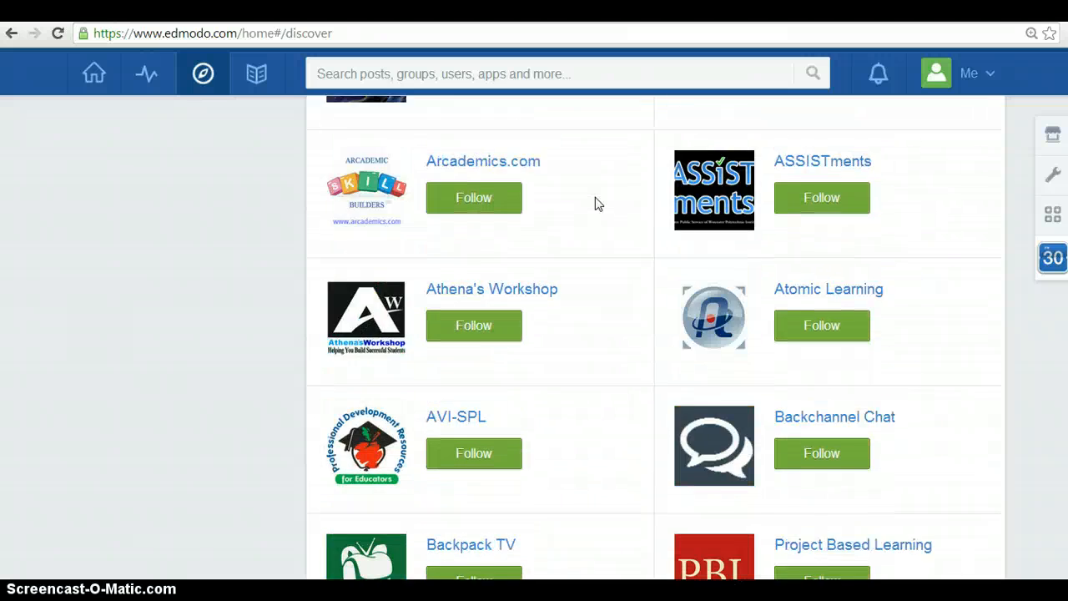
pyautogui.scroll(3)
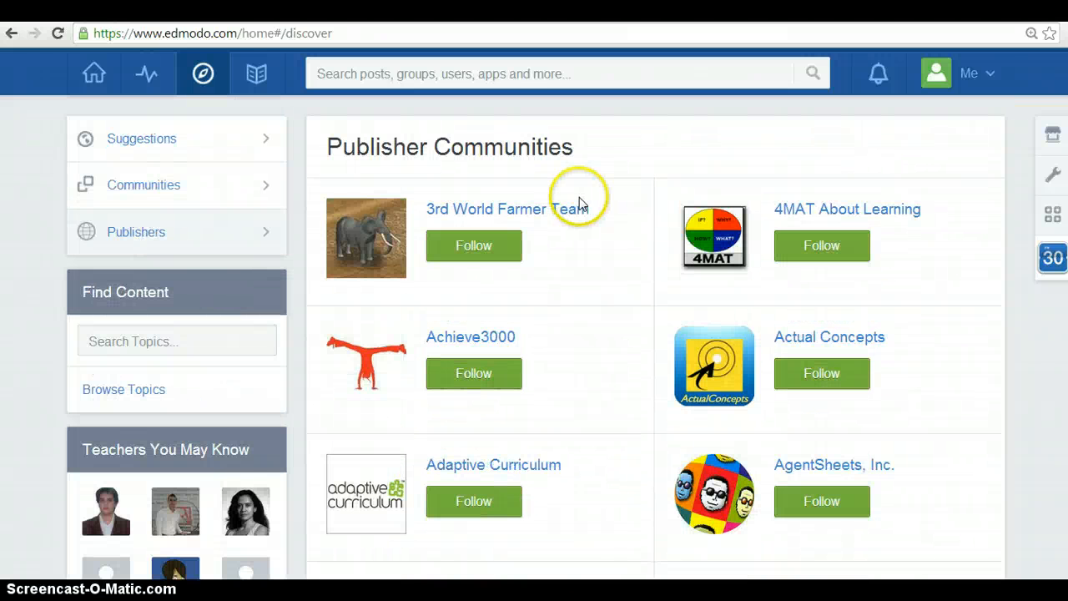
pyautogui.moveTo(257, 73)
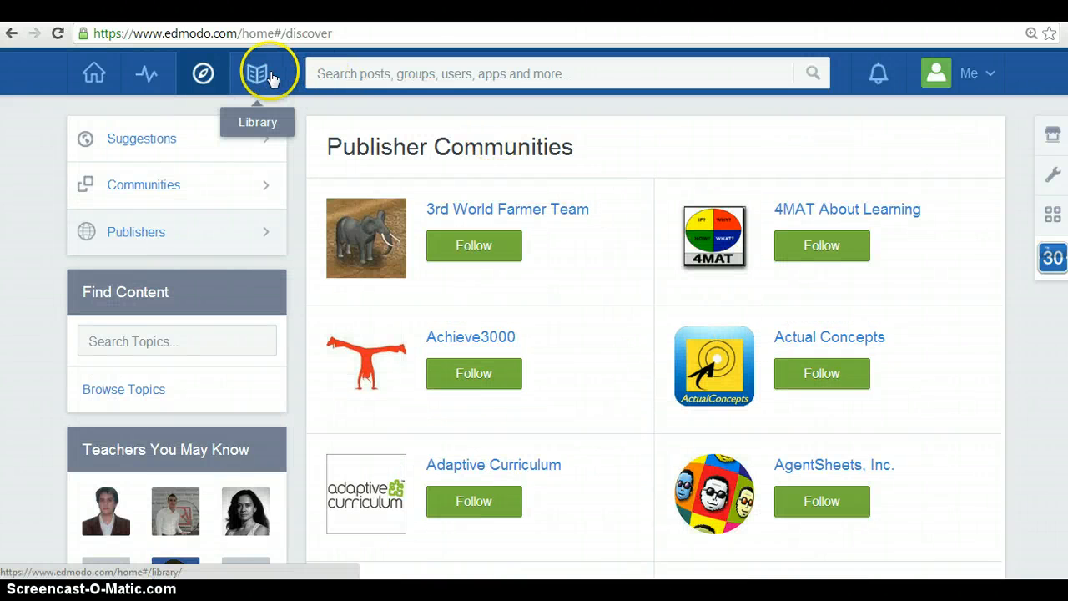
# Step: Browse the Library's items and folders, then show the empty Attached to Posts collection
pyautogui.click(257, 74)
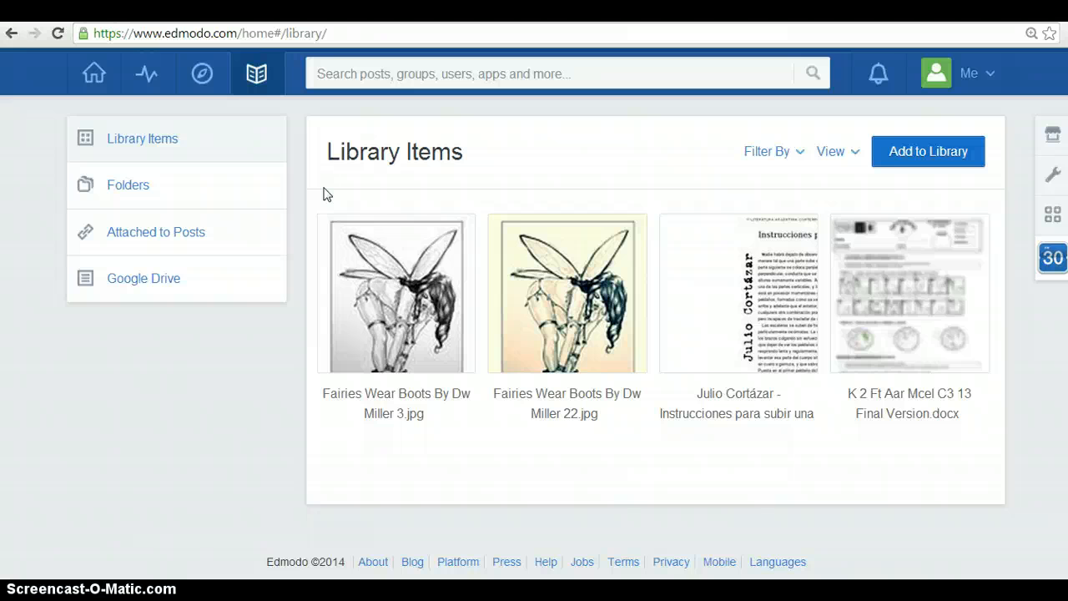
pyautogui.moveTo(579, 250)
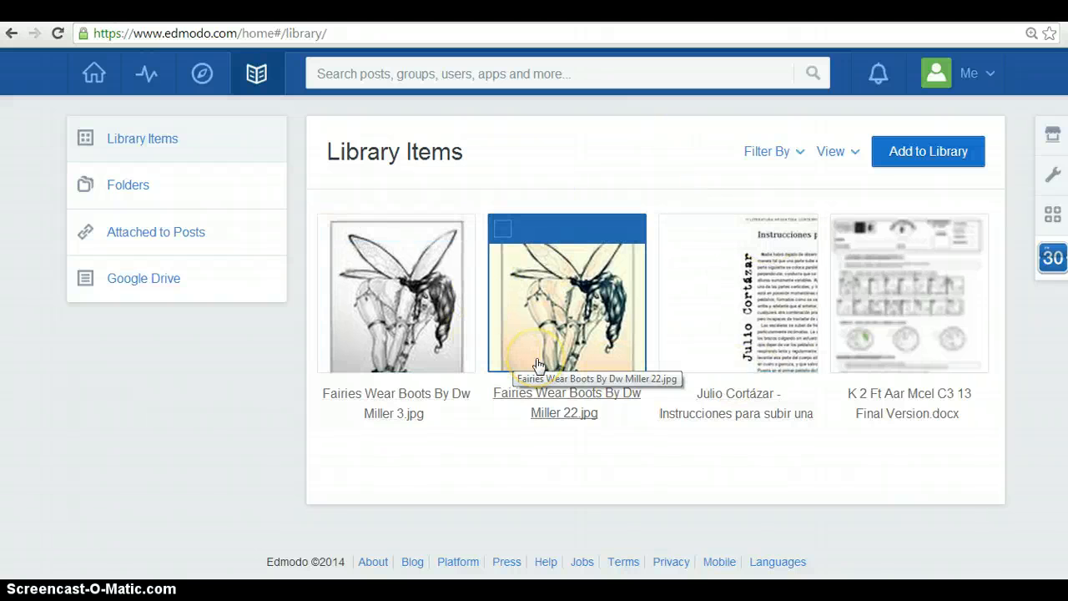
pyautogui.moveTo(976, 150)
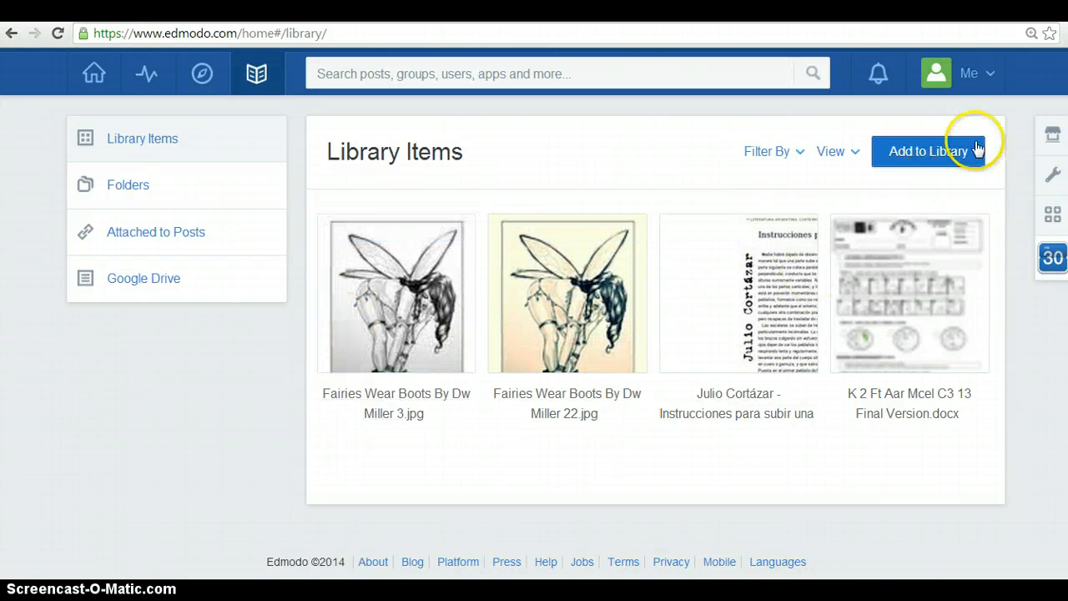
pyautogui.click(126, 183)
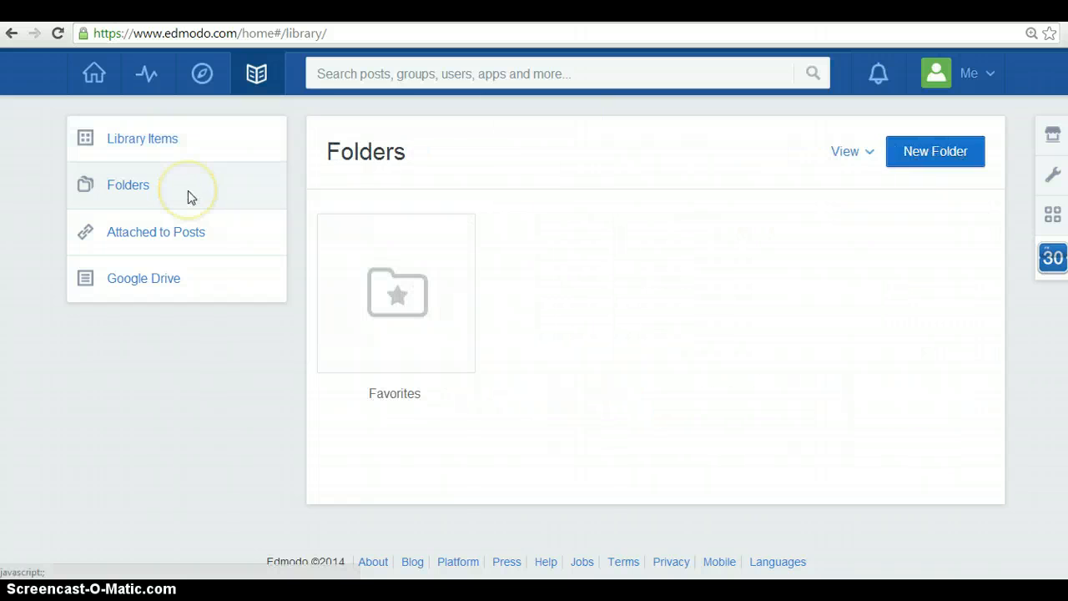
pyautogui.moveTo(397, 292)
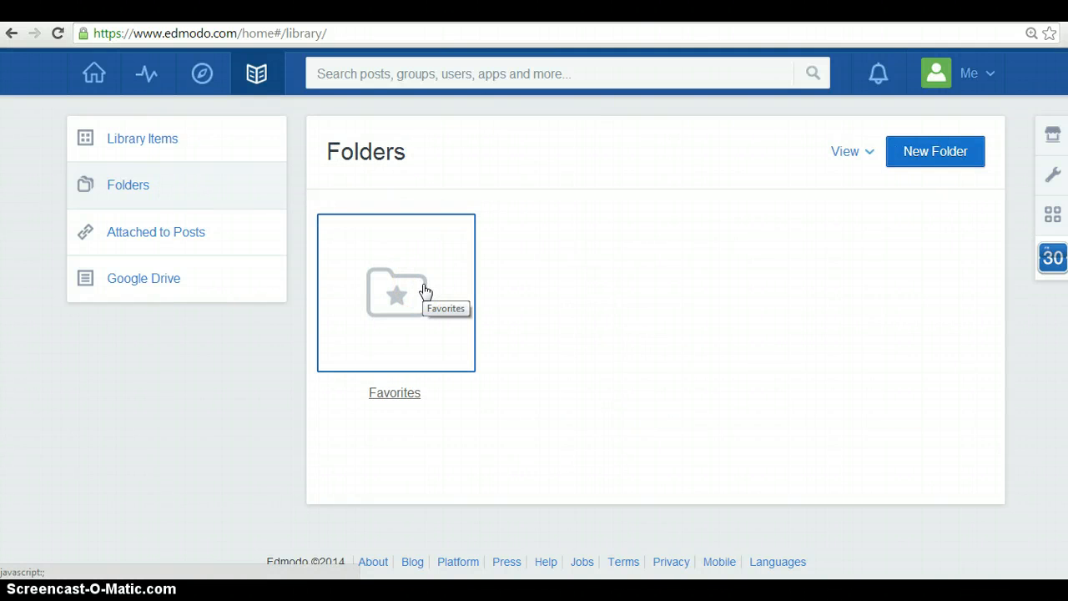
pyautogui.moveTo(240, 232)
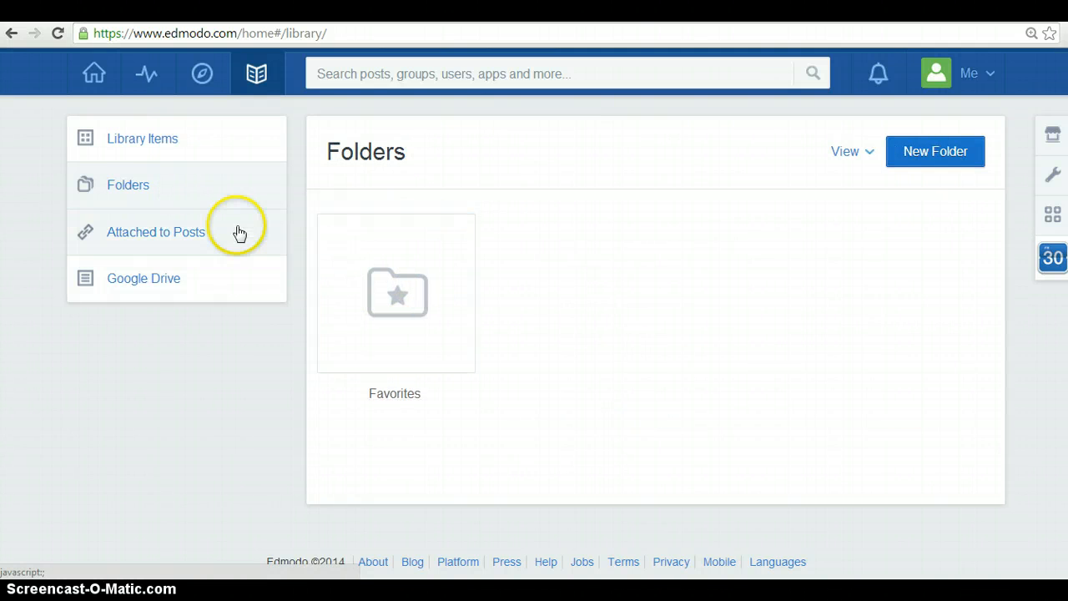
pyautogui.click(155, 232)
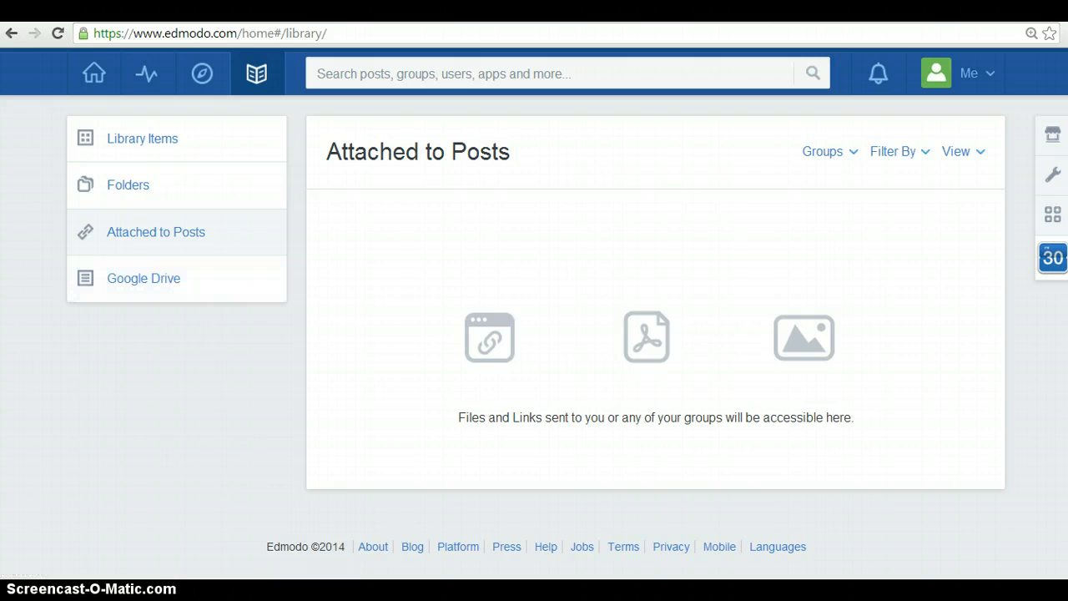
pyautogui.moveTo(877, 73)
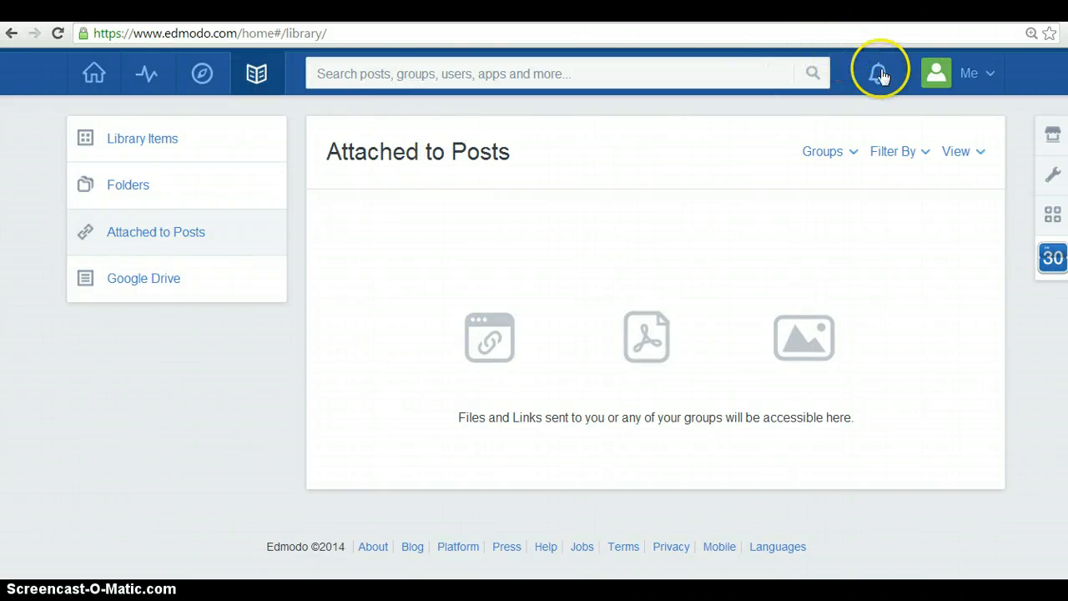
pyautogui.click(877, 73)
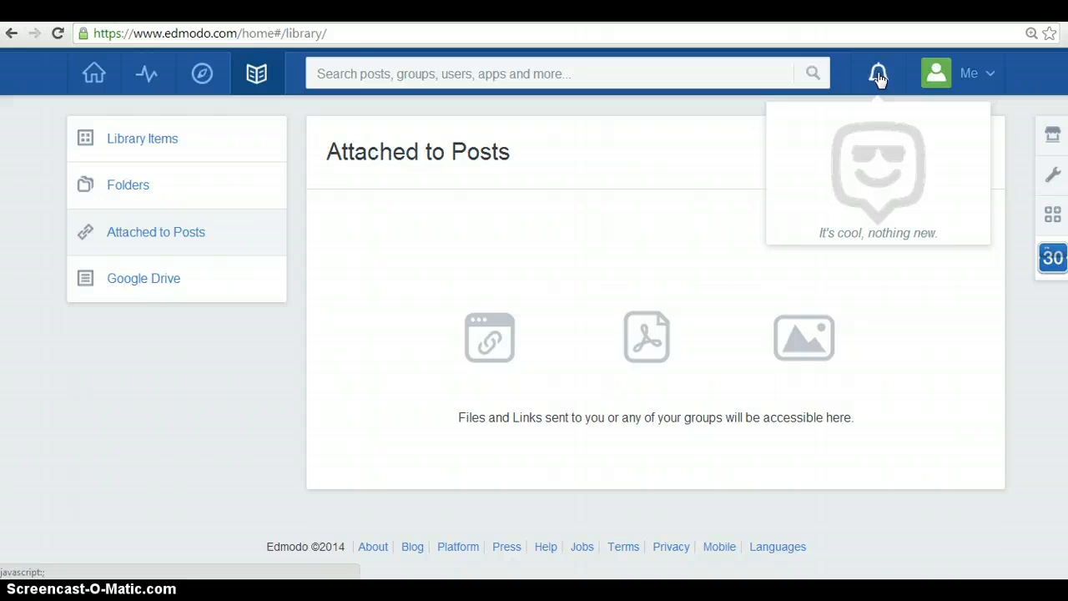
pyautogui.moveTo(843, 246)
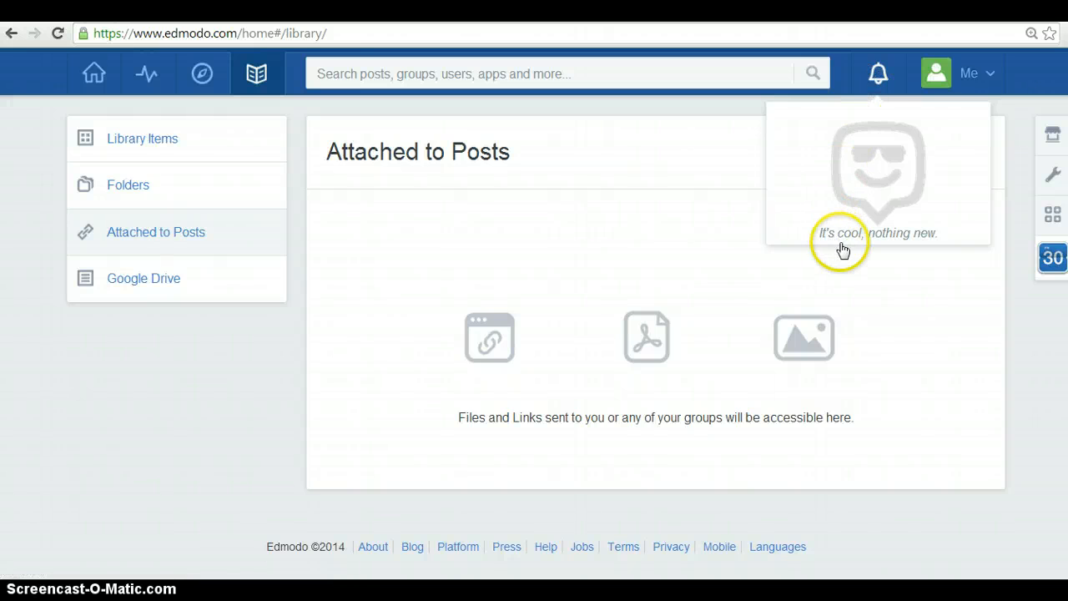
pyautogui.moveTo(911, 240)
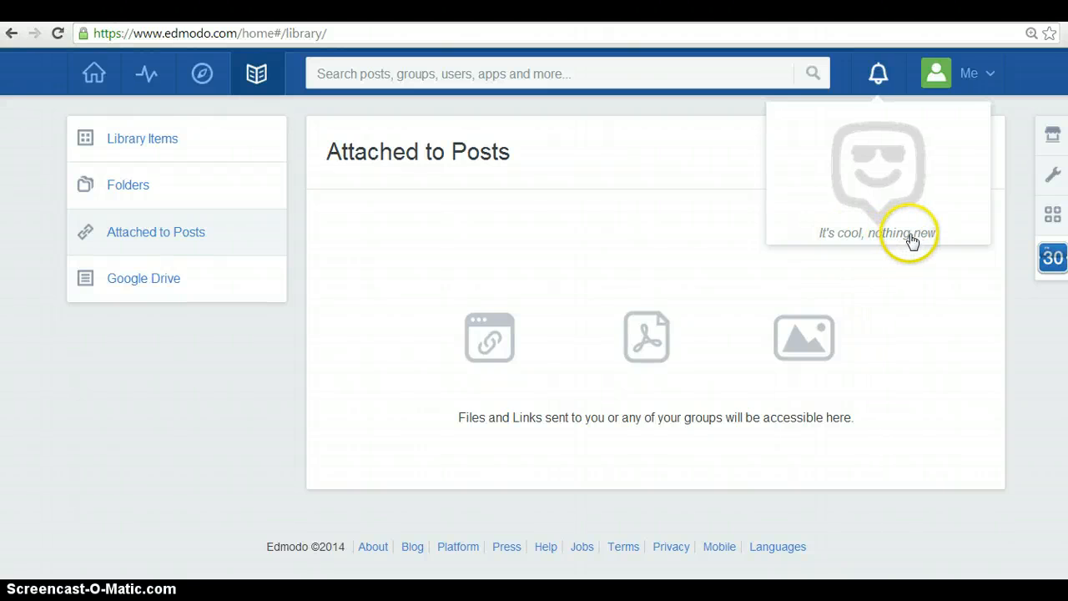
pyautogui.moveTo(821, 235)
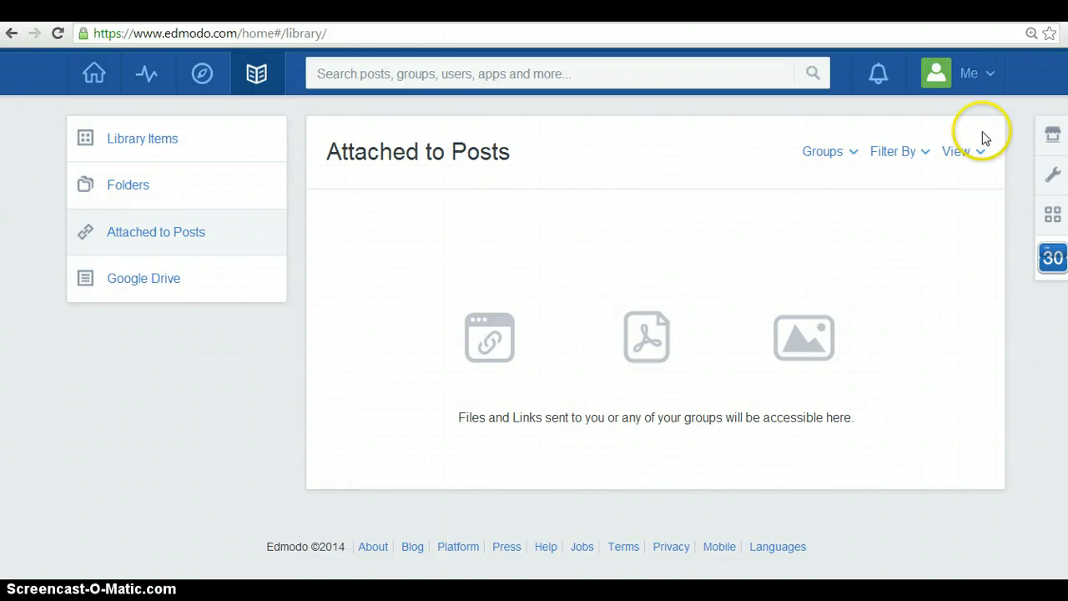
# Step: View the teacher profile overview with badges and About Me from the Me menu
pyautogui.click(974, 74)
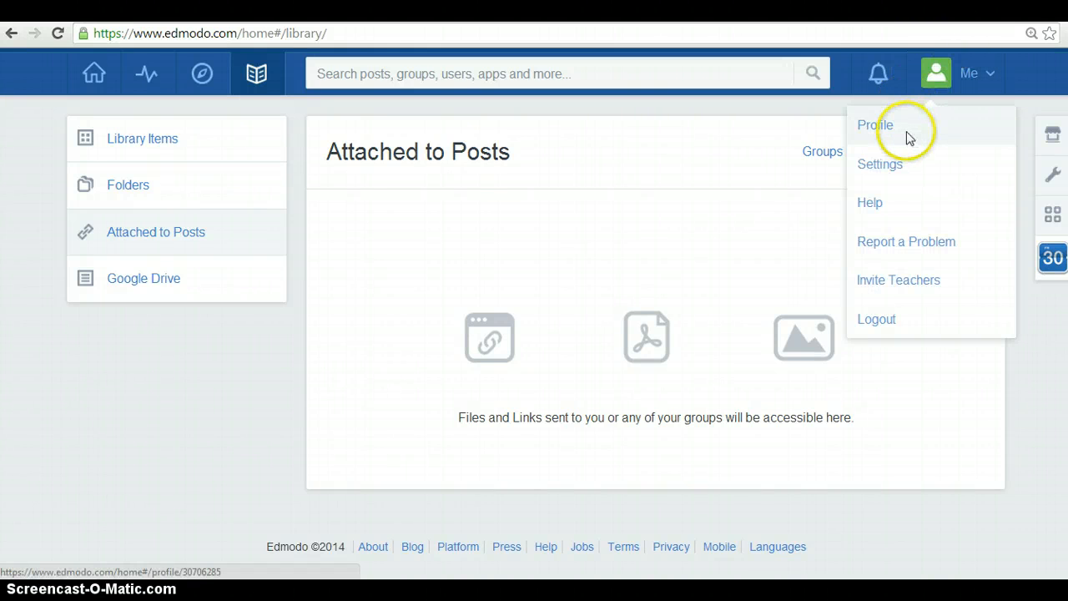
pyautogui.click(874, 124)
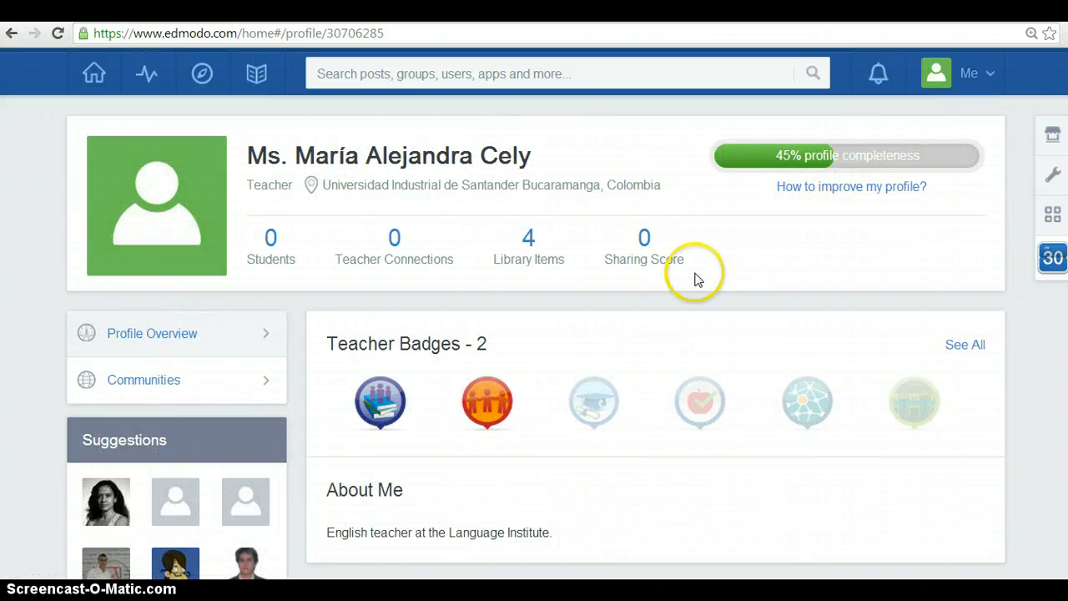
pyautogui.scroll(-3)
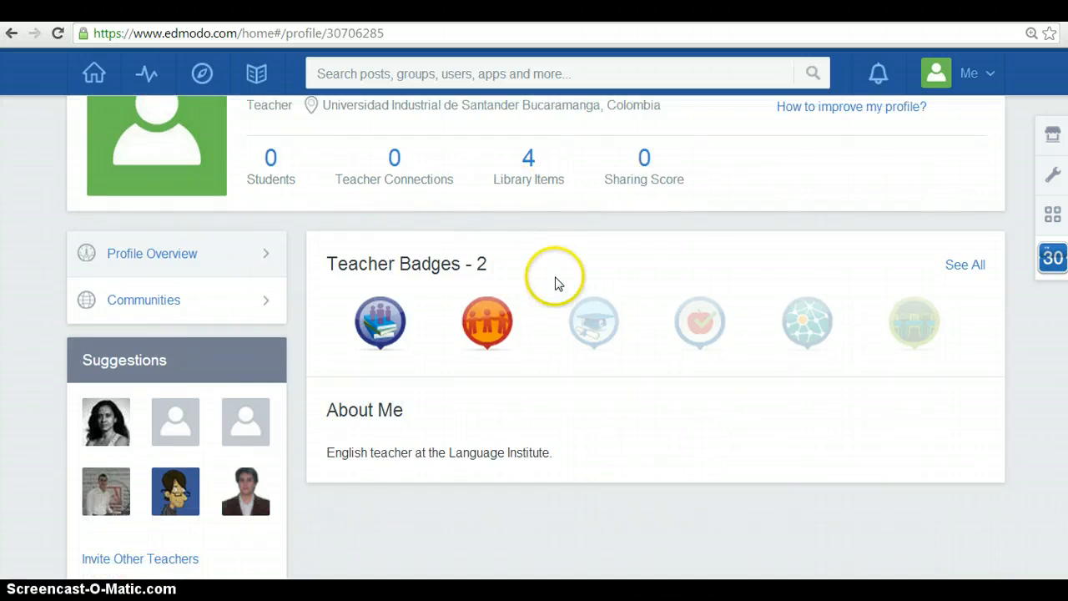
pyautogui.moveTo(474, 399)
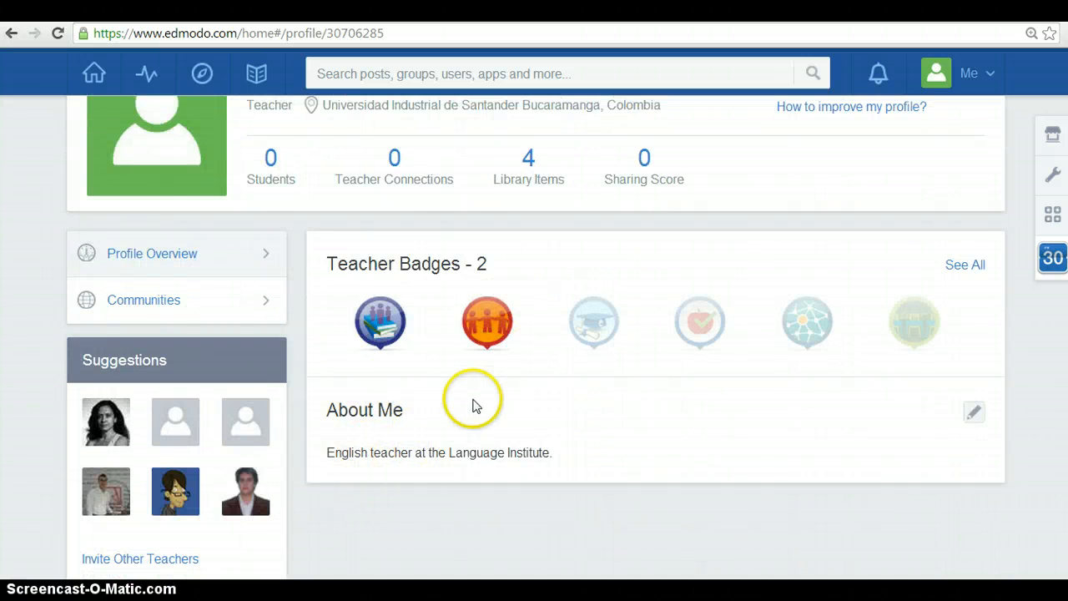
pyautogui.scroll(3)
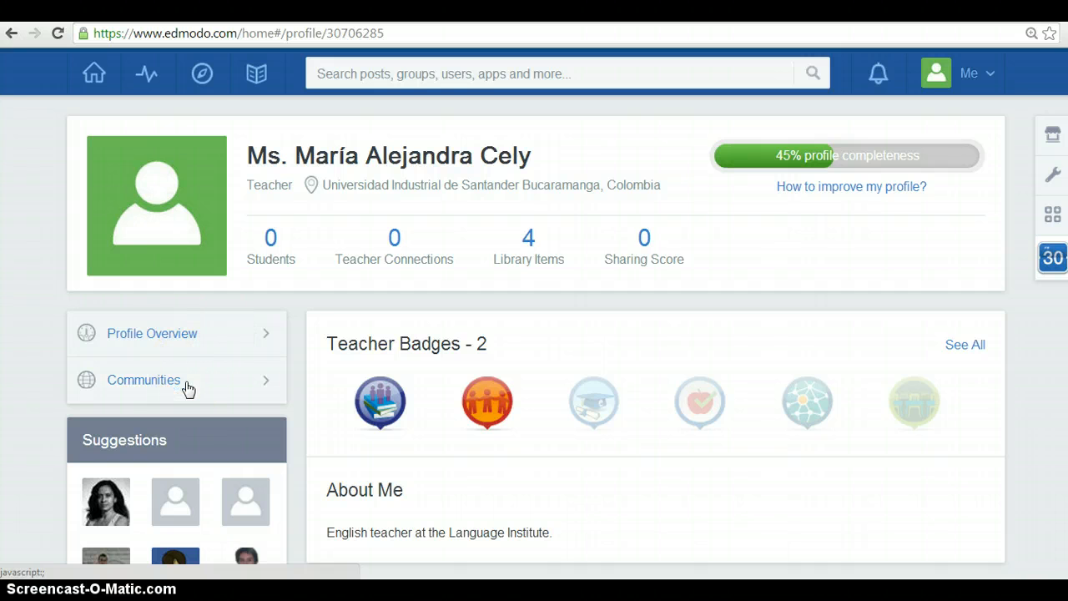
# Step: Show the list of communities the teacher's profile follows
pyautogui.click(143, 381)
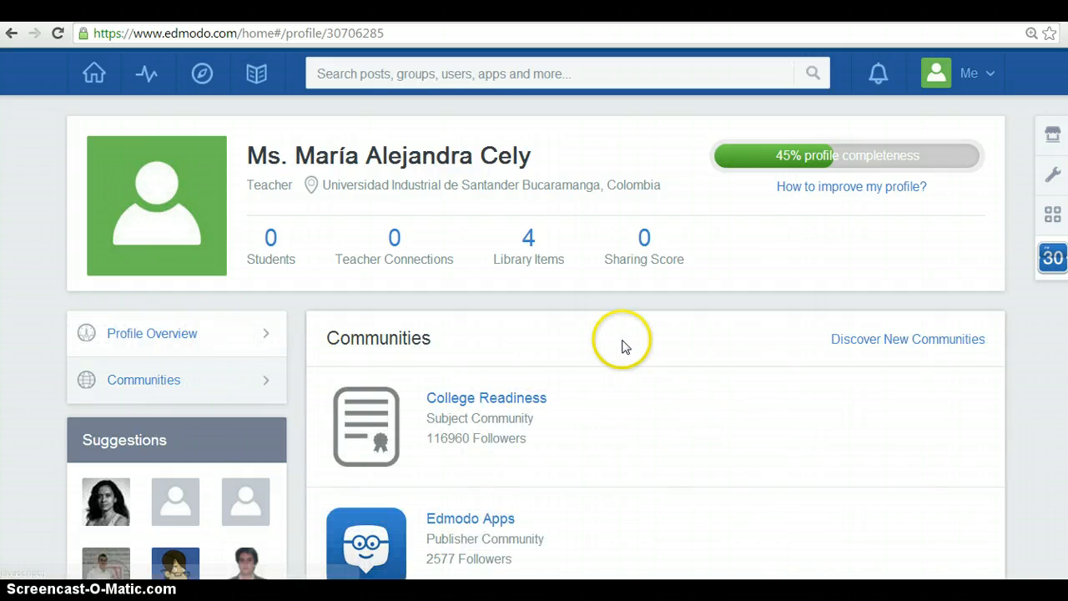
pyautogui.scroll(-3)
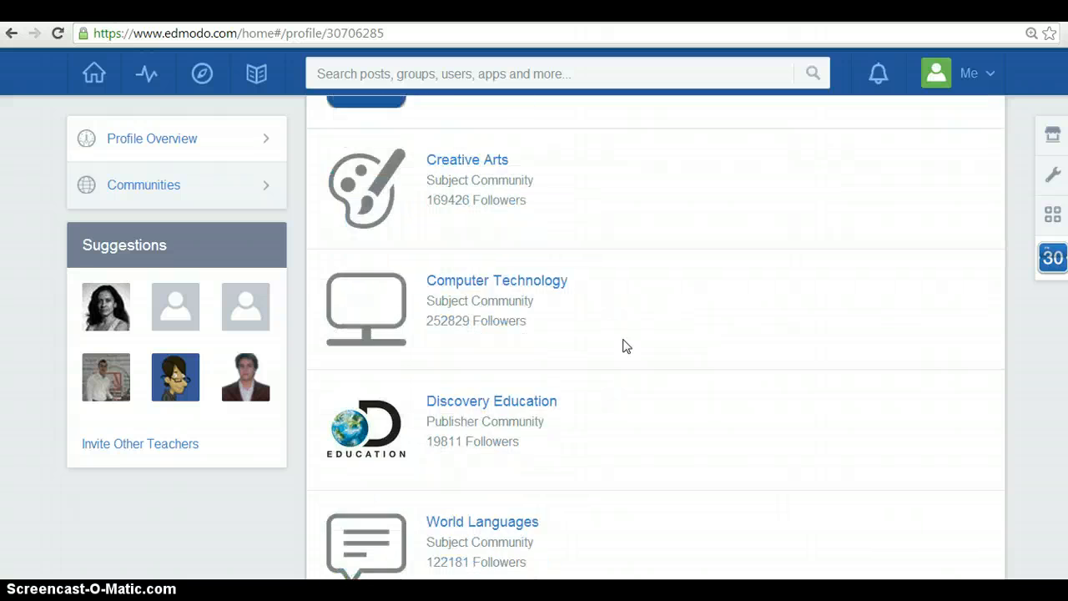
pyautogui.scroll(3)
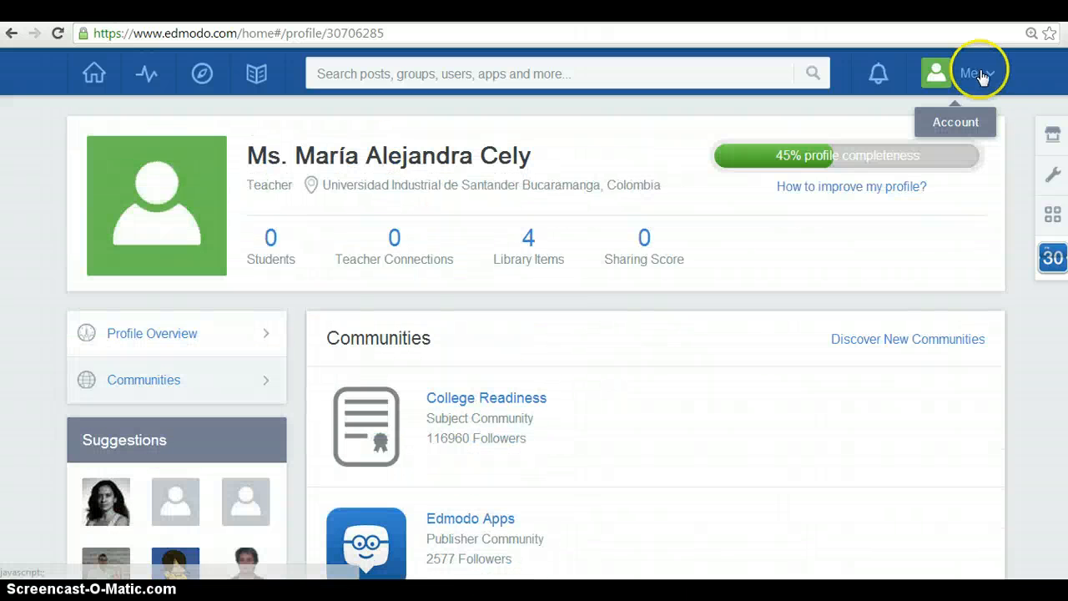
# Step: Review the Account settings page: user photo, personal information, school and profile URL
pyautogui.click(976, 74)
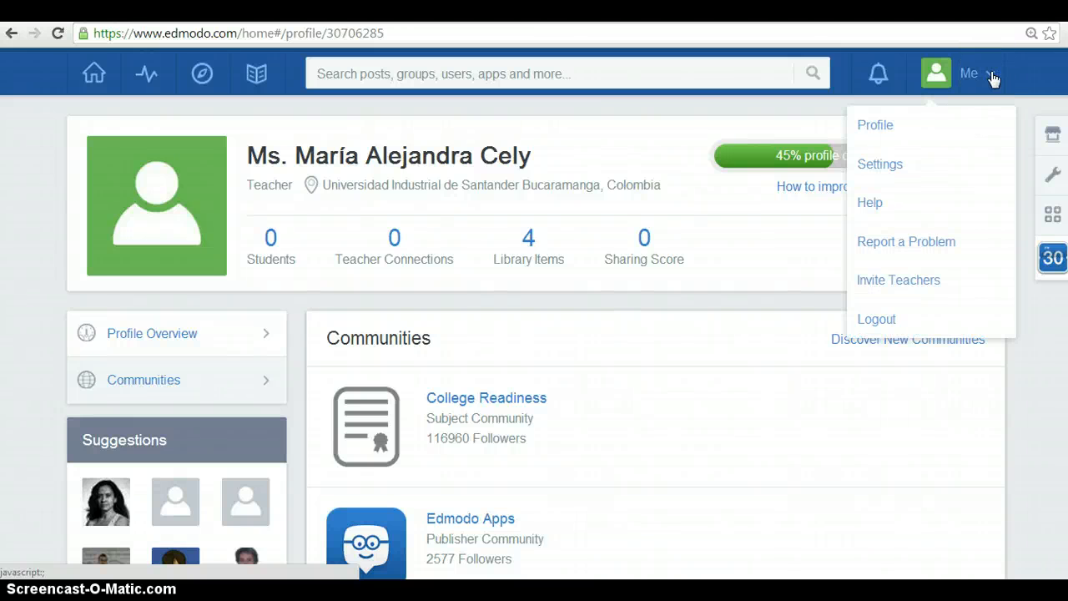
pyautogui.click(880, 163)
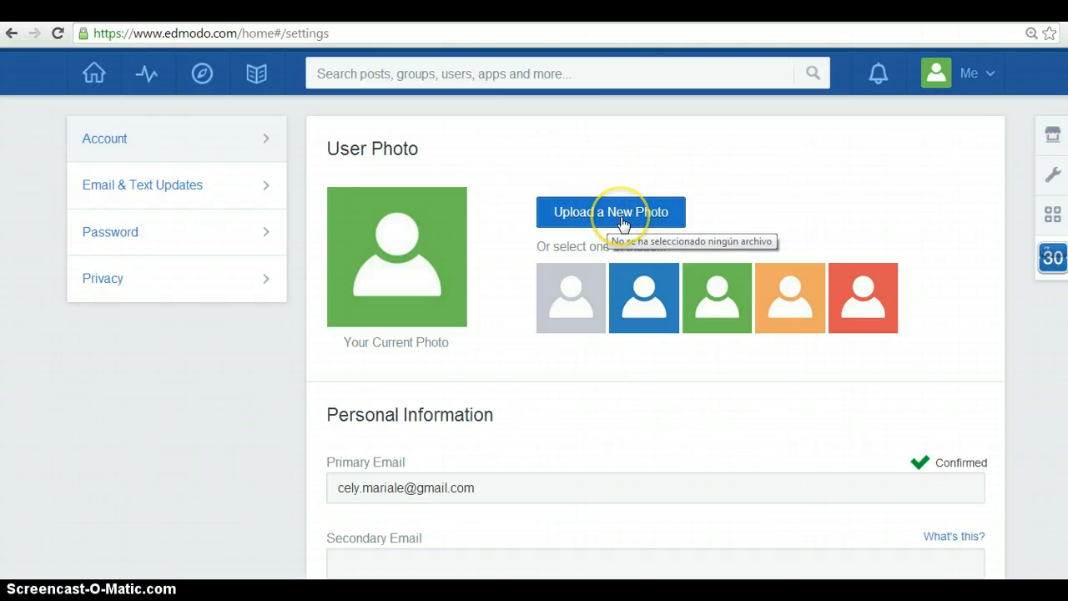
pyautogui.moveTo(494, 327)
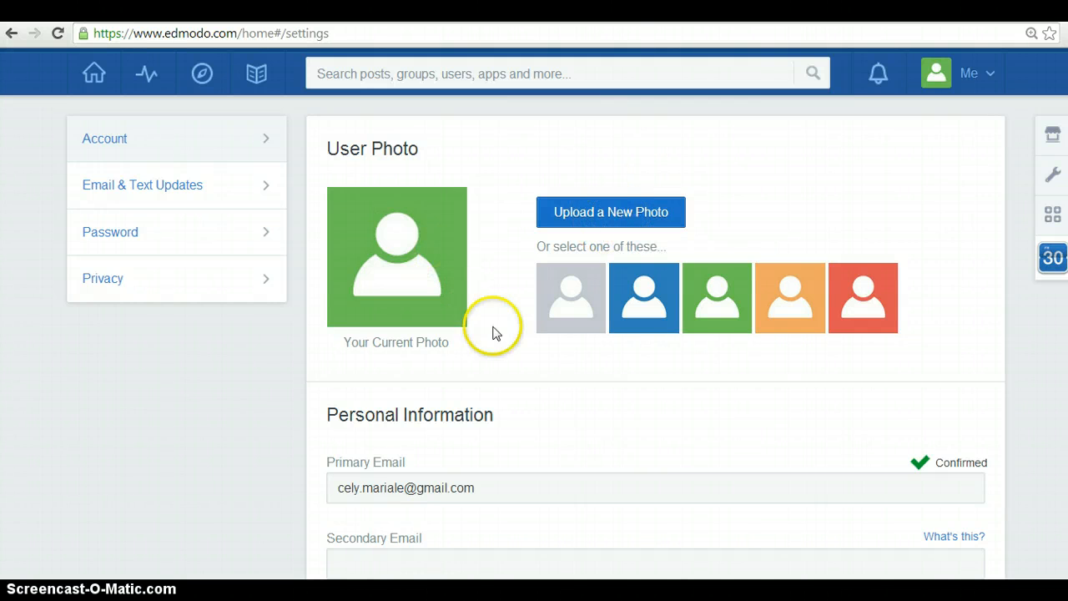
pyautogui.moveTo(604, 312)
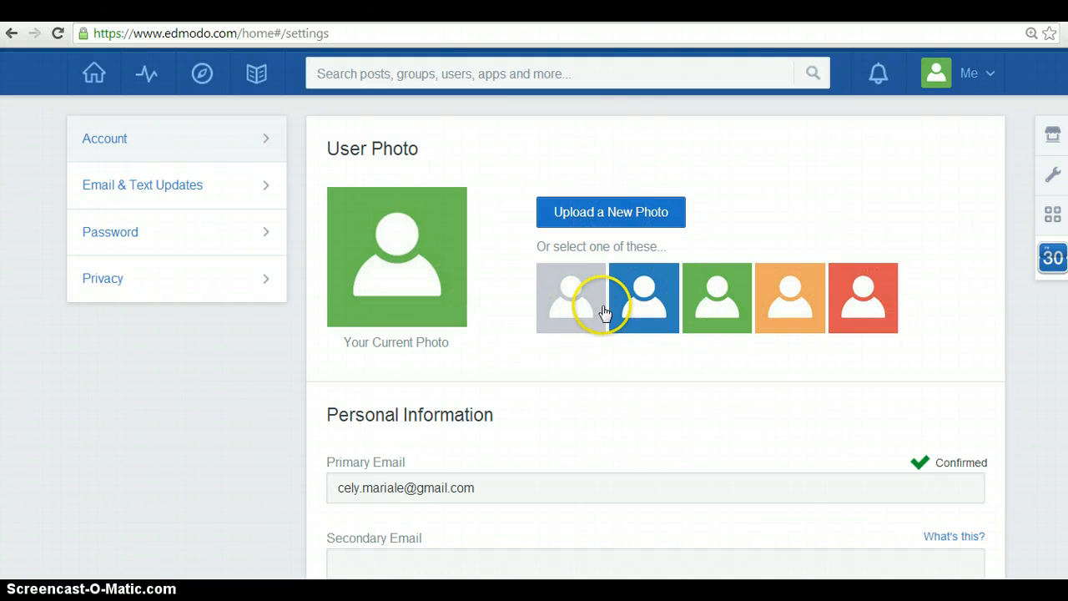
pyautogui.scroll(-3)
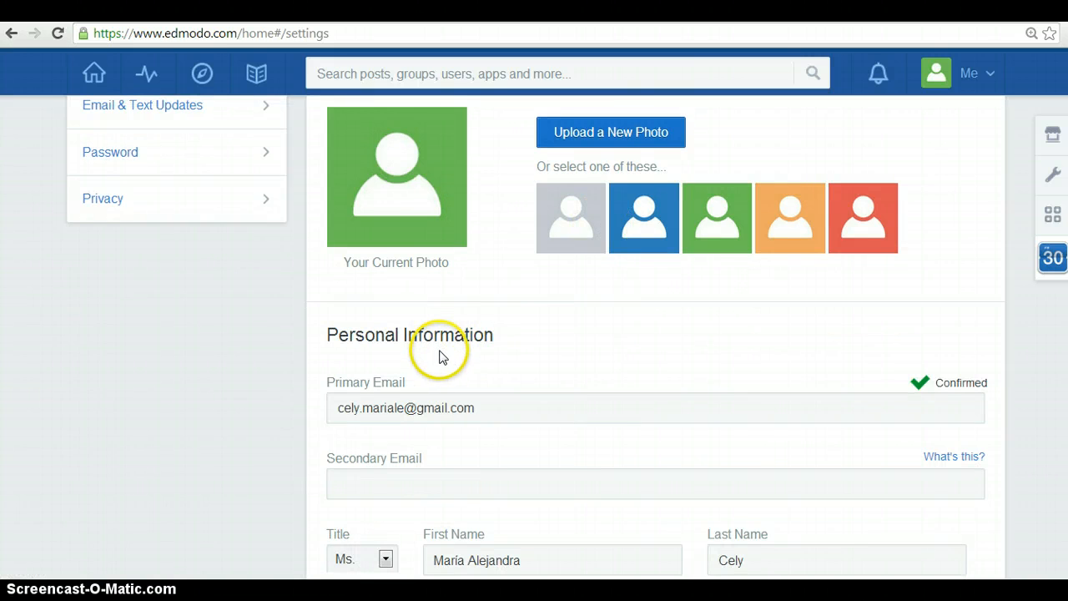
pyautogui.scroll(-3)
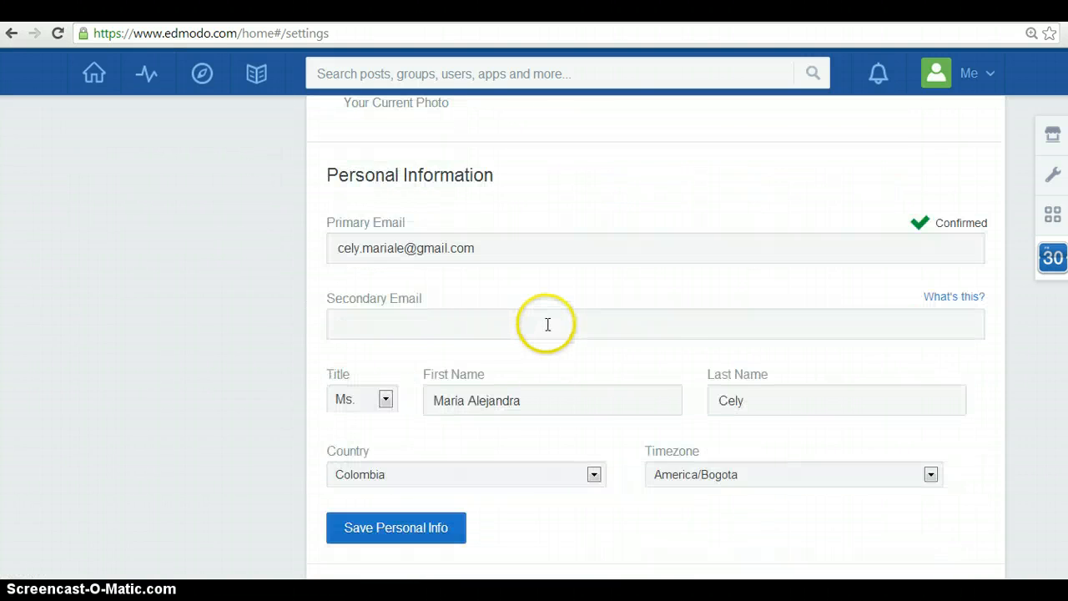
pyautogui.scroll(-3)
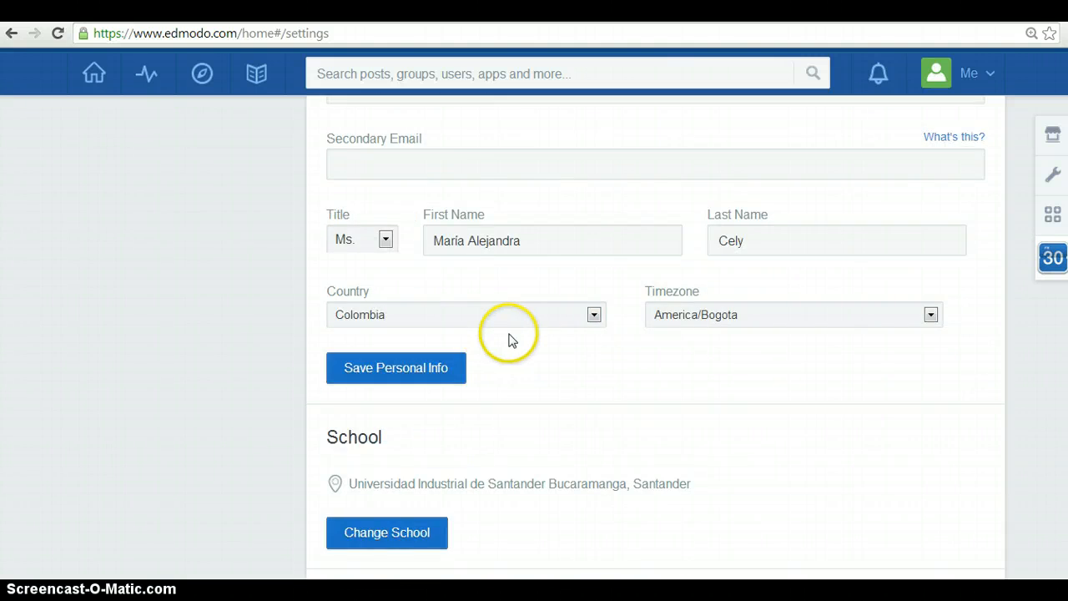
pyautogui.scroll(-3)
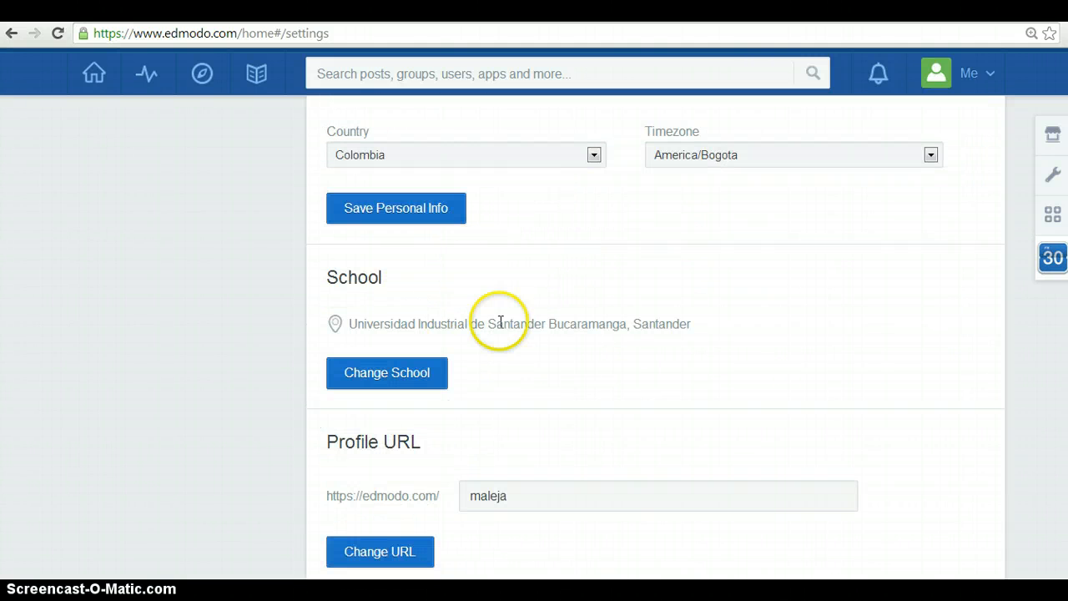
pyautogui.scroll(-3)
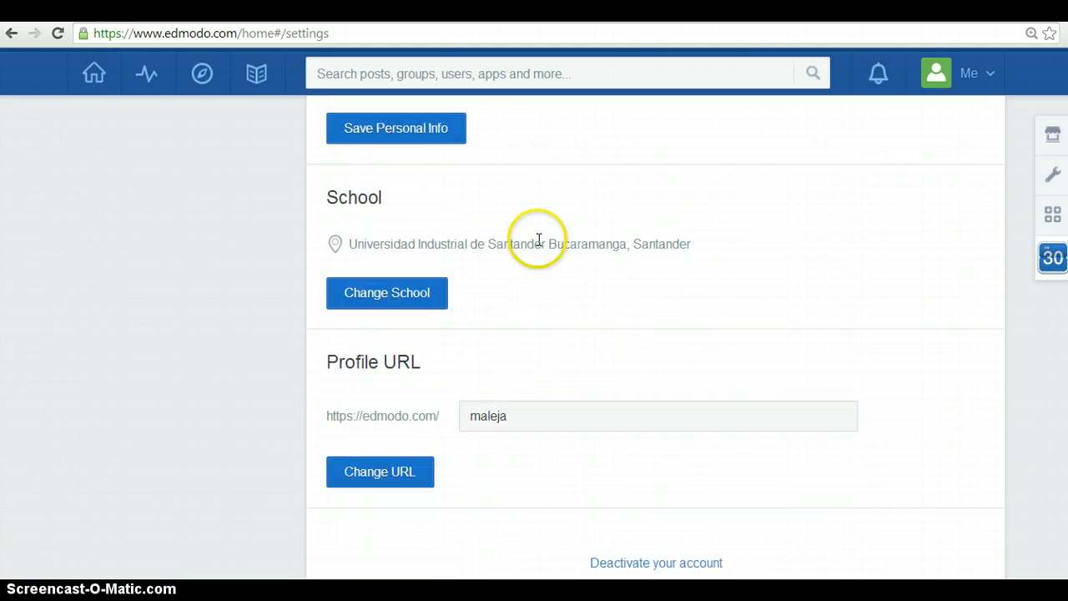
pyautogui.moveTo(461, 374)
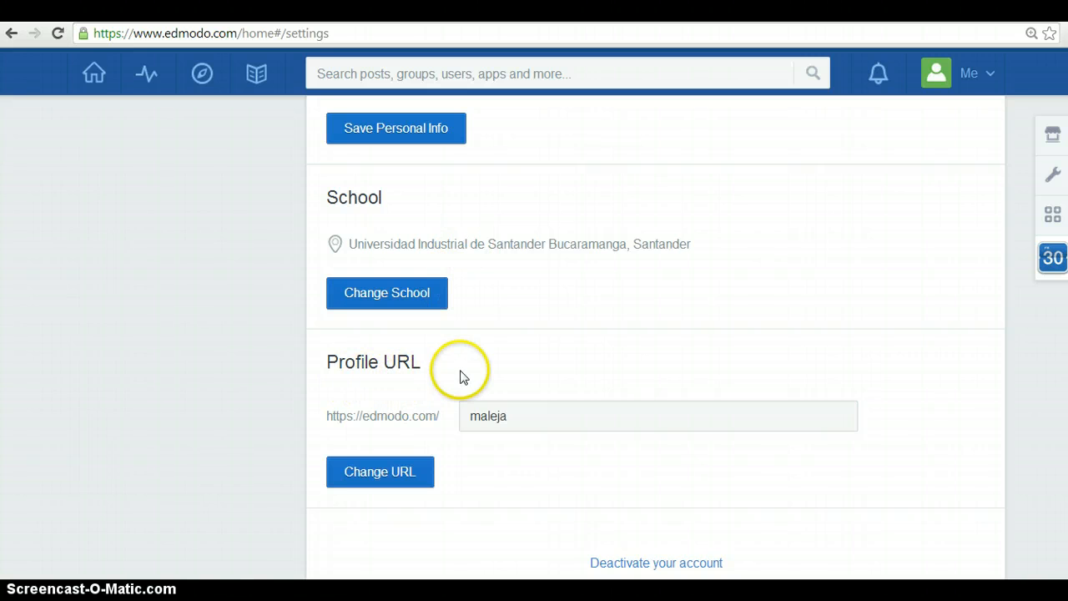
pyautogui.moveTo(580, 313)
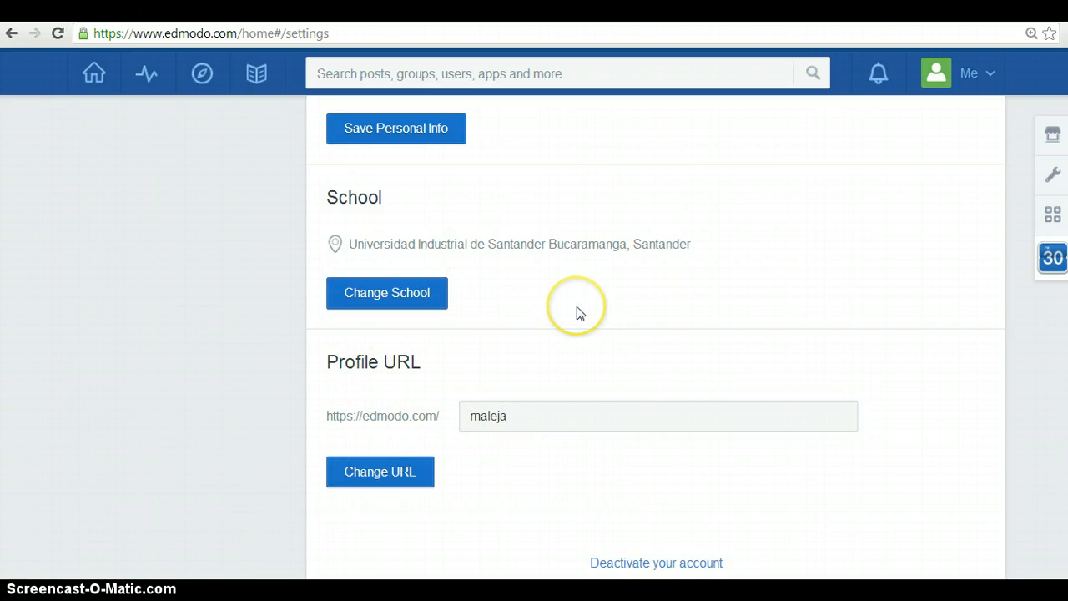
pyautogui.click(974, 74)
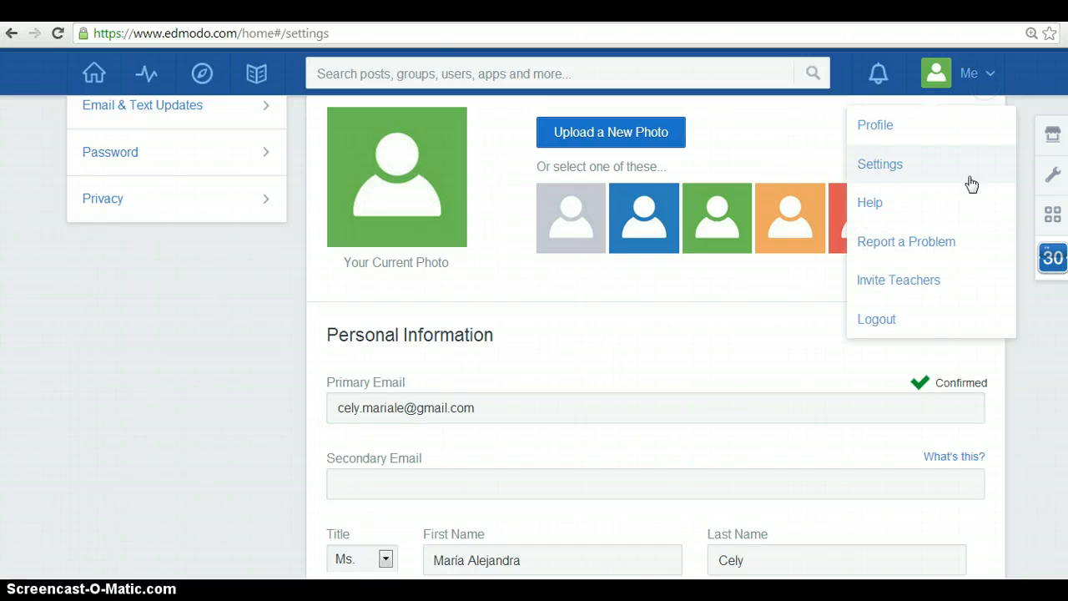
# Step: Visit the Edmodo help center briefly and return to the account Settings page
pyautogui.click(870, 202)
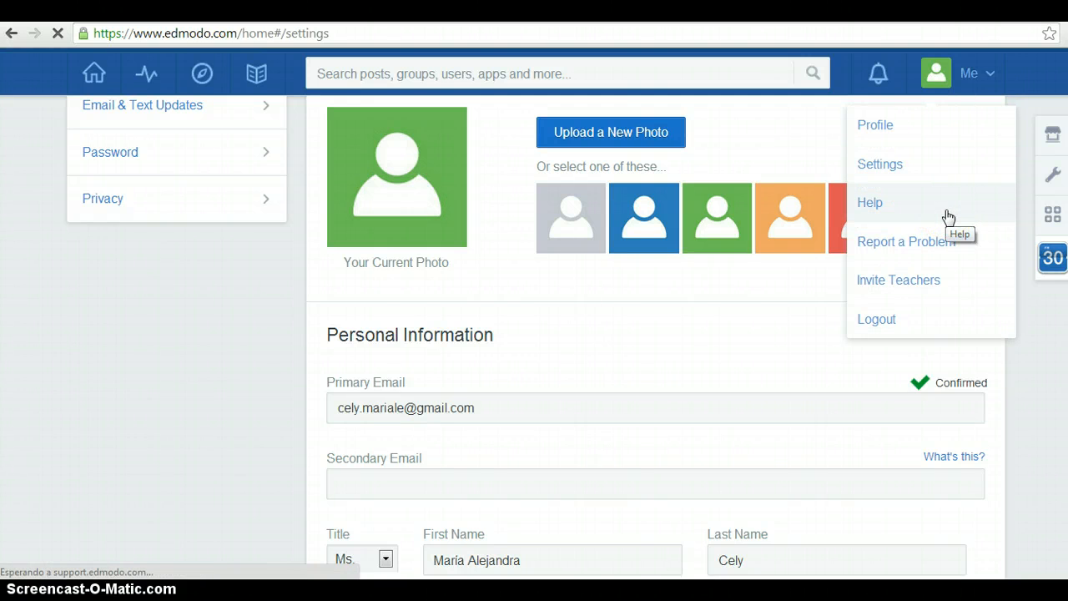
pyautogui.click(870, 202)
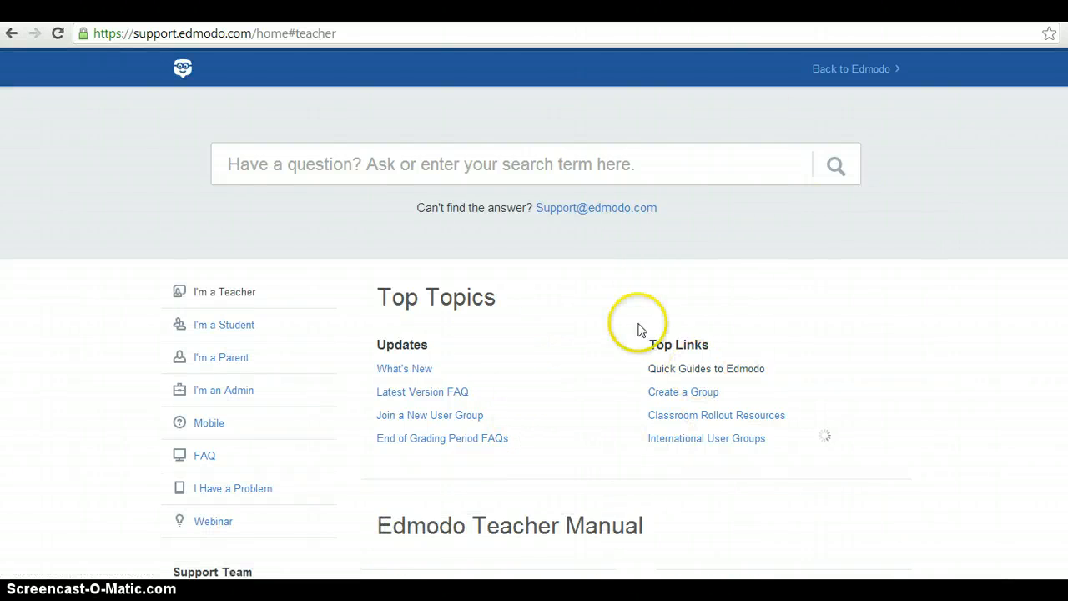
pyautogui.scroll(-3)
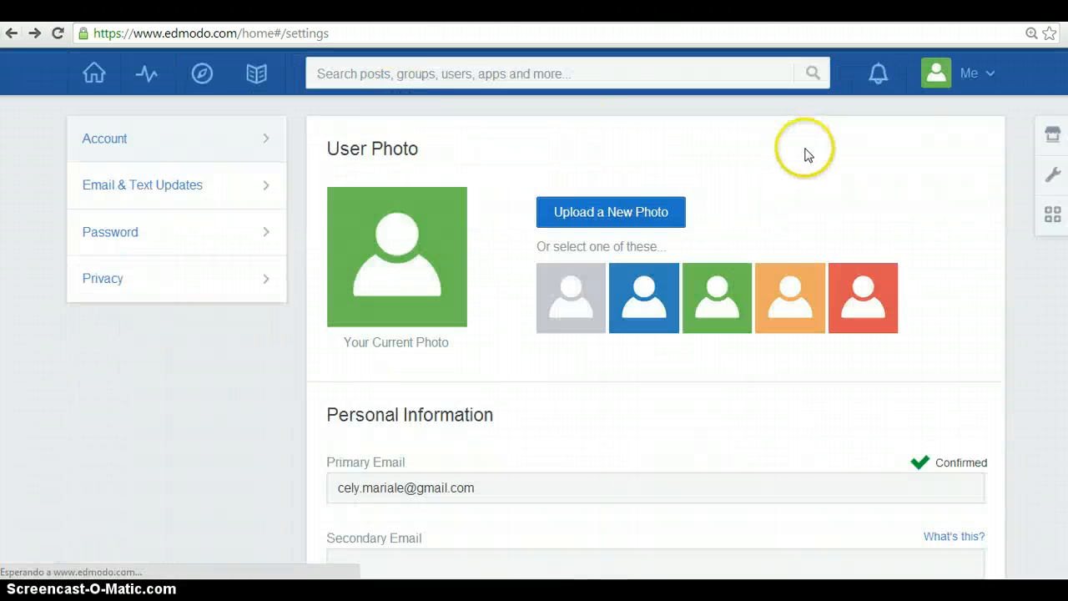
pyautogui.click(975, 74)
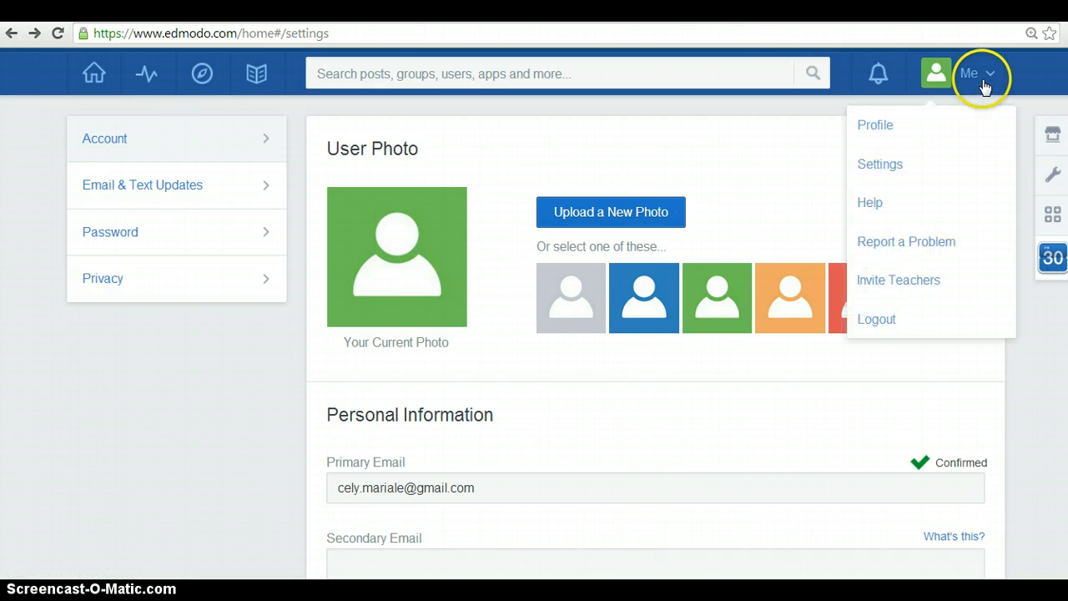
pyautogui.click(904, 240)
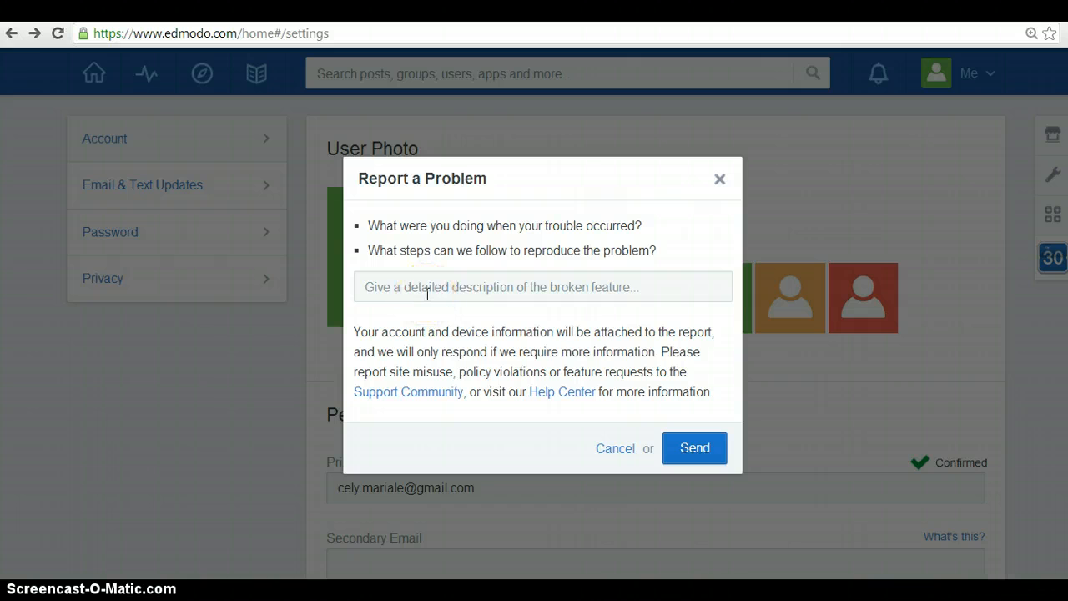
pyautogui.click(542, 287)
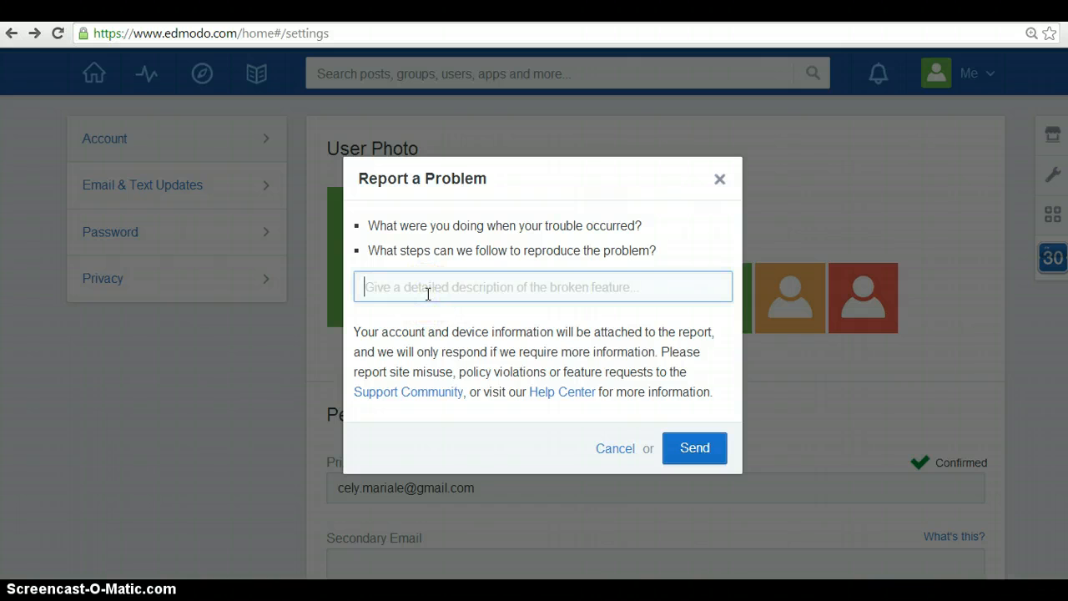
pyautogui.moveTo(685, 220)
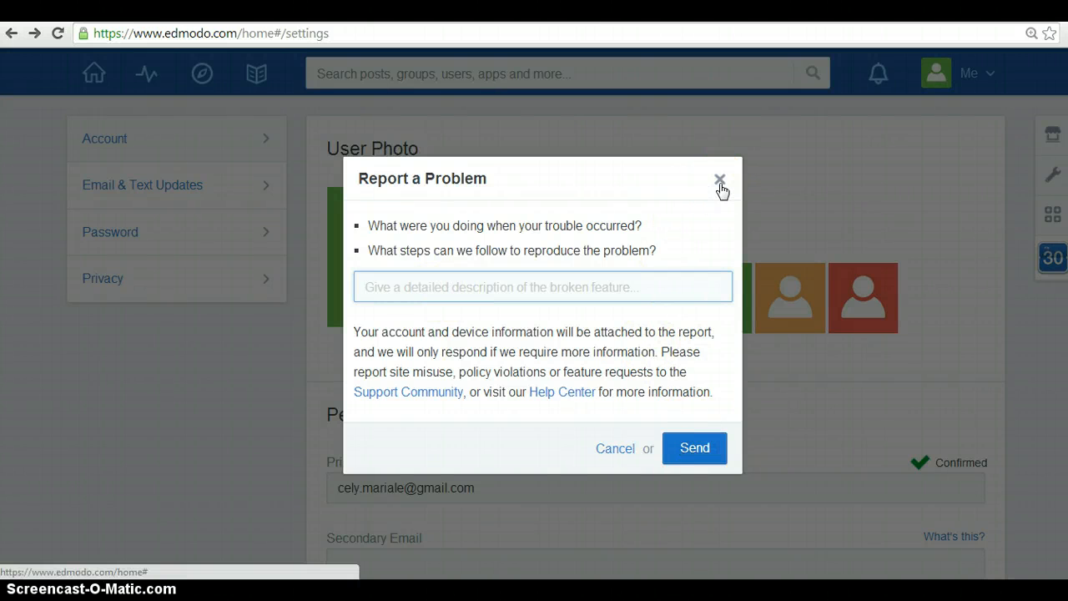
pyautogui.click(719, 180)
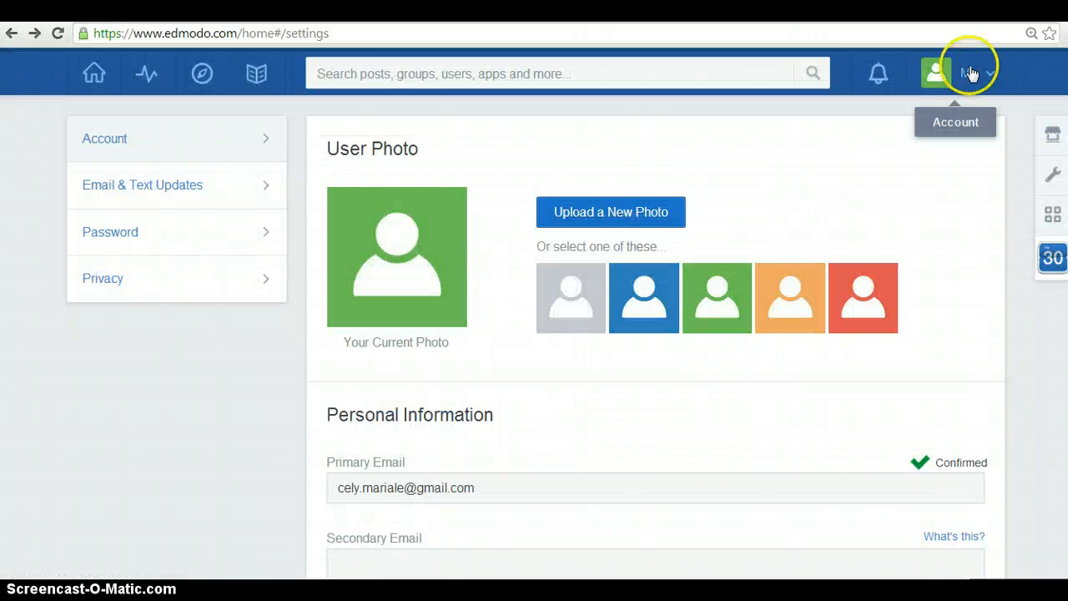
pyautogui.click(968, 74)
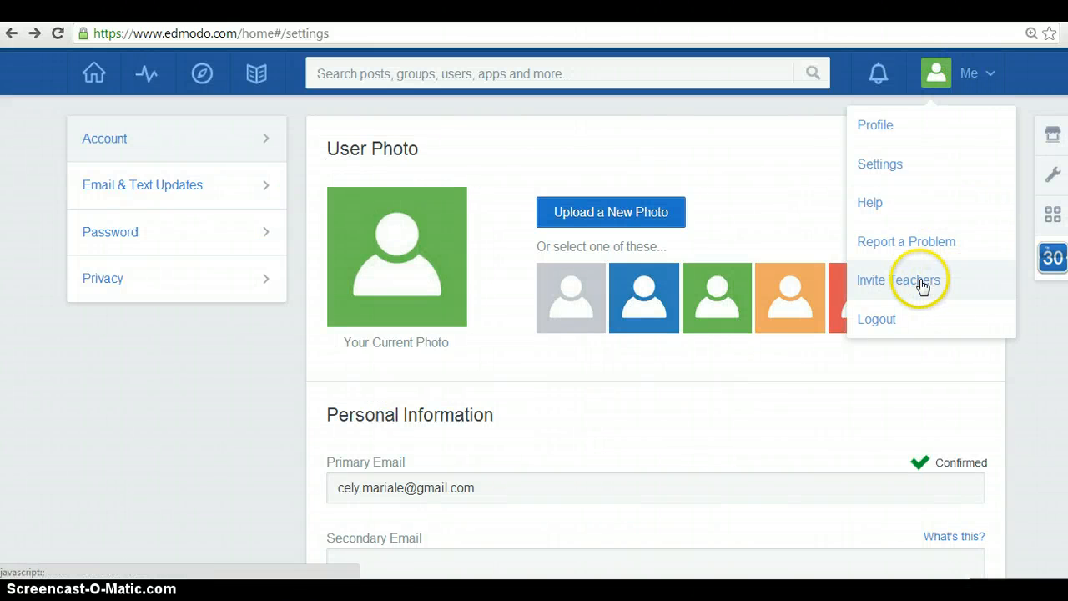
pyautogui.click(898, 280)
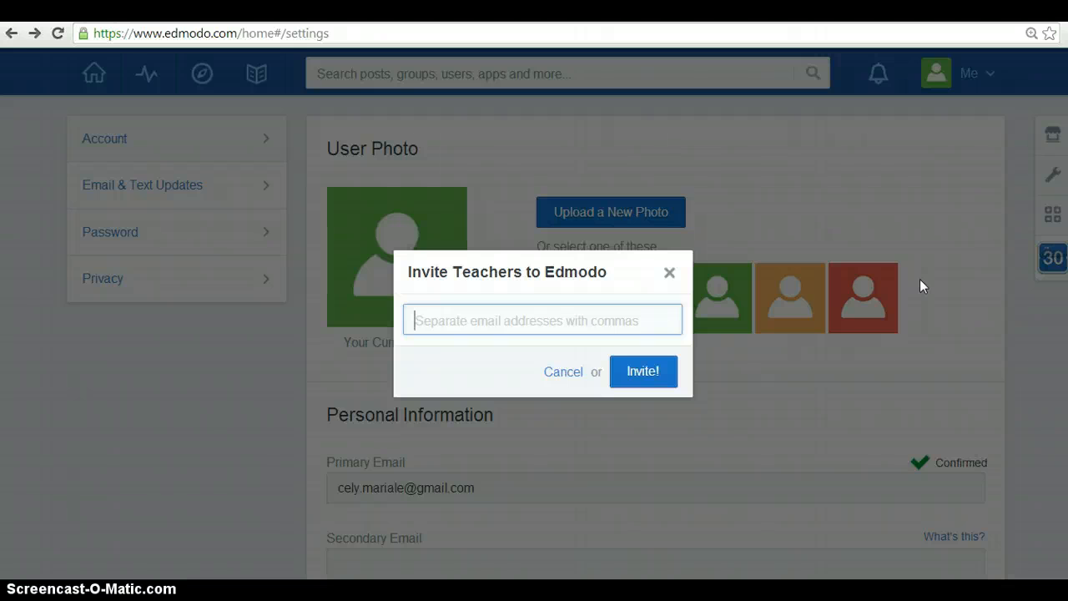
pyautogui.moveTo(638, 371)
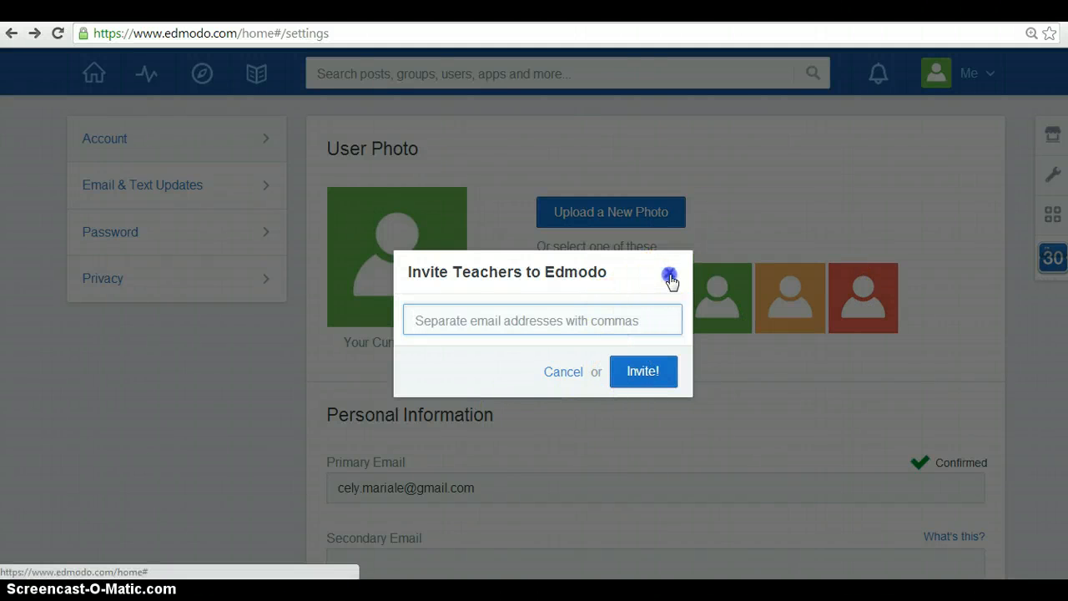
pyautogui.click(671, 275)
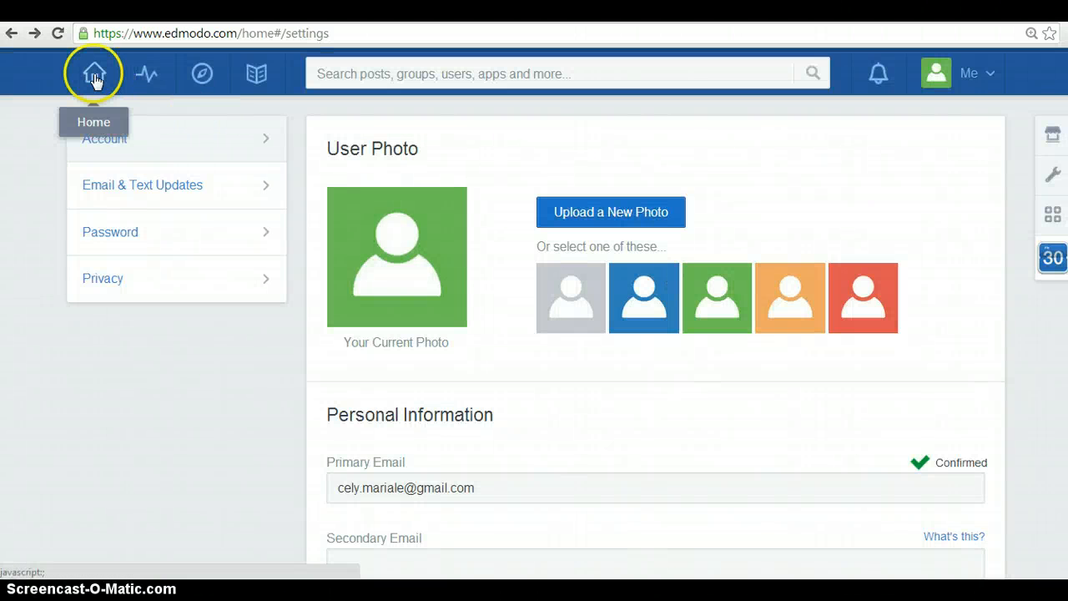
# Step: Return to the home feed, then head to the Store from the right toolbar
pyautogui.click(93, 73)
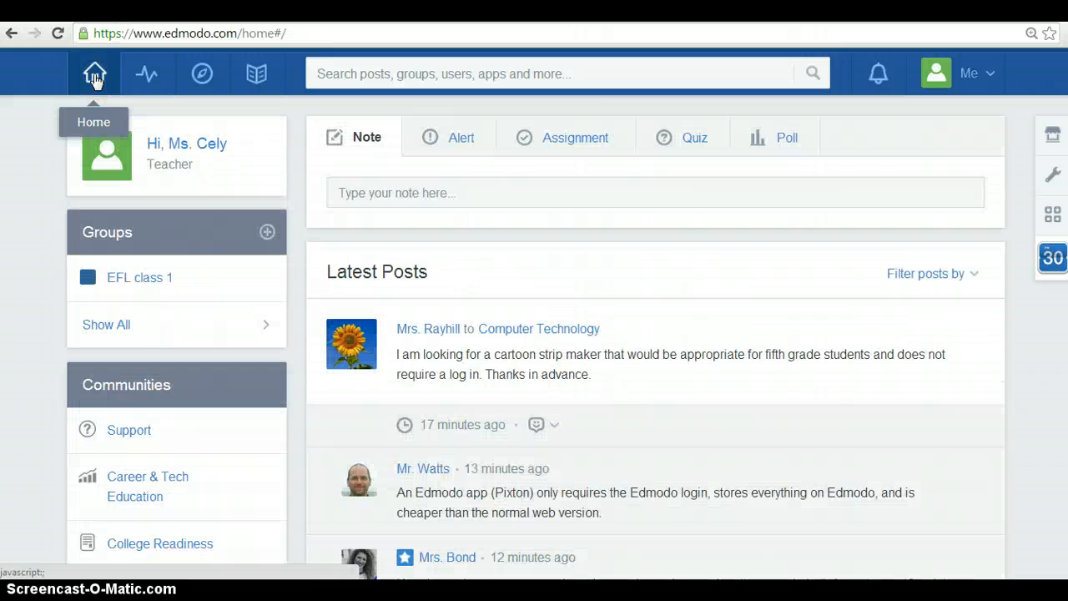
pyautogui.moveTo(964, 114)
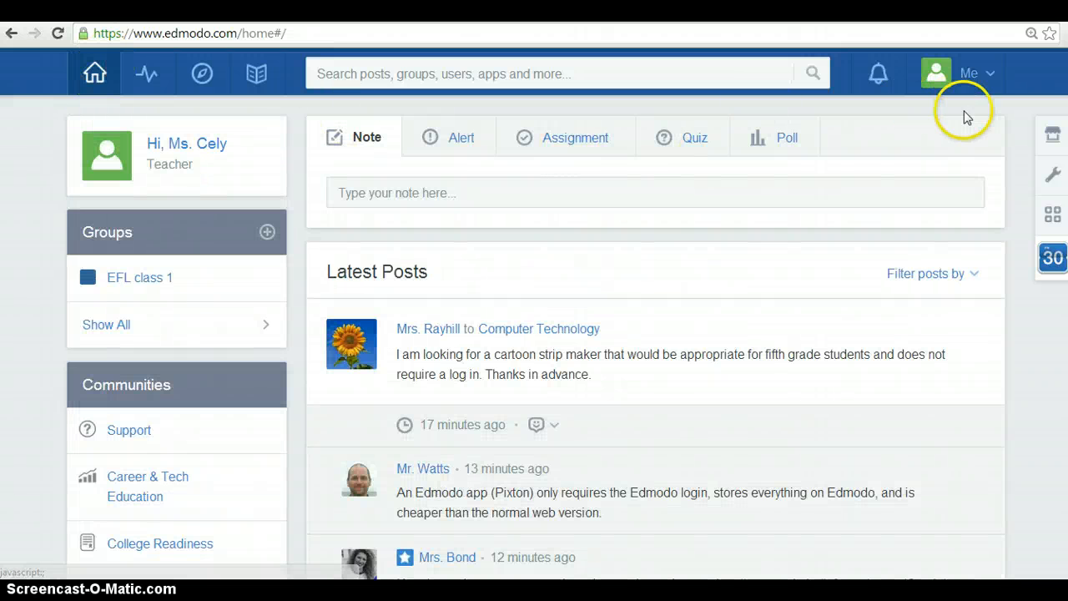
pyautogui.moveTo(1051, 134)
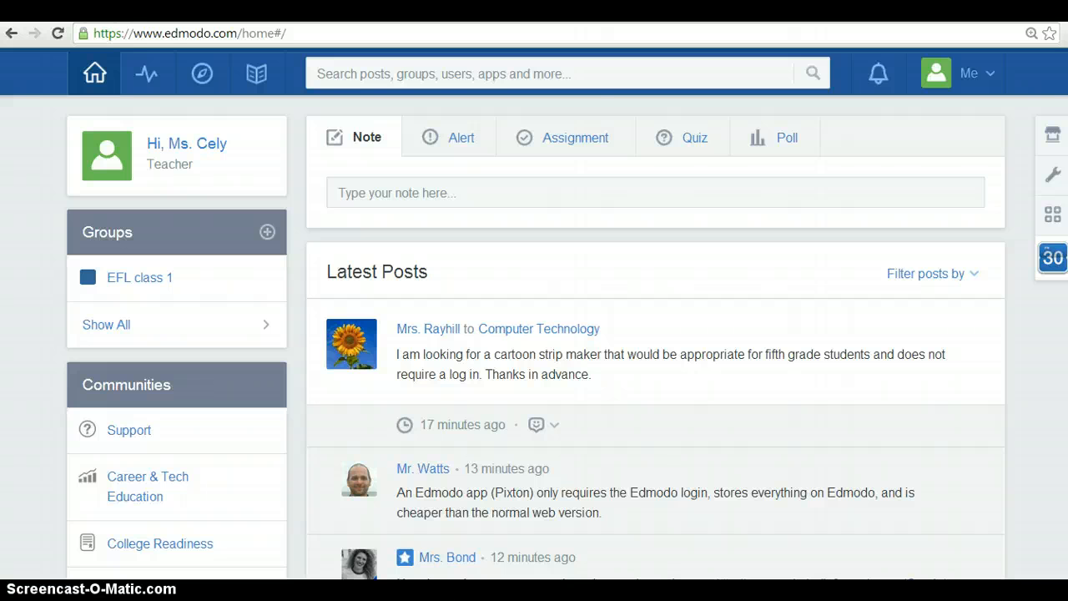
pyautogui.click(1052, 134)
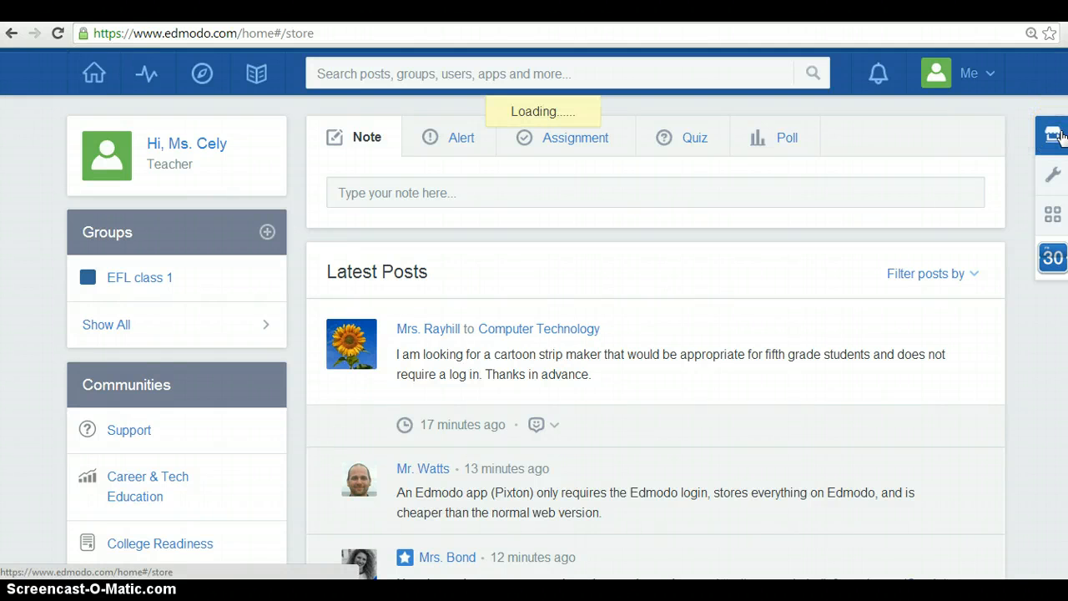
# Step: Browse the Store home: featured banner, subject categories, Top Free and Recently Added Apps
pyautogui.click(1051, 134)
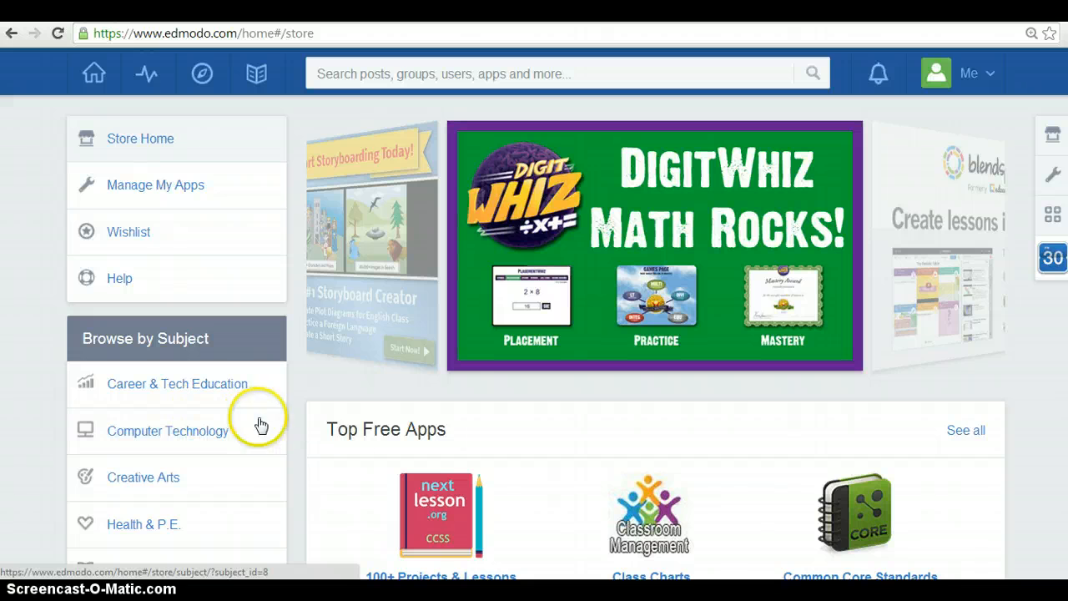
pyautogui.moveTo(487, 297)
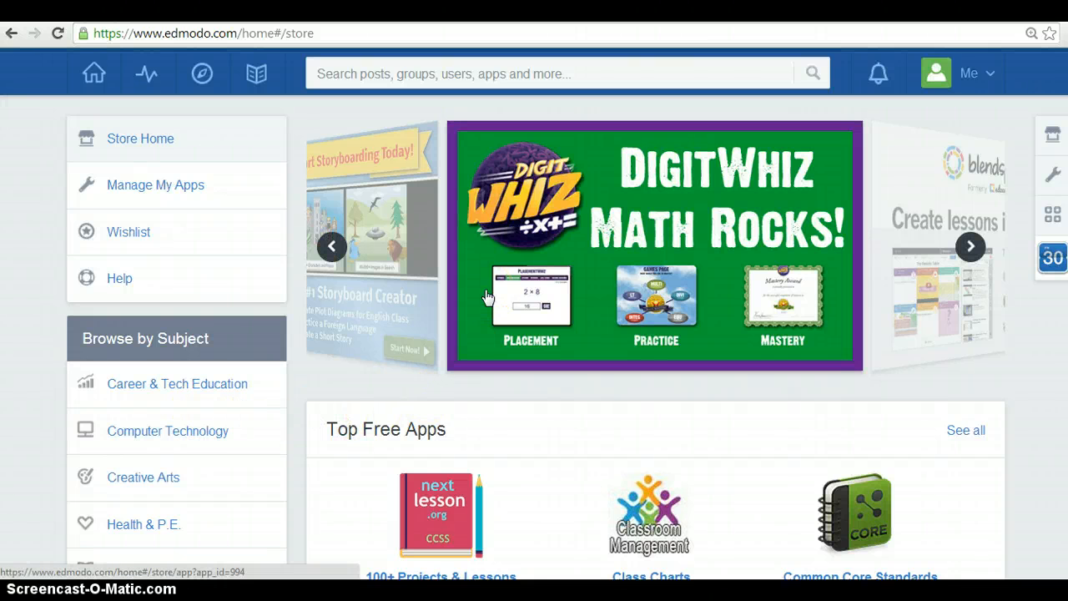
pyautogui.moveTo(482, 227)
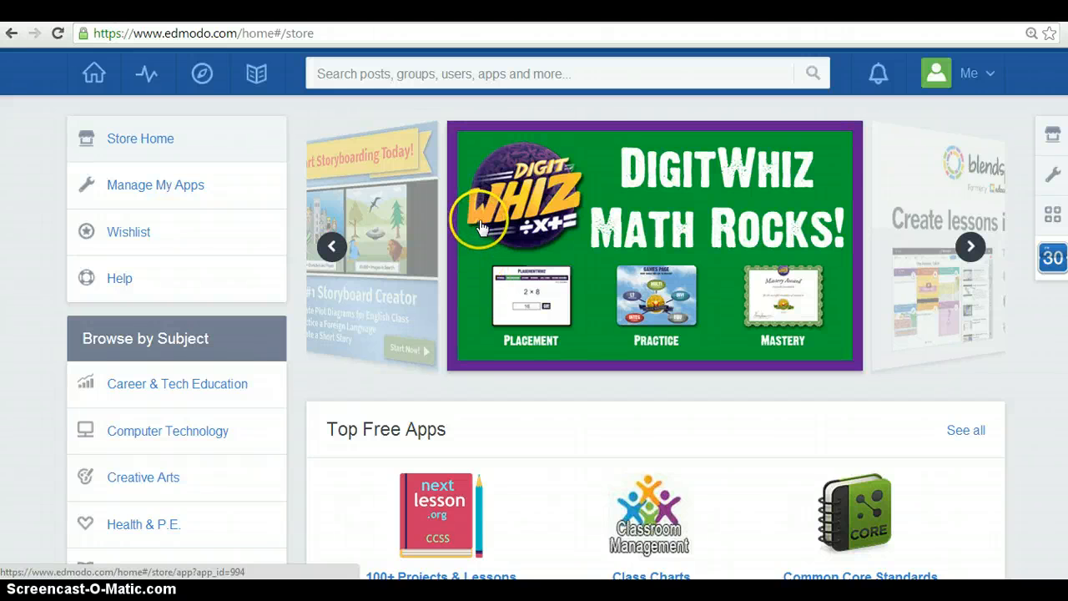
pyautogui.scroll(-3)
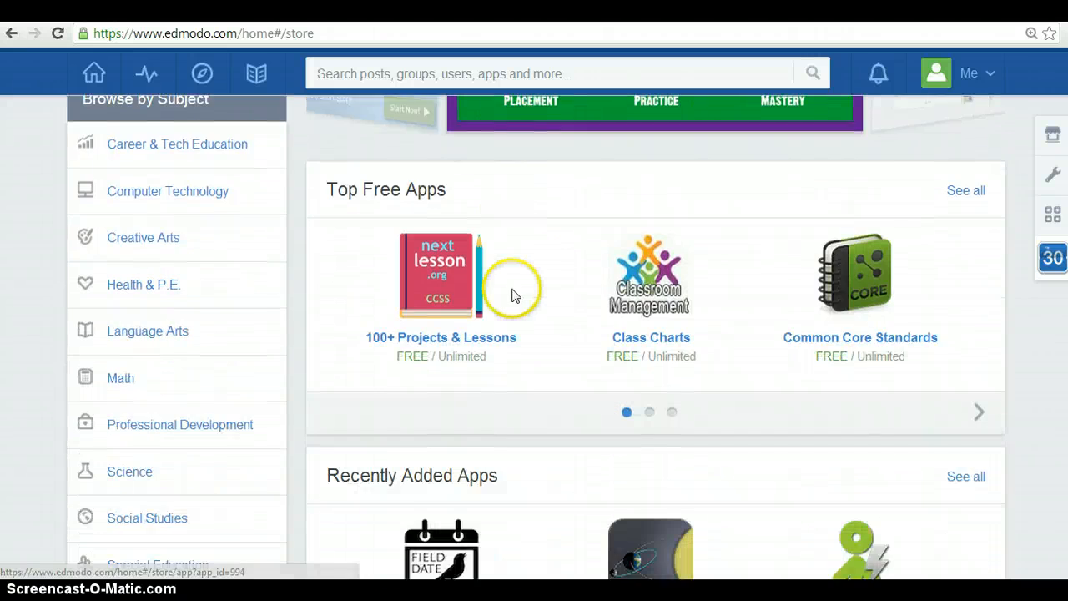
pyautogui.scroll(-3)
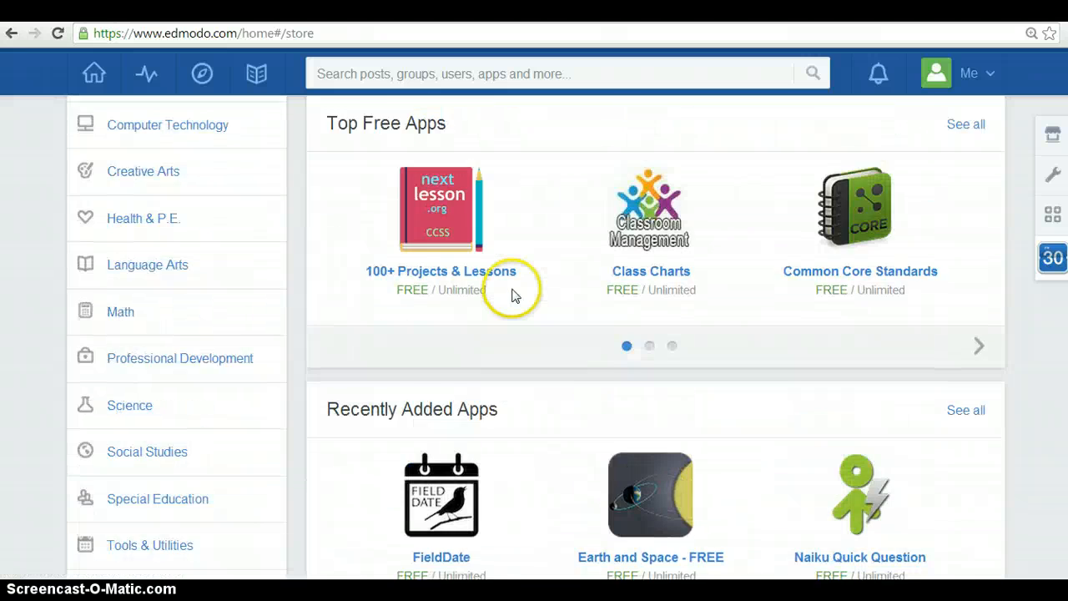
pyautogui.scroll(3)
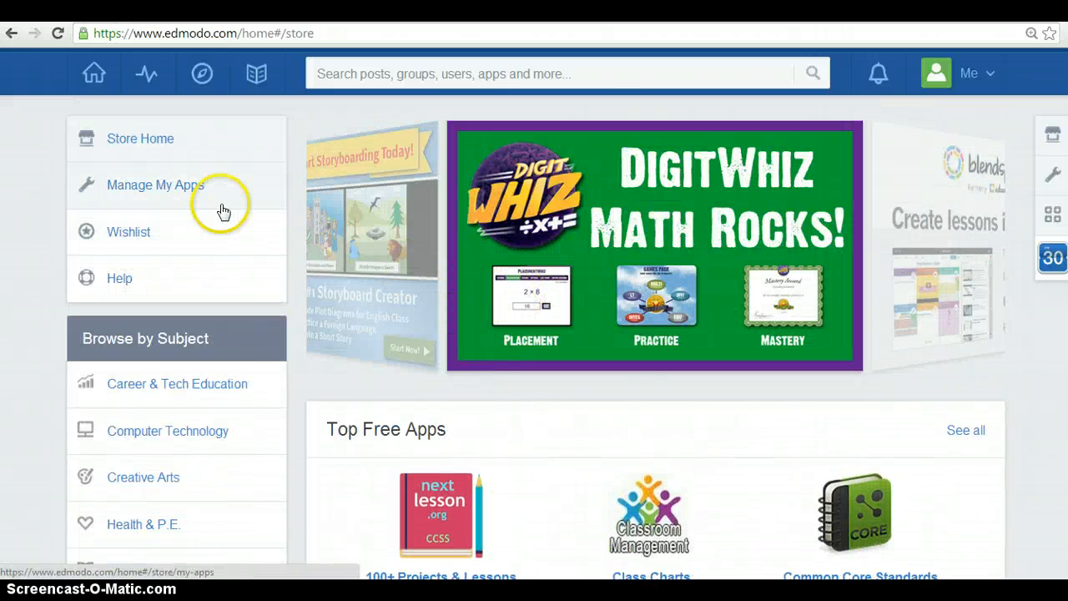
pyautogui.moveTo(175, 200)
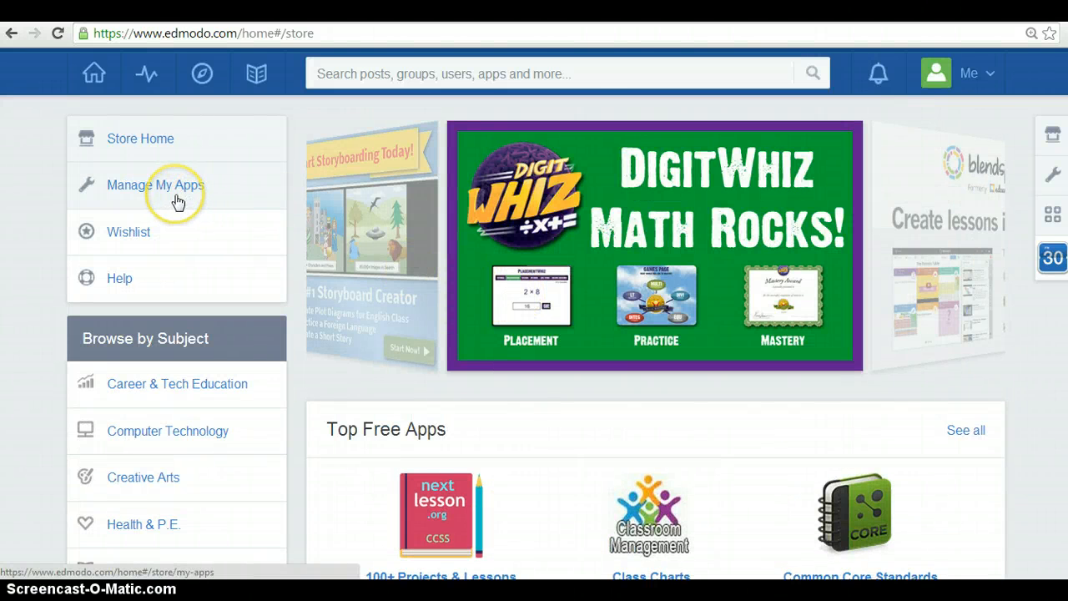
pyautogui.moveTo(1051, 184)
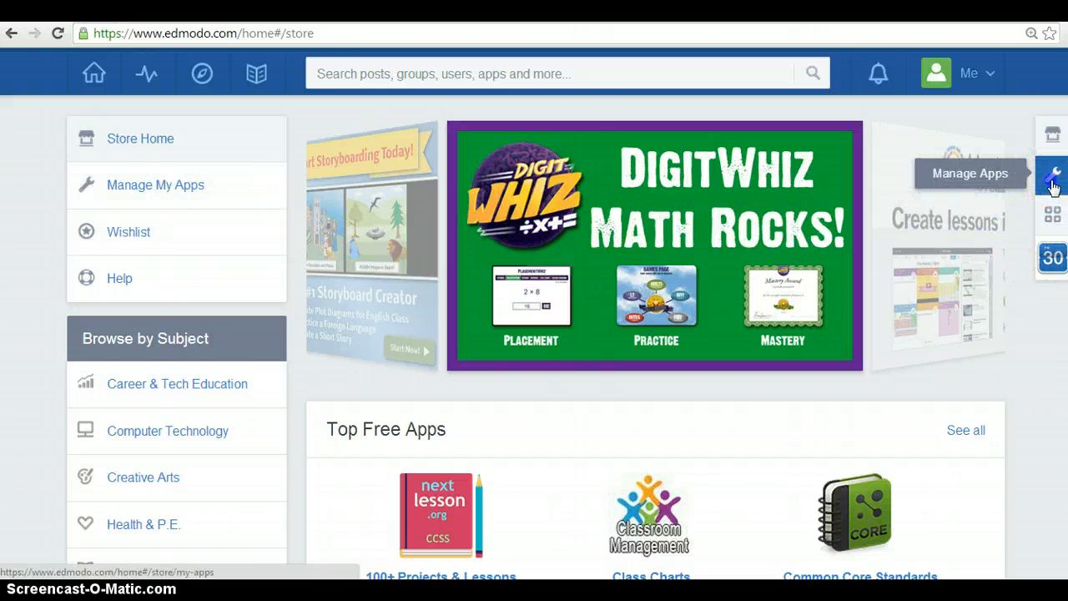
# Step: Review Manage My Apps showing Photo Editor, then show the Wishlist with Class Charts
pyautogui.click(155, 184)
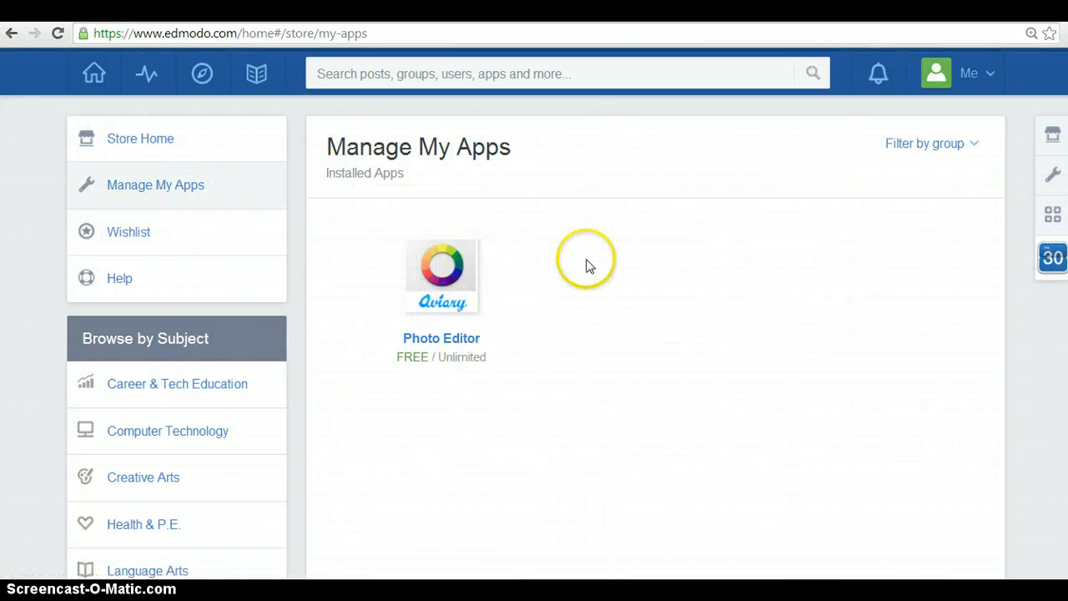
pyautogui.moveTo(521, 346)
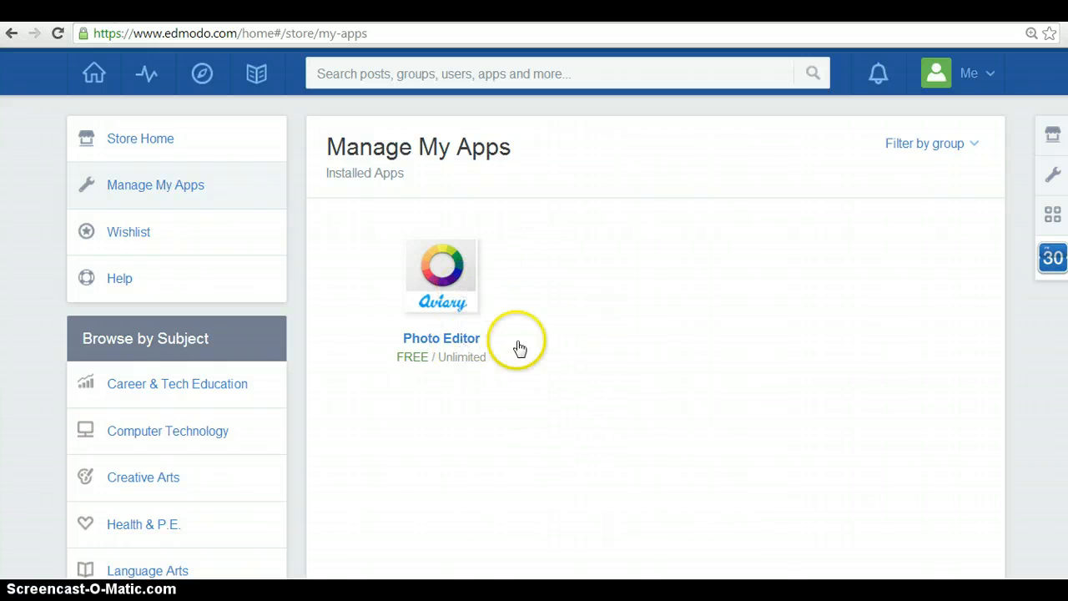
pyautogui.moveTo(514, 244)
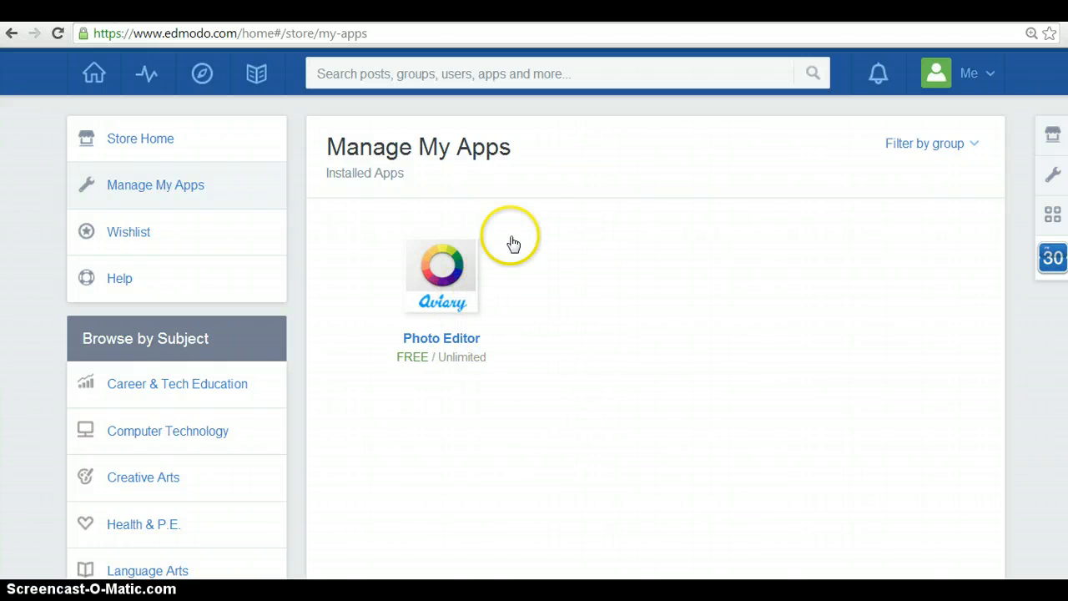
pyautogui.moveTo(559, 327)
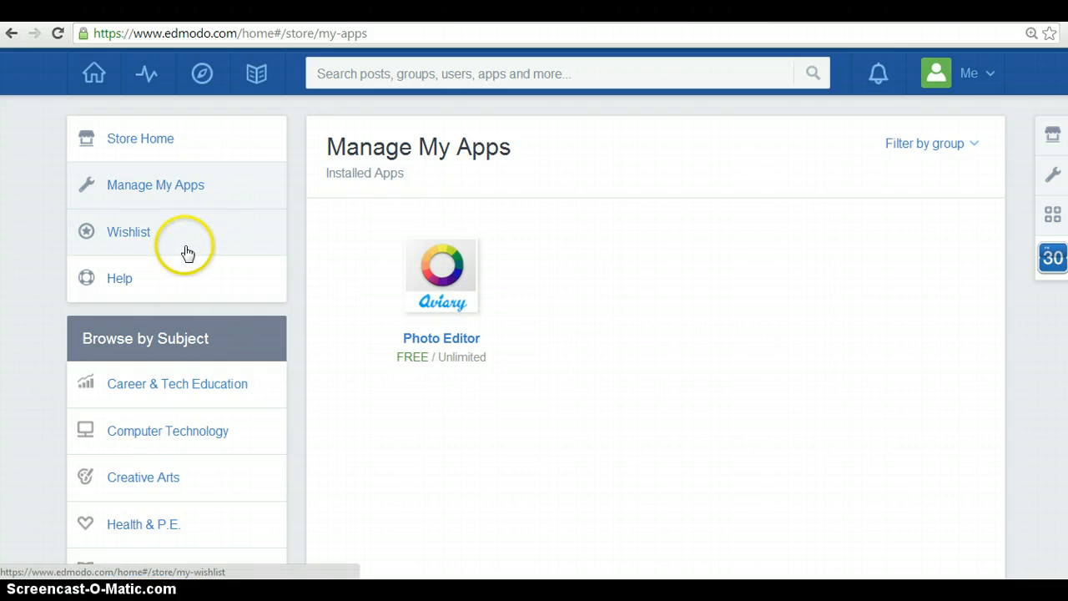
pyautogui.click(128, 232)
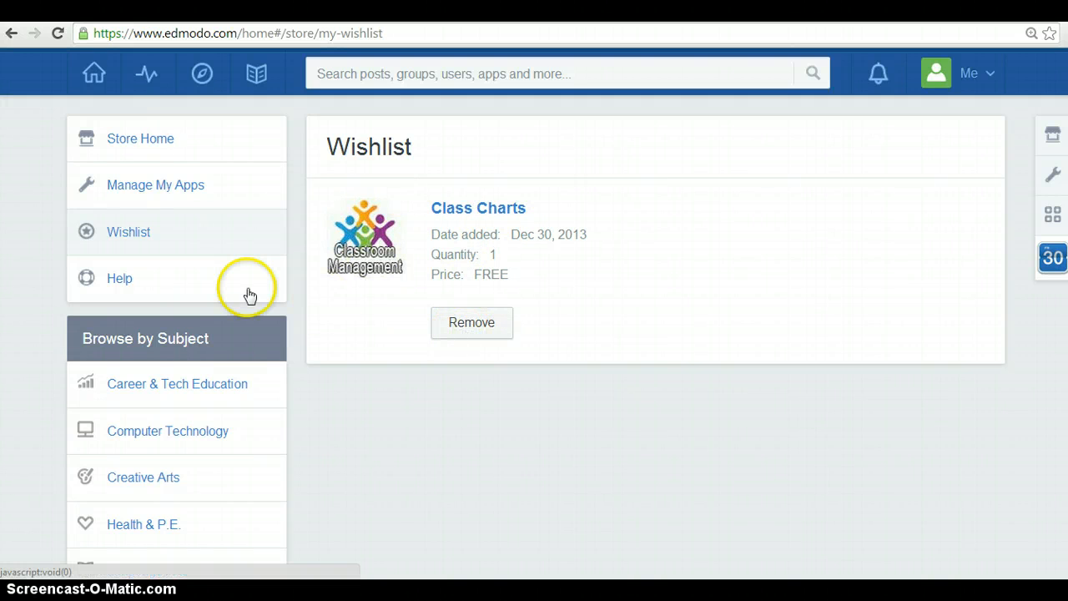
# Step: Read the 'Navigating the Edmodo Store' support article, then head back
pyautogui.click(120, 277)
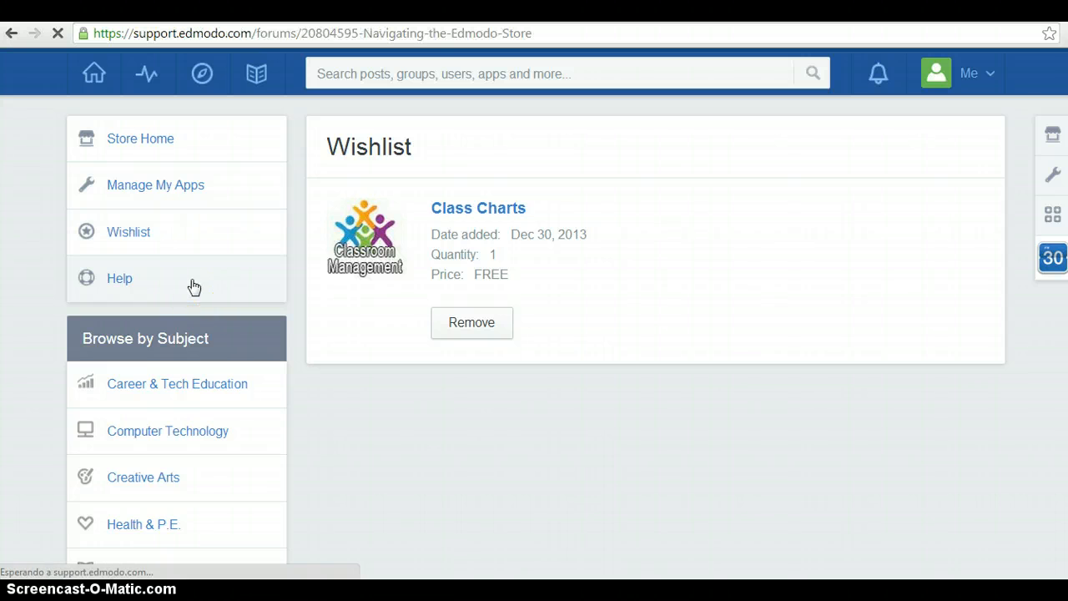
pyautogui.click(120, 277)
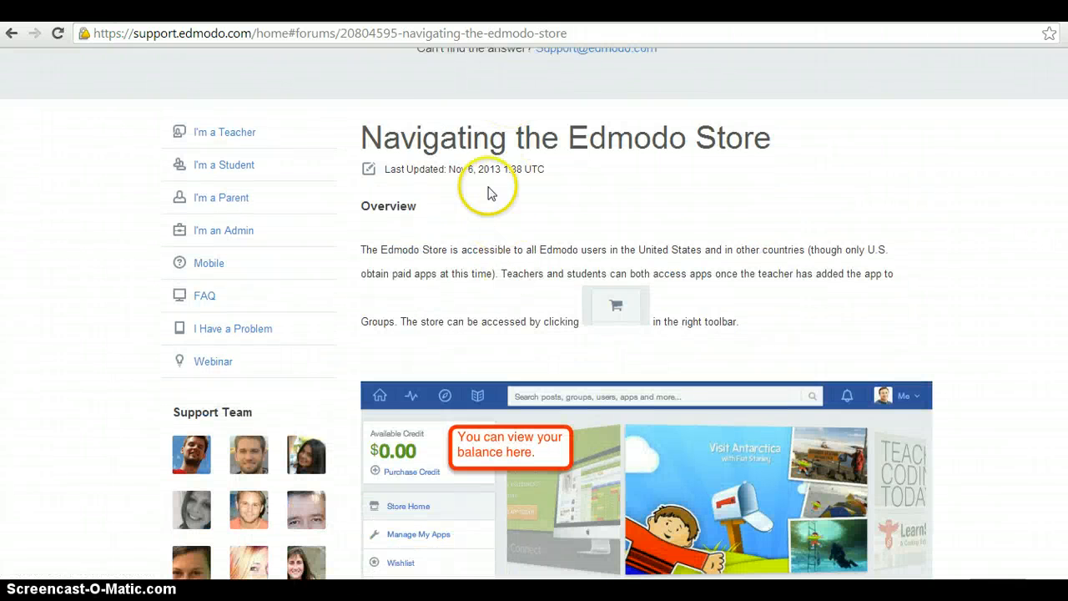
pyautogui.scroll(-3)
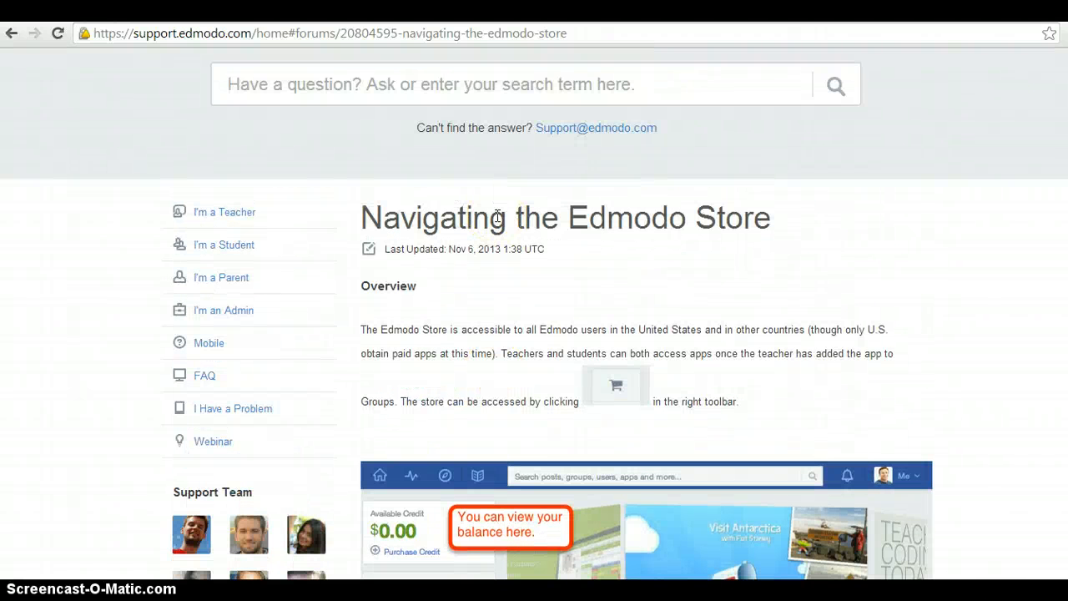
pyautogui.click(12, 34)
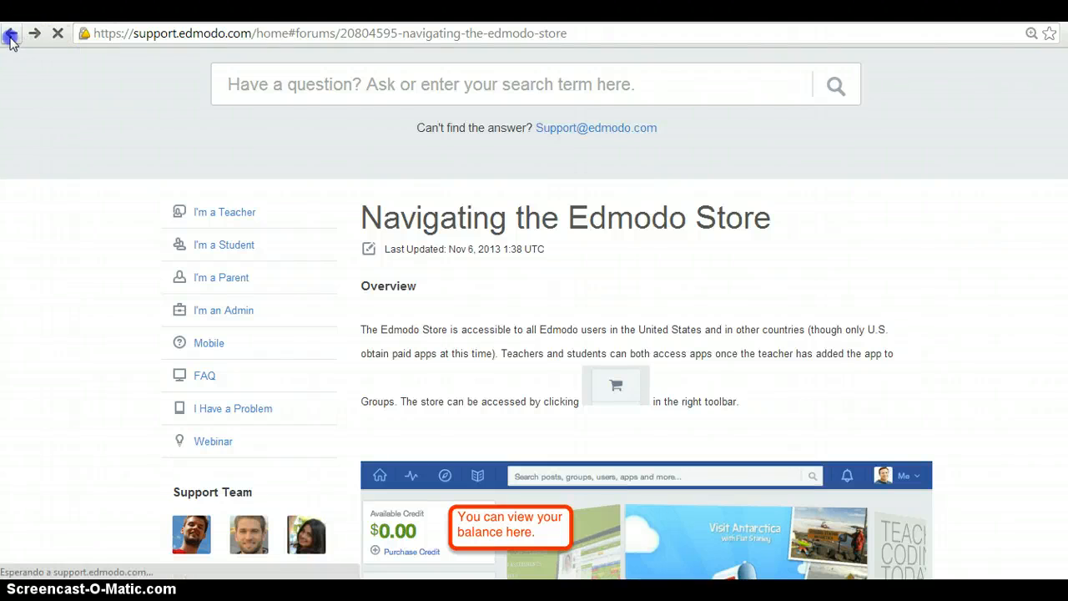
# Step: Back on the Wishlist with Class Charts, scroll through the Browse by Subject app counts
pyautogui.click(11, 33)
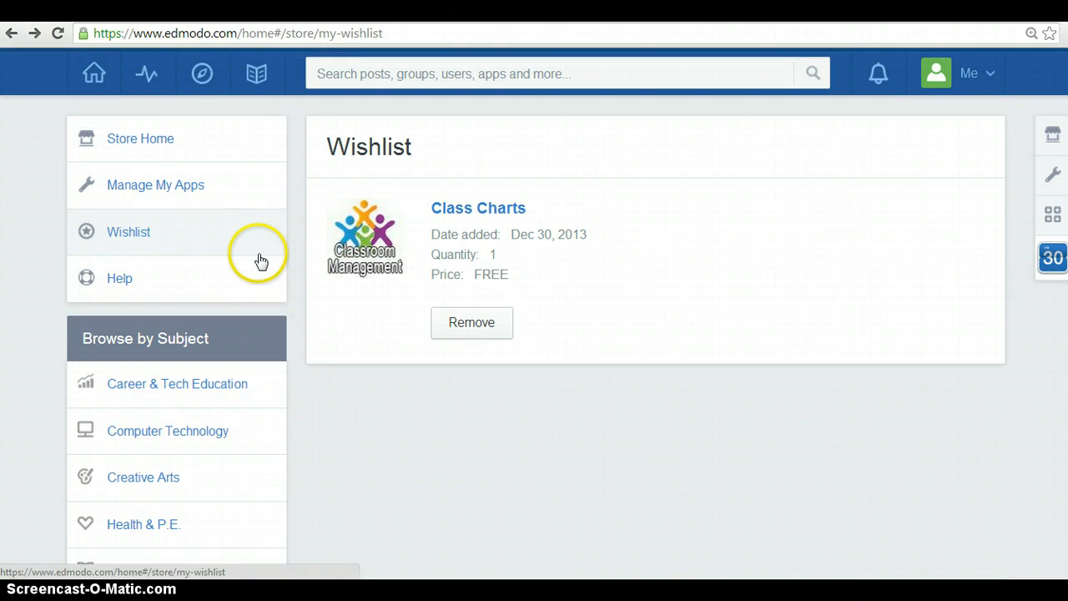
pyautogui.scroll(-3)
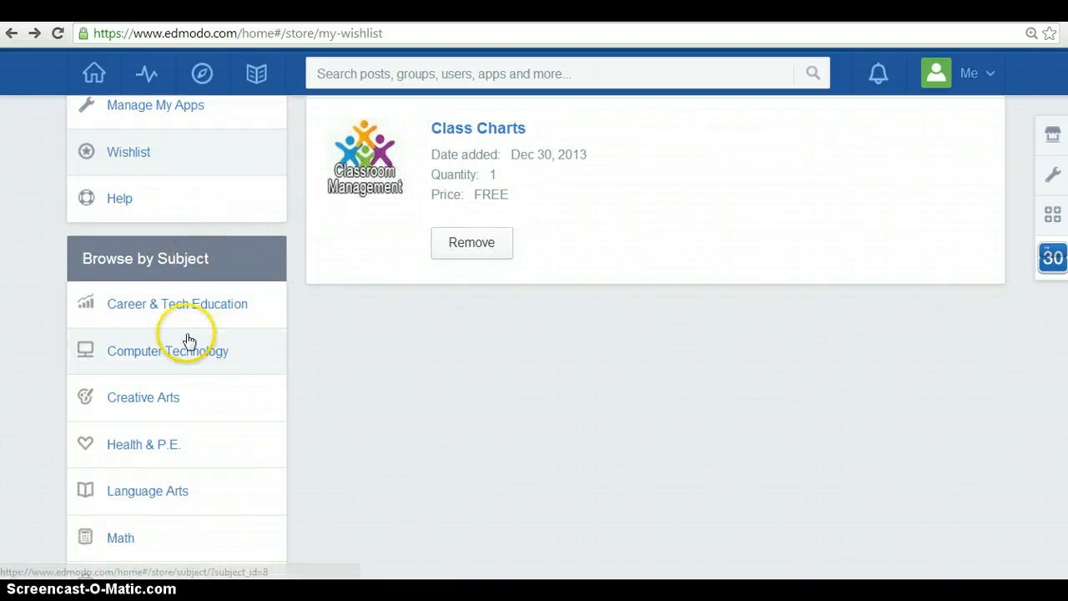
pyautogui.moveTo(180, 340)
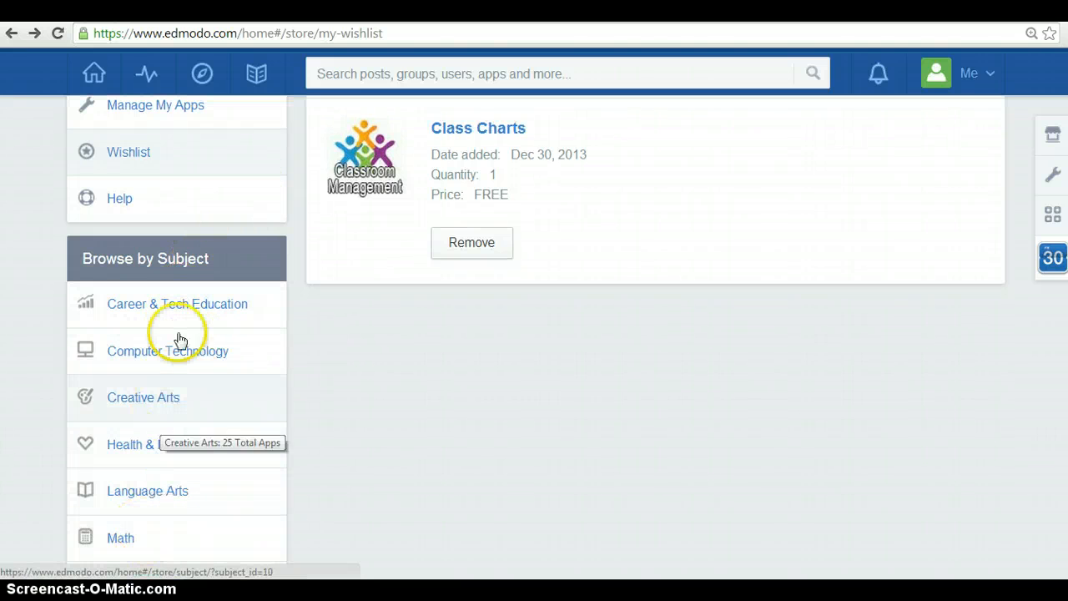
pyautogui.scroll(-3)
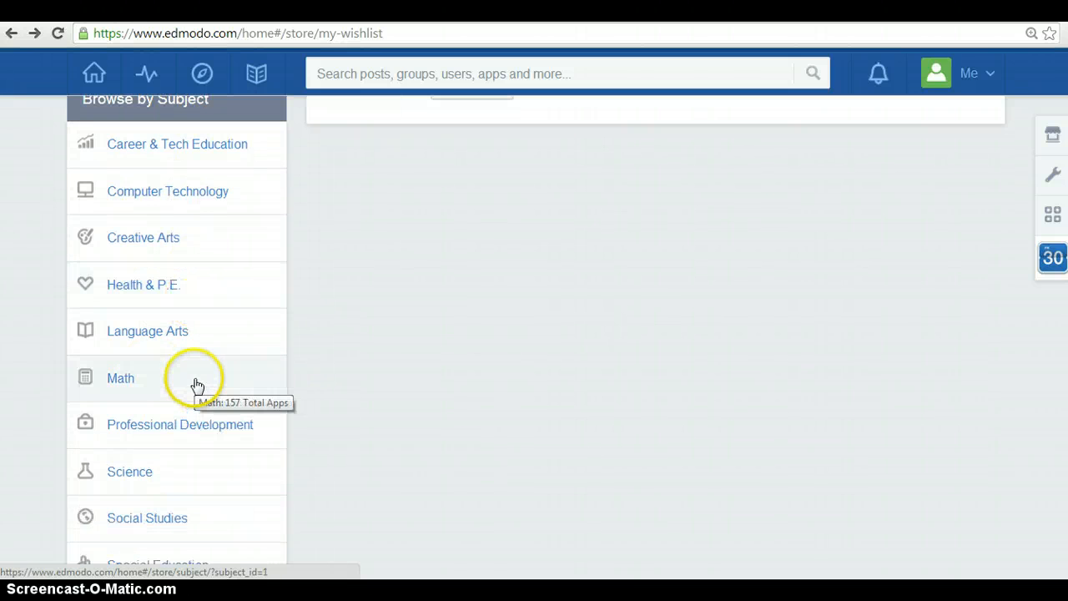
pyautogui.scroll(3)
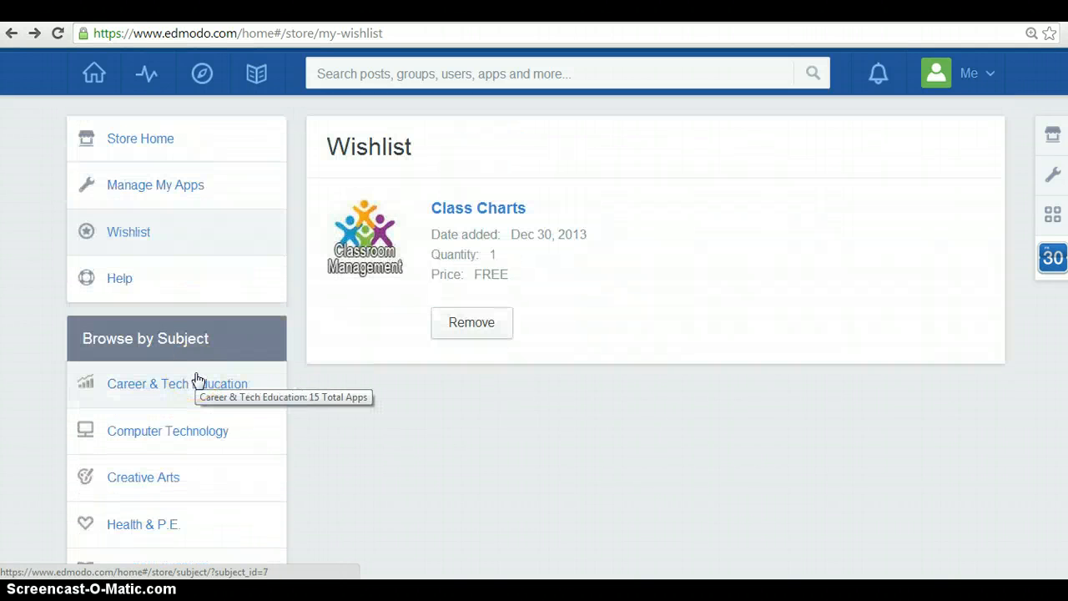
pyautogui.scroll(-3)
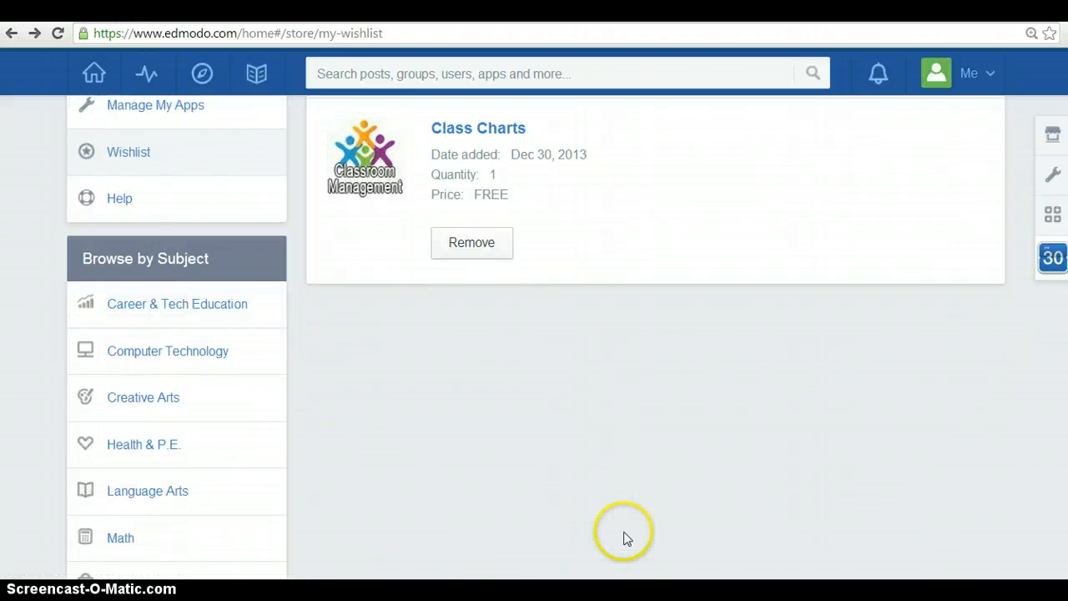
pyautogui.moveTo(1052, 213)
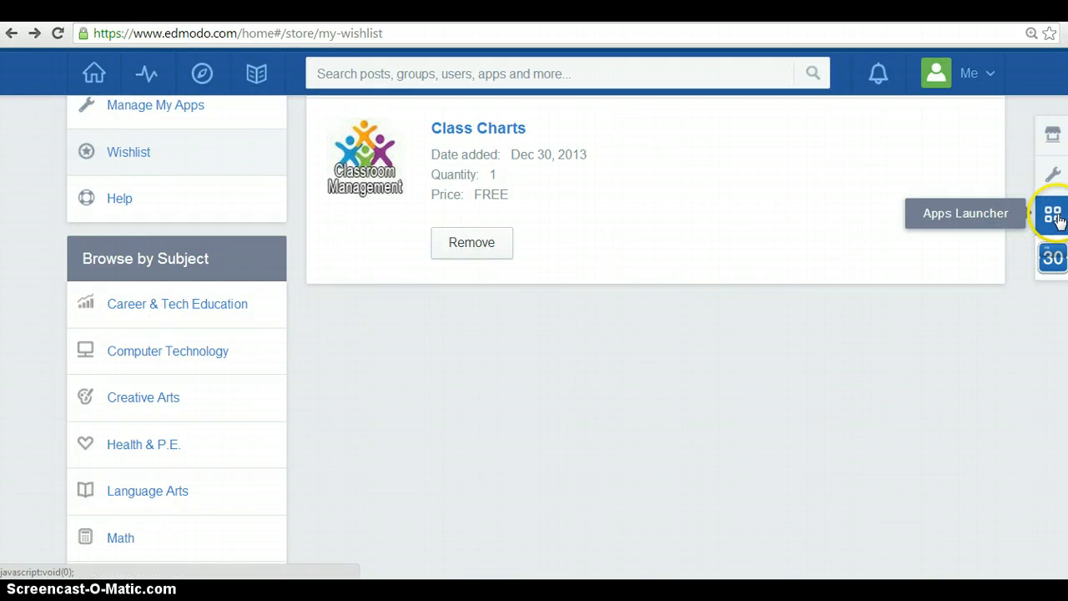
# Step: Show the Apps Launcher panel listing Photo Editor and Edmodo Planner
pyautogui.click(1051, 213)
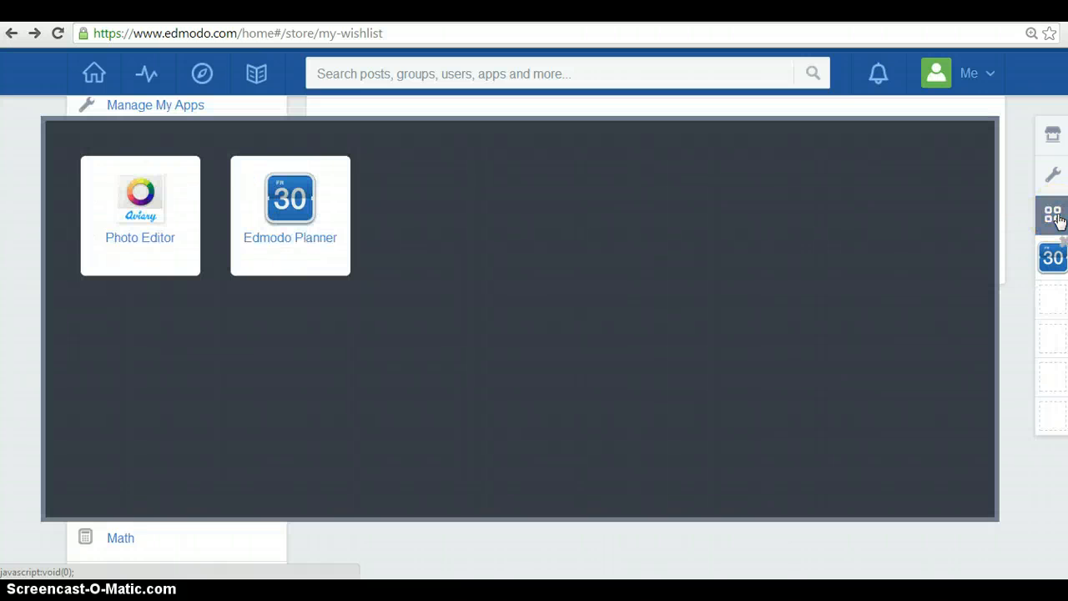
pyautogui.moveTo(781, 233)
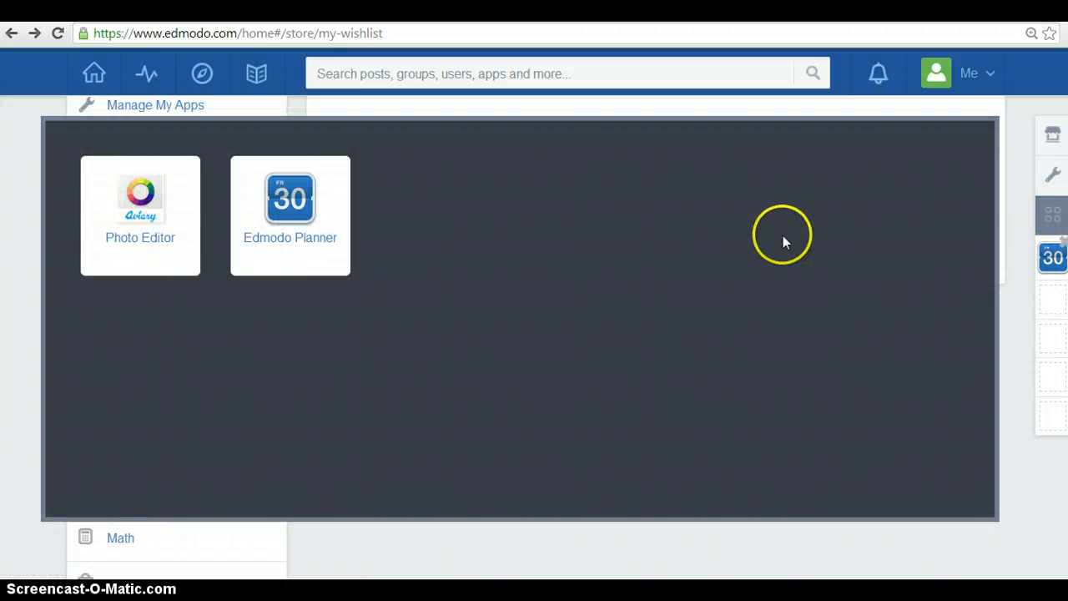
pyautogui.moveTo(200, 192)
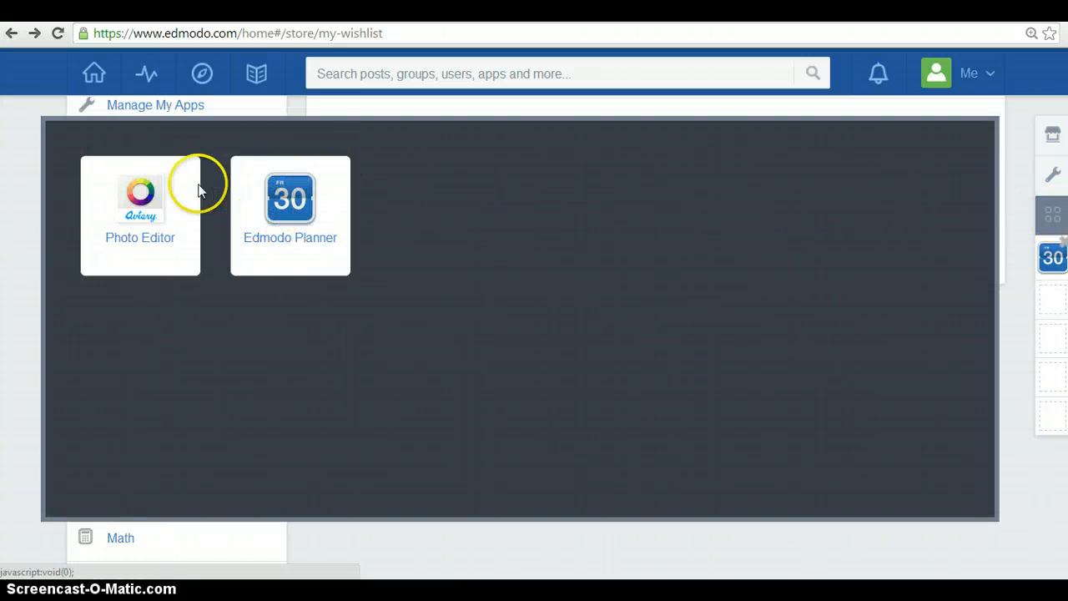
pyautogui.moveTo(154, 220)
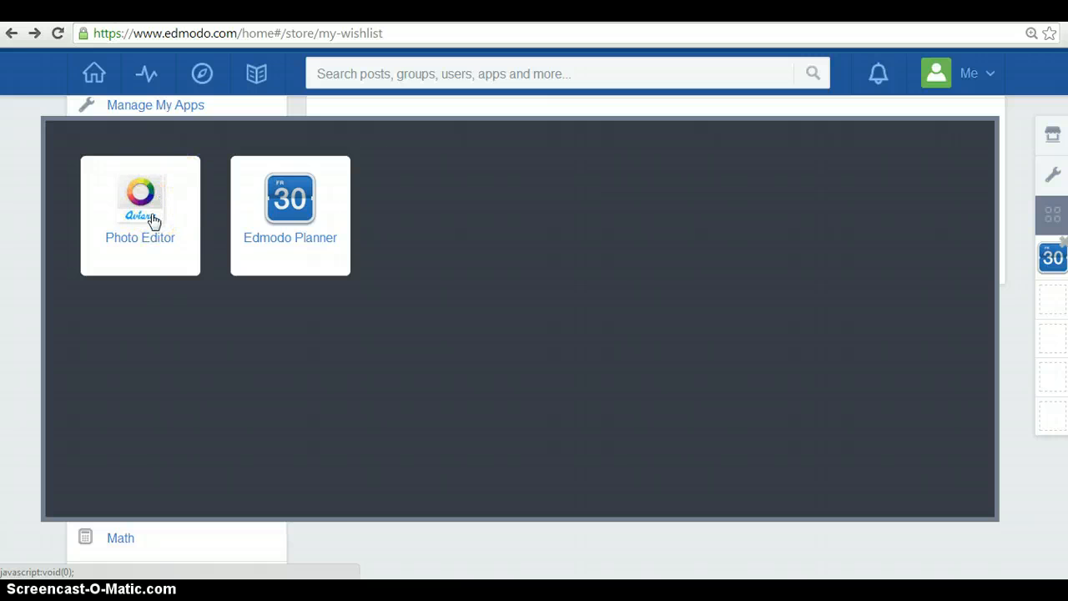
pyautogui.moveTo(1051, 257)
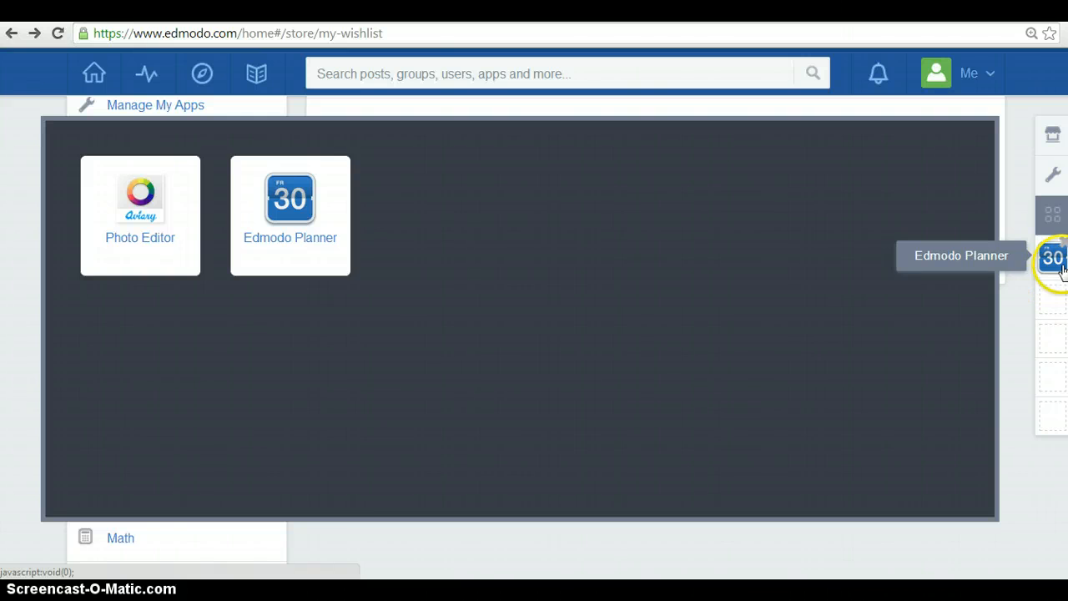
# Step: View the Edmodo Planner week of January 2–6, 2014 with Someday and Coming Soon sections
pyautogui.click(1053, 259)
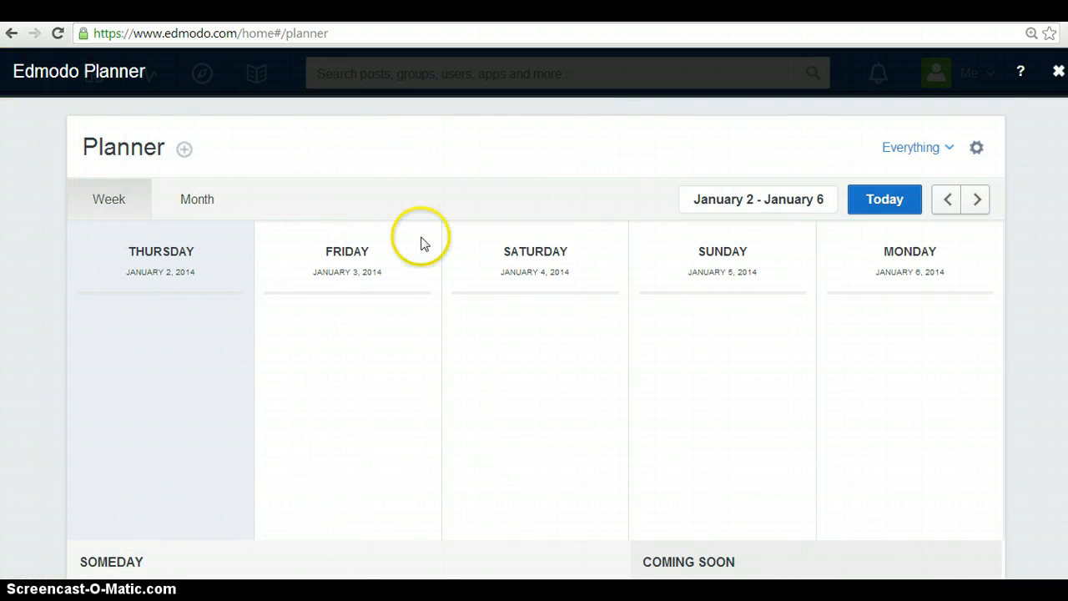
pyautogui.moveTo(487, 290)
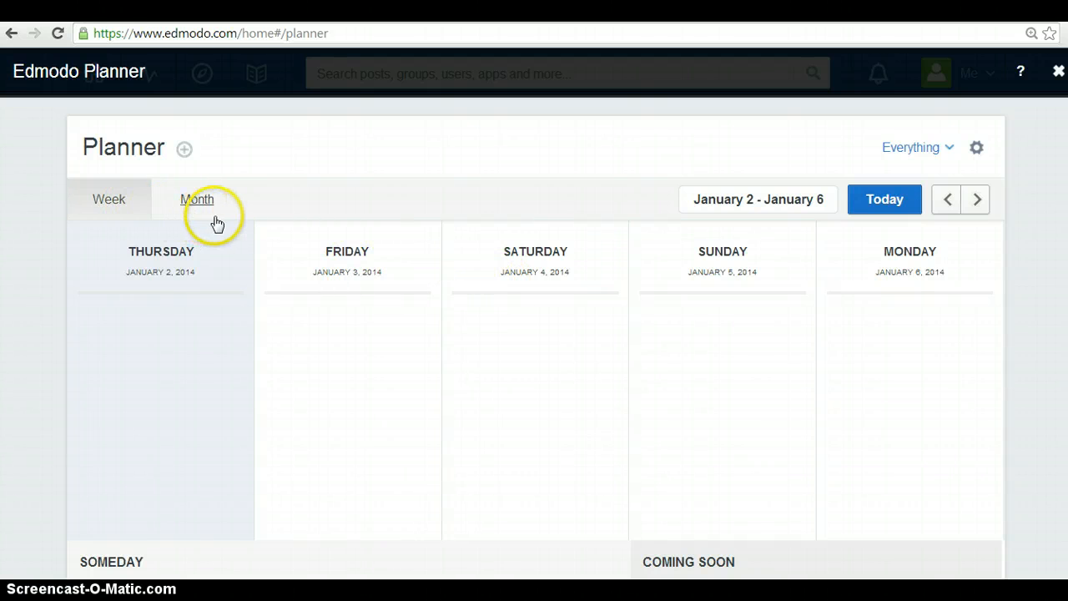
pyautogui.moveTo(559, 450)
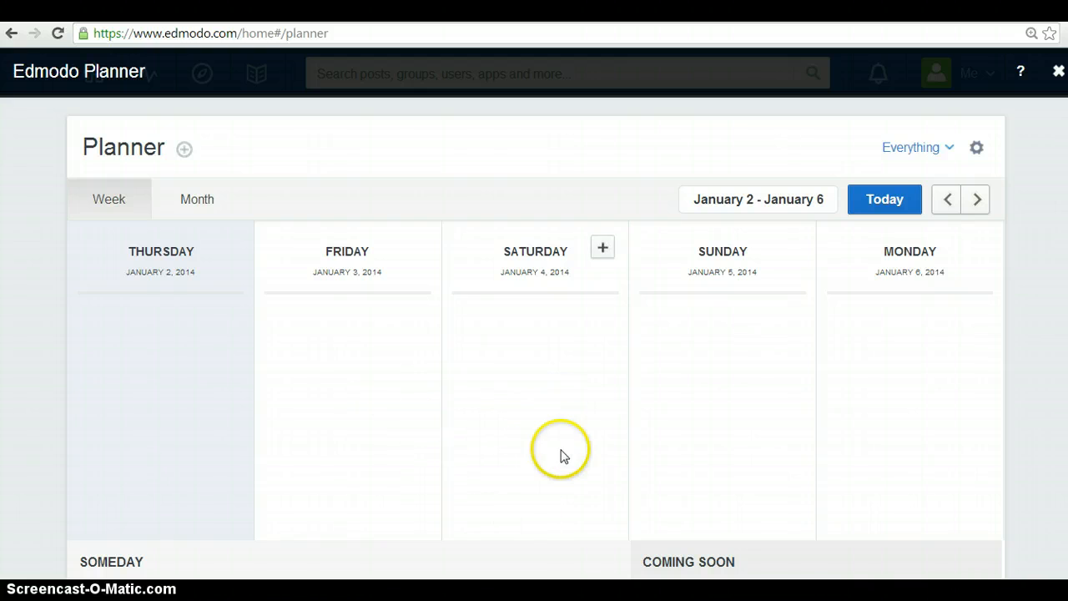
pyautogui.moveTo(564, 487)
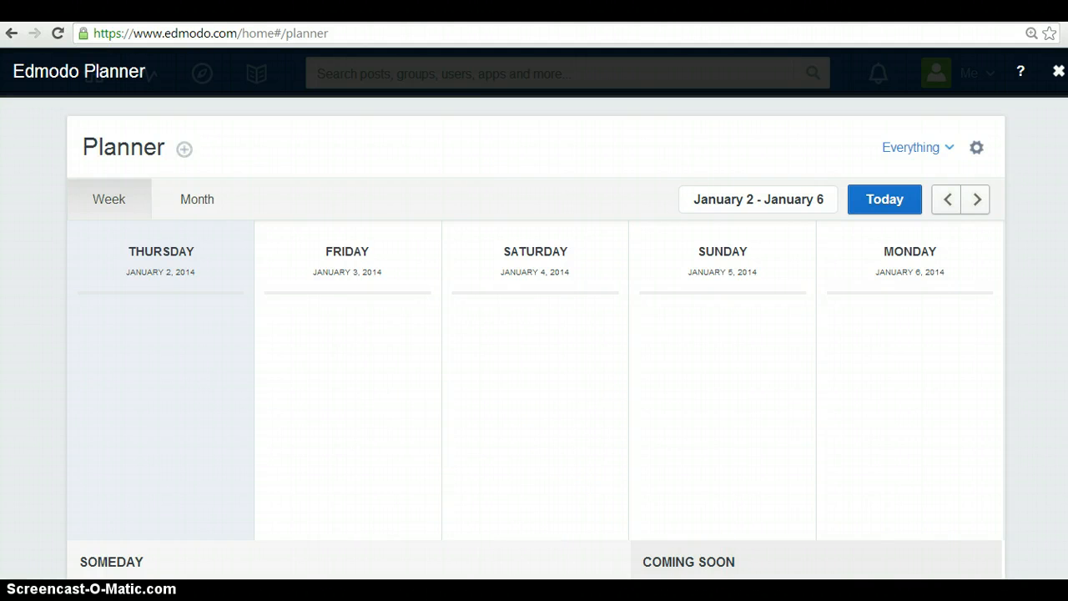
pyautogui.moveTo(710, 513)
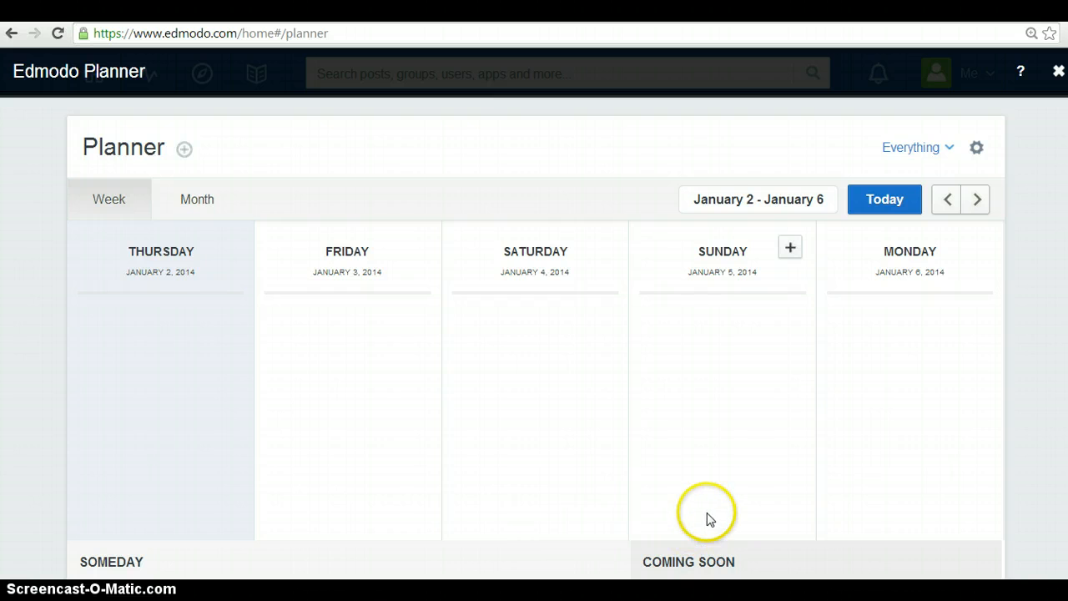
pyautogui.scroll(-3)
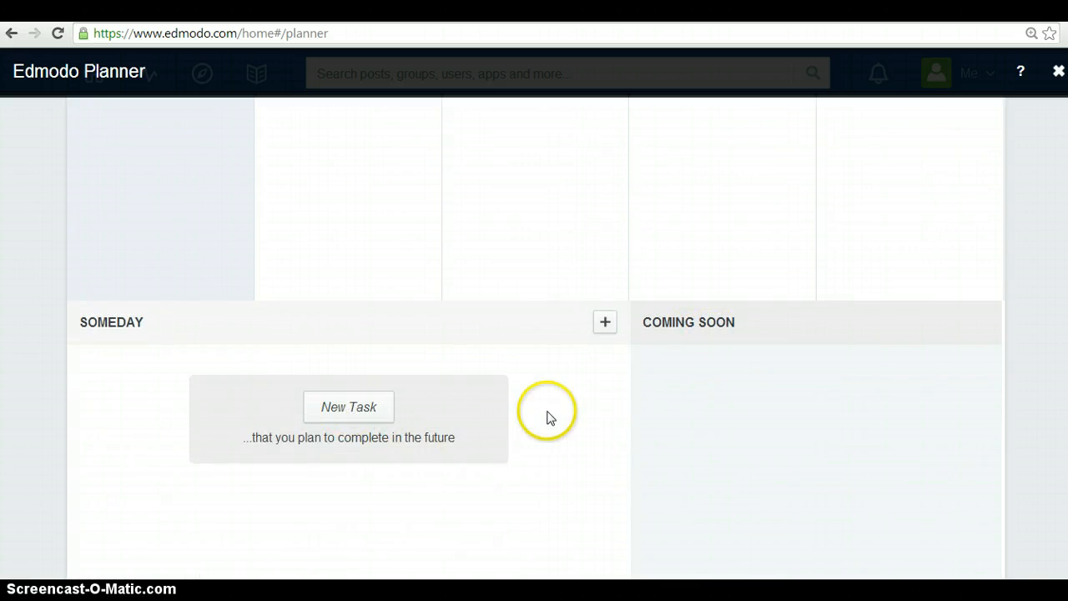
pyautogui.scroll(3)
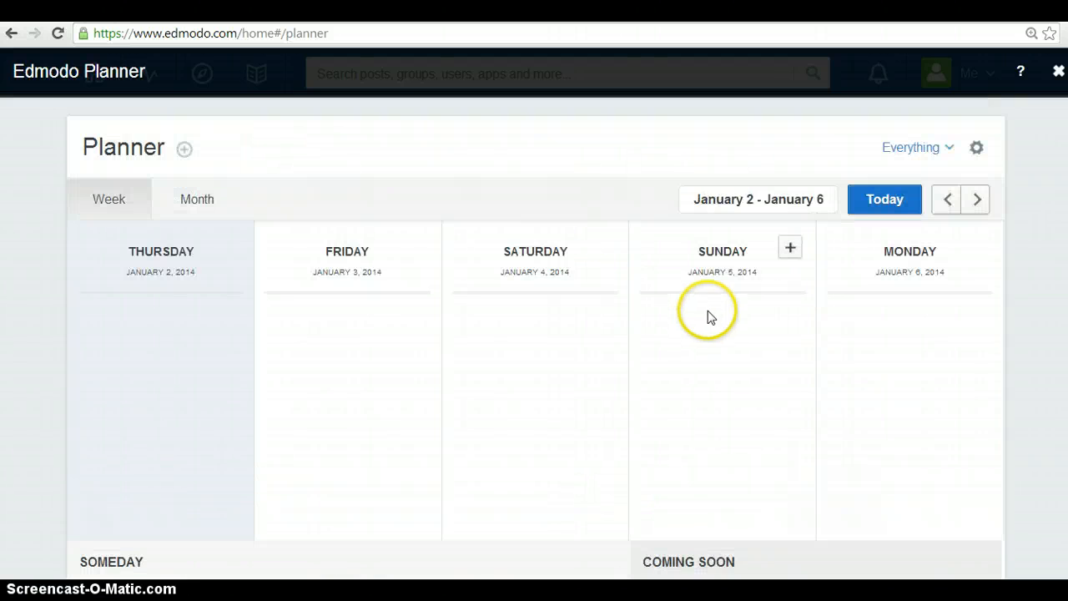
pyautogui.moveTo(1057, 70)
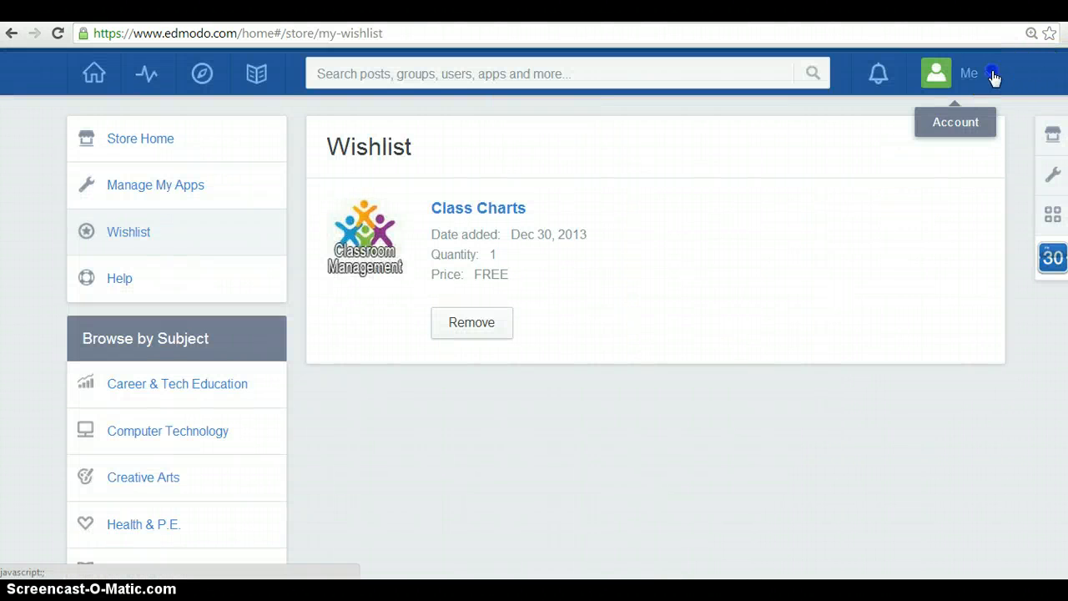
# Step: Log out via the account menu and focus the Username or Email field on the sign-in page
pyautogui.click(976, 74)
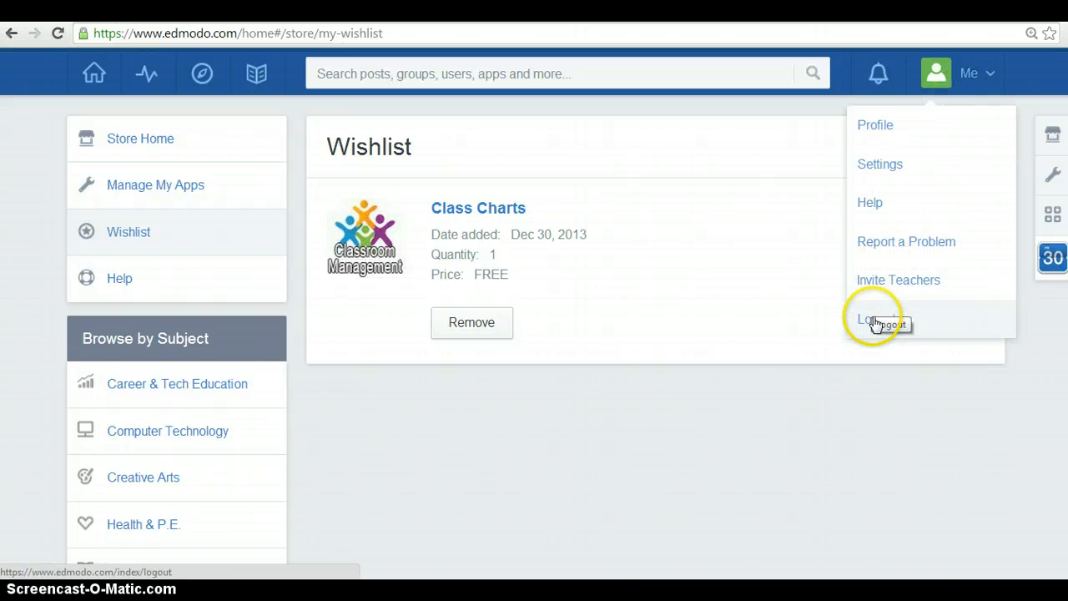
pyautogui.click(876, 319)
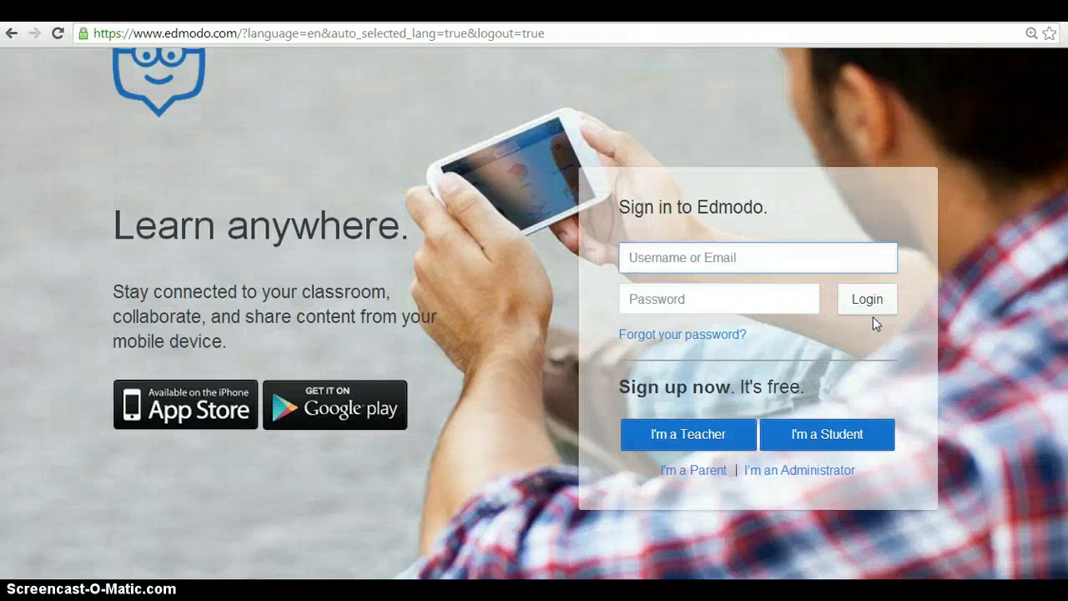
pyautogui.click(757, 257)
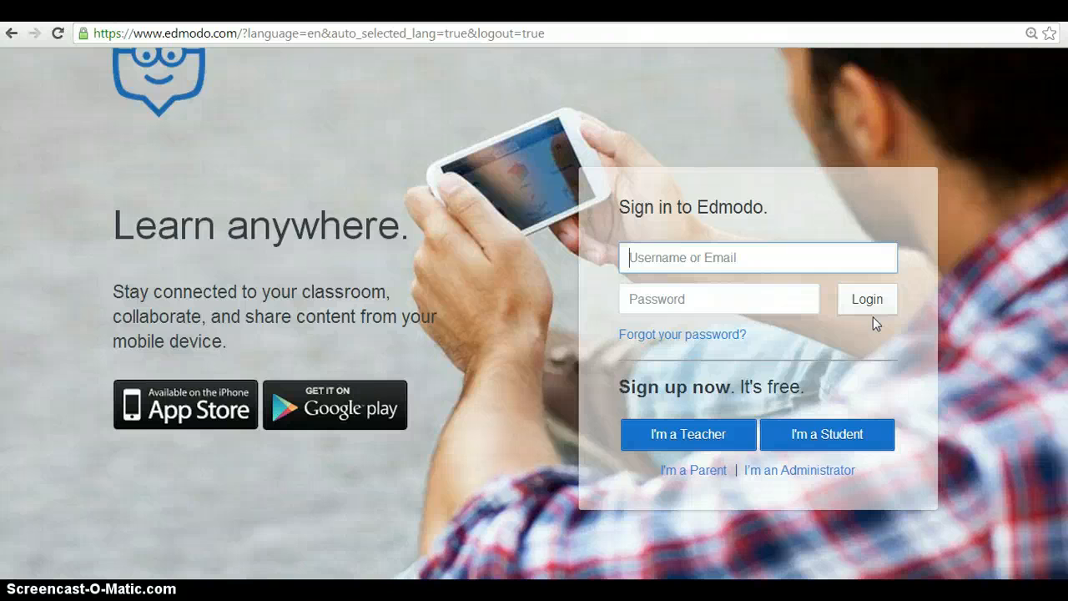